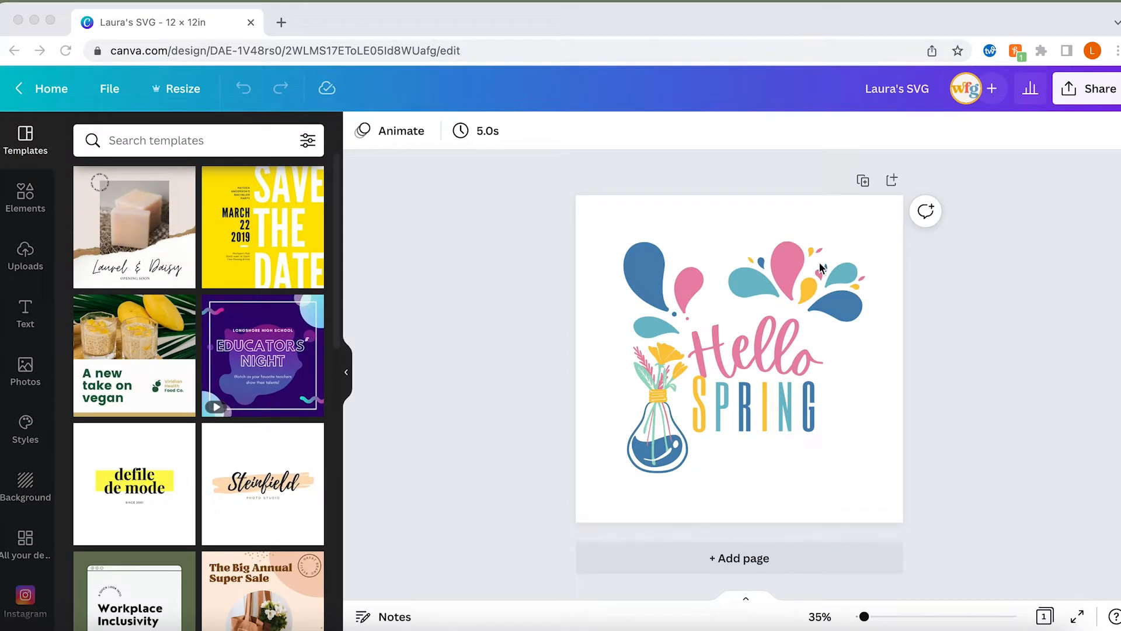
{"action": "mouse_move", "coordinate": [686, 469]}
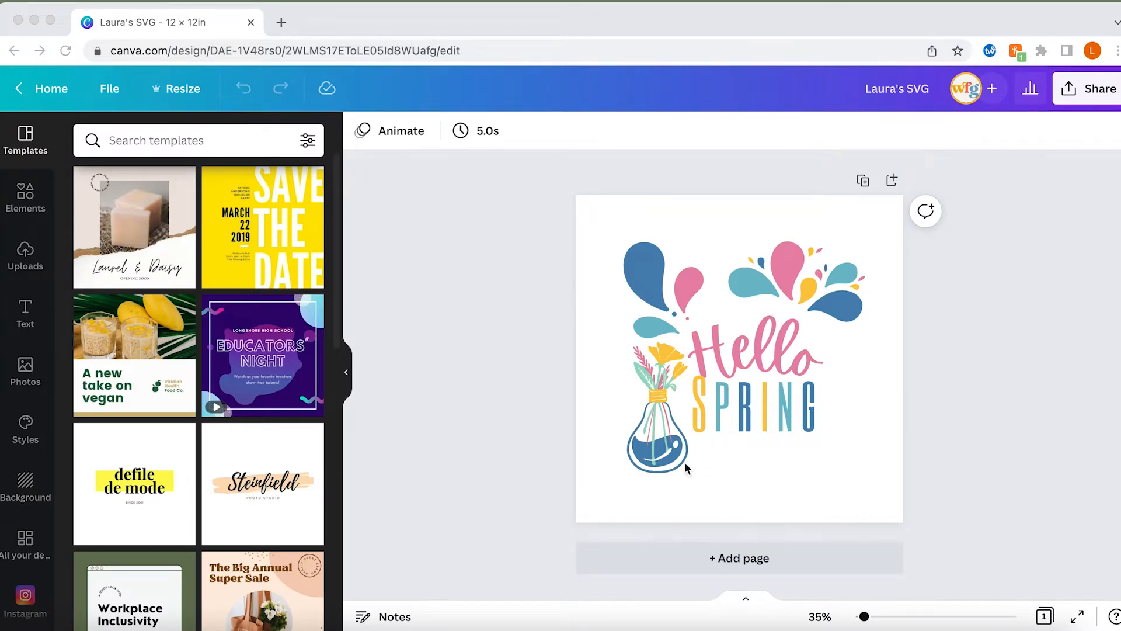
{"action": "mouse_move", "coordinate": [996, 226]}
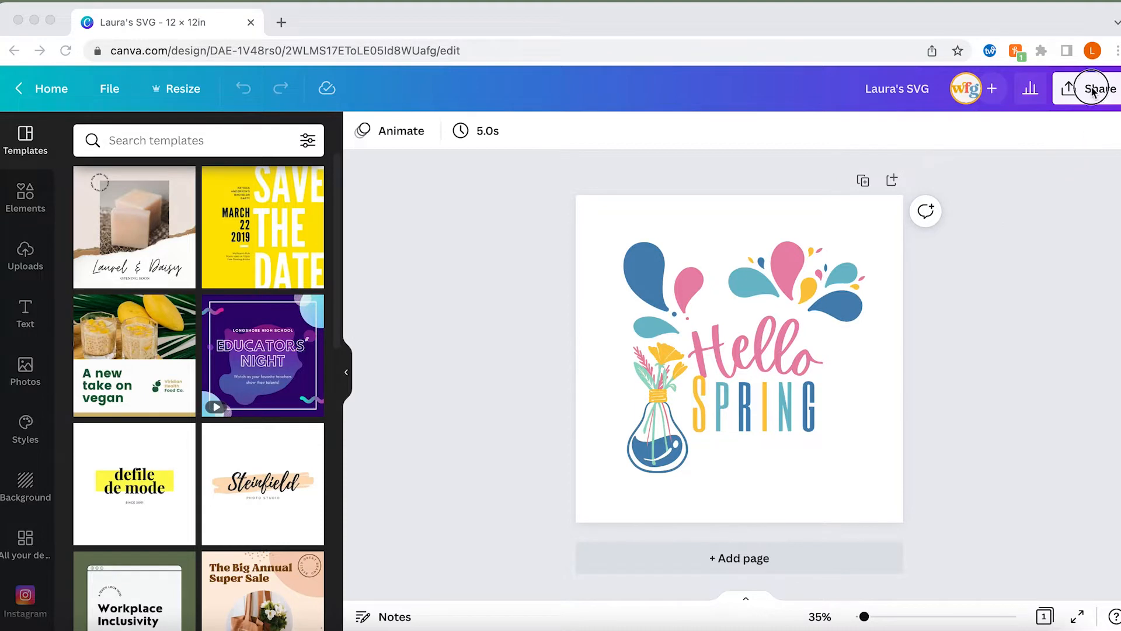
{"action": "mouse_move", "coordinate": [1099, 88]}
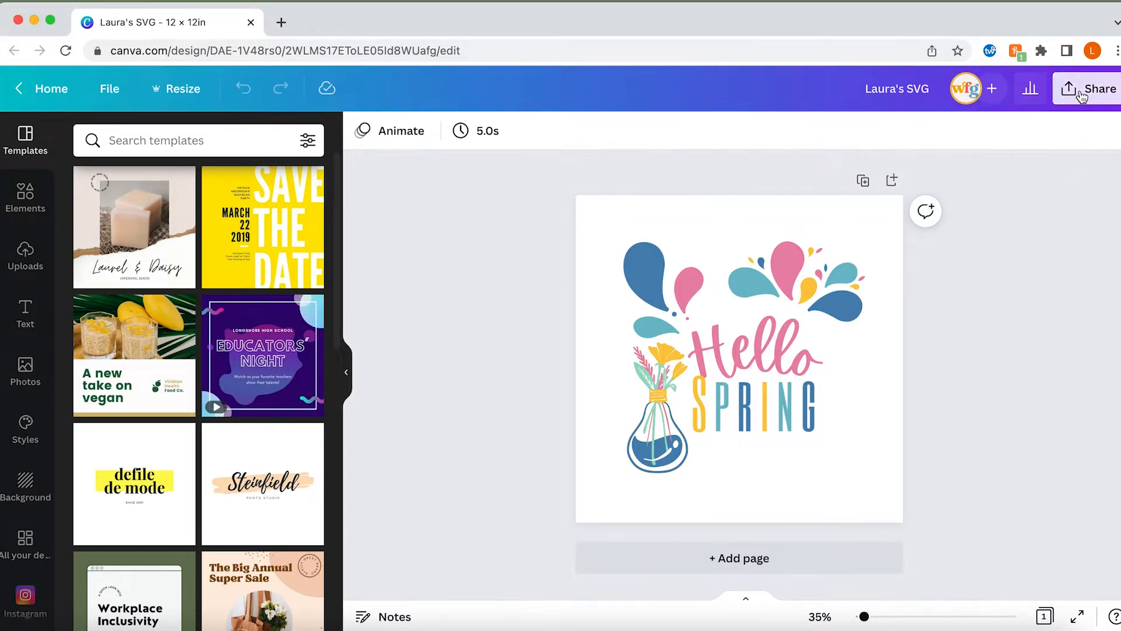
- Set Canva's download file type to SVG with a transparent background
{"action": "left_click", "coordinate": [1093, 88]}
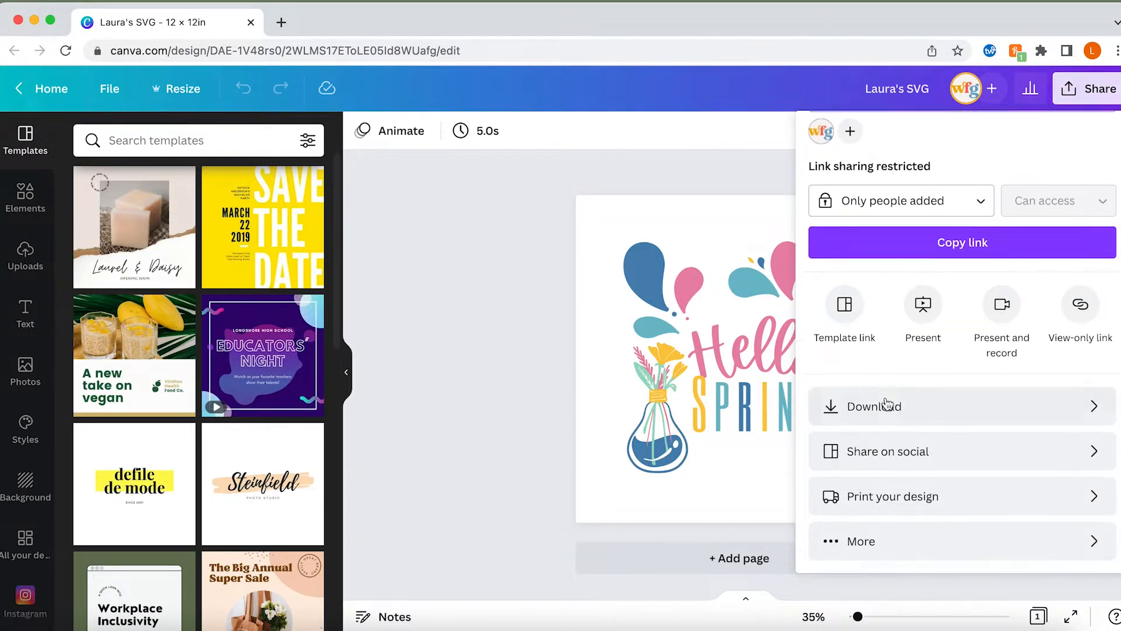
{"action": "left_click", "coordinate": [873, 406]}
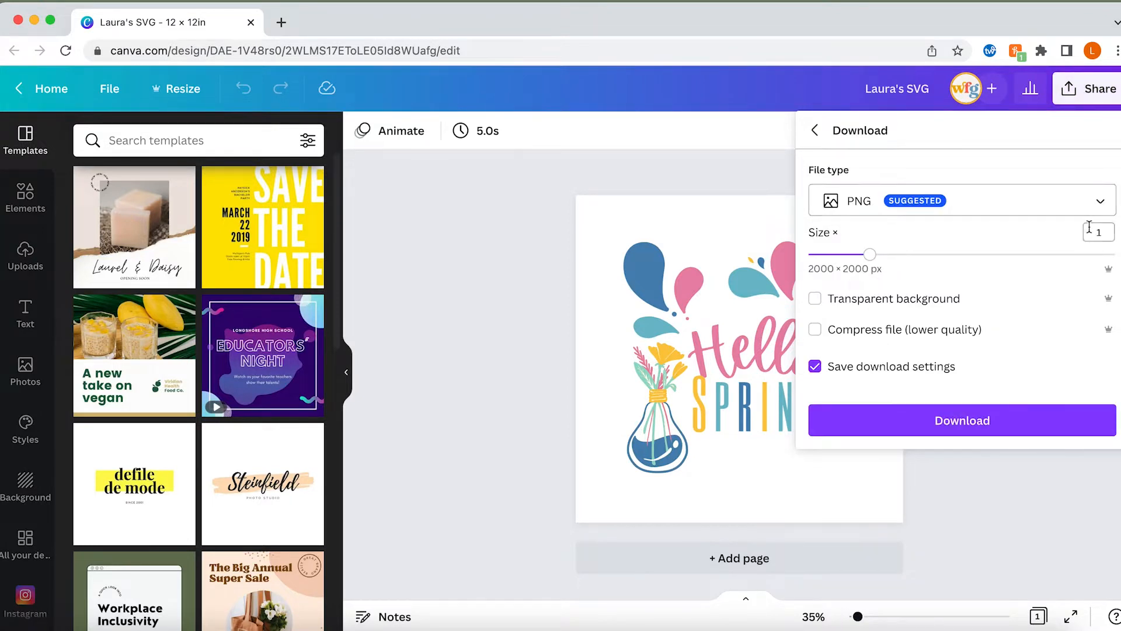
{"action": "left_click", "coordinate": [960, 200]}
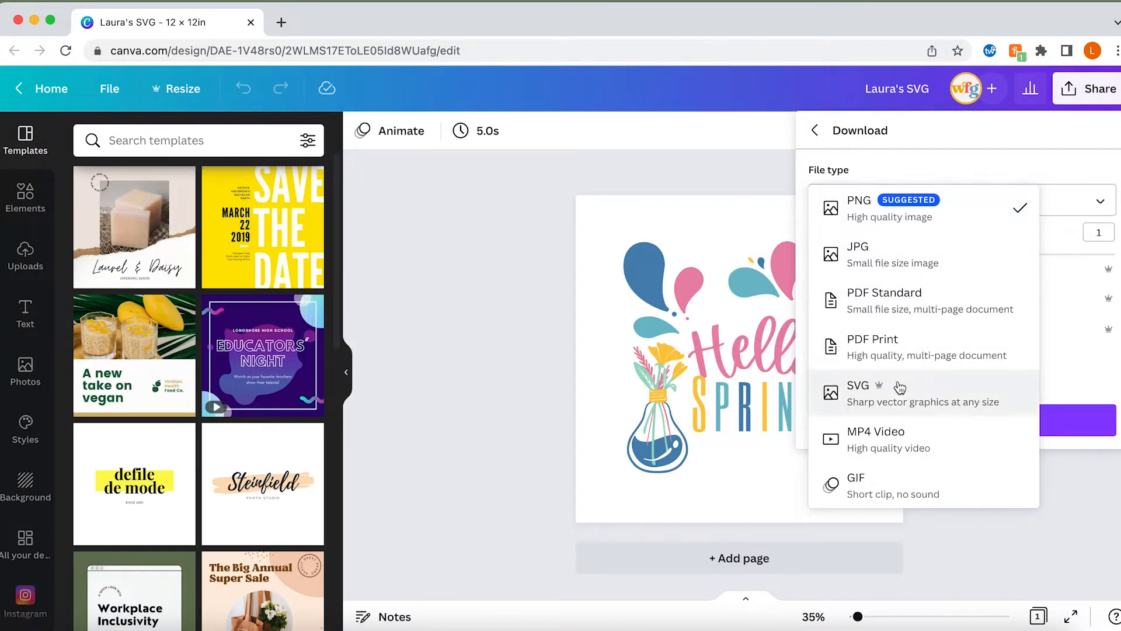
{"action": "left_click", "coordinate": [858, 392]}
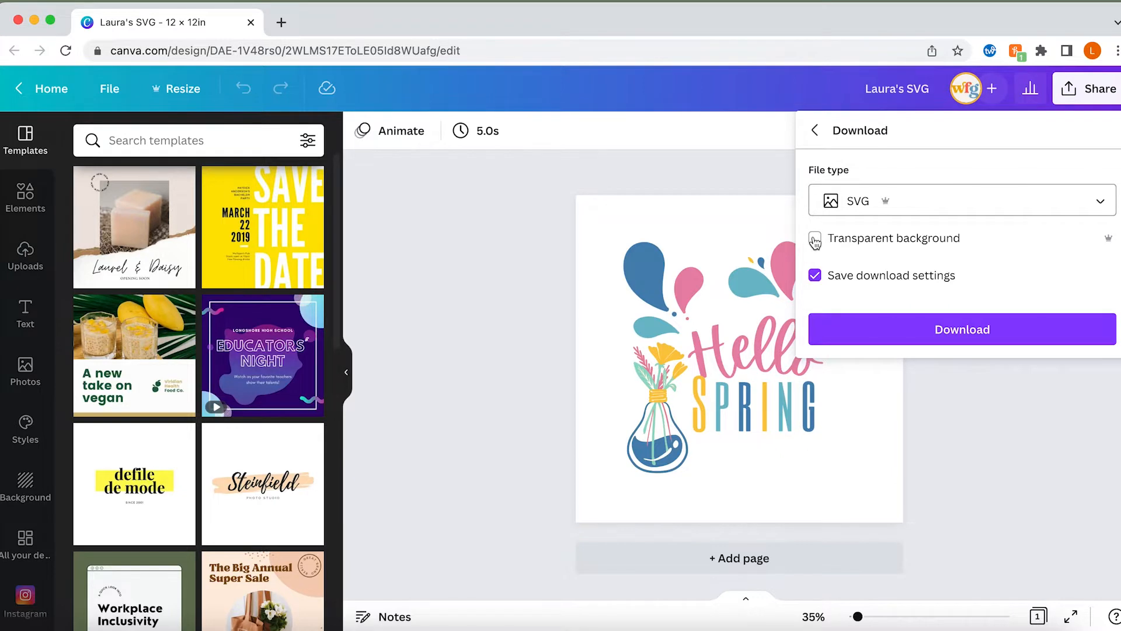
{"action": "left_click", "coordinate": [815, 237]}
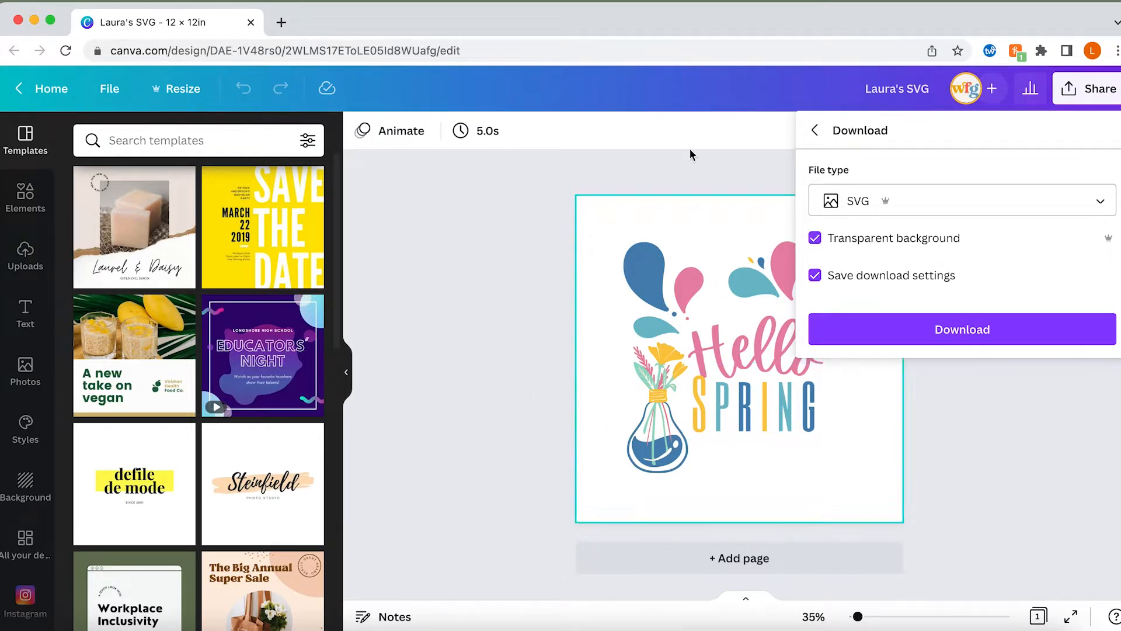
{"action": "left_click", "coordinate": [658, 408]}
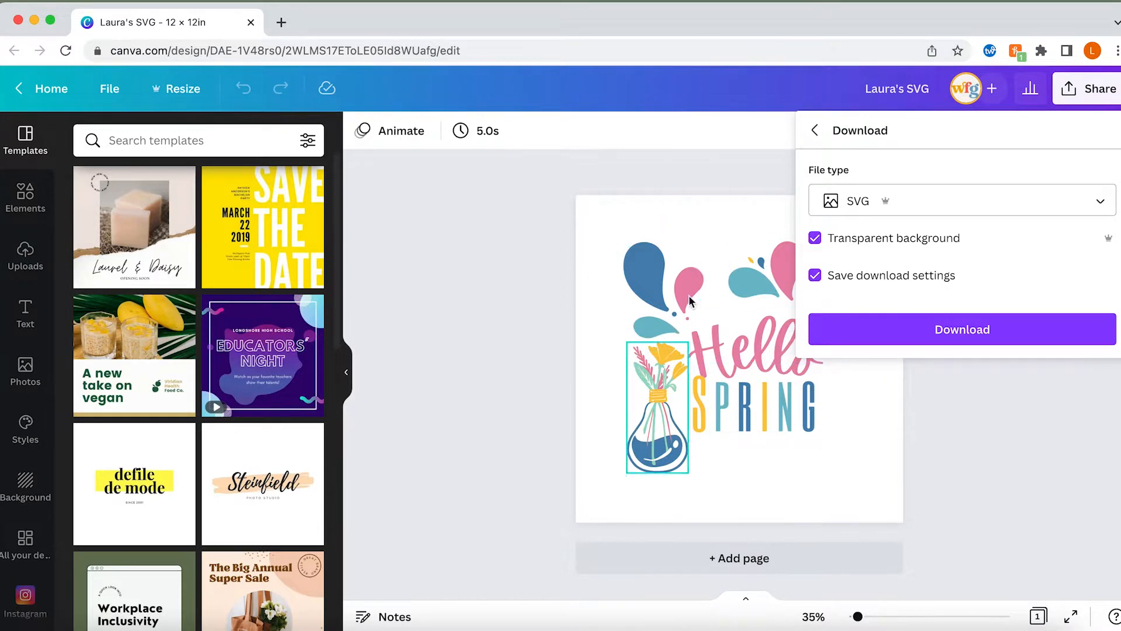
{"action": "mouse_move", "coordinate": [948, 330]}
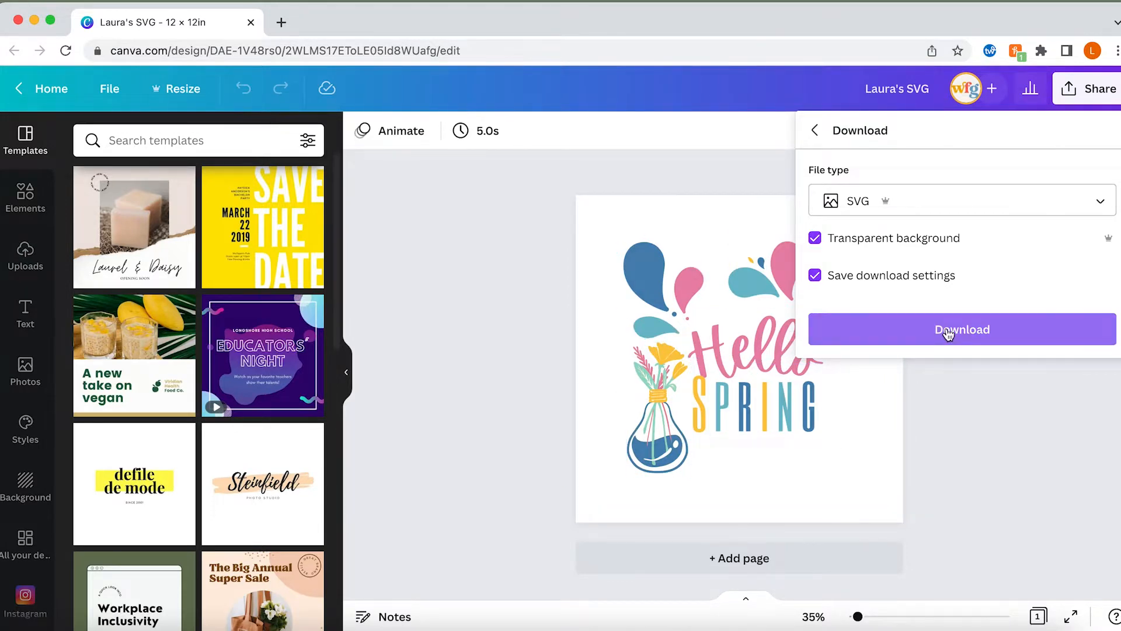
- Download the Hello Spring design as an .svg file, then bring up Launchpad
{"action": "left_click", "coordinate": [962, 329]}
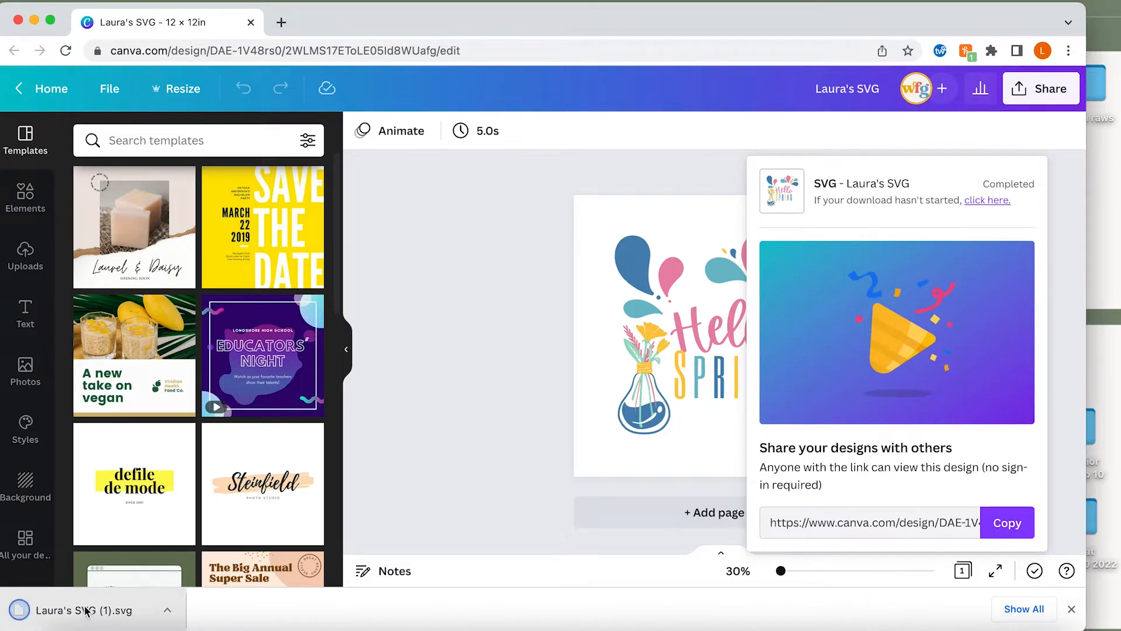
{"action": "left_click", "coordinate": [25, 254]}
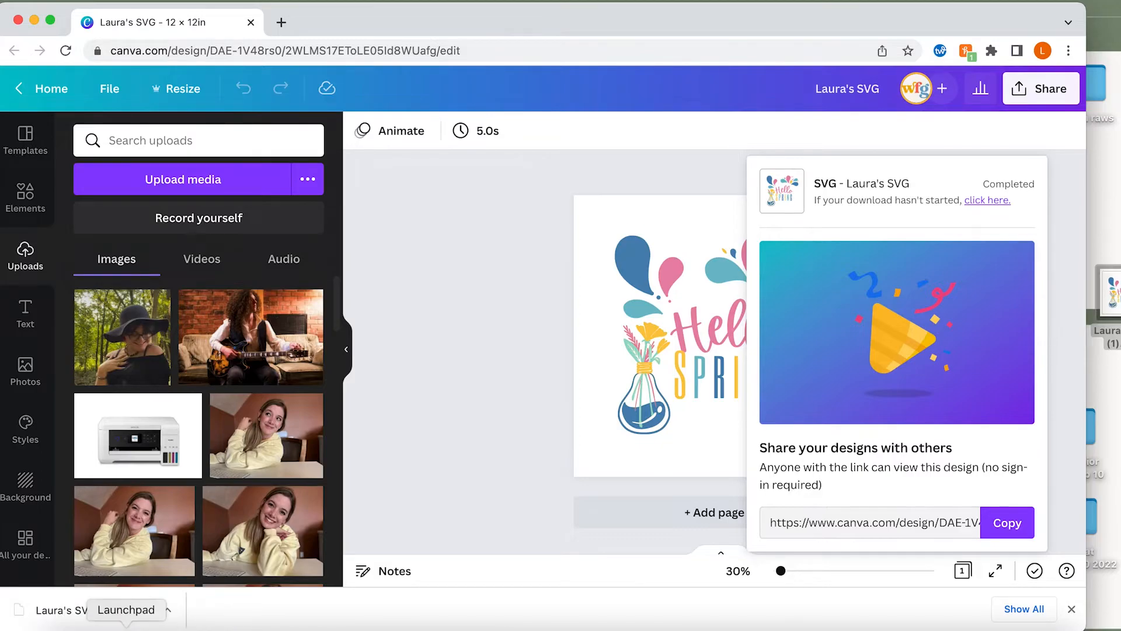
{"action": "left_click", "coordinate": [127, 609]}
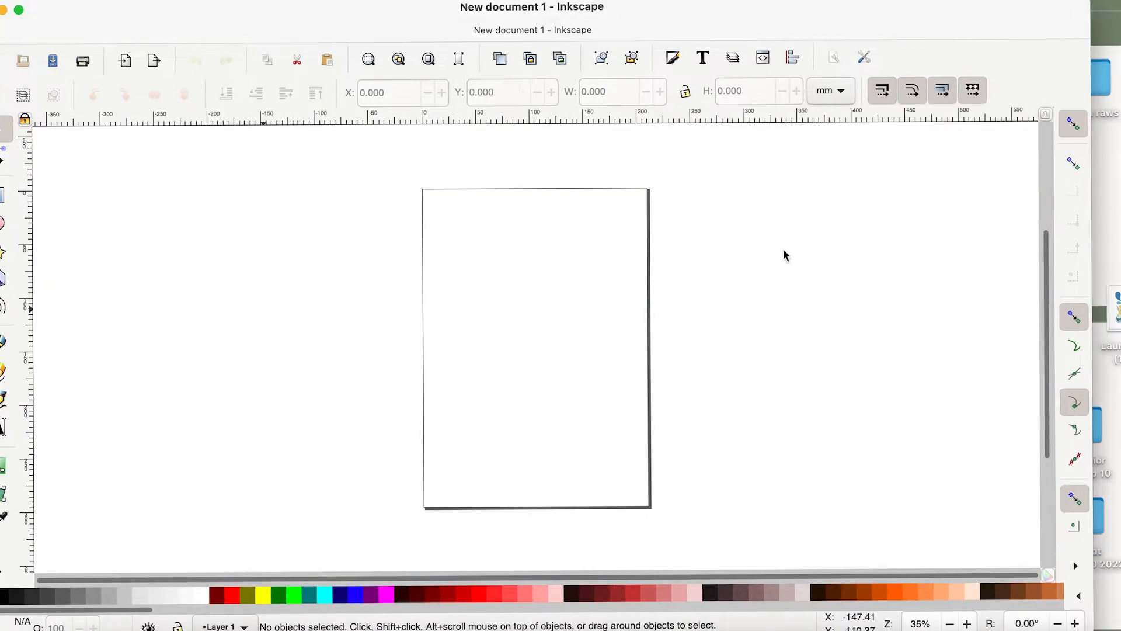
{"action": "mouse_move", "coordinate": [393, 249]}
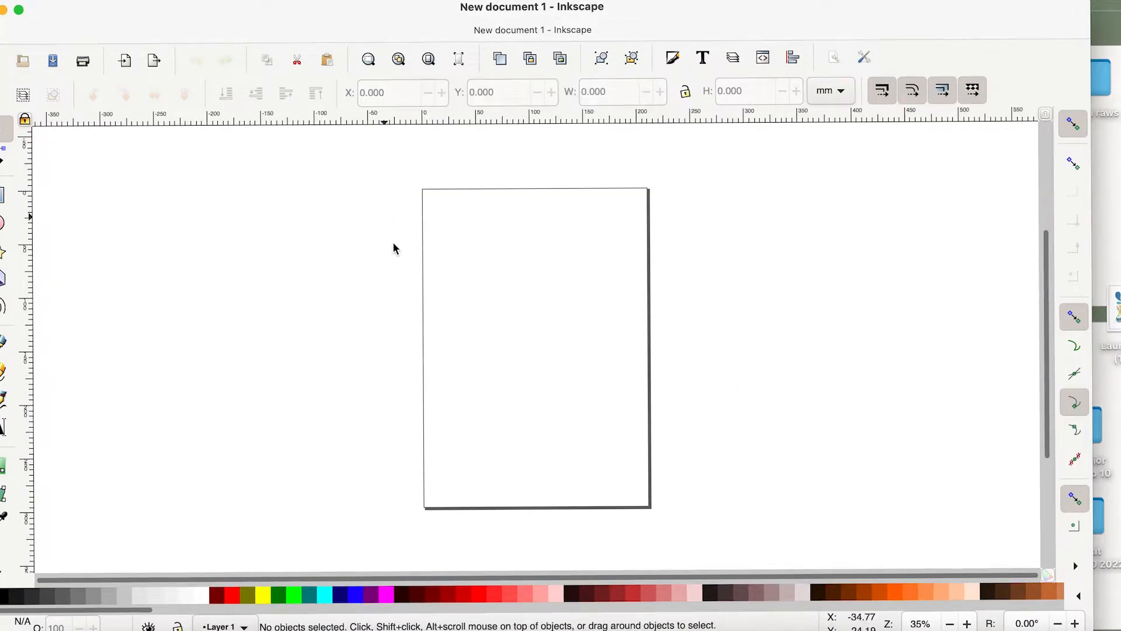
{"action": "mouse_move", "coordinate": [1073, 300]}
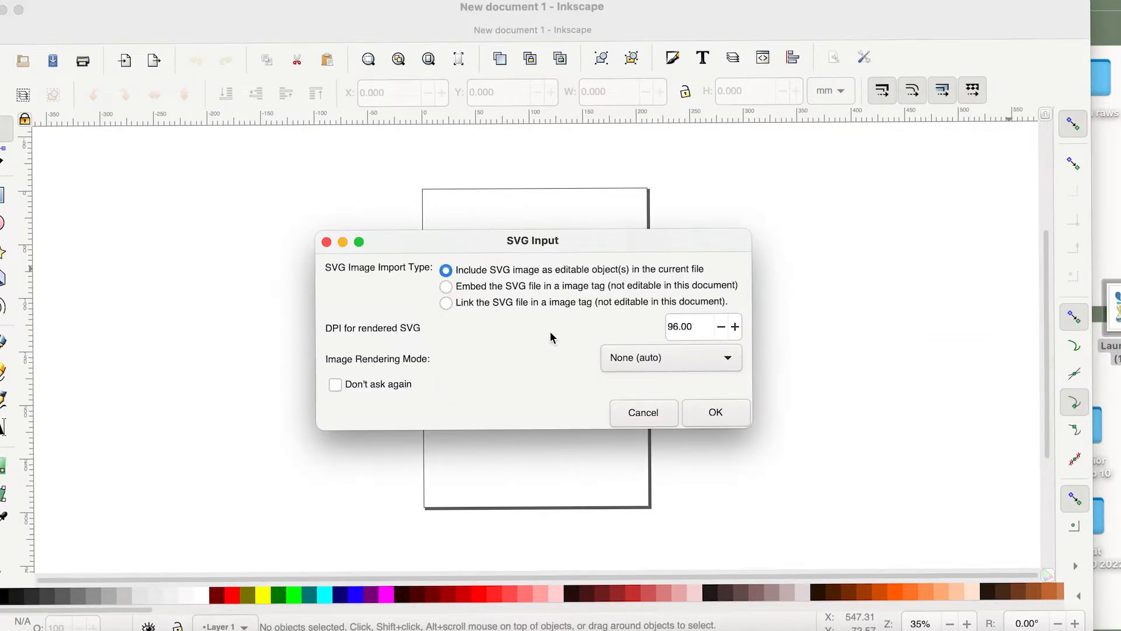
{"action": "mouse_move", "coordinate": [439, 64]}
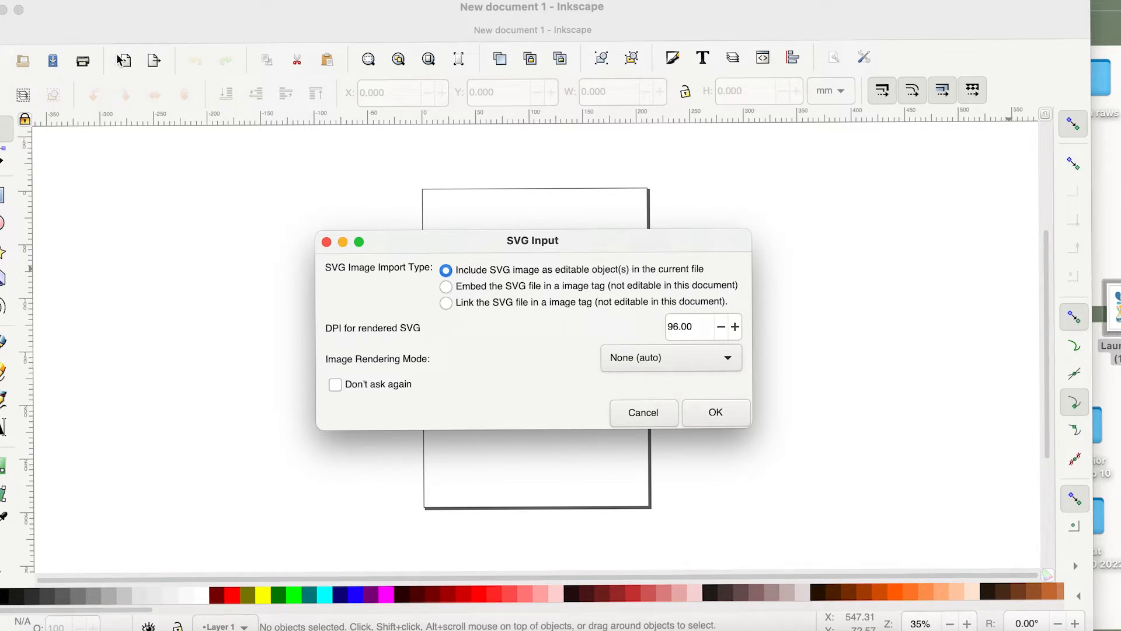
{"action": "mouse_move", "coordinate": [123, 60]}
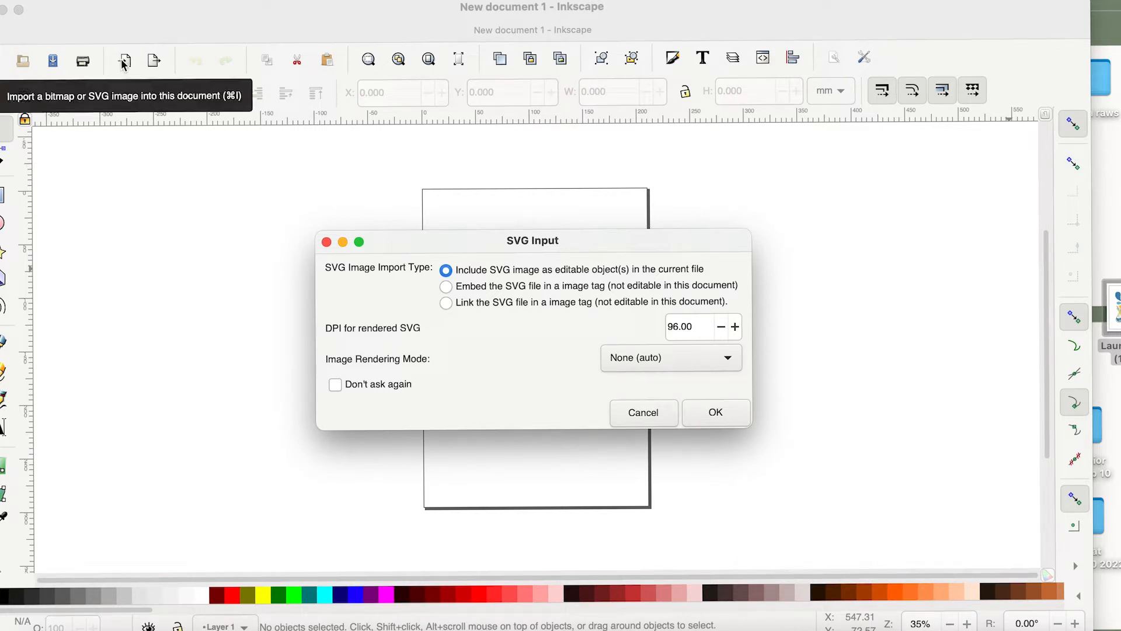
{"action": "mouse_move", "coordinate": [59, 463]}
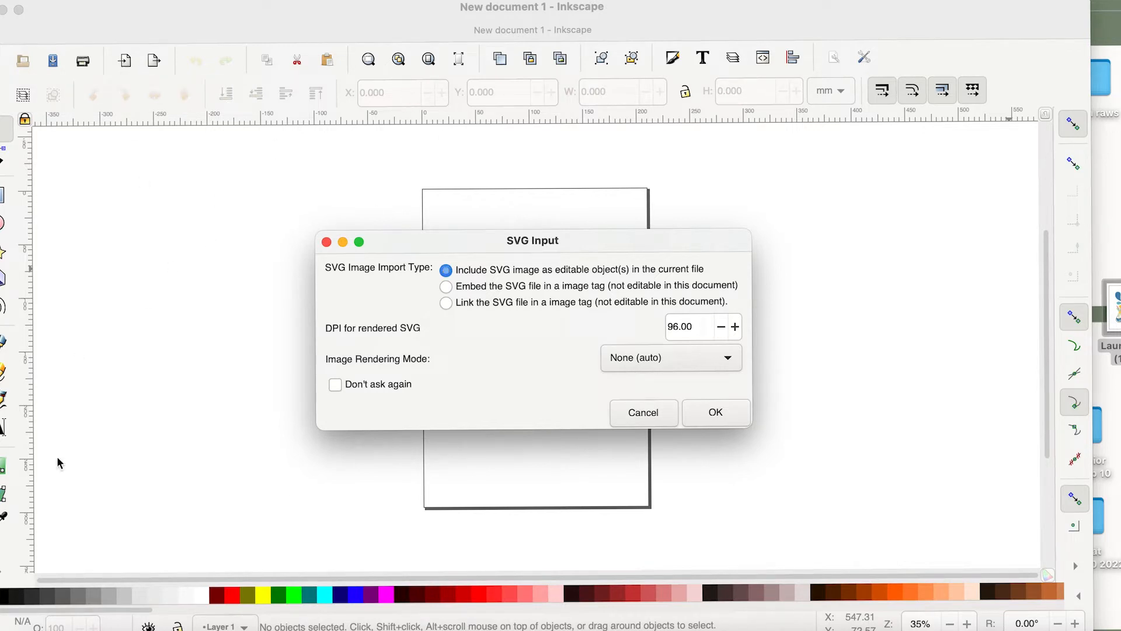
{"action": "mouse_move", "coordinate": [299, 478]}
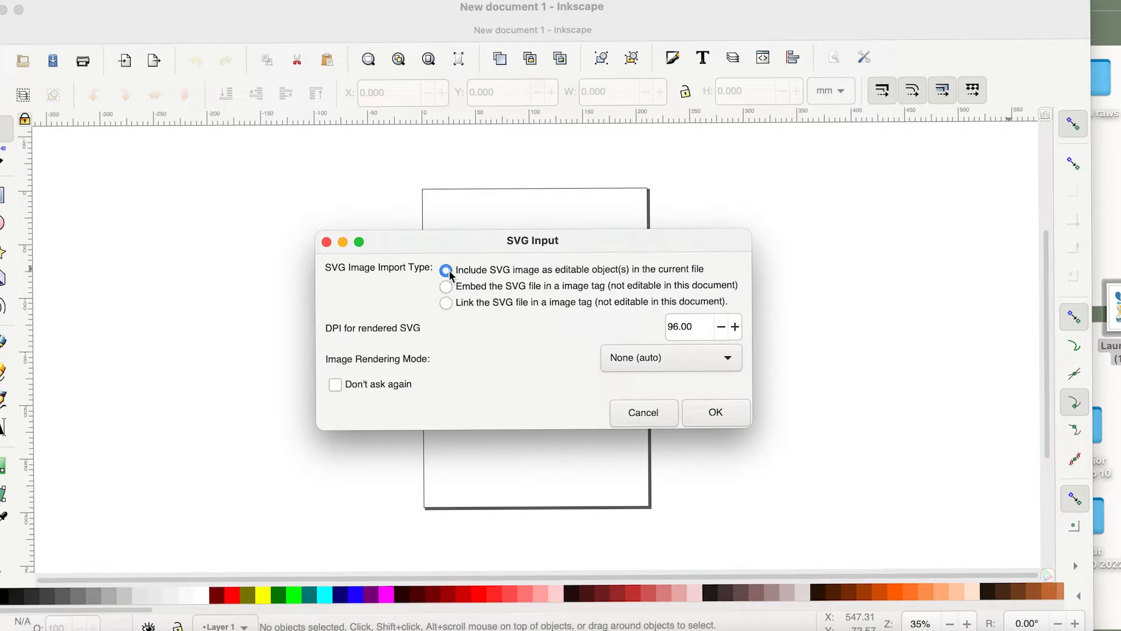
- Import the Hello Spring SVG with 'Include SVG image as editable object(s)'
{"action": "left_click", "coordinate": [445, 271]}
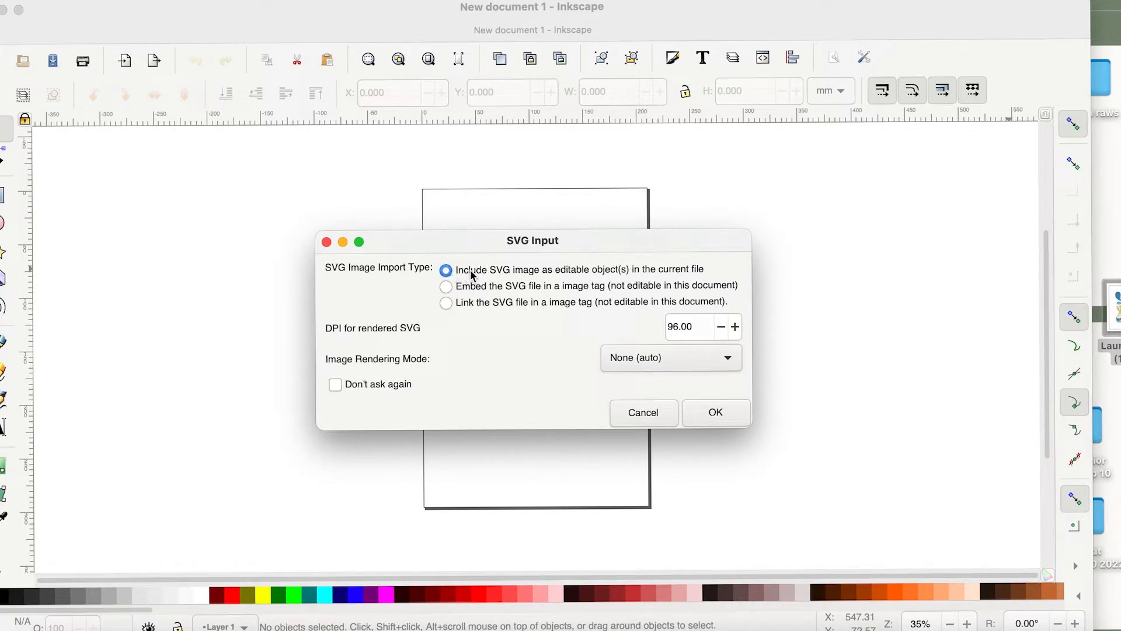
{"action": "mouse_move", "coordinate": [644, 267]}
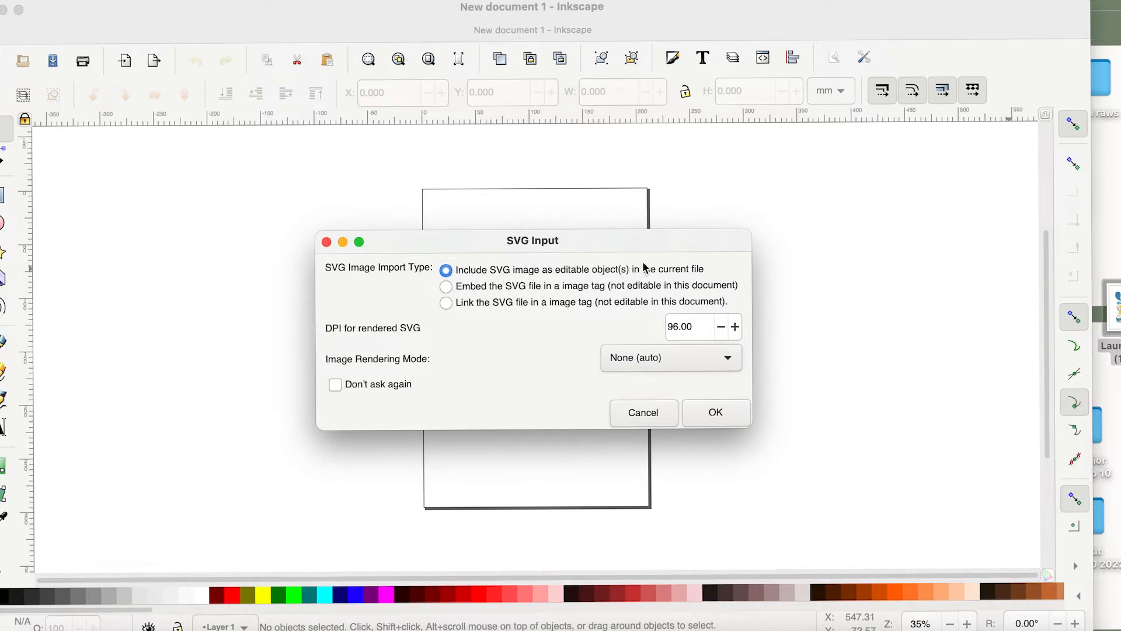
{"action": "mouse_move", "coordinate": [543, 318]}
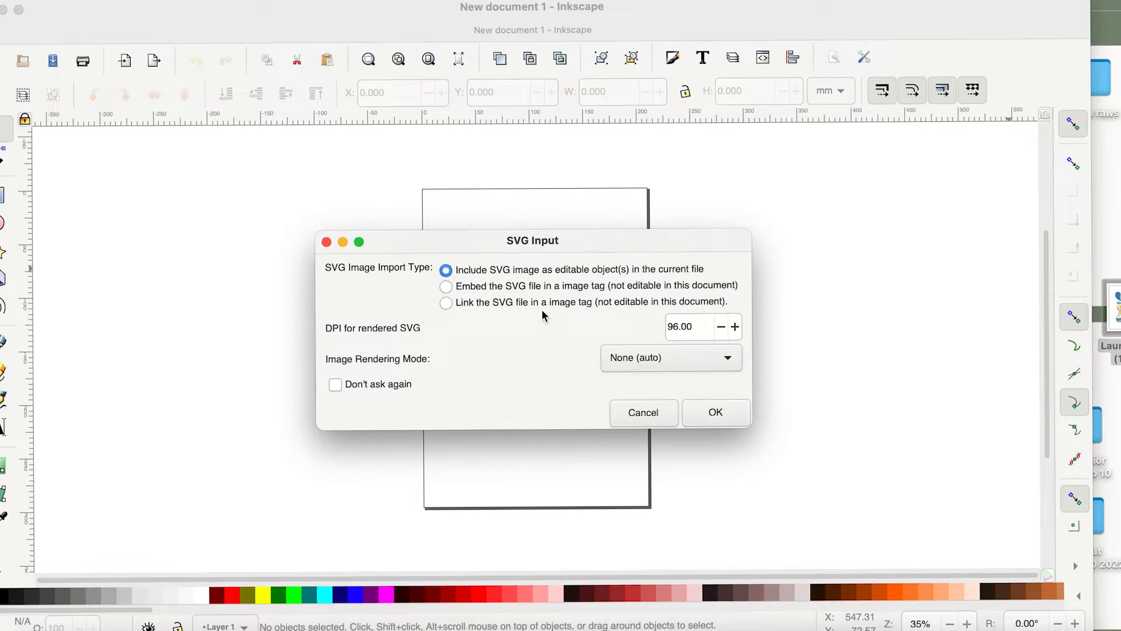
{"action": "left_click", "coordinate": [714, 411]}
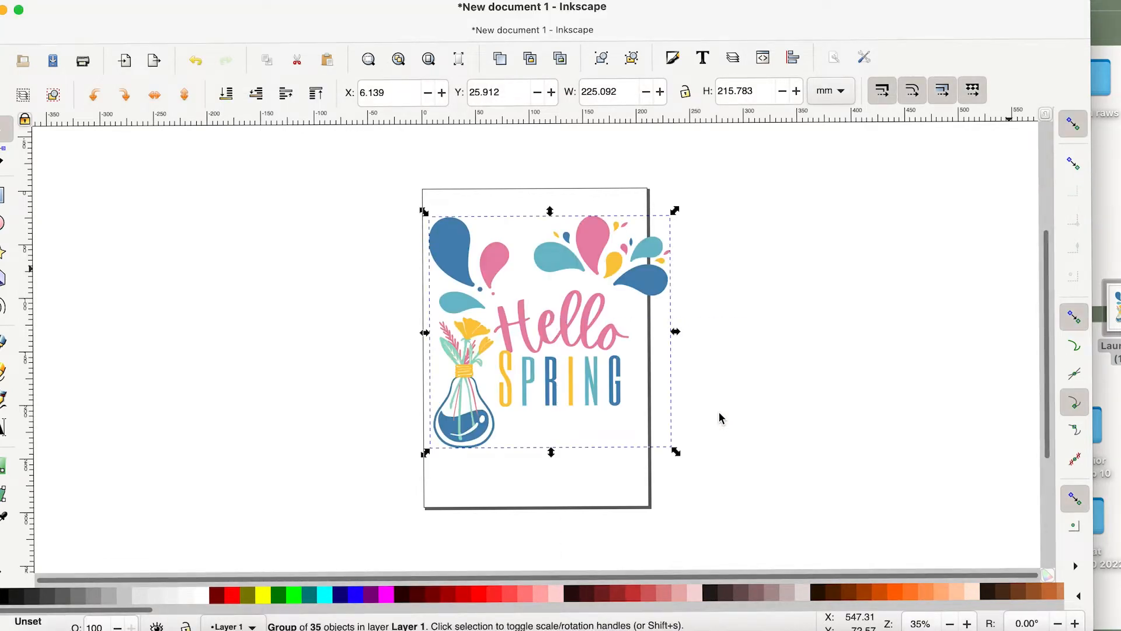
{"action": "mouse_move", "coordinate": [672, 450]}
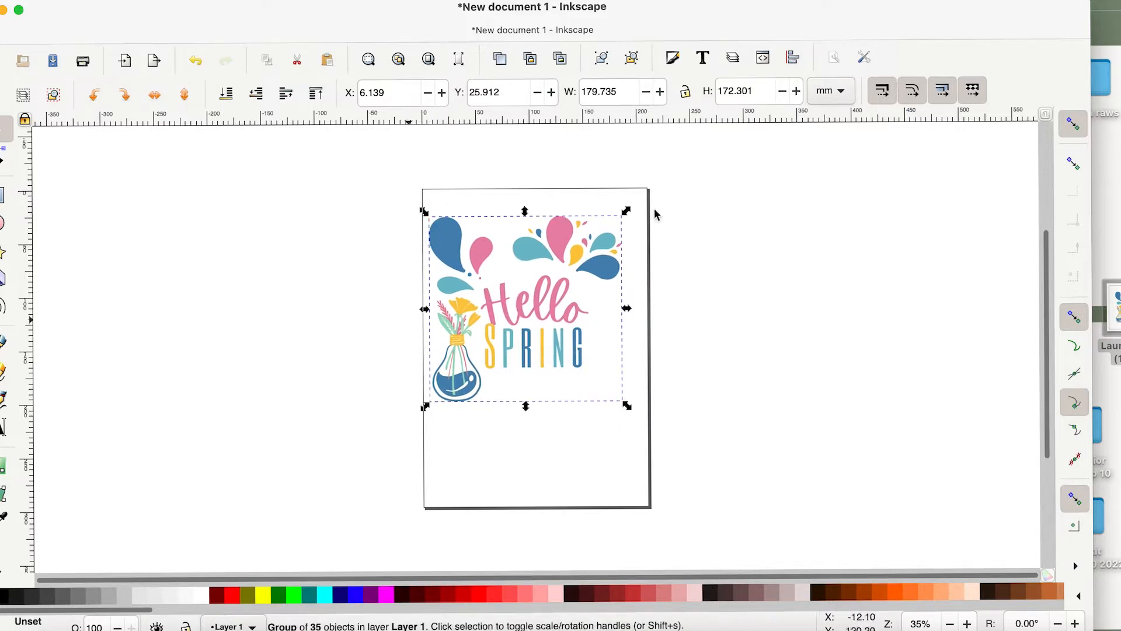
{"action": "mouse_move", "coordinate": [516, 198]}
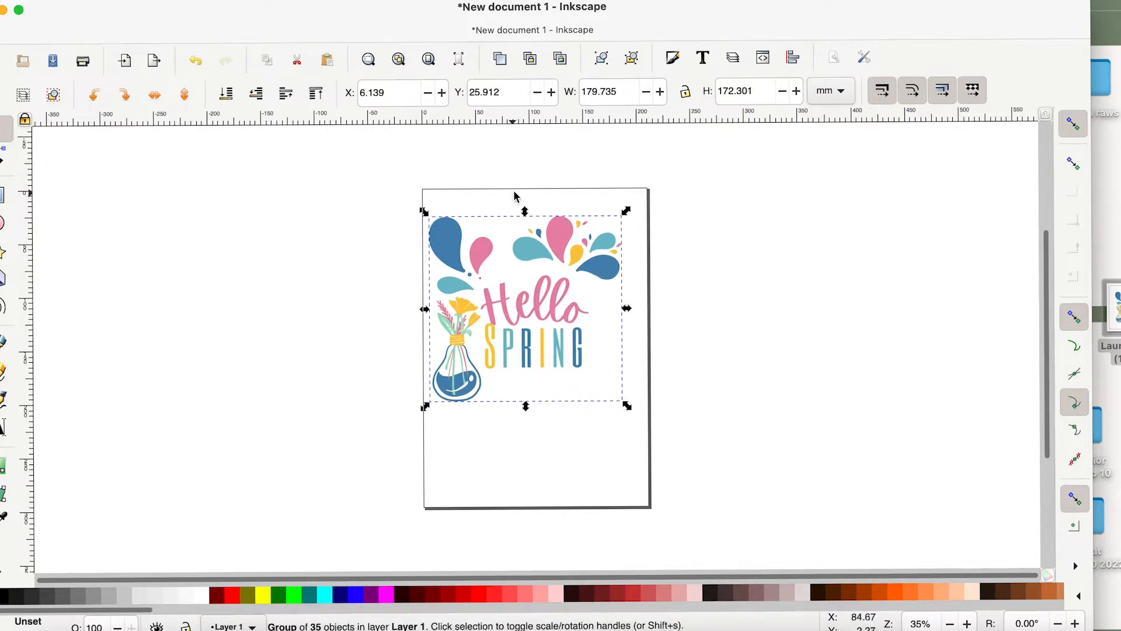
{"action": "mouse_move", "coordinate": [434, 477]}
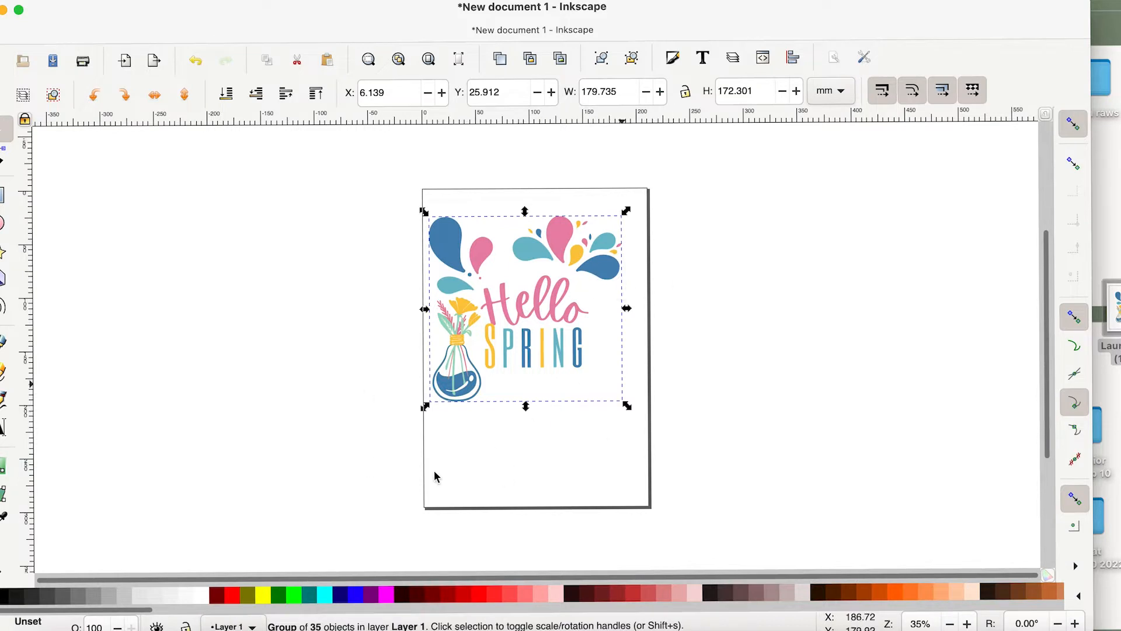
{"action": "mouse_move", "coordinate": [620, 407]}
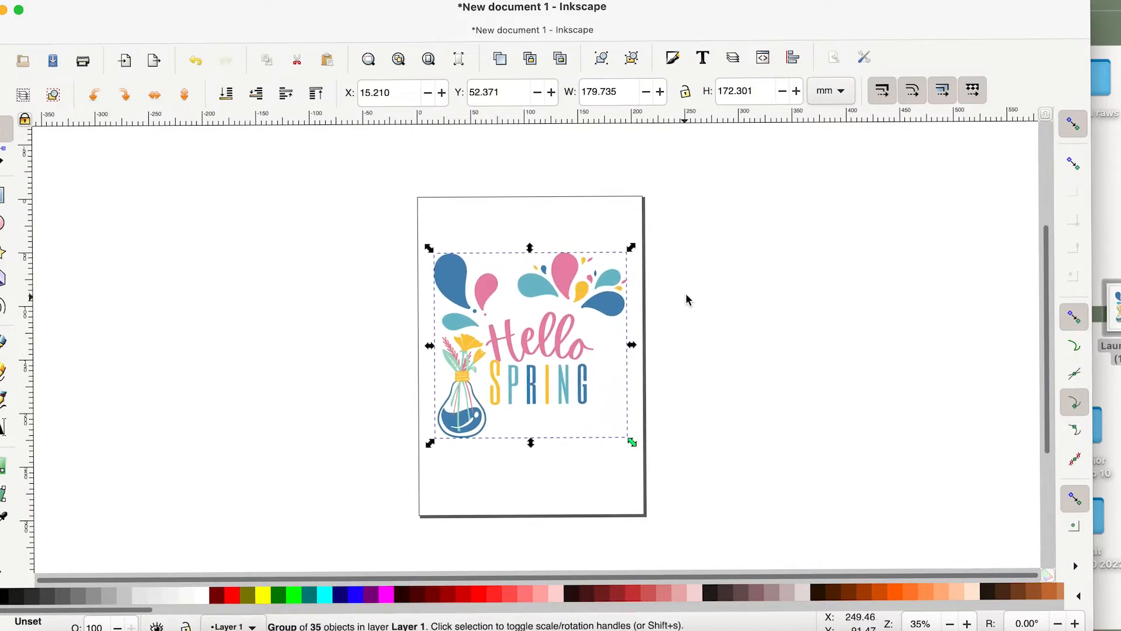
- Deselect the Hello Spring group after resizing it to about 180 × 172 mm
{"action": "left_click", "coordinate": [687, 301]}
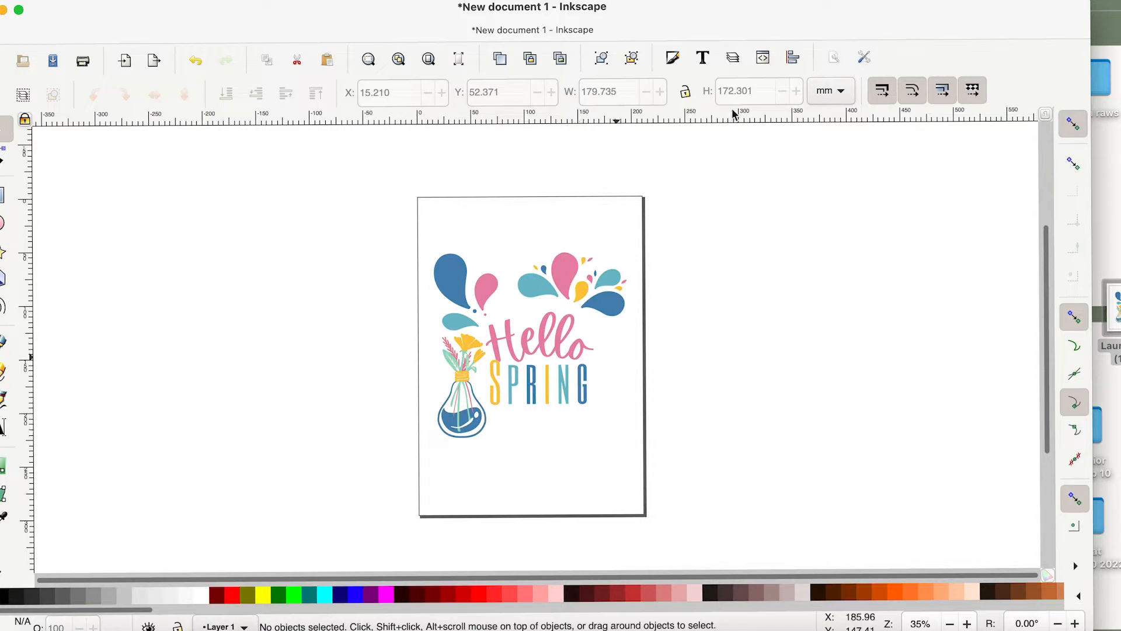
{"action": "left_click", "coordinate": [732, 58]}
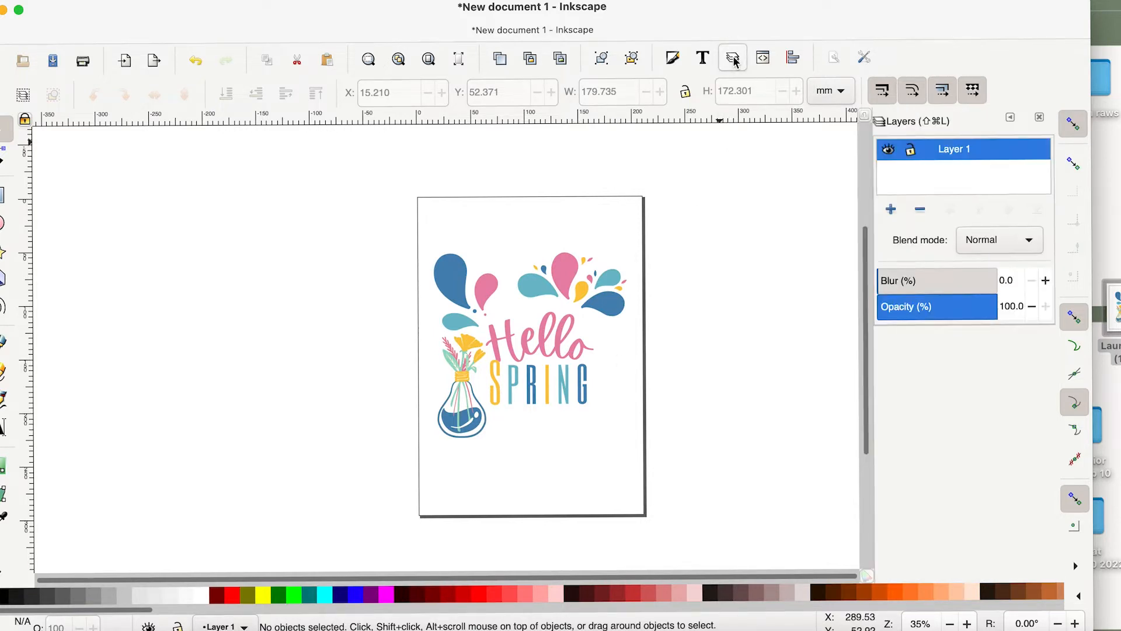
{"action": "mouse_move", "coordinate": [627, 119]}
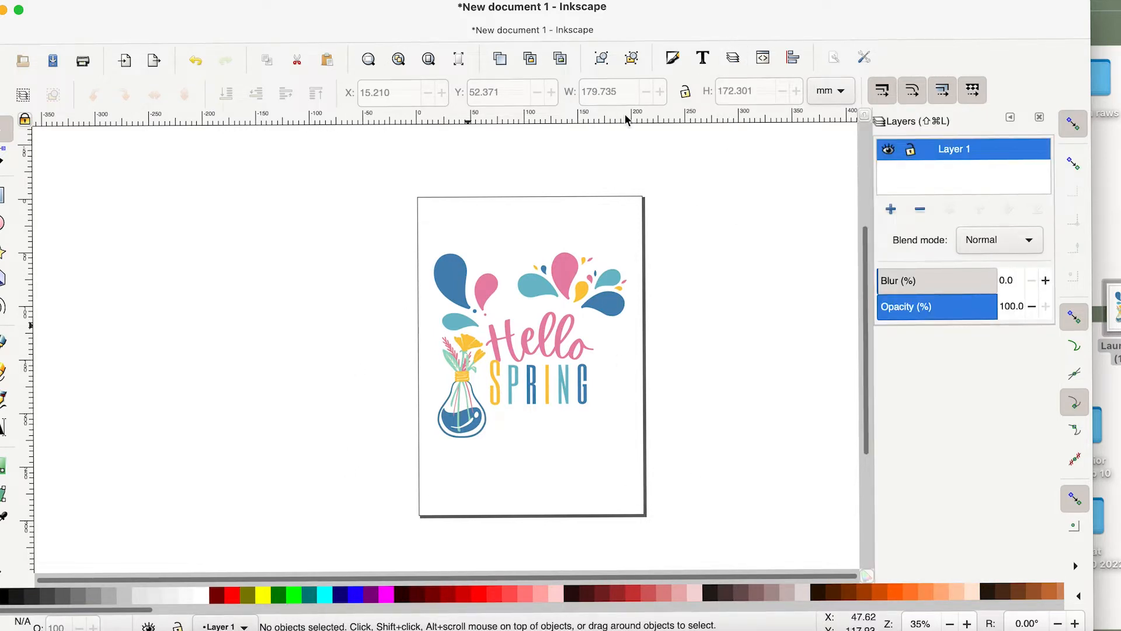
{"action": "mouse_move", "coordinate": [597, 468]}
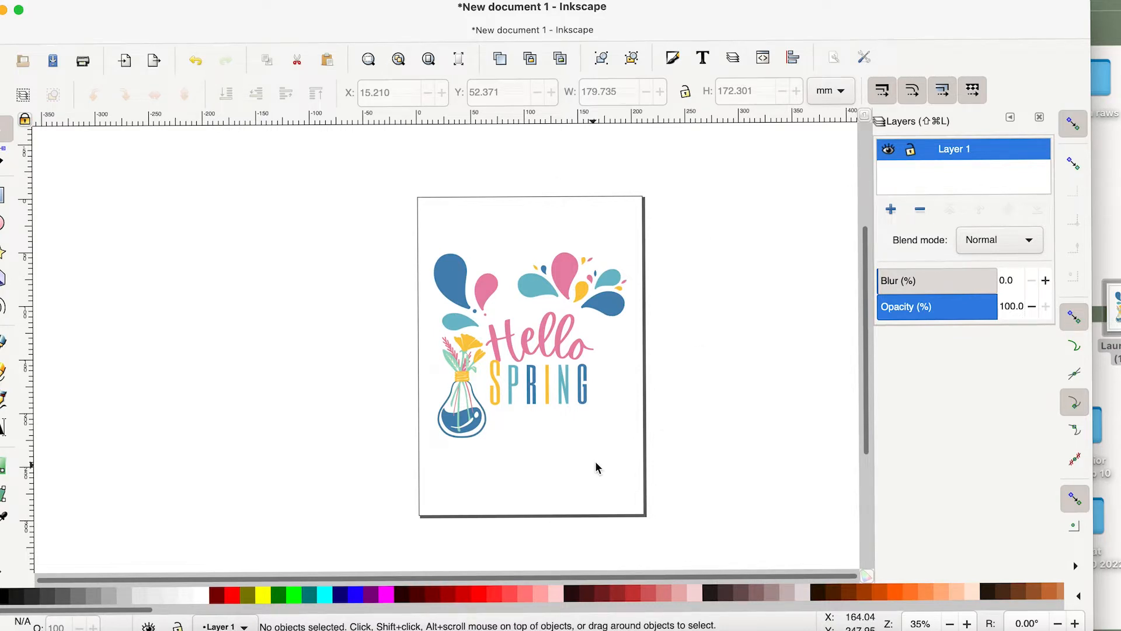
{"action": "mouse_move", "coordinate": [755, 69]}
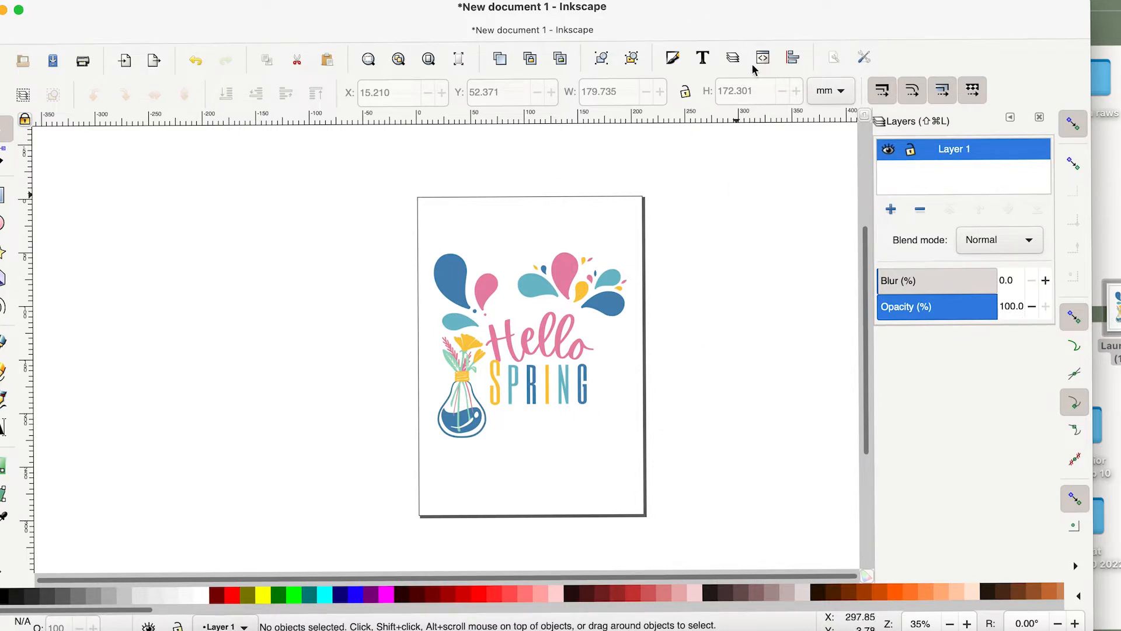
{"action": "mouse_move", "coordinate": [732, 58]}
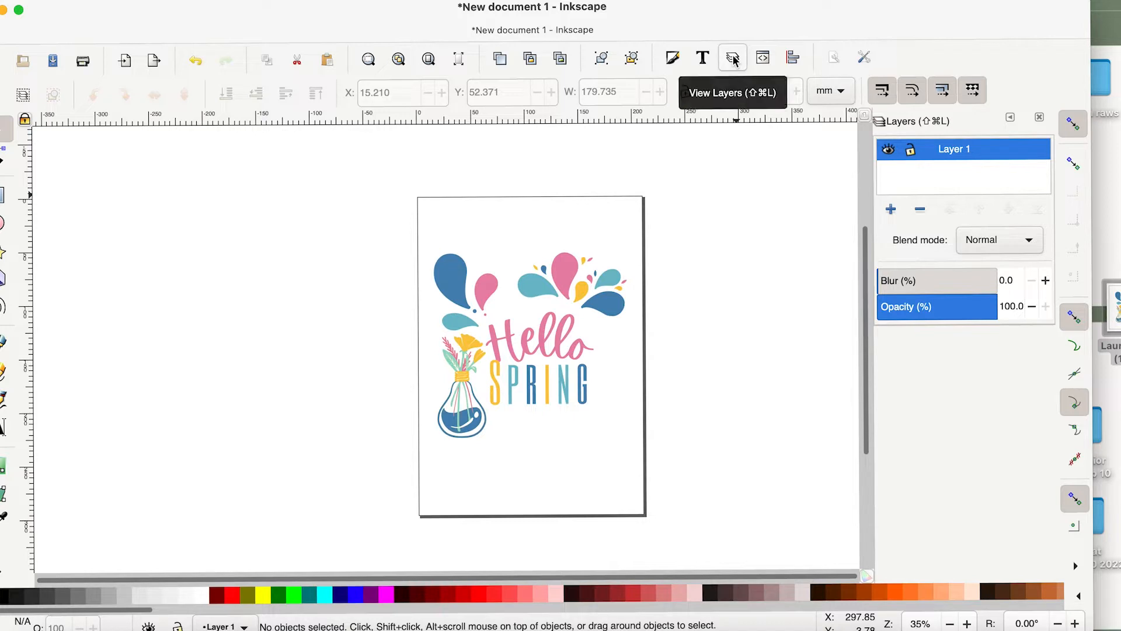
{"action": "mouse_move", "coordinate": [886, 254]}
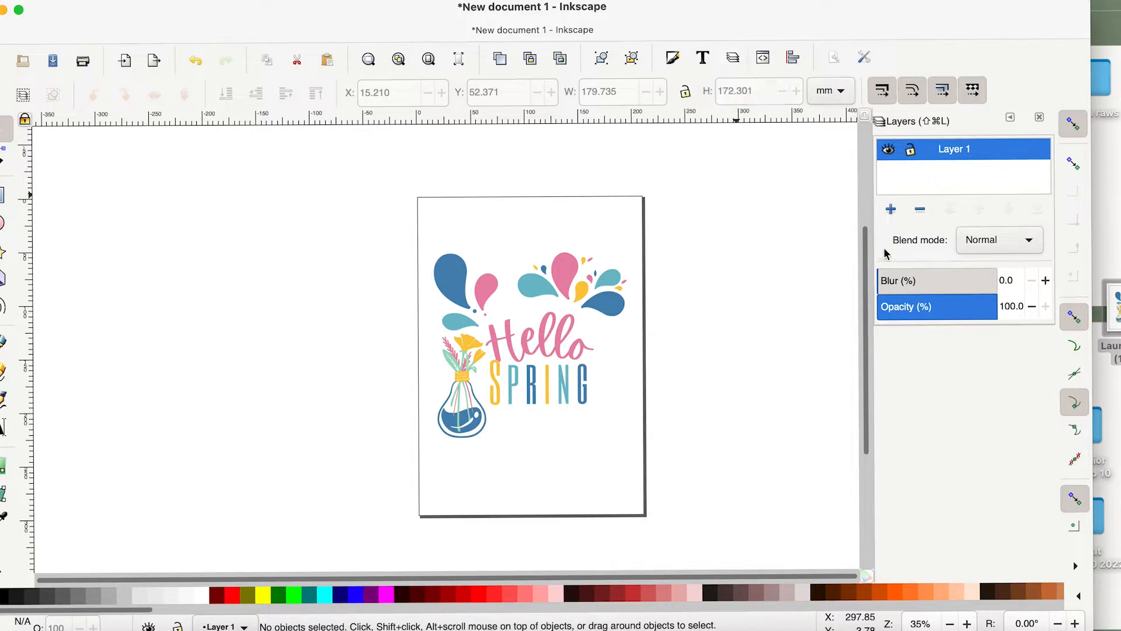
{"action": "mouse_move", "coordinate": [1006, 325]}
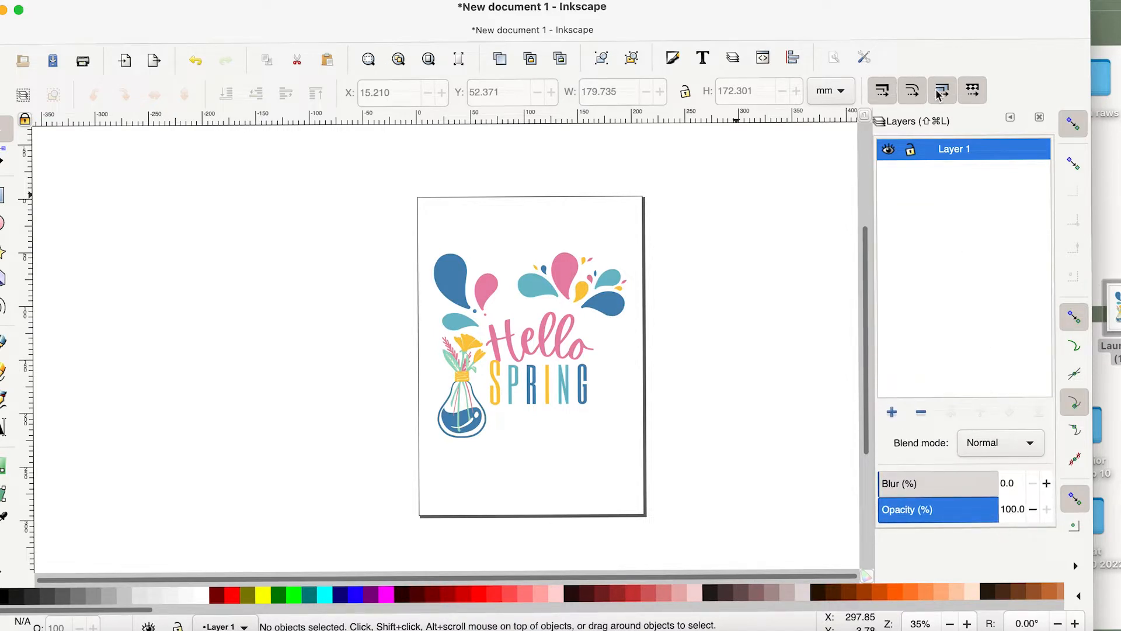
{"action": "mouse_move", "coordinate": [959, 218]}
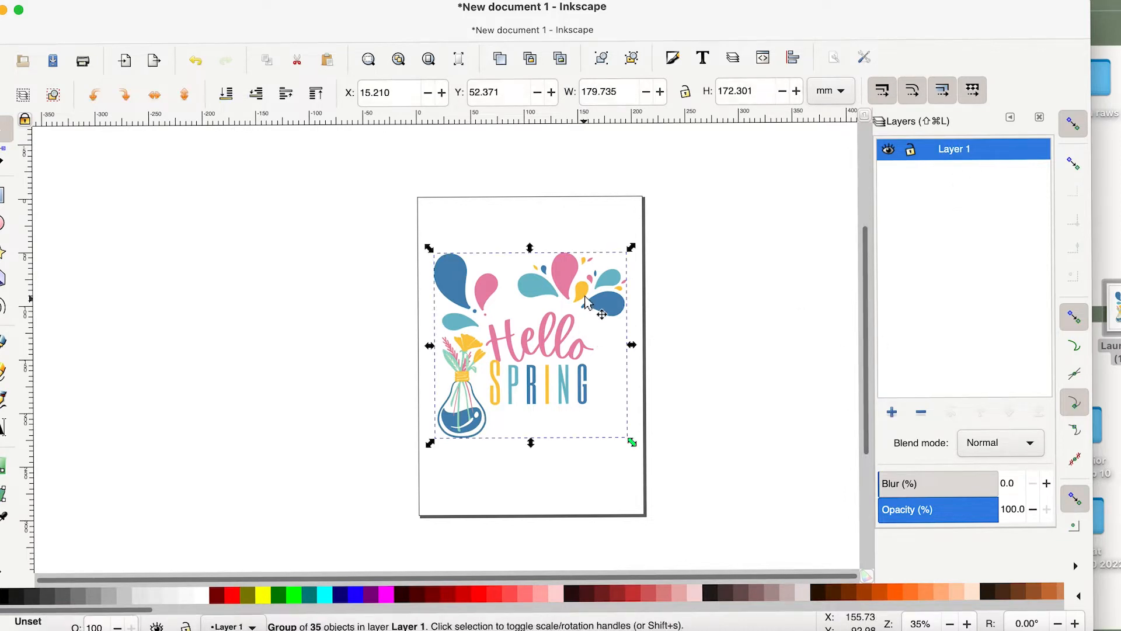
- Group the entire Hello Spring design into one object and deselect it
{"action": "right_click", "coordinate": [585, 300]}
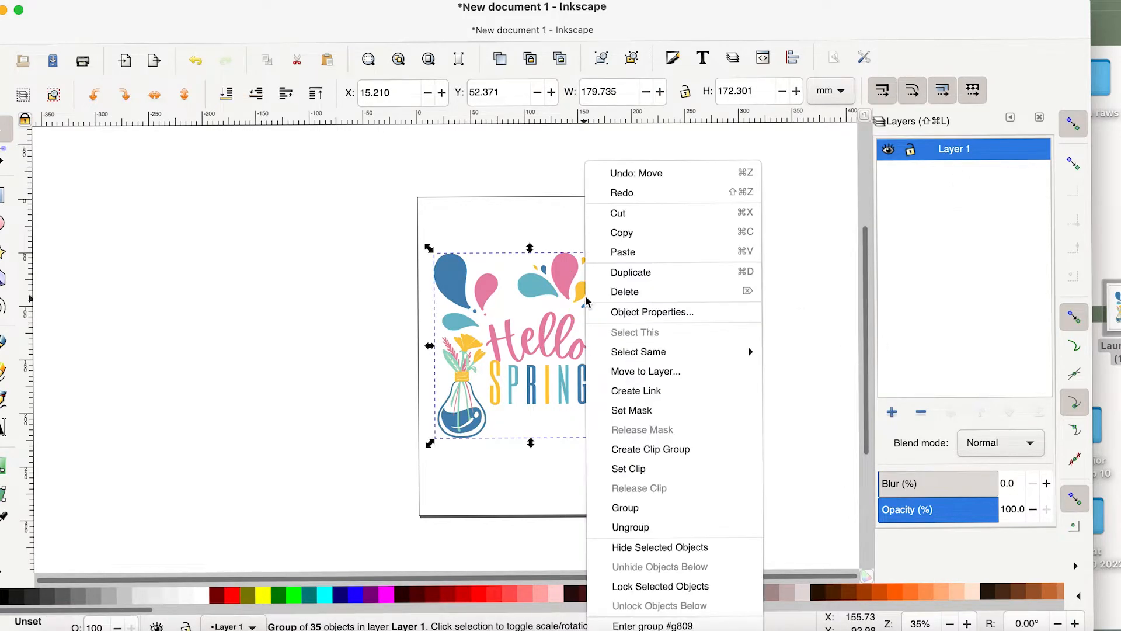
{"action": "mouse_move", "coordinate": [645, 513]}
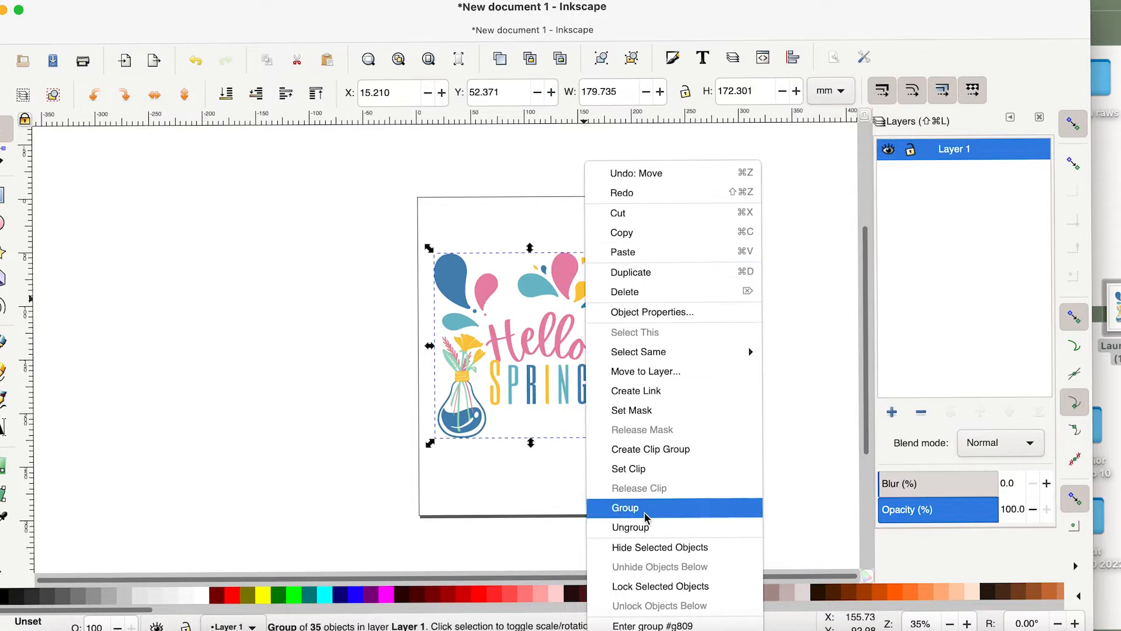
{"action": "left_click", "coordinate": [625, 507]}
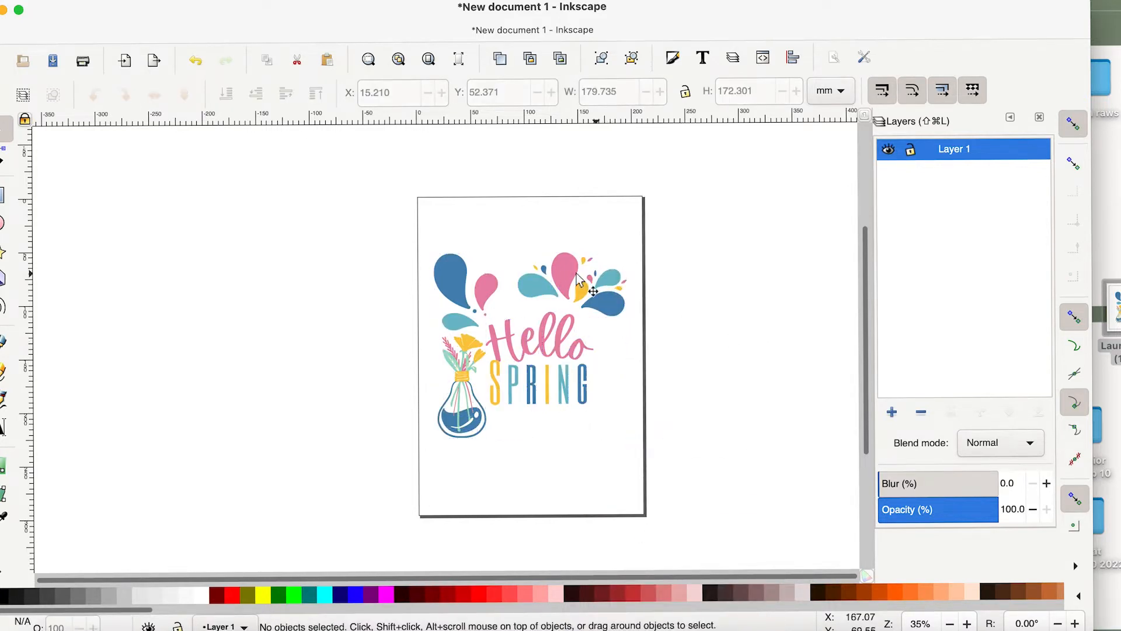
{"action": "left_click", "coordinate": [604, 300]}
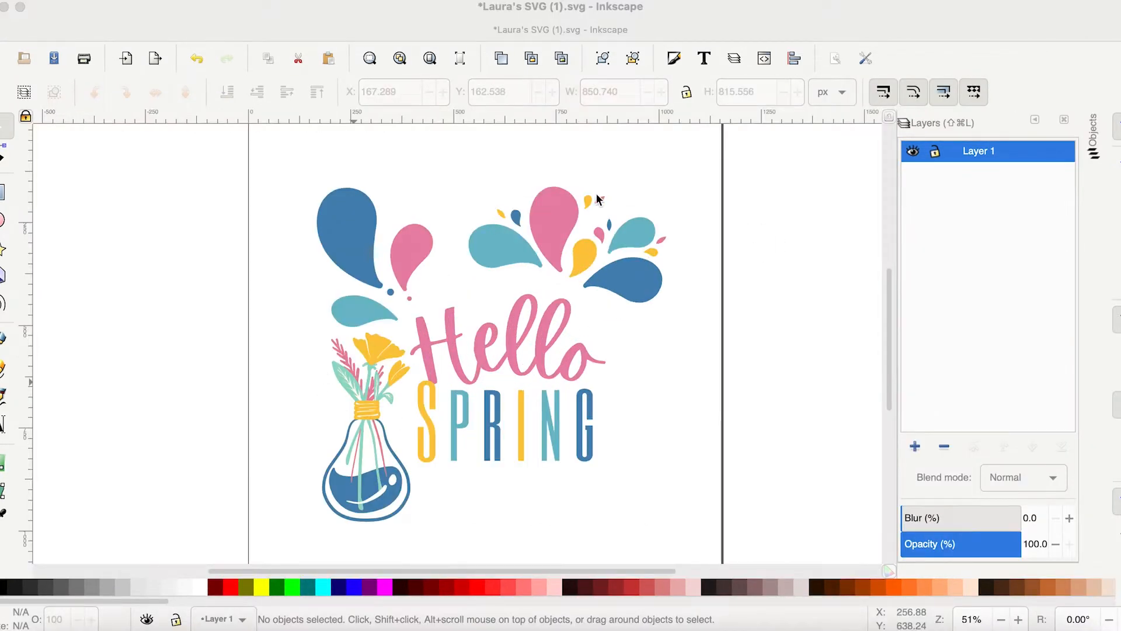
{"action": "mouse_move", "coordinate": [414, 310]}
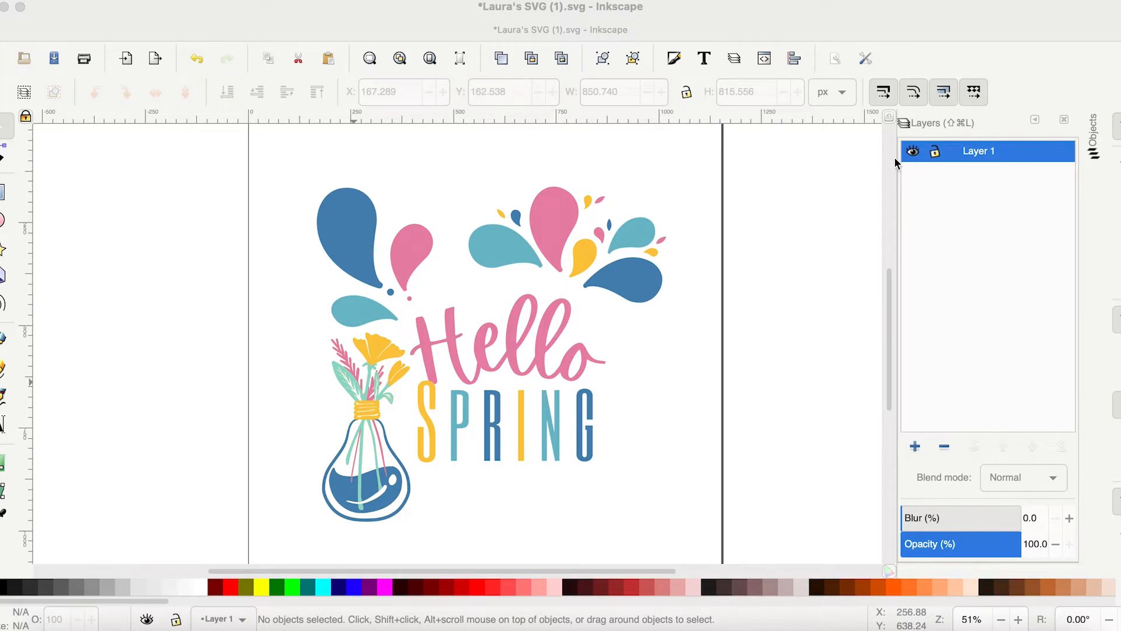
{"action": "mouse_move", "coordinate": [353, 393]}
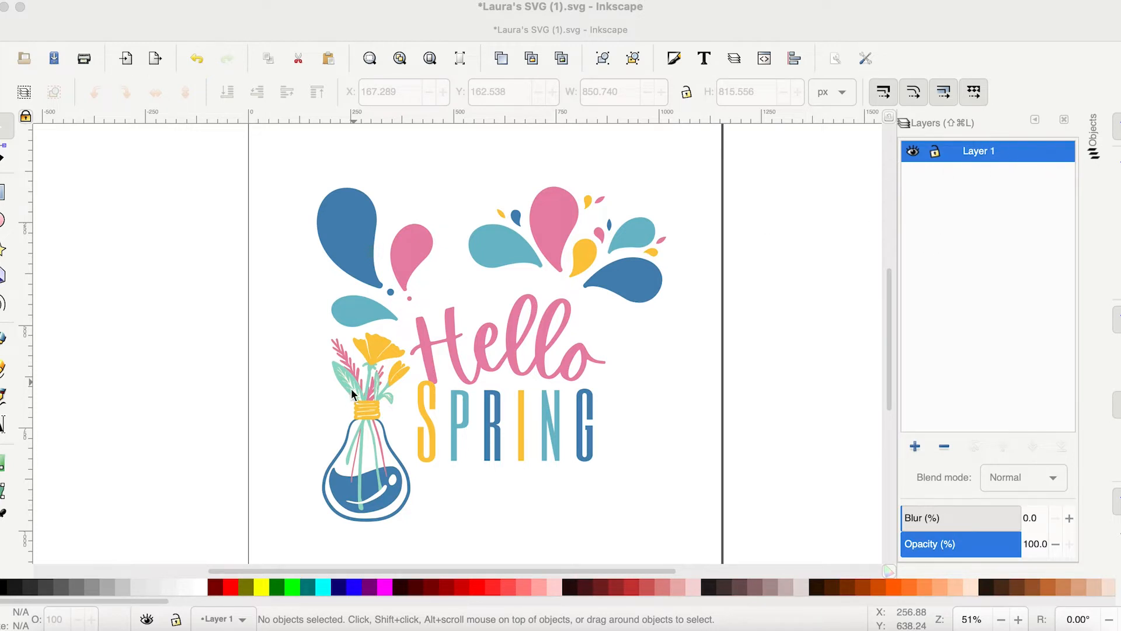
{"action": "mouse_move", "coordinate": [640, 251]}
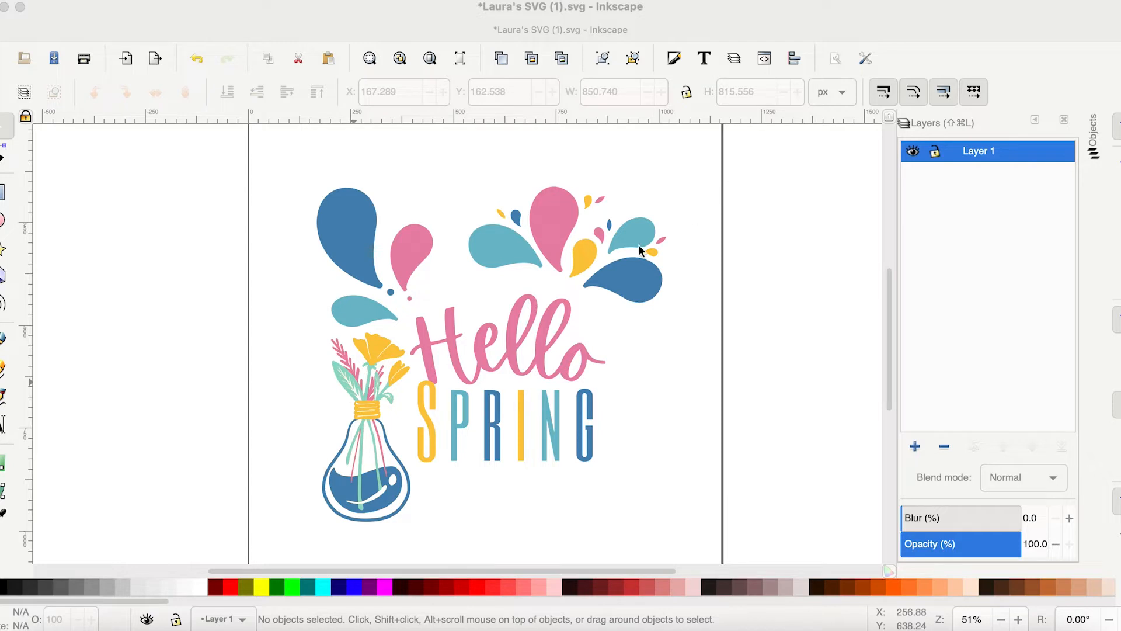
{"action": "mouse_move", "coordinate": [576, 264]}
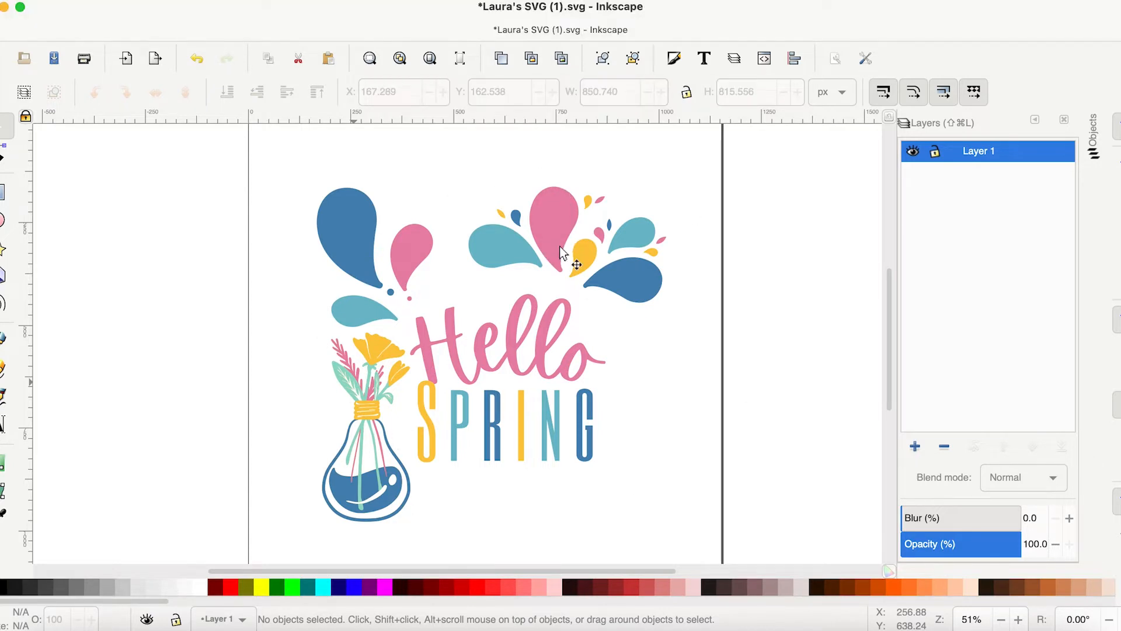
- Inspect a Hello letter, then open the Objects panel listing groups like g497 and g489
{"action": "left_click", "coordinate": [552, 225]}
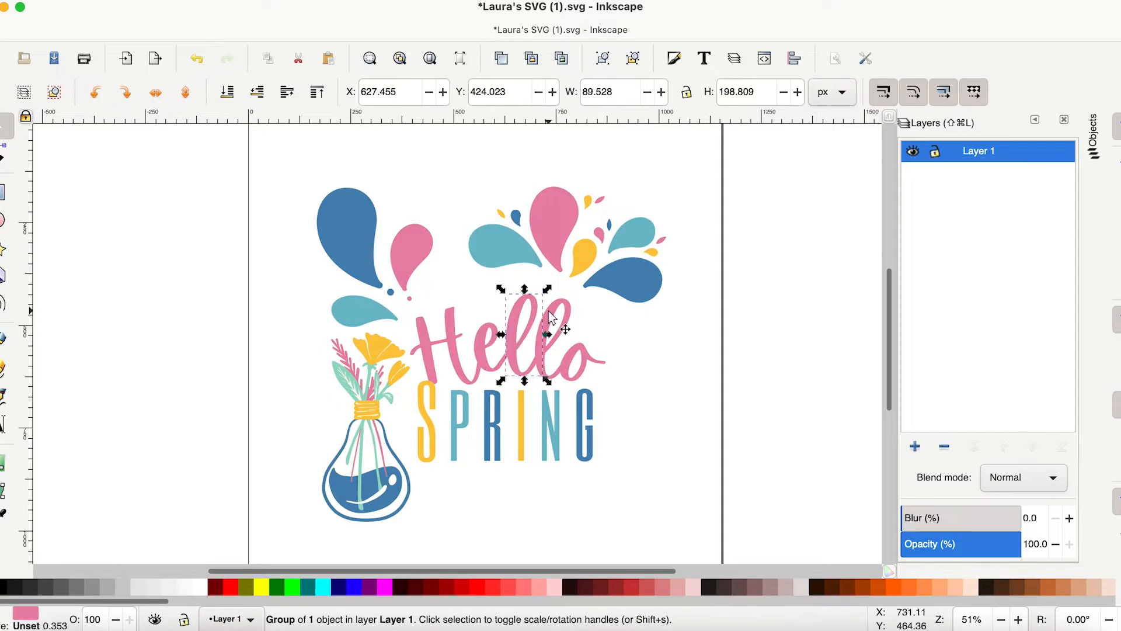
{"action": "left_click", "coordinate": [642, 341]}
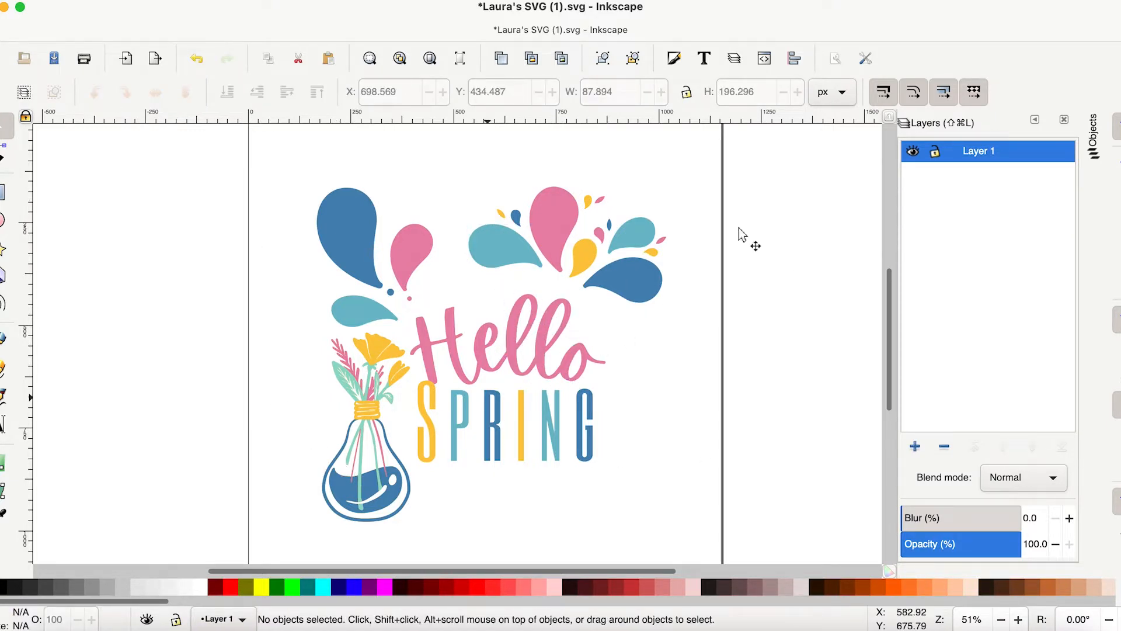
{"action": "mouse_move", "coordinate": [1098, 121]}
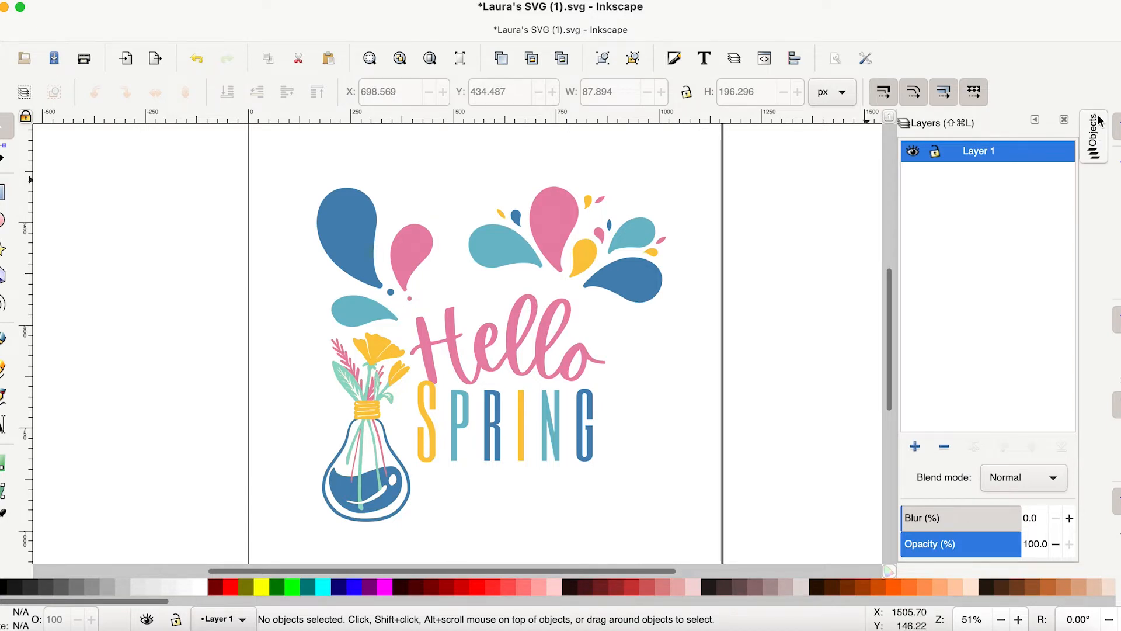
{"action": "left_click", "coordinate": [1094, 136]}
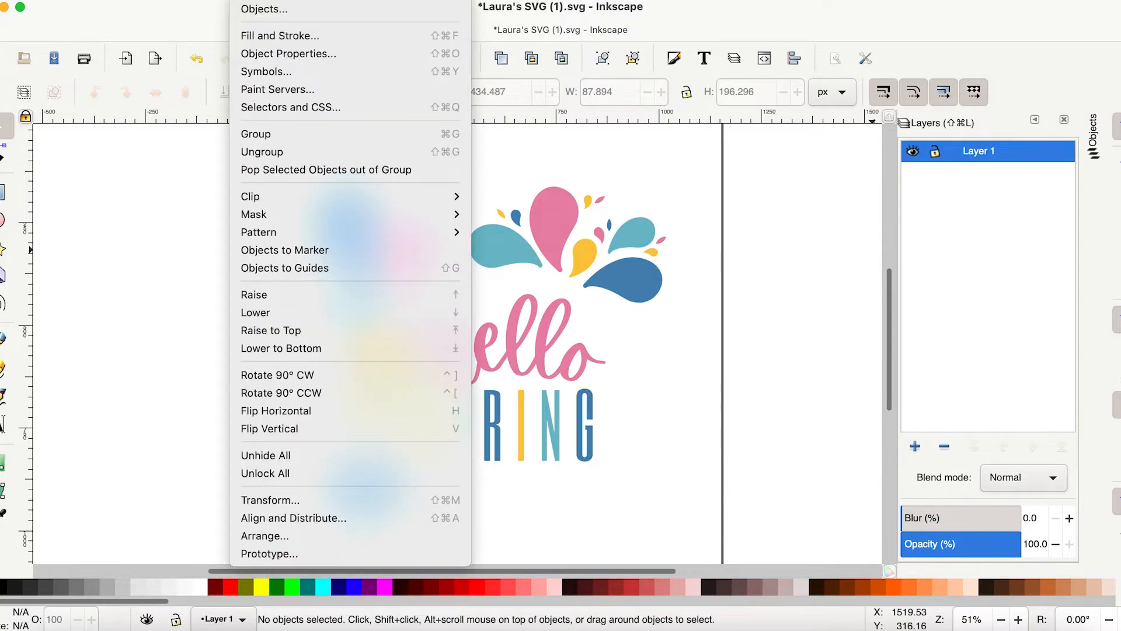
{"action": "mouse_move", "coordinate": [263, 9]}
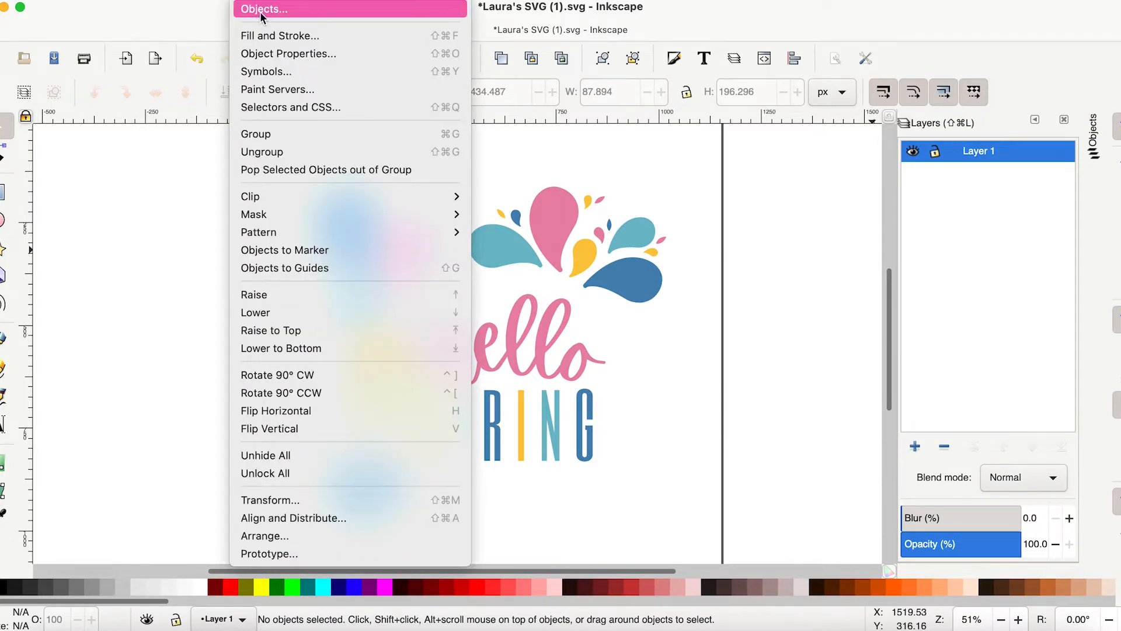
{"action": "left_click", "coordinate": [264, 8]}
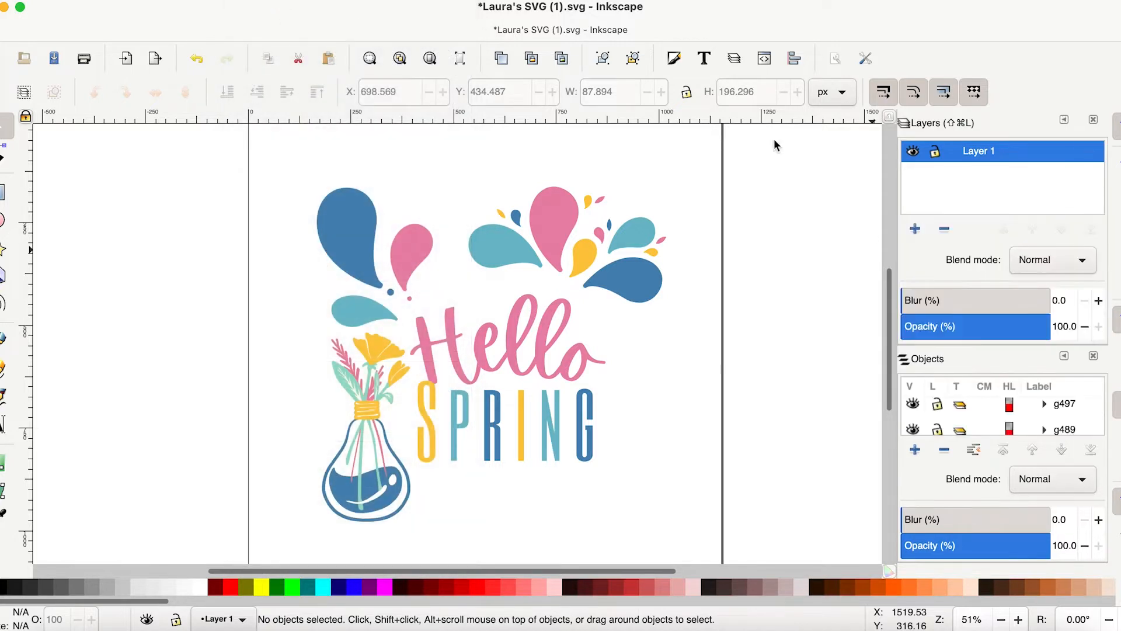
{"action": "mouse_move", "coordinate": [889, 386]}
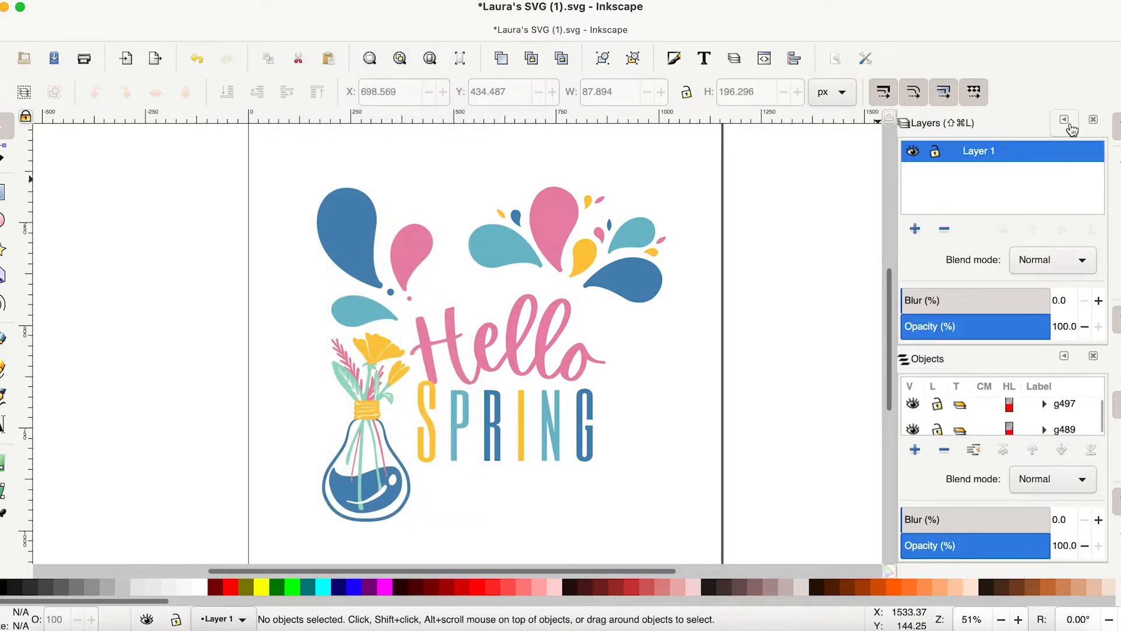
- Close the Layers dialog so the Objects panel shows Layer 1's groups, g513 to g241
{"action": "left_click", "coordinate": [1065, 119]}
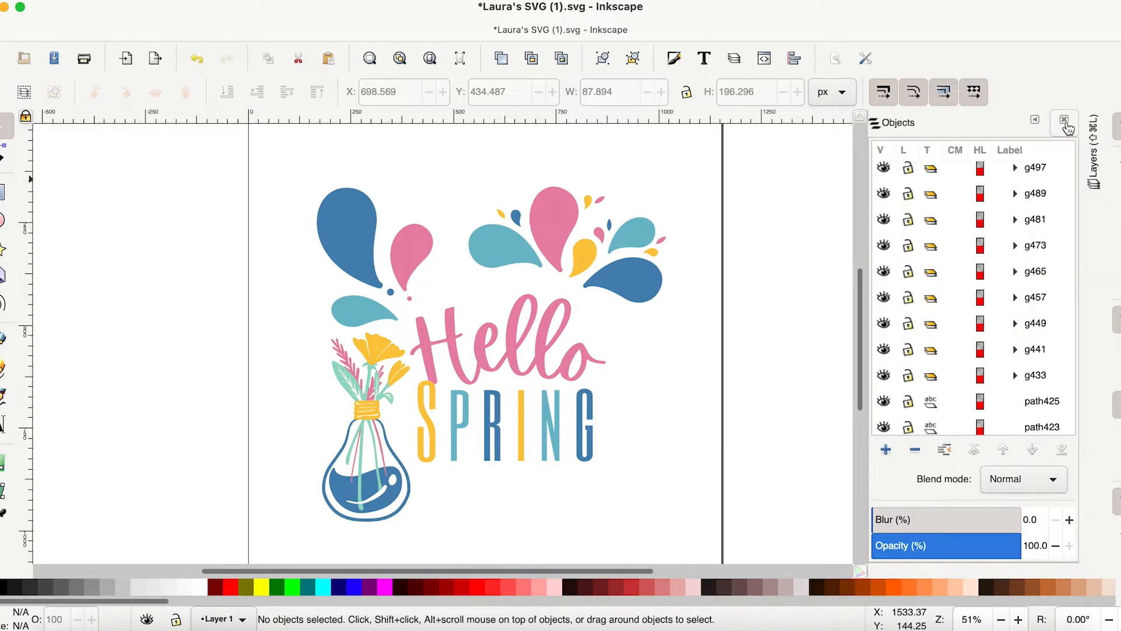
{"action": "mouse_move", "coordinate": [974, 341]}
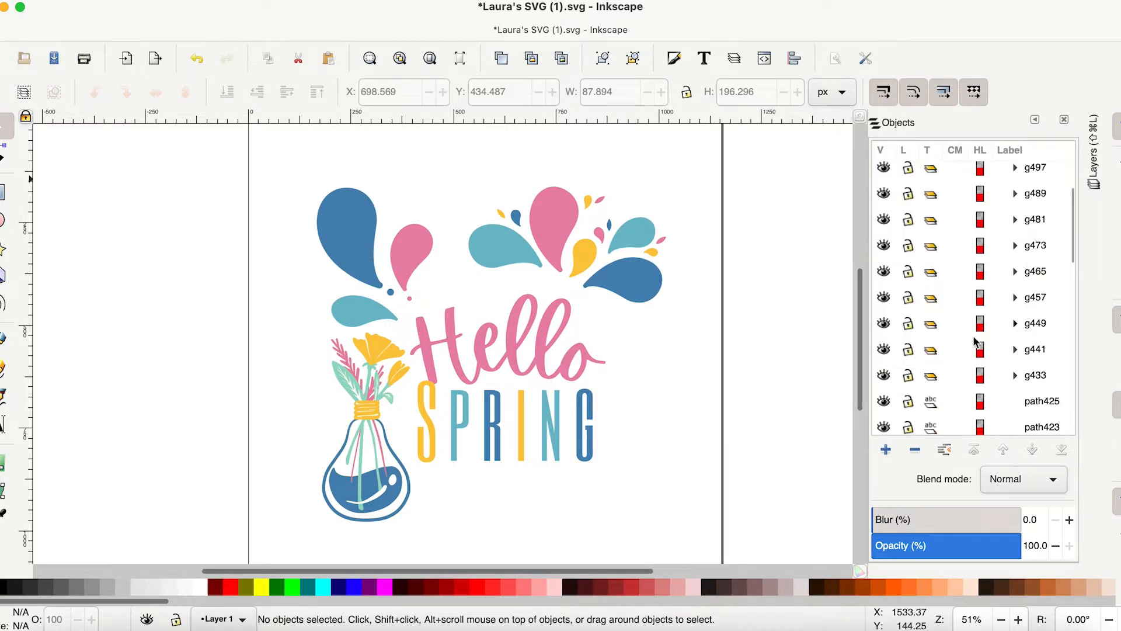
{"action": "scroll", "scroll_direction": "down", "scroll_amount": 3}
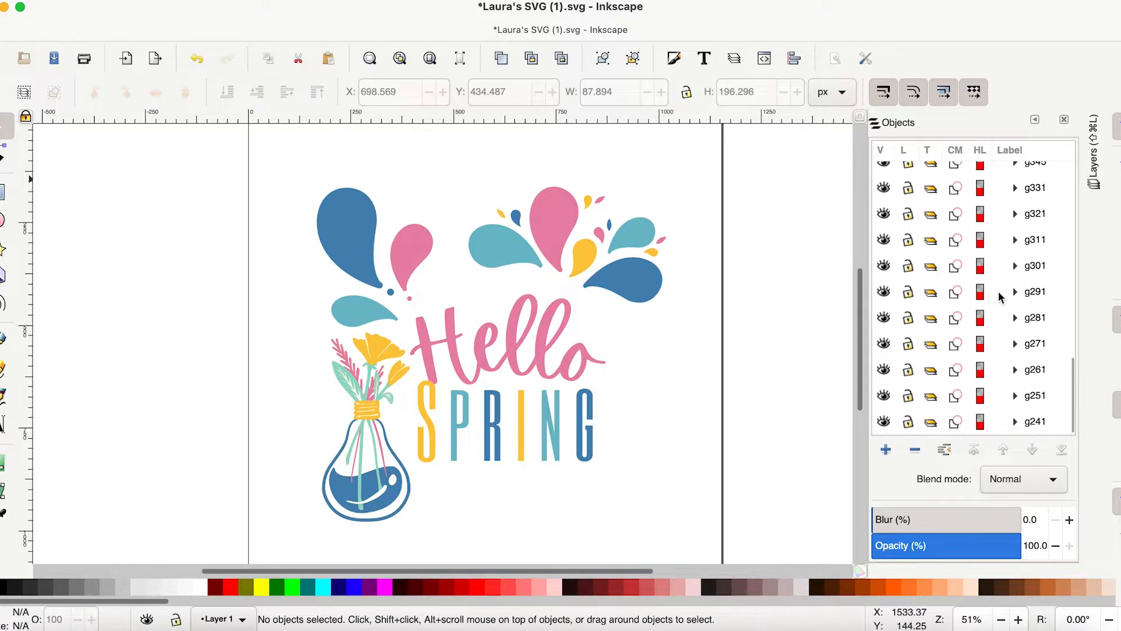
{"action": "scroll", "scroll_direction": "up", "scroll_amount": 3}
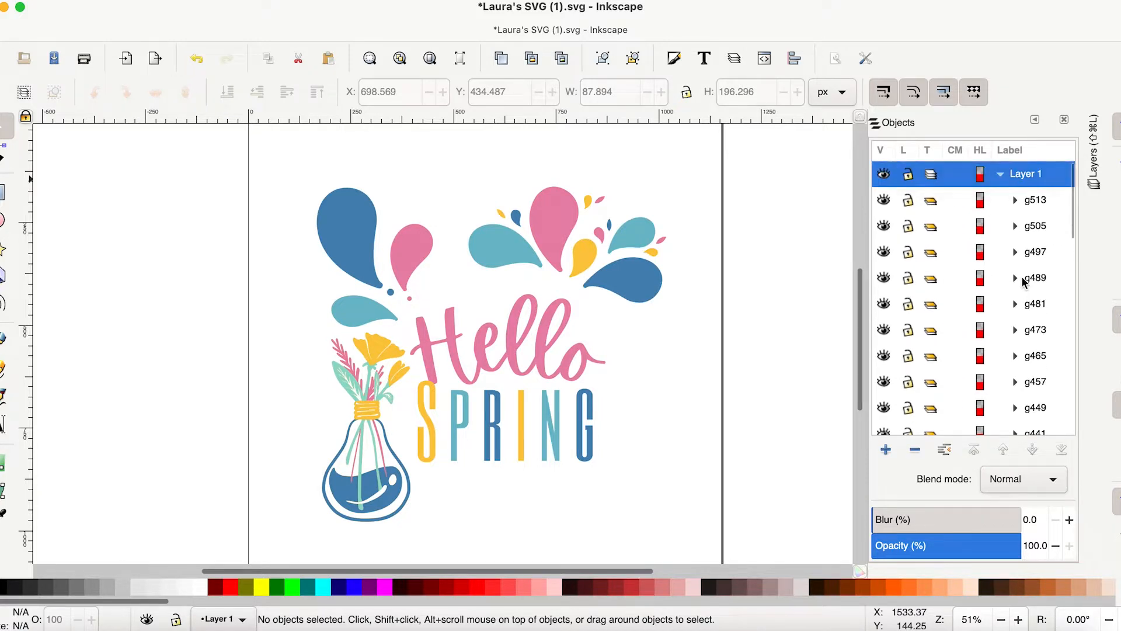
- Ungroup the nested wrapper groups around the letter G (g513), then select all 34 objects
{"action": "left_click", "coordinate": [1034, 199]}
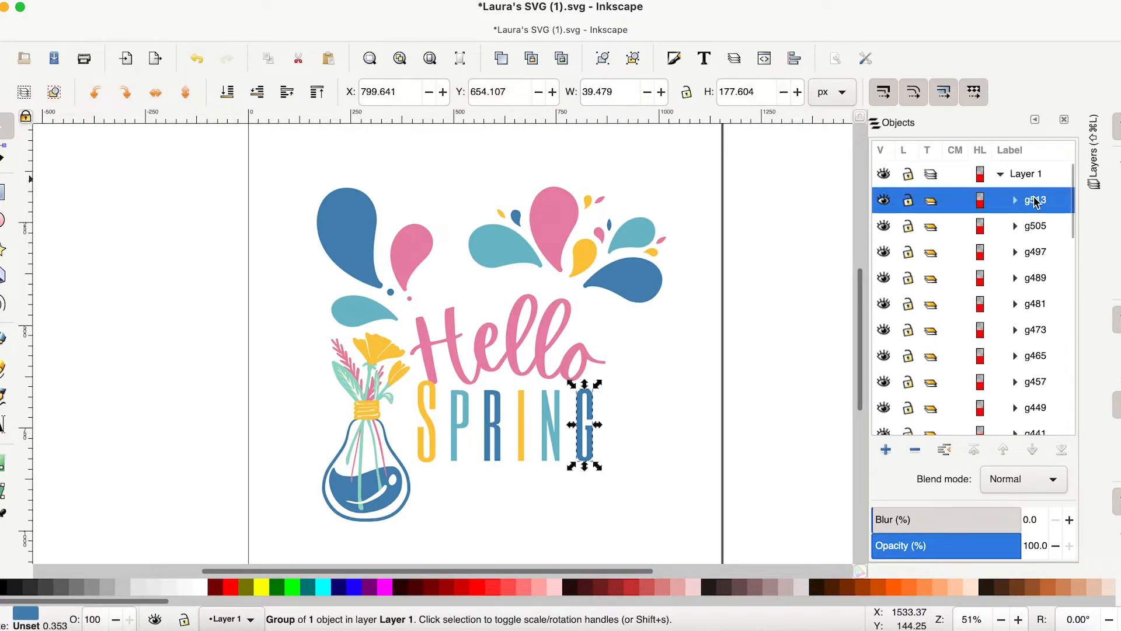
{"action": "mouse_move", "coordinate": [1037, 207]}
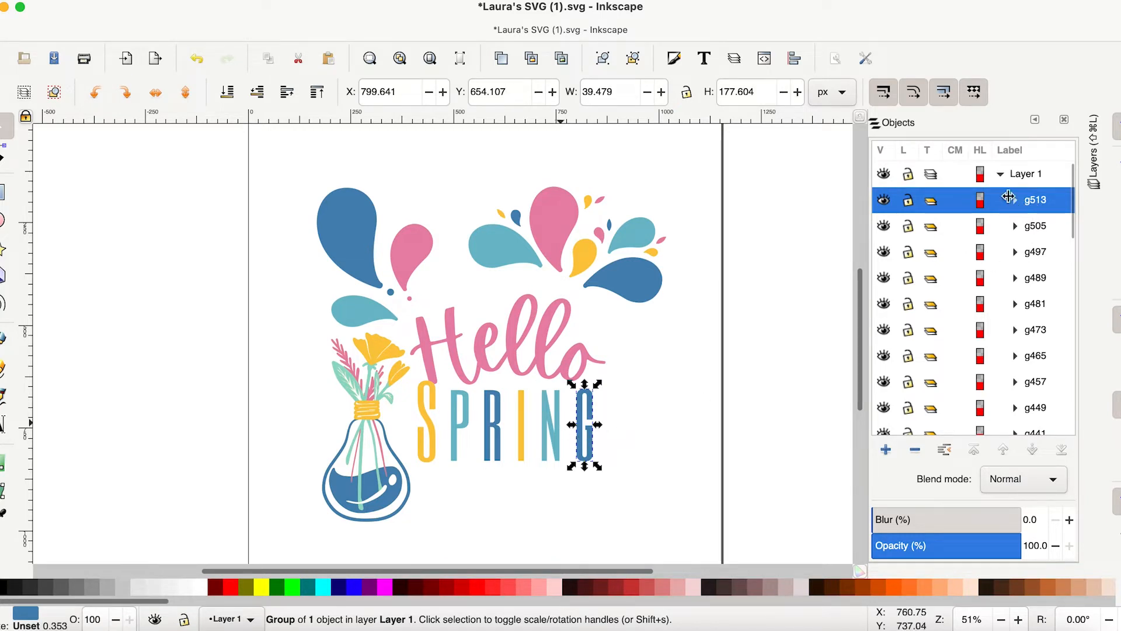
{"action": "left_click", "coordinate": [1015, 199]}
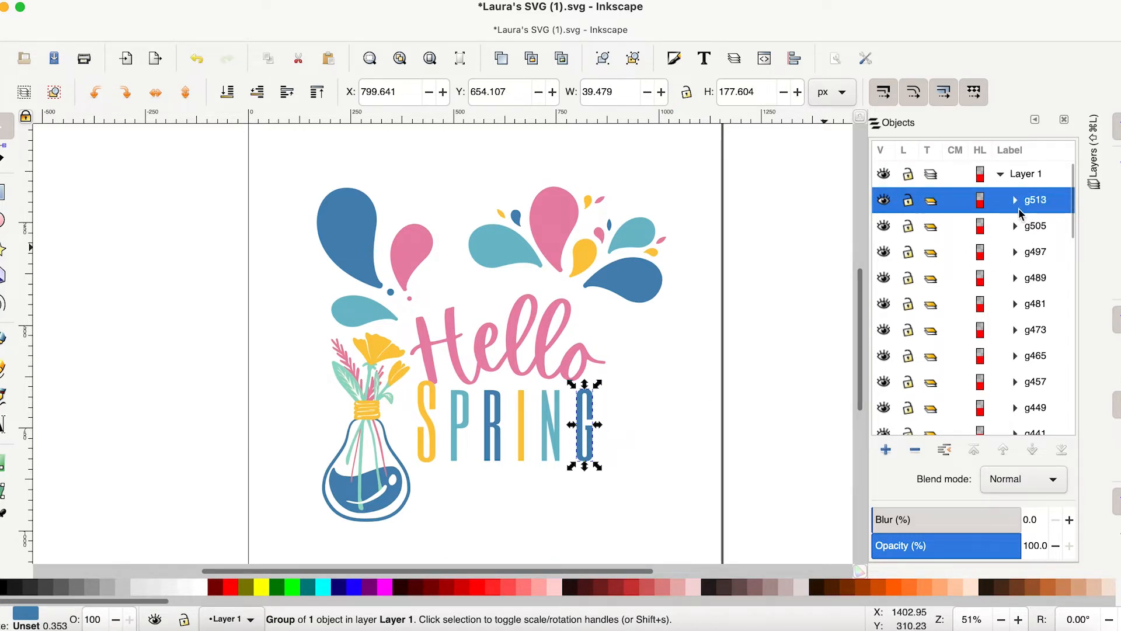
{"action": "mouse_move", "coordinate": [593, 410]}
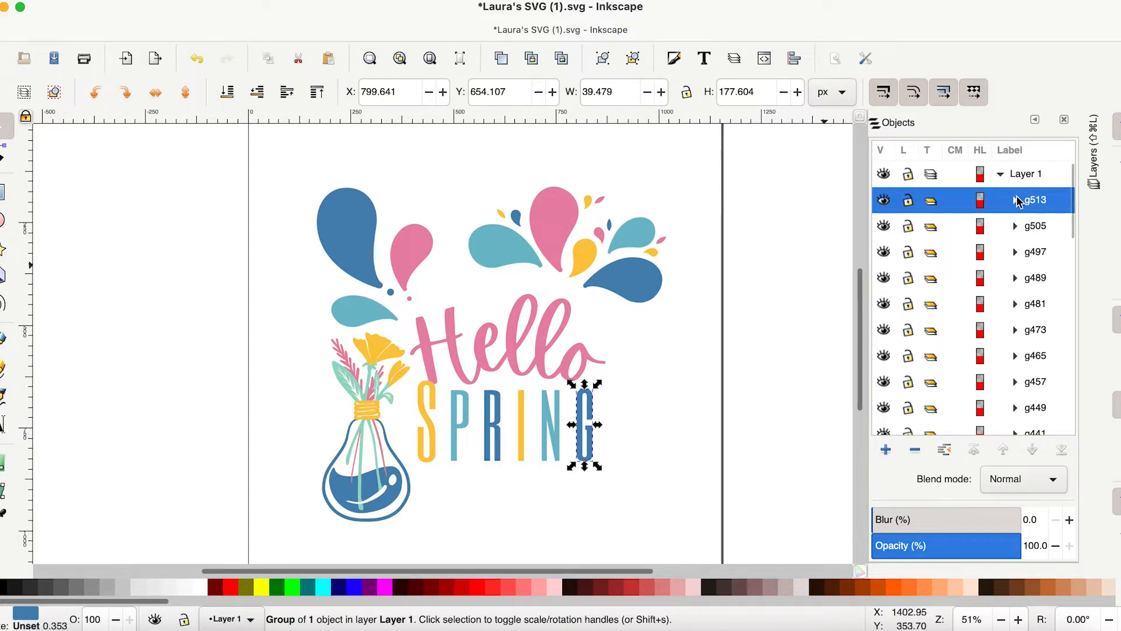
{"action": "left_click", "coordinate": [1015, 201]}
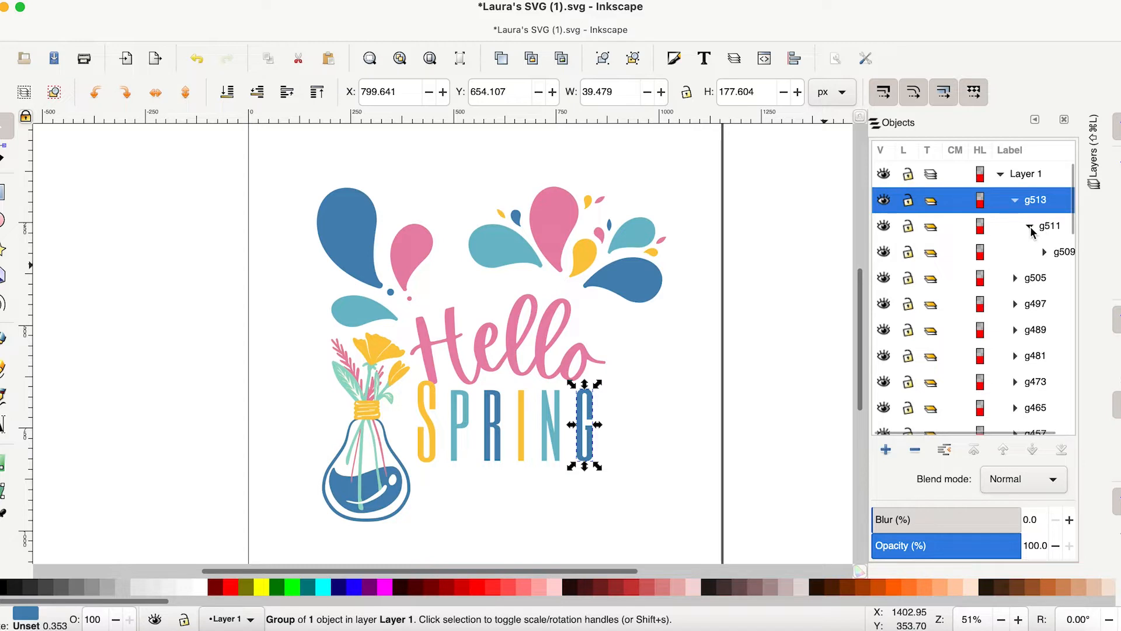
{"action": "left_click", "coordinate": [1045, 251]}
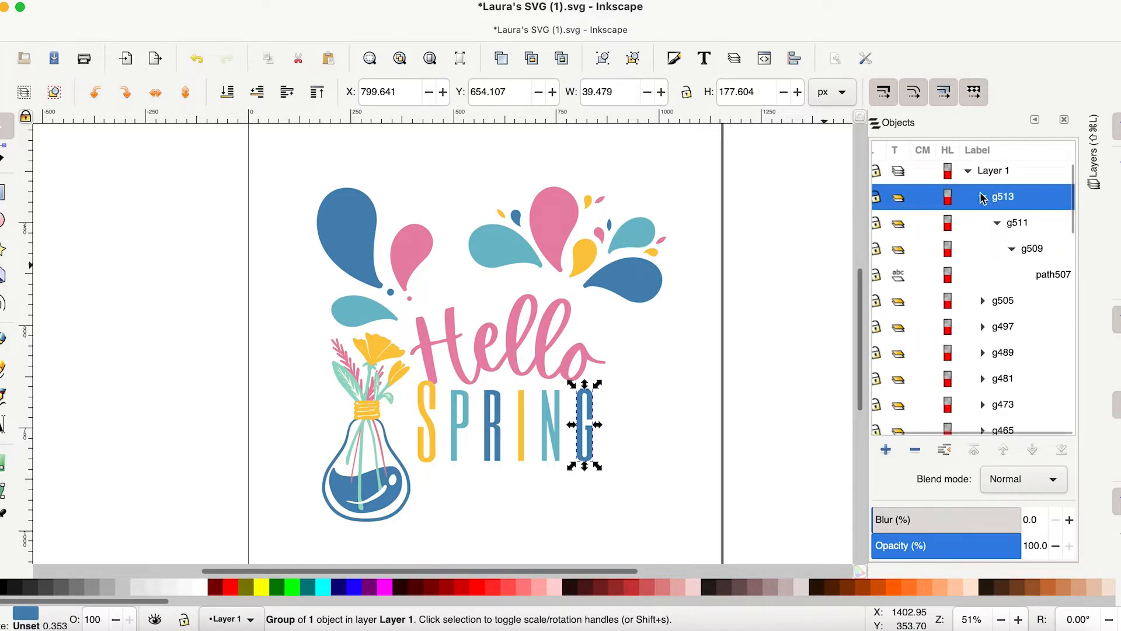
{"action": "left_click", "coordinate": [988, 196]}
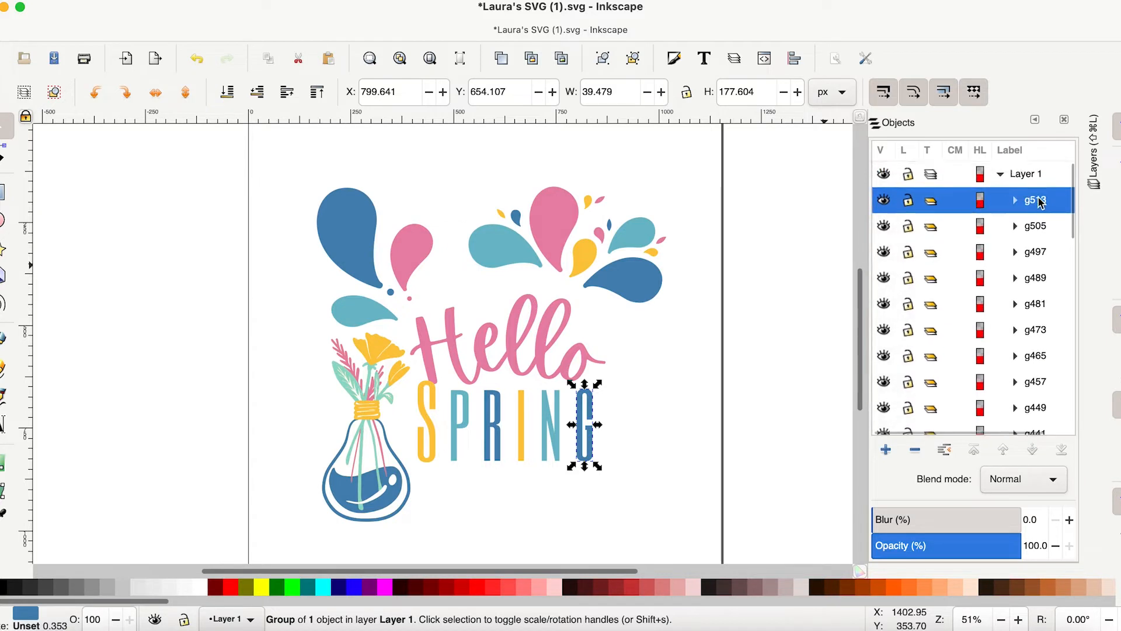
{"action": "right_click", "coordinate": [1035, 201]}
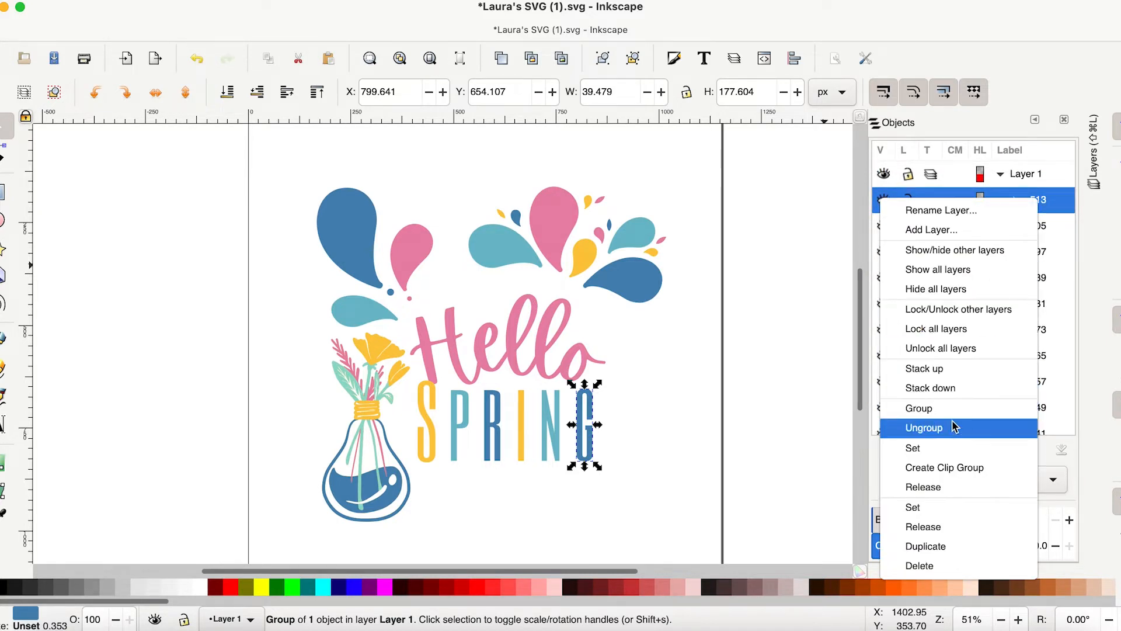
{"action": "mouse_move", "coordinate": [993, 380]}
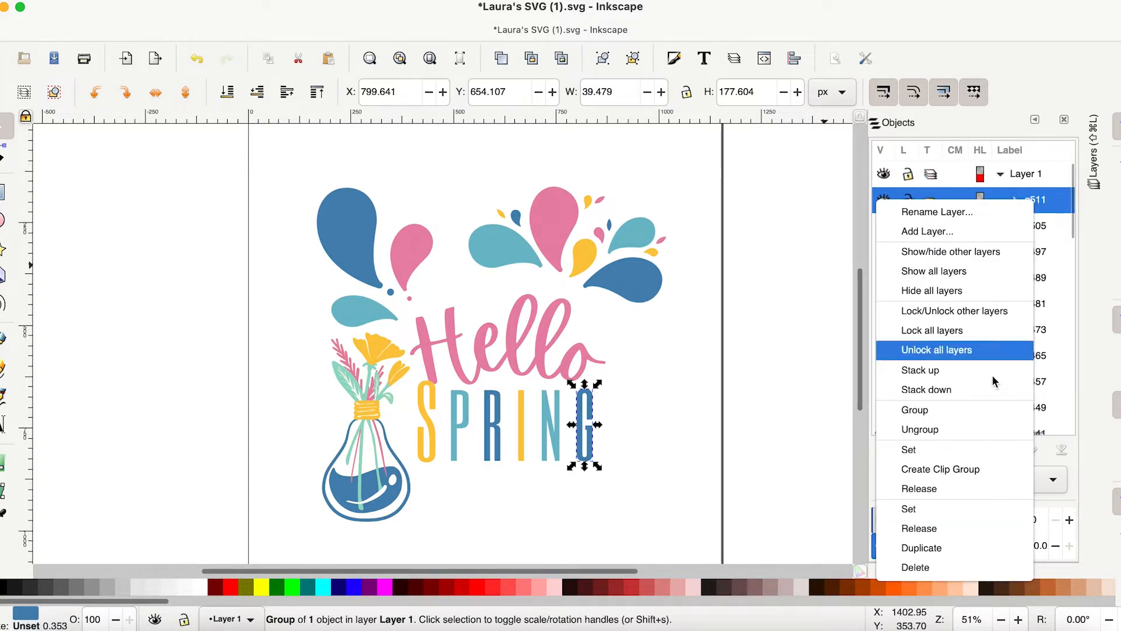
{"action": "mouse_move", "coordinate": [969, 427]}
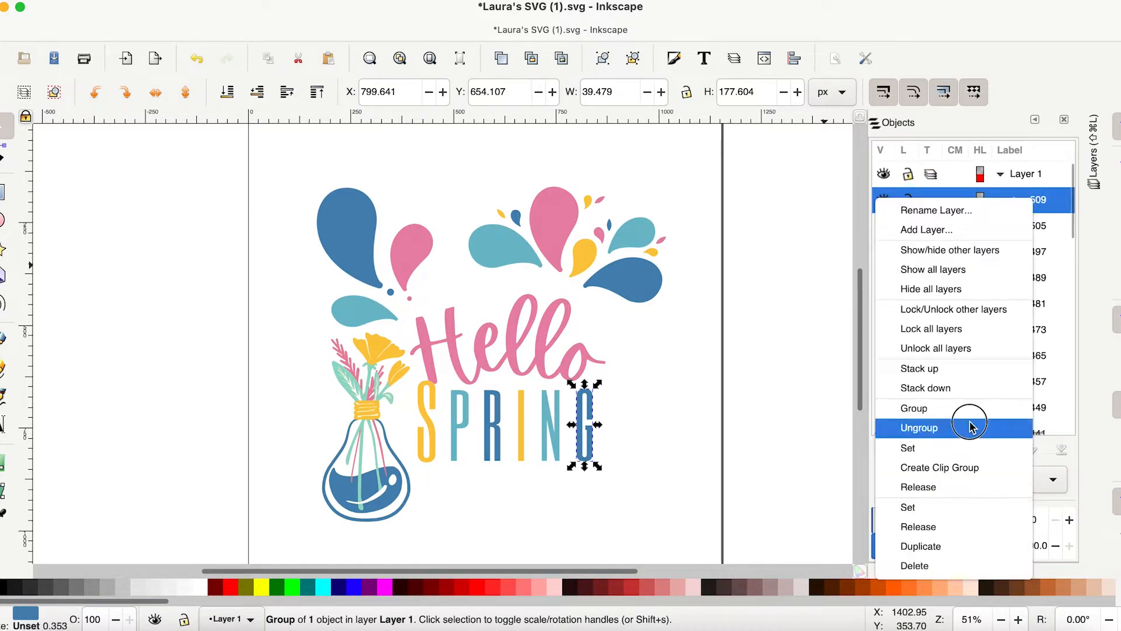
{"action": "left_click", "coordinate": [918, 427]}
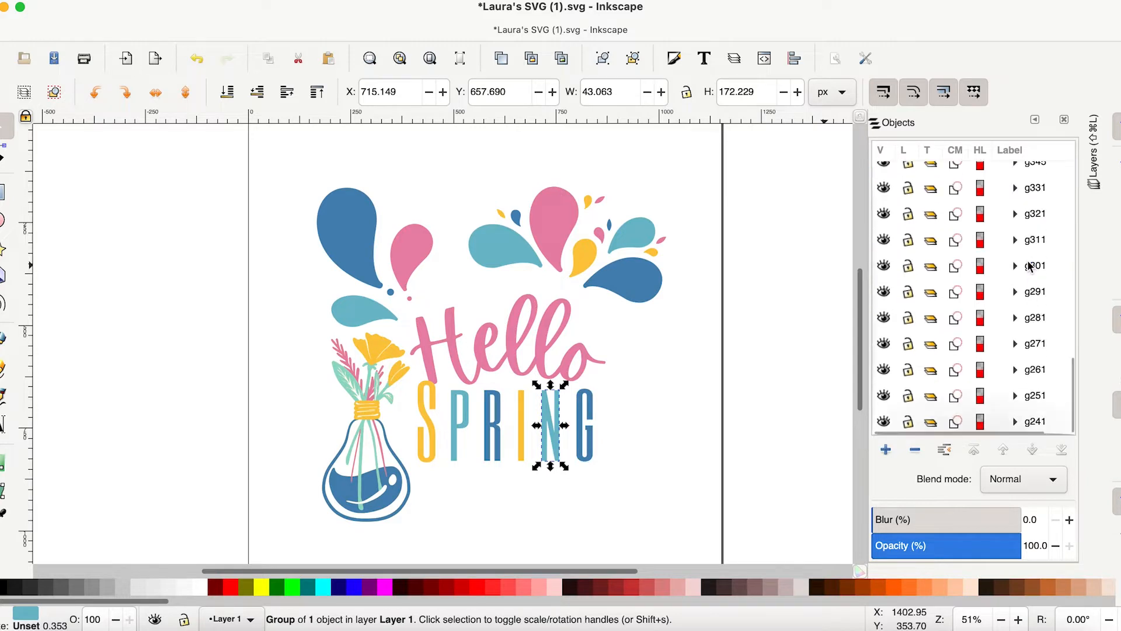
{"action": "key", "text": "ctrl+a"}
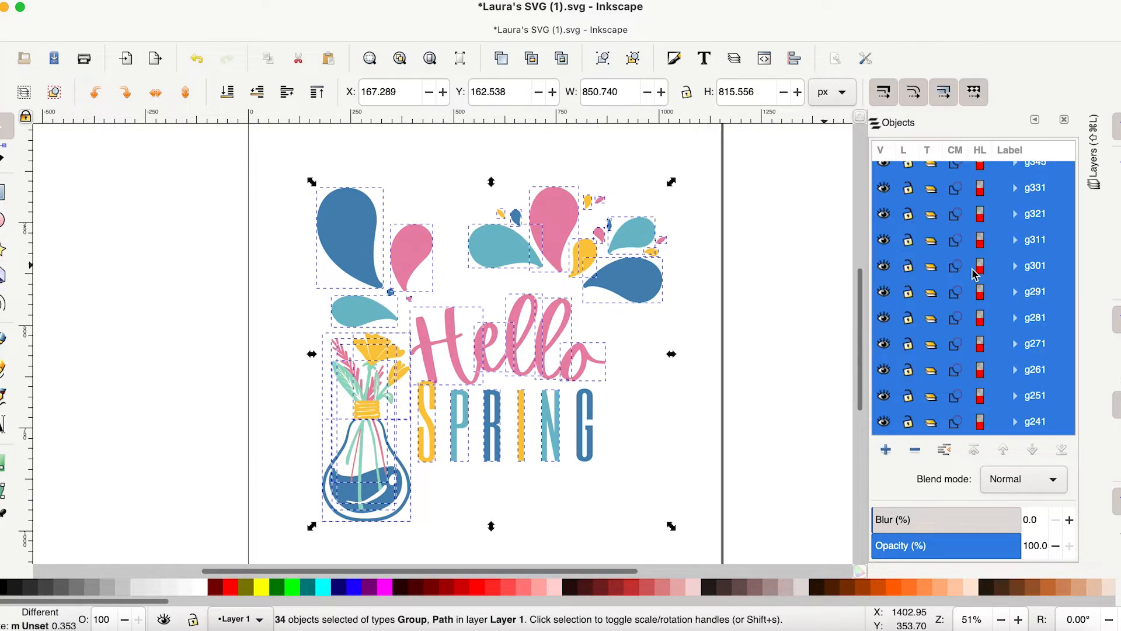
- Ungroup all groups and the clipped blue drop group, leaving paths like path507
{"action": "right_click", "coordinate": [972, 271]}
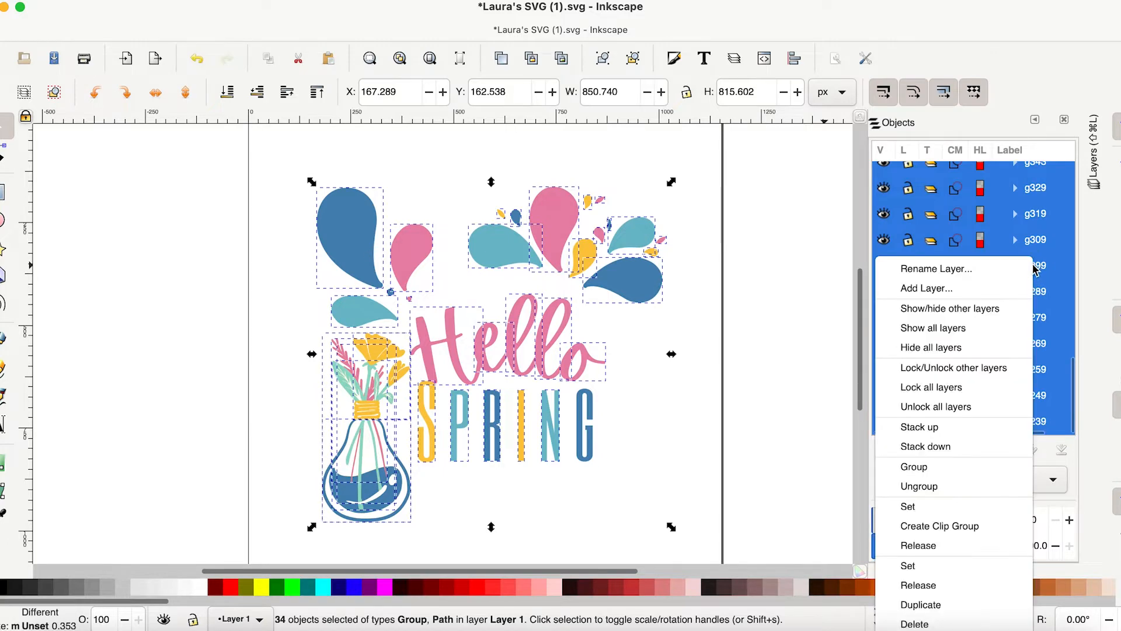
{"action": "mouse_move", "coordinate": [955, 487]}
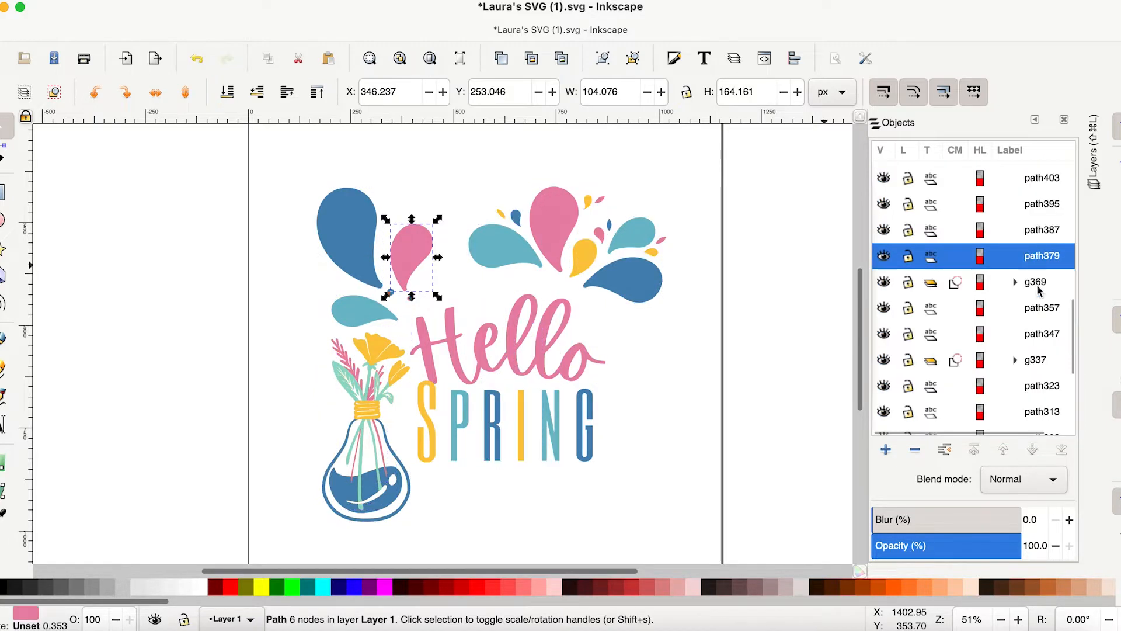
{"action": "scroll", "scroll_direction": "down", "scroll_amount": 3}
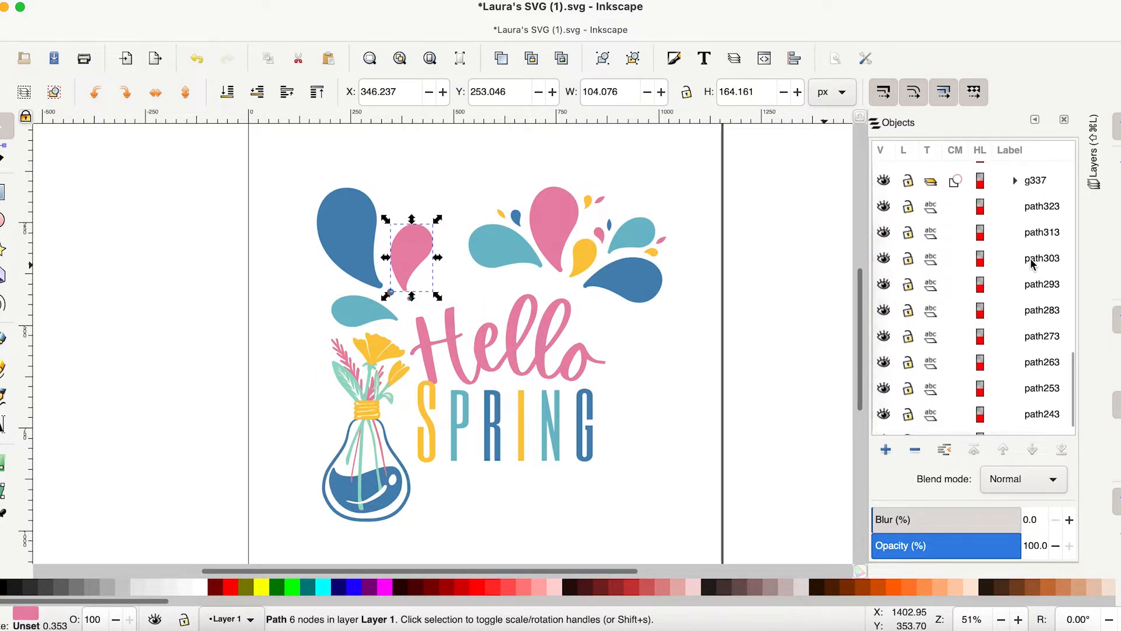
{"action": "left_click", "coordinate": [1034, 233]}
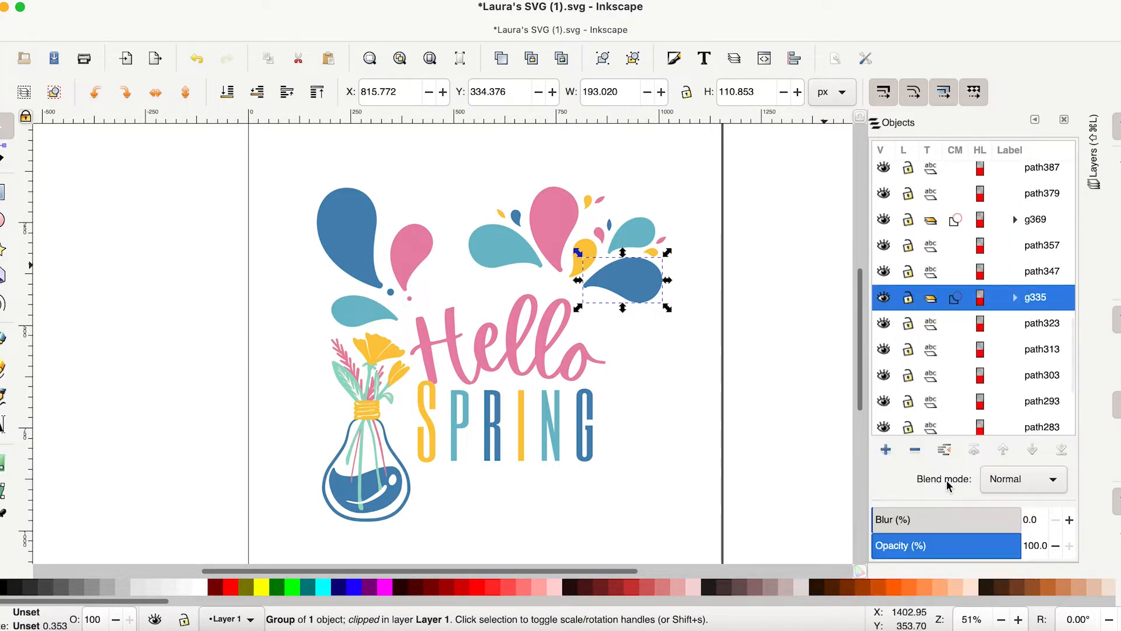
{"action": "right_click", "coordinate": [1034, 219]}
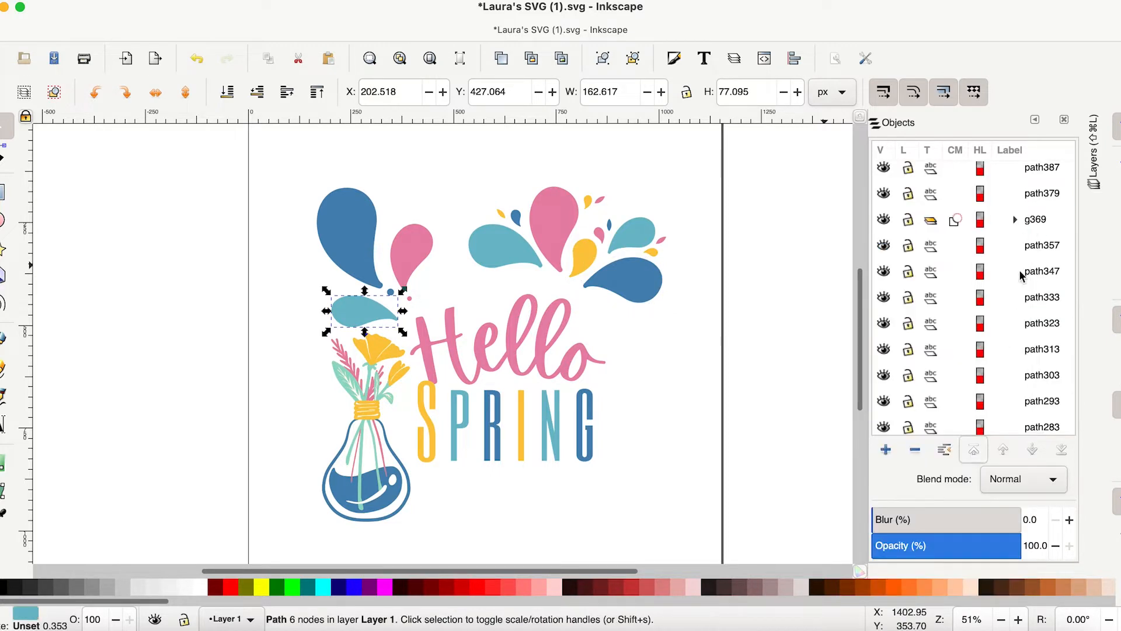
{"action": "scroll", "scroll_direction": "up", "scroll_amount": 3}
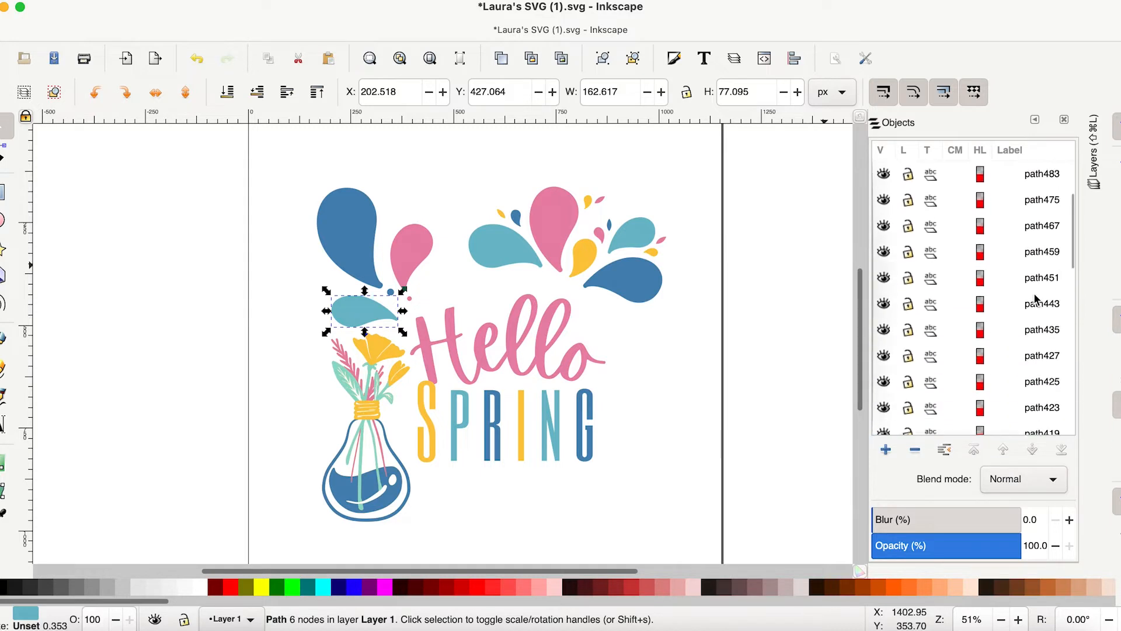
{"action": "scroll", "scroll_direction": "up", "scroll_amount": 3}
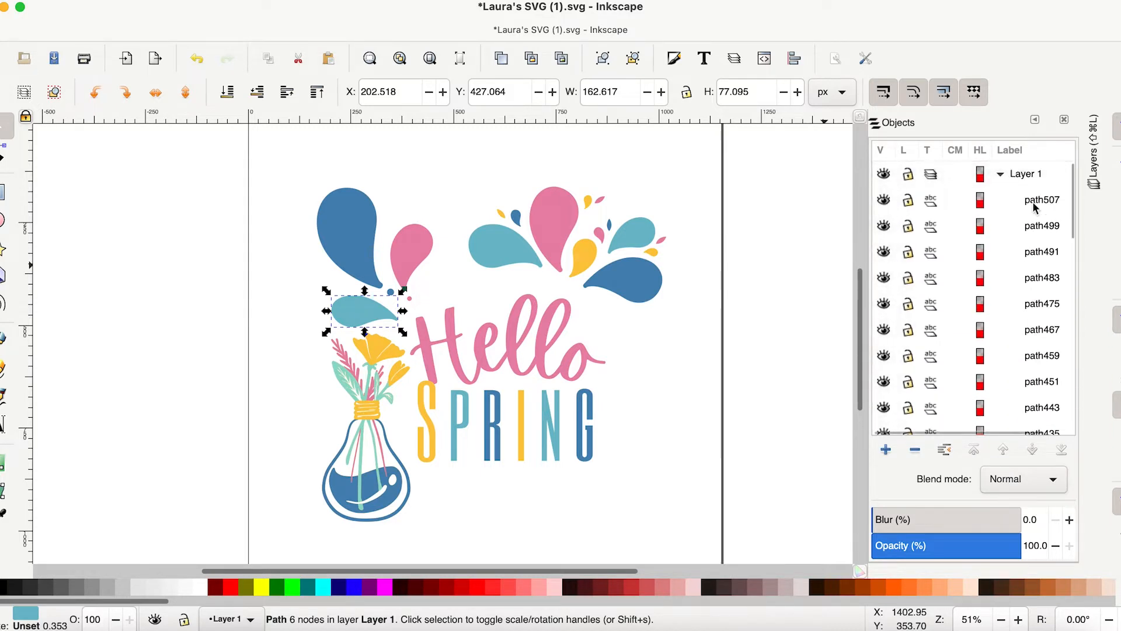
{"action": "left_click", "coordinate": [1041, 200]}
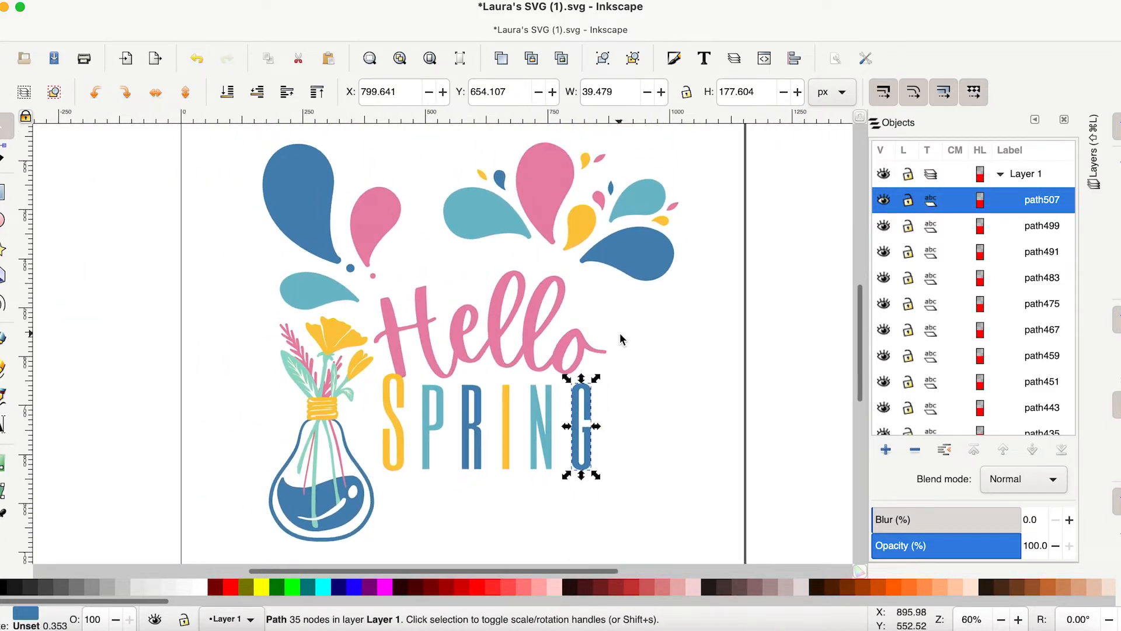
{"action": "scroll", "scroll_direction": "down", "scroll_amount": 3}
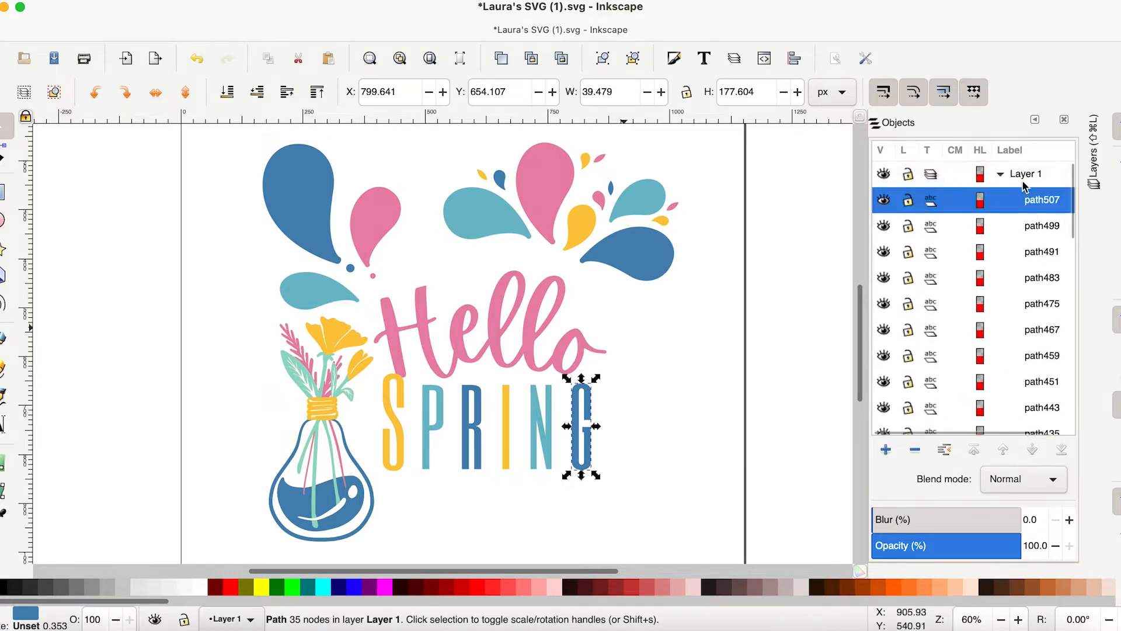
{"action": "left_click", "coordinate": [1024, 173]}
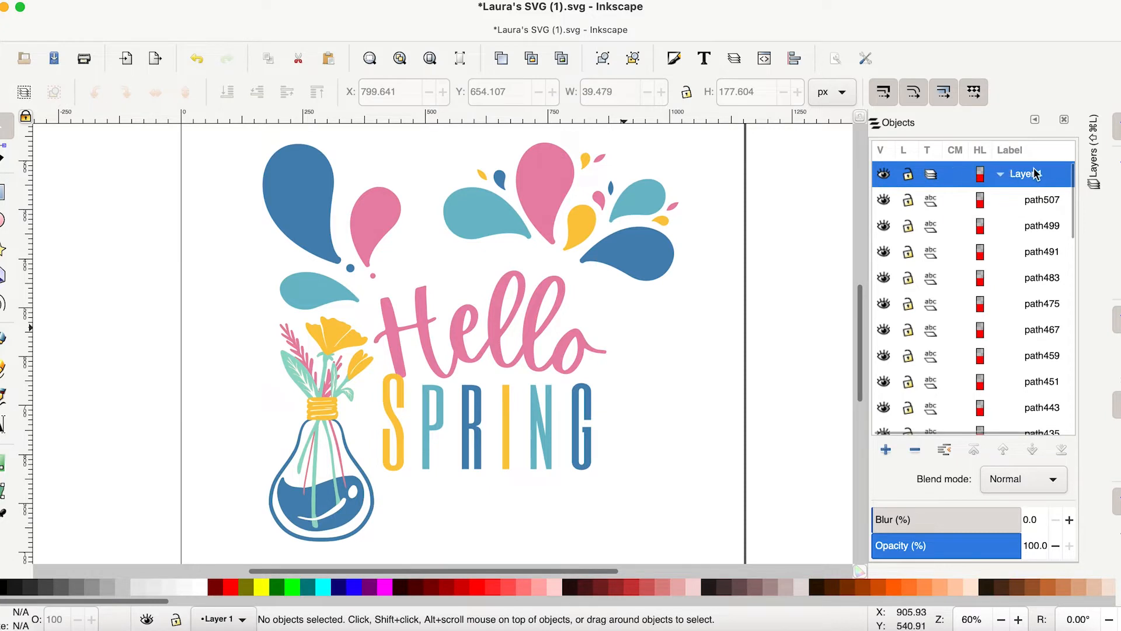
{"action": "right_click", "coordinate": [1023, 173]}
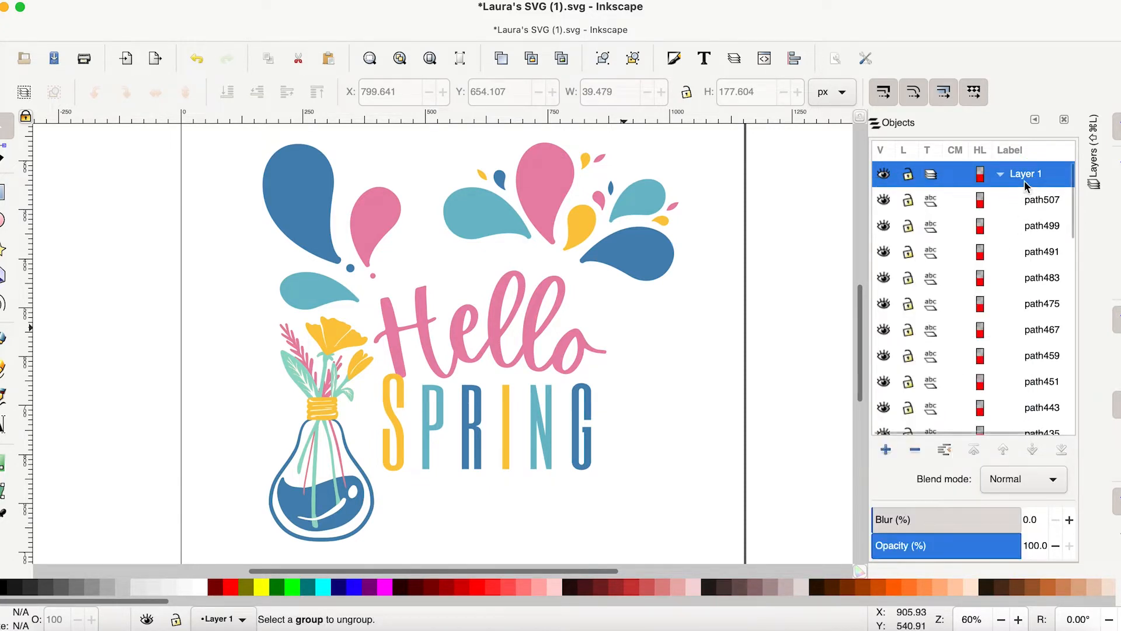
{"action": "right_click", "coordinate": [1022, 173]}
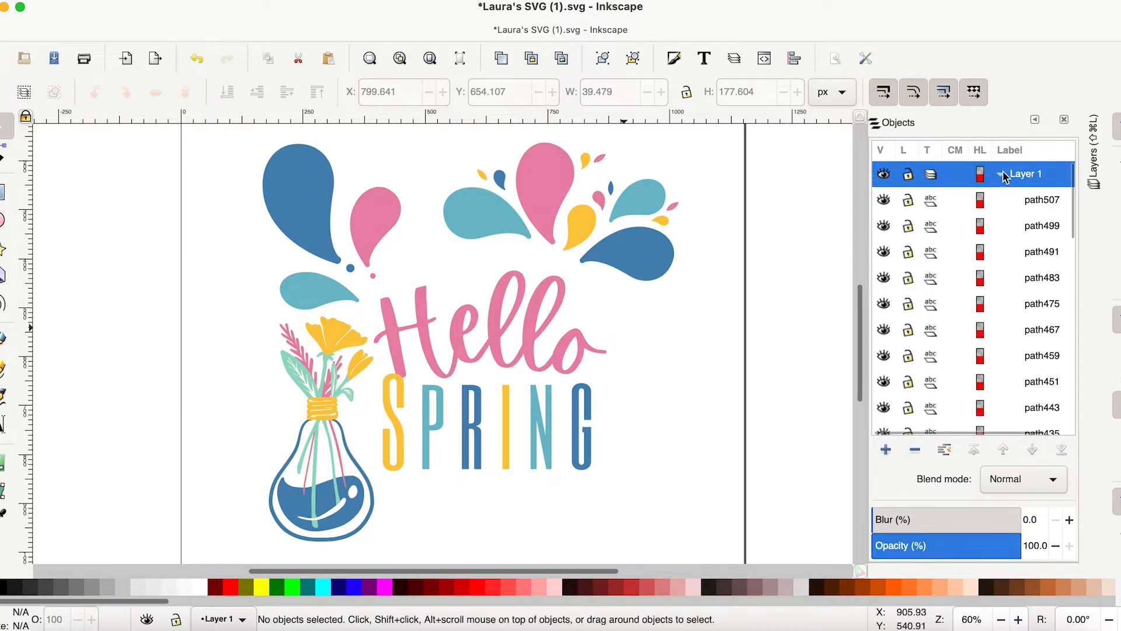
{"action": "mouse_move", "coordinate": [1049, 167]}
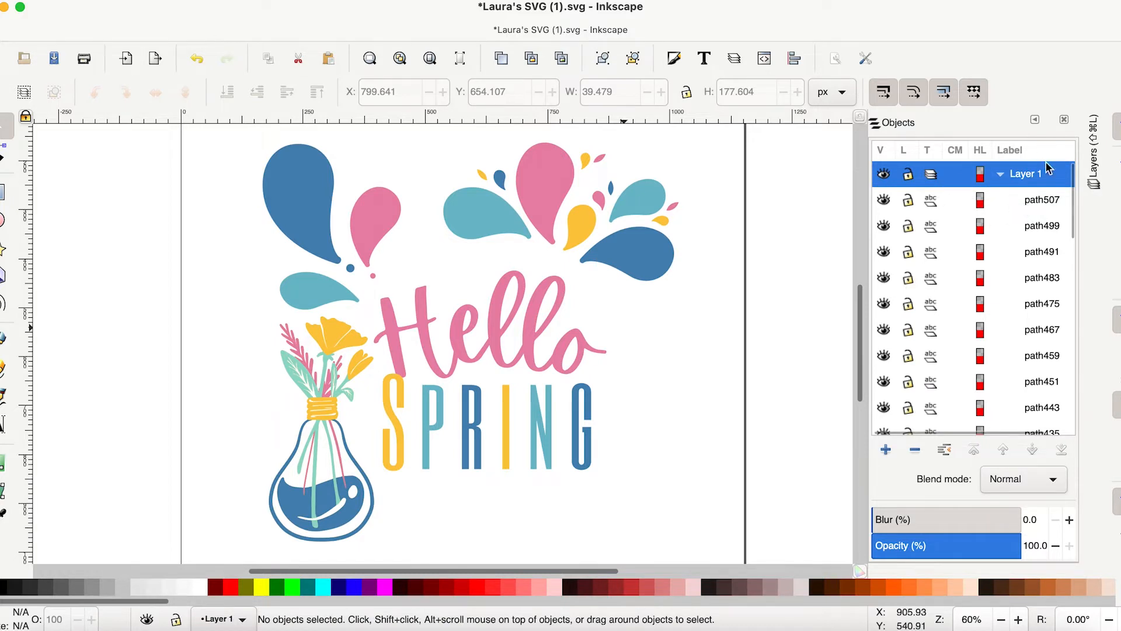
{"action": "left_click", "coordinate": [1042, 200]}
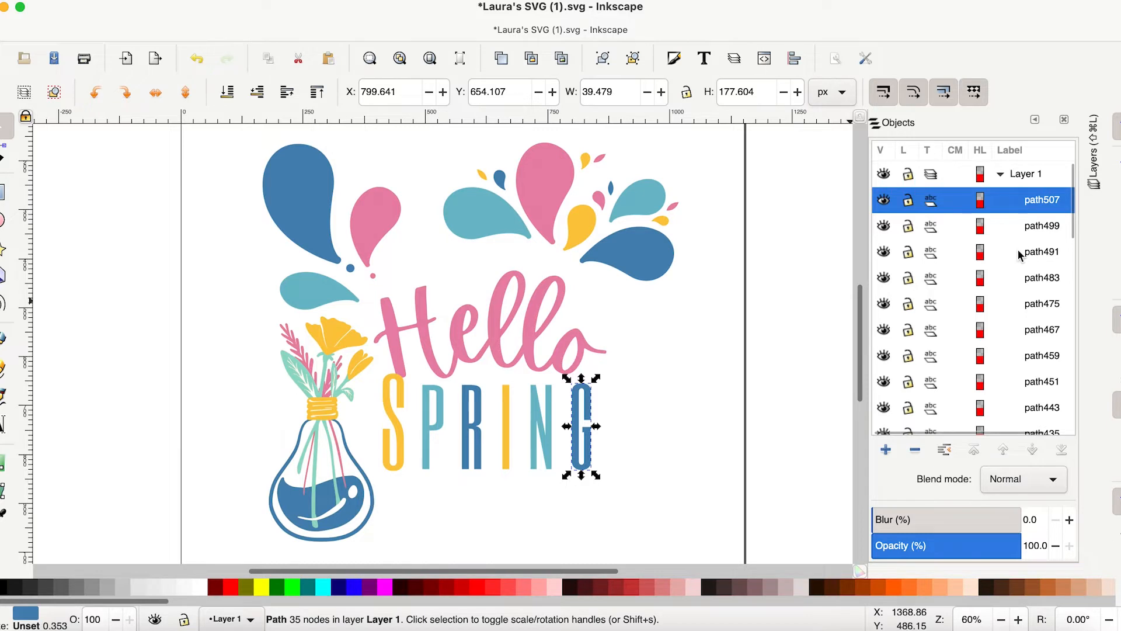
{"action": "mouse_move", "coordinate": [605, 340]}
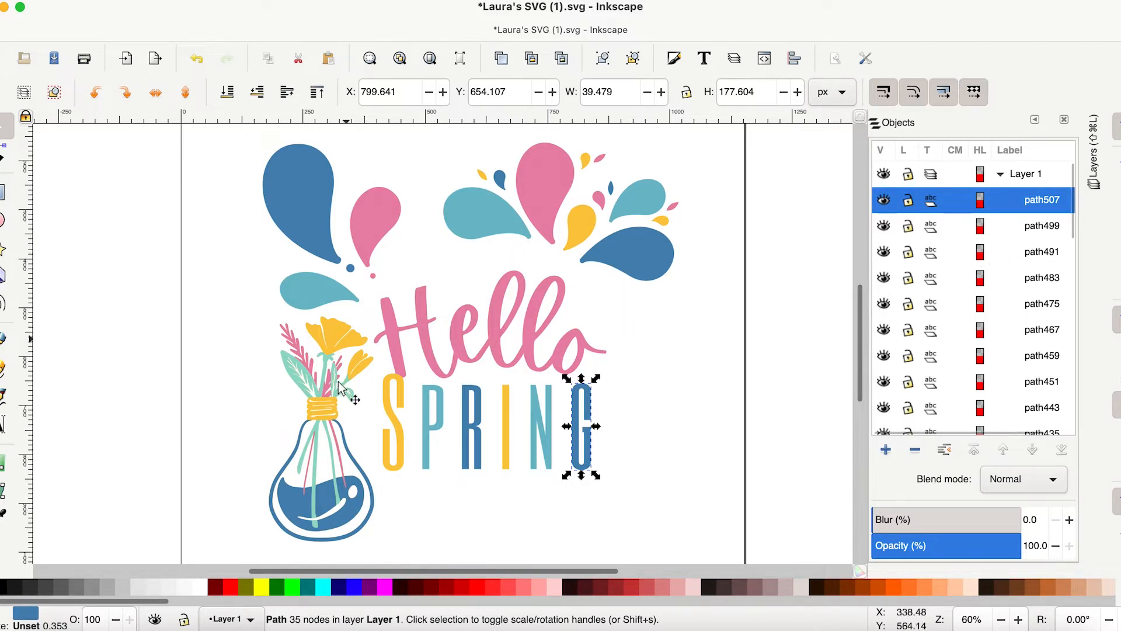
{"action": "mouse_move", "coordinate": [408, 364]}
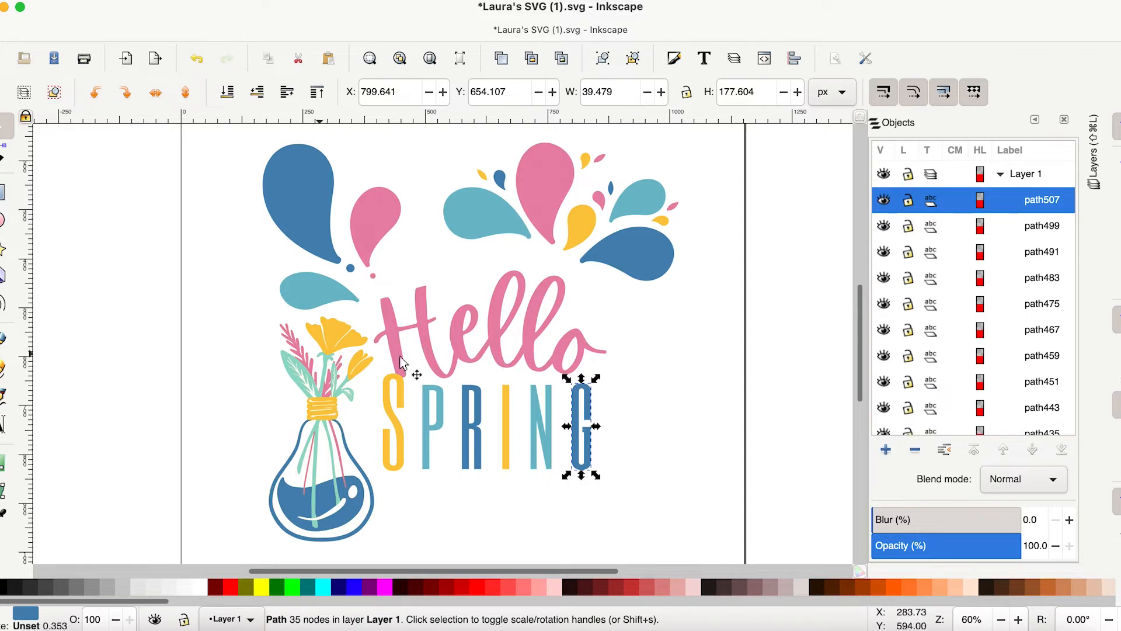
{"action": "mouse_move", "coordinate": [354, 278]}
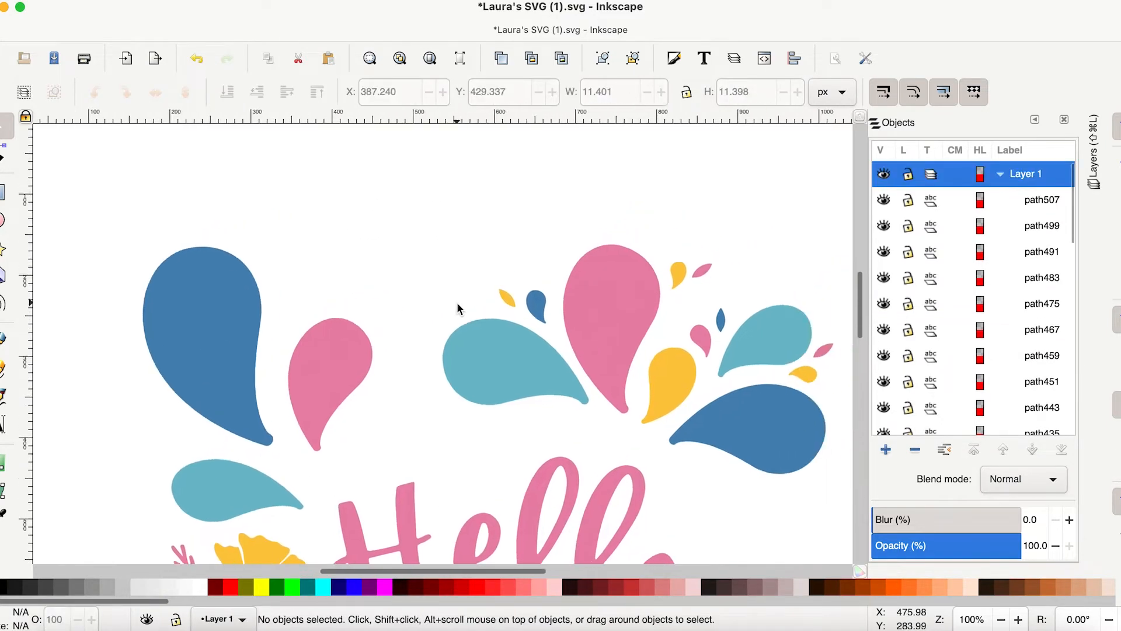
{"action": "scroll", "scroll_direction": "right", "scroll_amount": 3}
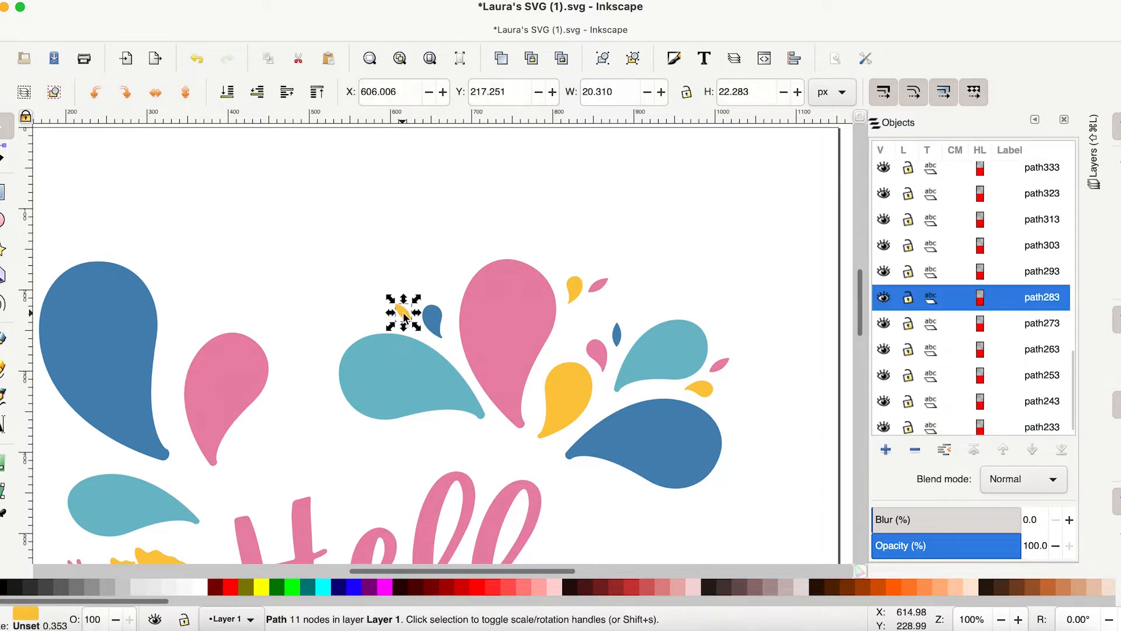
{"action": "left_click", "coordinate": [600, 286]}
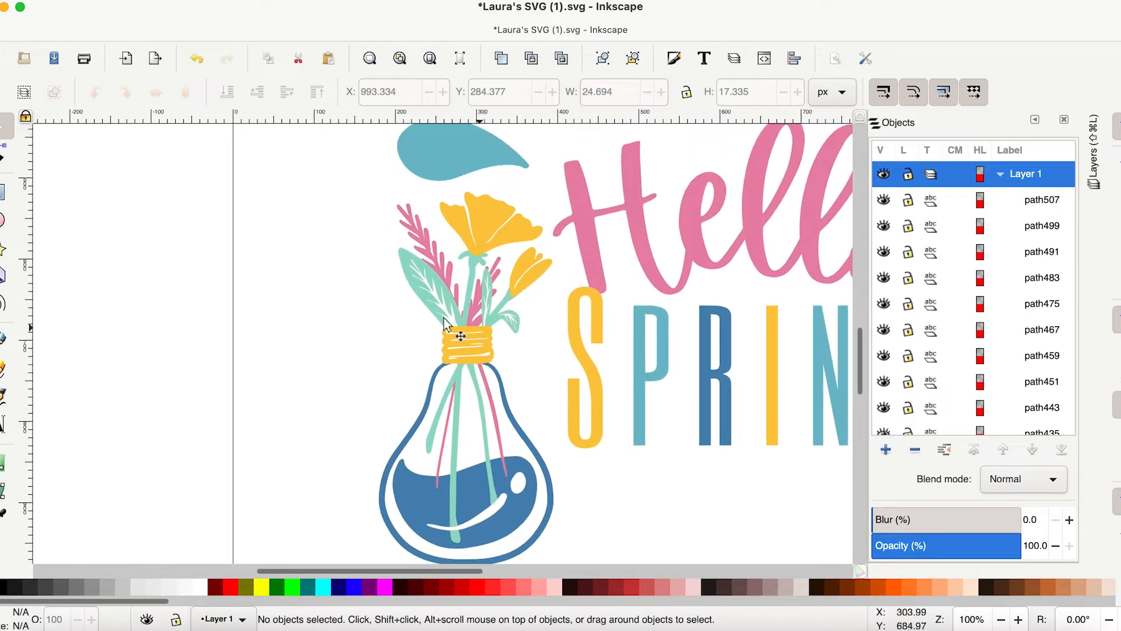
{"action": "left_click", "coordinate": [461, 286]}
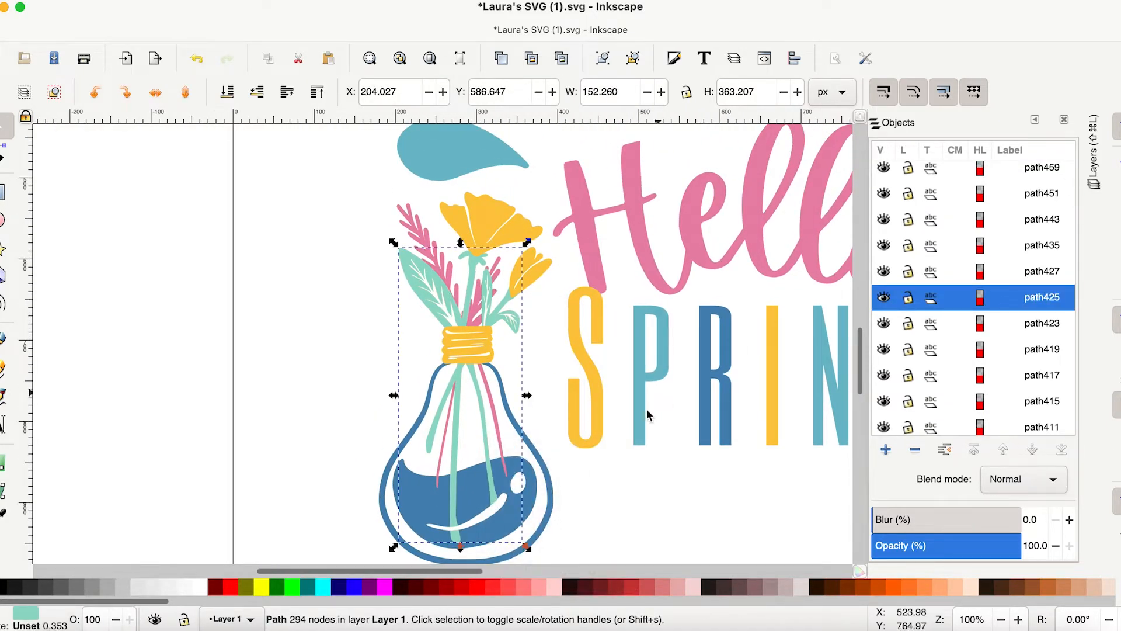
{"action": "mouse_move", "coordinate": [411, 275]}
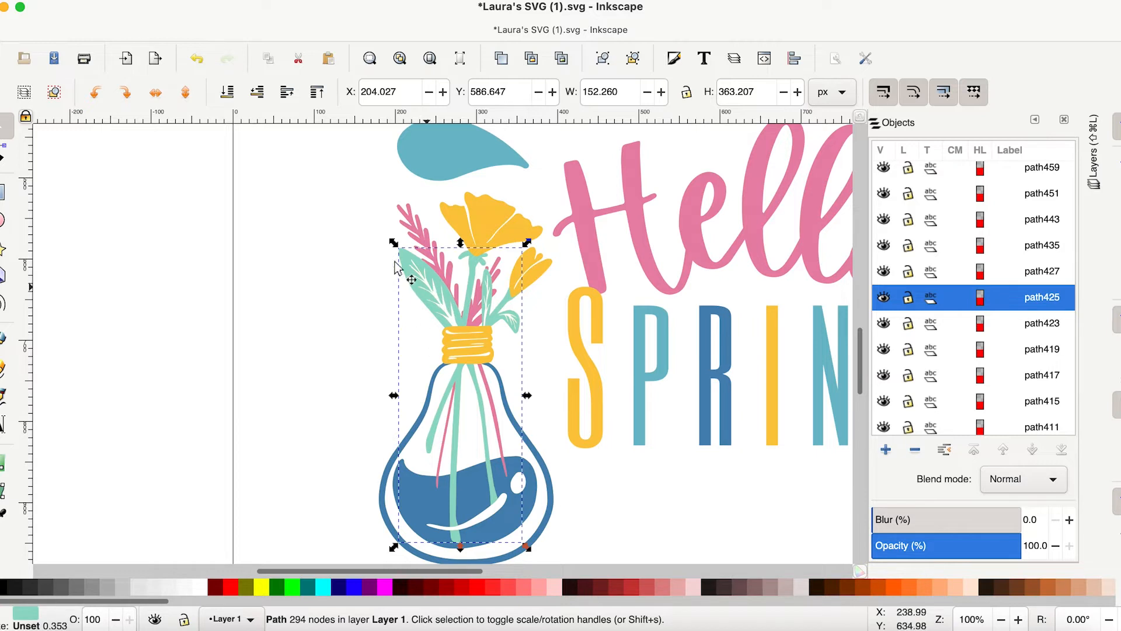
{"action": "left_click", "coordinate": [493, 229]}
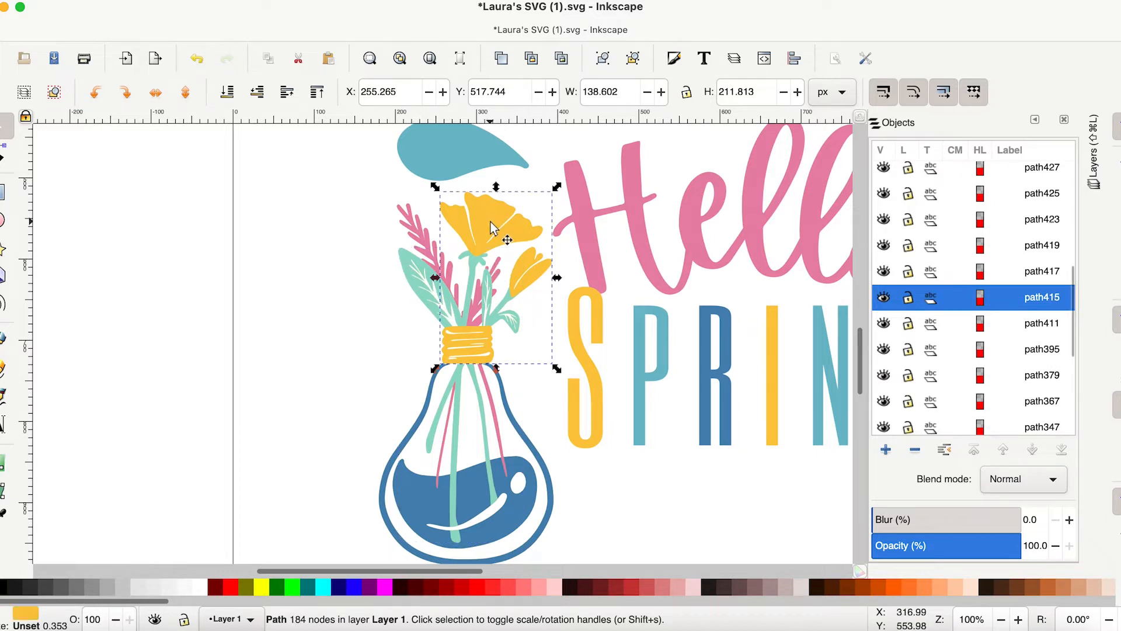
{"action": "mouse_move", "coordinate": [420, 242]}
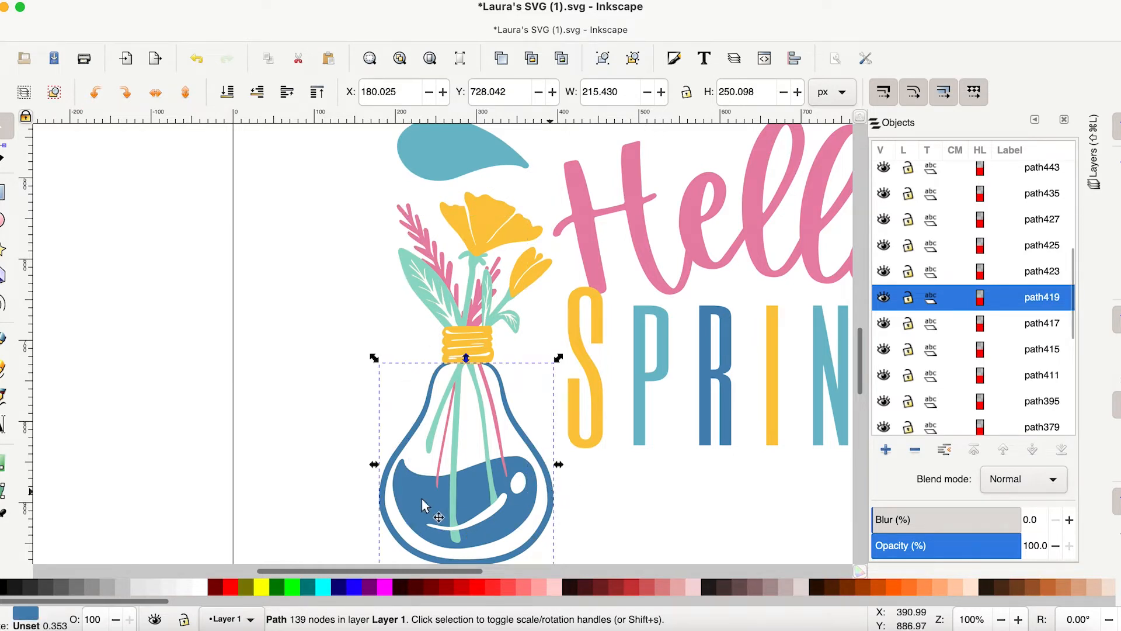
{"action": "mouse_move", "coordinate": [472, 351]}
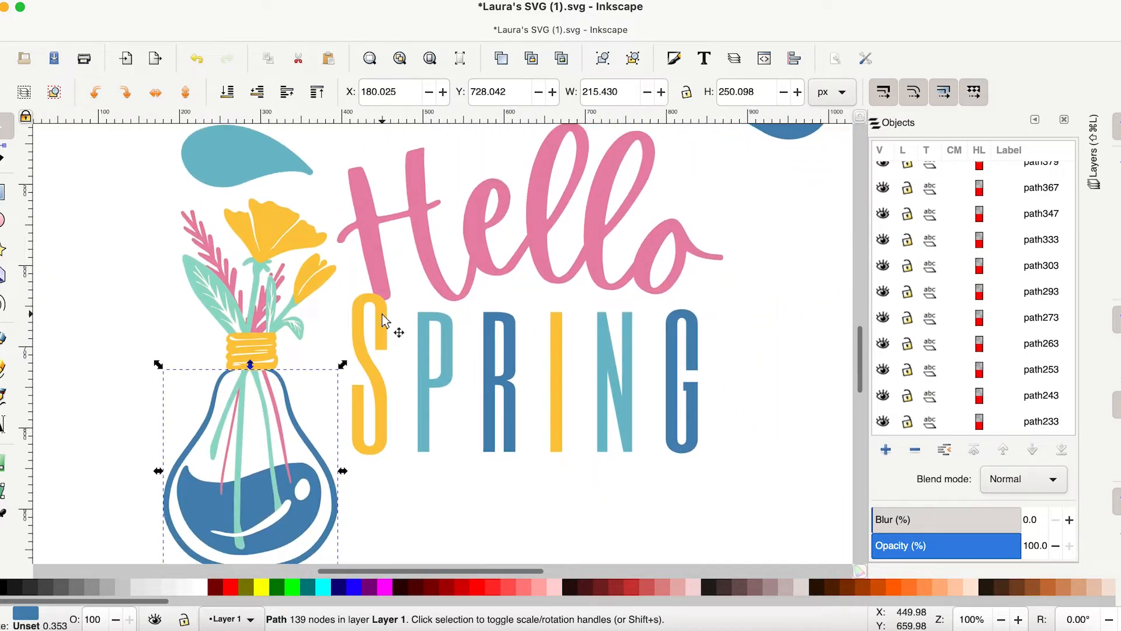
{"action": "left_click", "coordinate": [367, 379]}
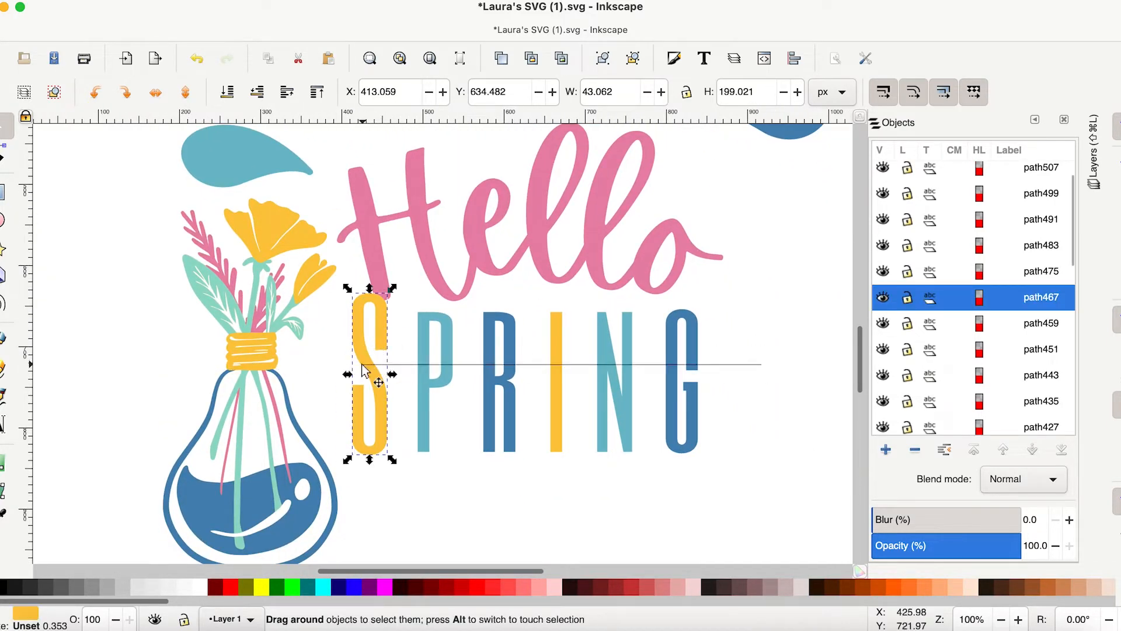
{"action": "left_click", "coordinate": [469, 326]}
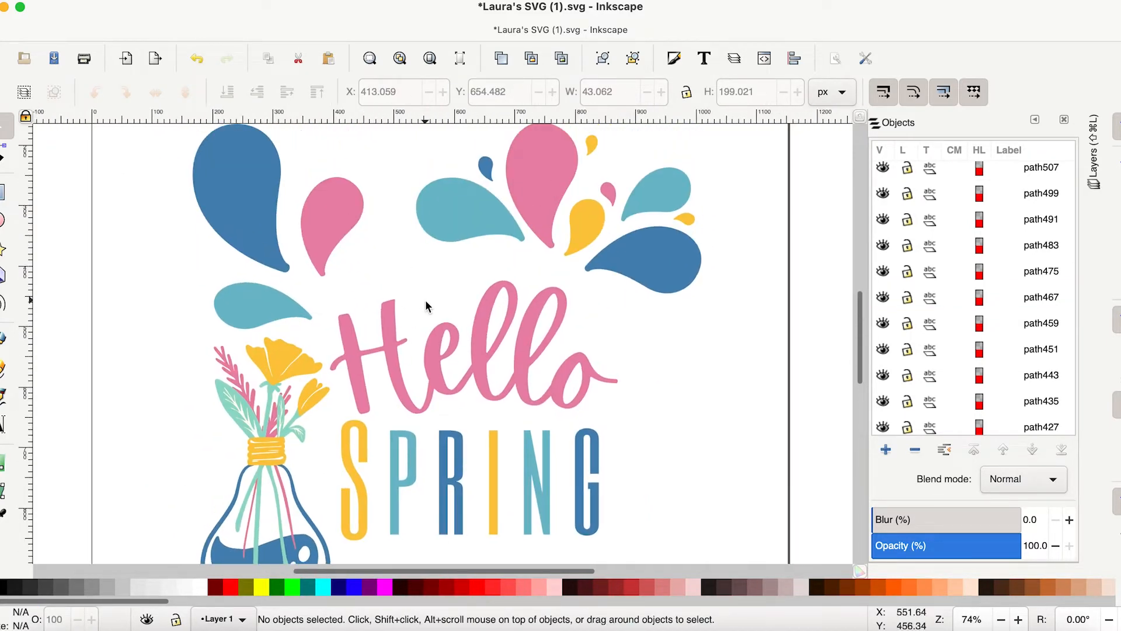
- Select all five pink Hello letter pieces on the canvas and in the Objects panel
{"action": "left_click", "coordinate": [582, 379]}
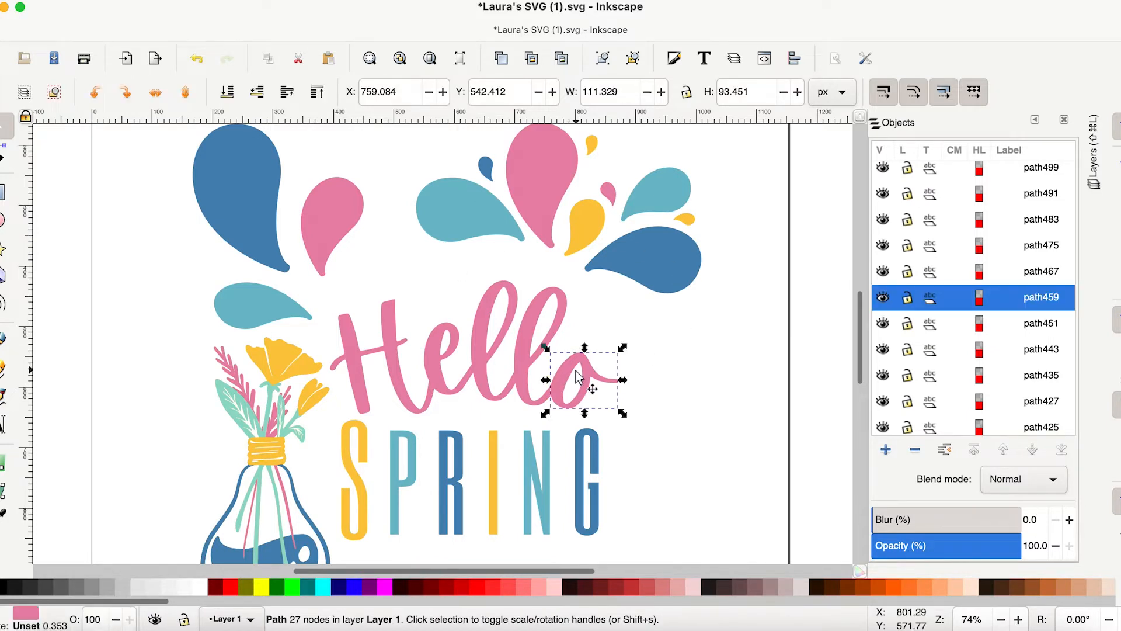
{"action": "left_click", "coordinate": [498, 344]}
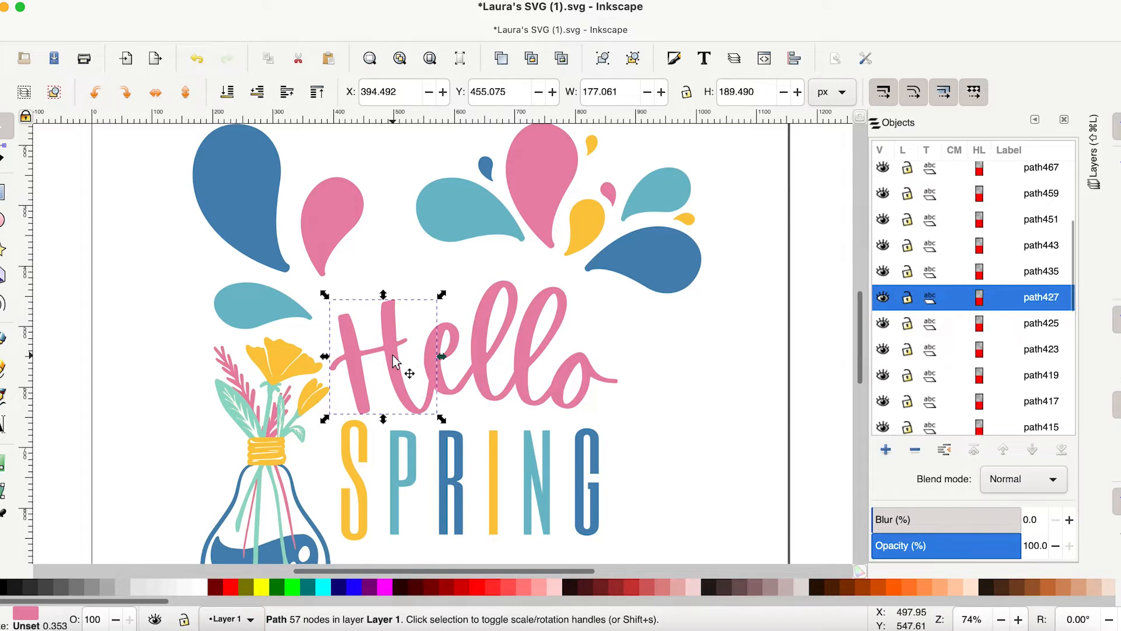
{"action": "mouse_move", "coordinate": [565, 364]}
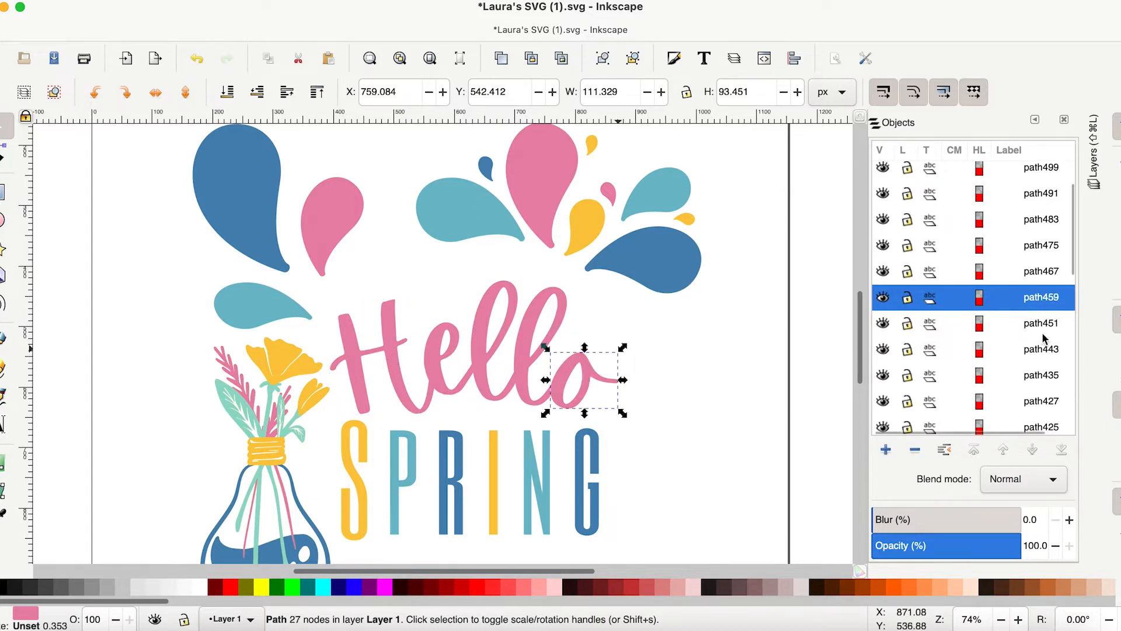
{"action": "mouse_move", "coordinate": [1041, 298]}
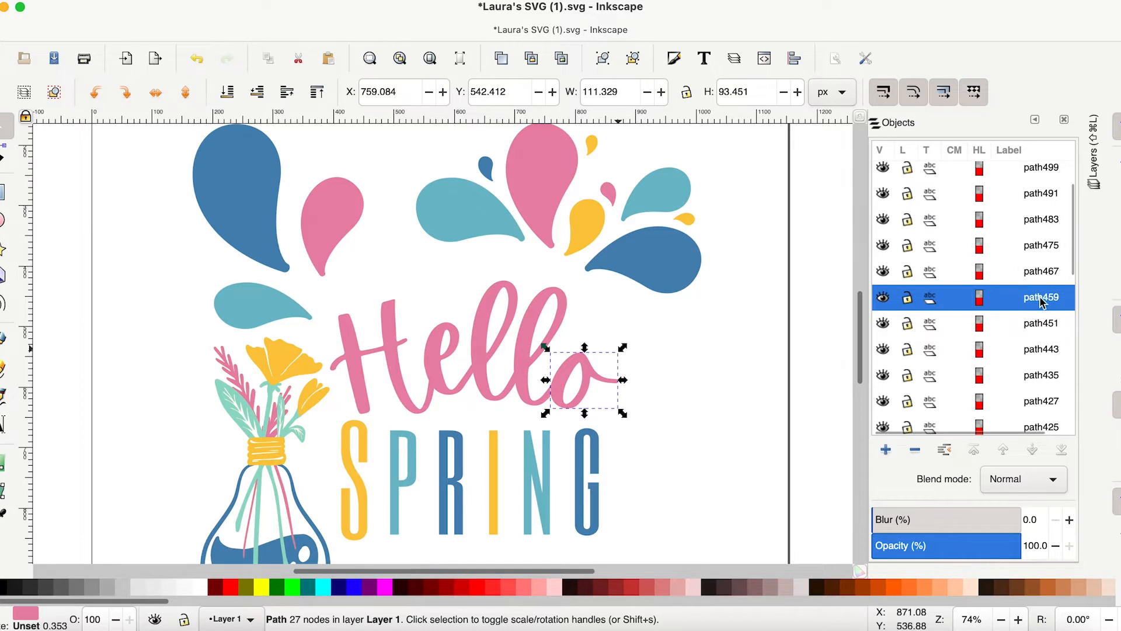
{"action": "mouse_move", "coordinate": [1042, 306]}
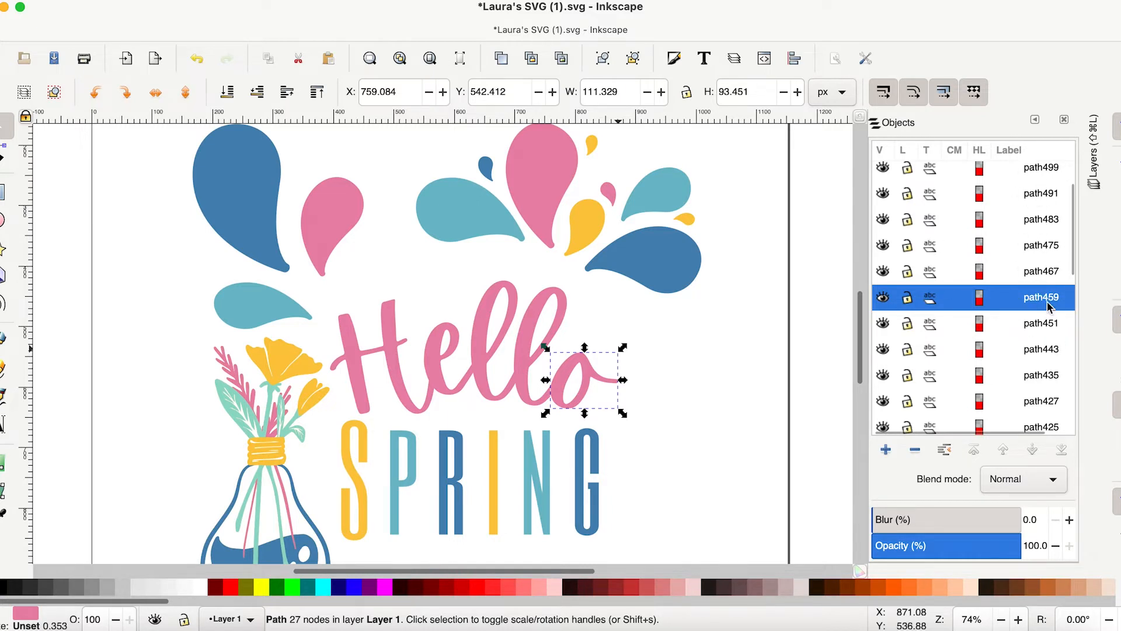
{"action": "mouse_move", "coordinate": [478, 386]}
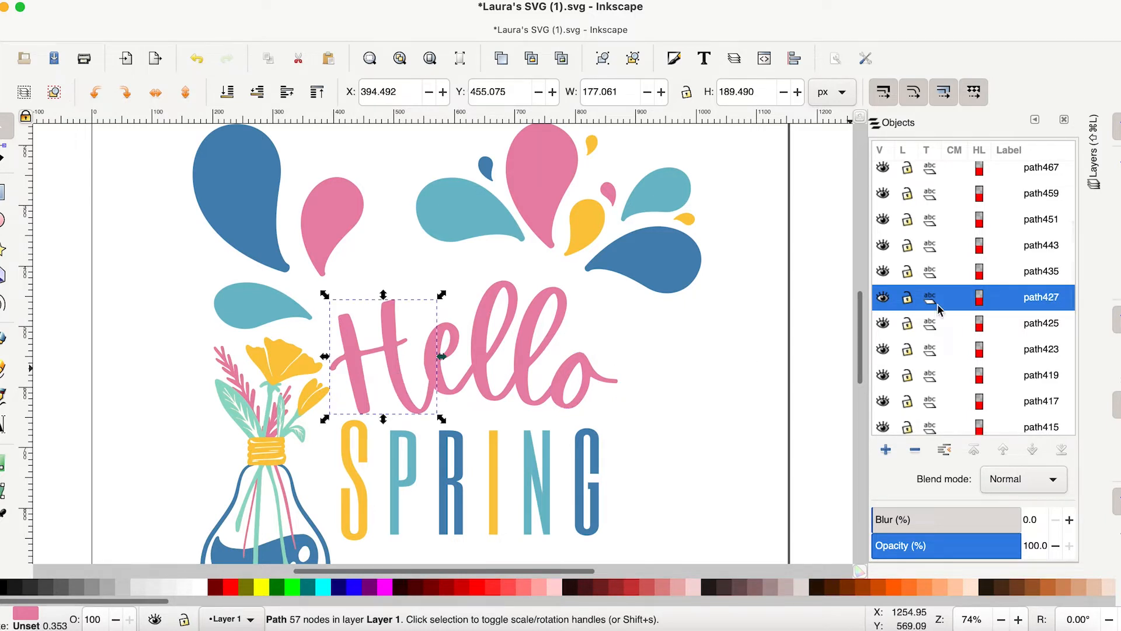
{"action": "left_click", "coordinate": [1042, 244]}
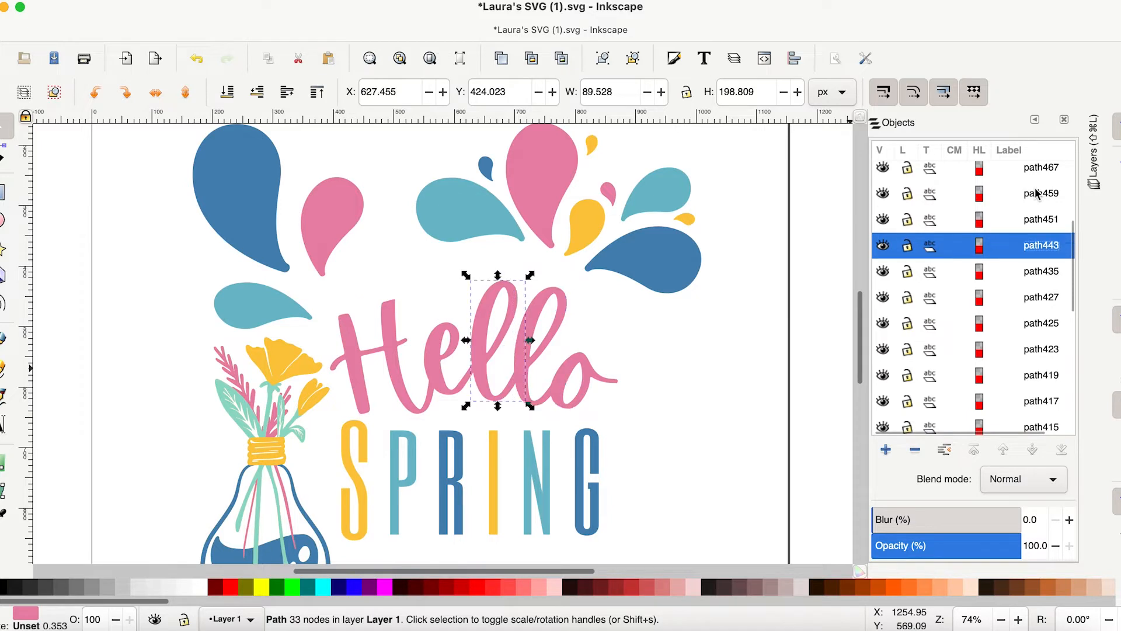
{"action": "left_click", "coordinate": [1041, 296]}
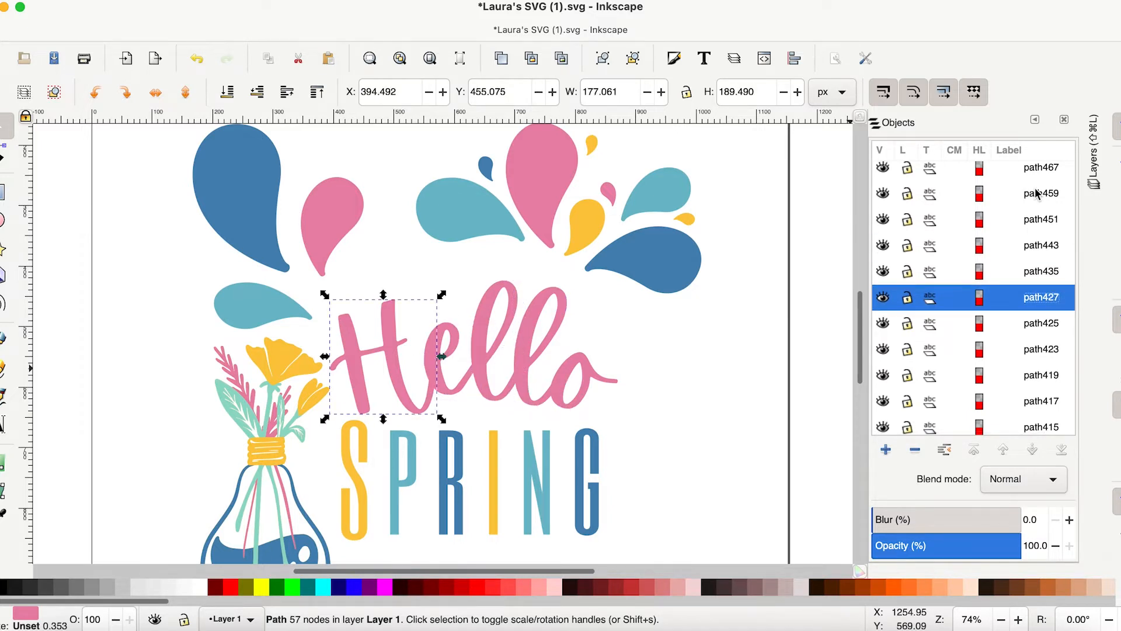
{"action": "mouse_move", "coordinate": [1037, 198]}
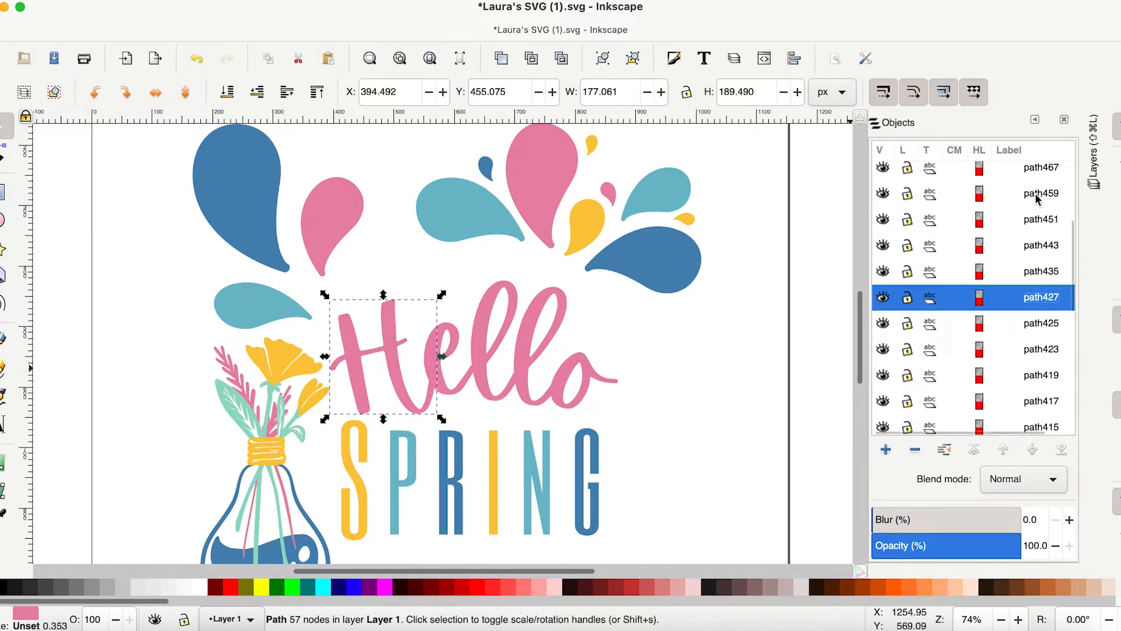
{"action": "left_click", "coordinate": [1041, 194]}
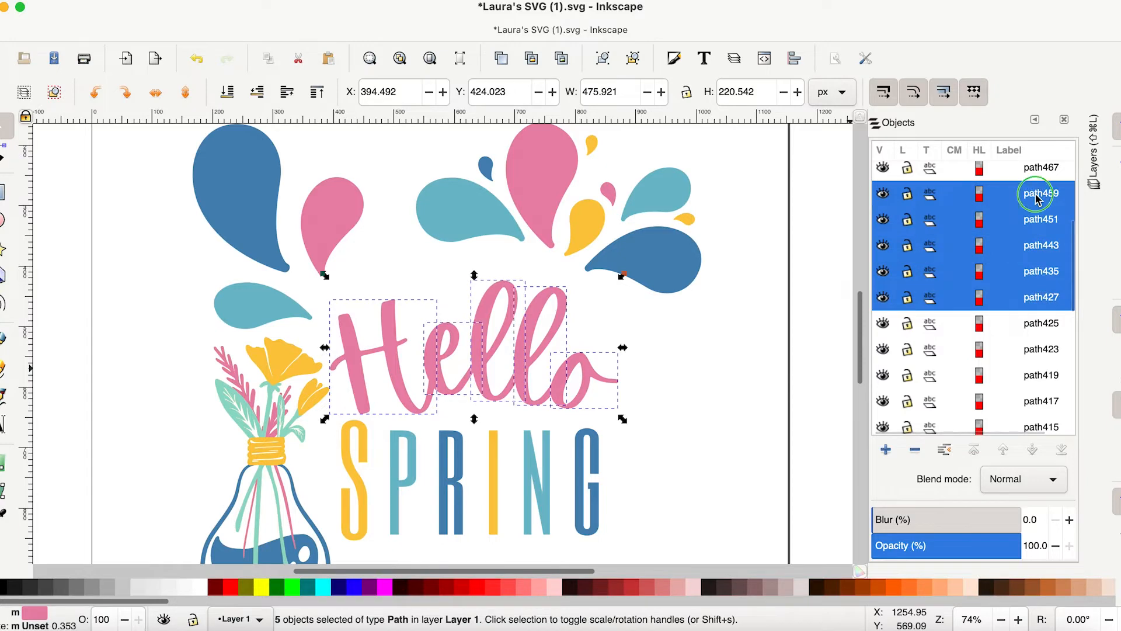
- Group the five Hello pieces and rename the group 'hello'
{"action": "right_click", "coordinate": [1042, 193]}
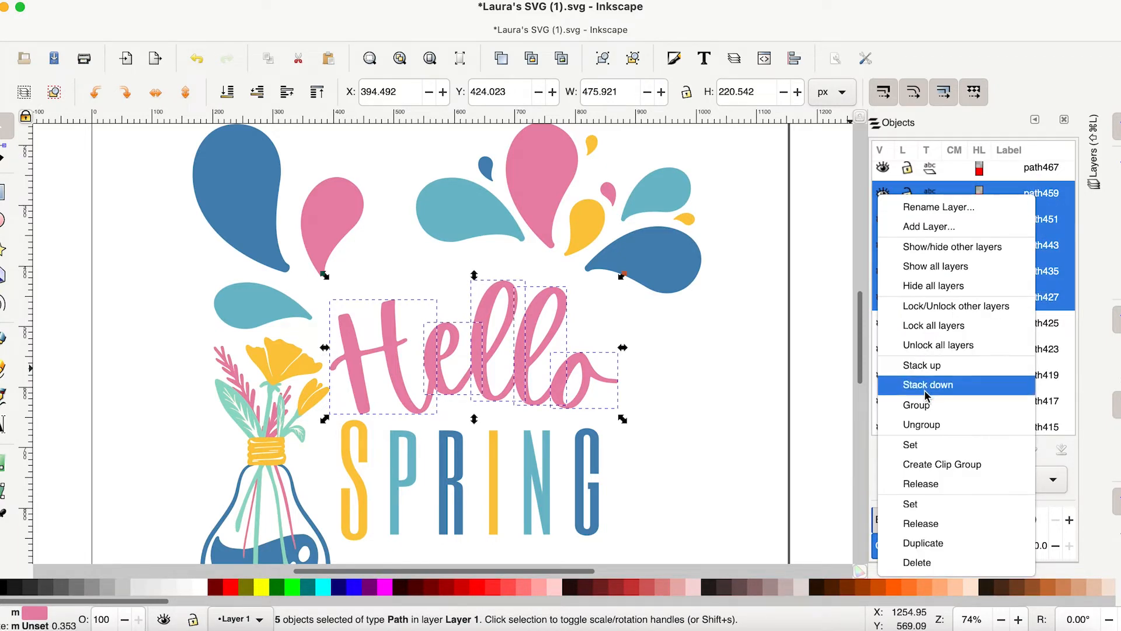
{"action": "left_click", "coordinate": [915, 405]}
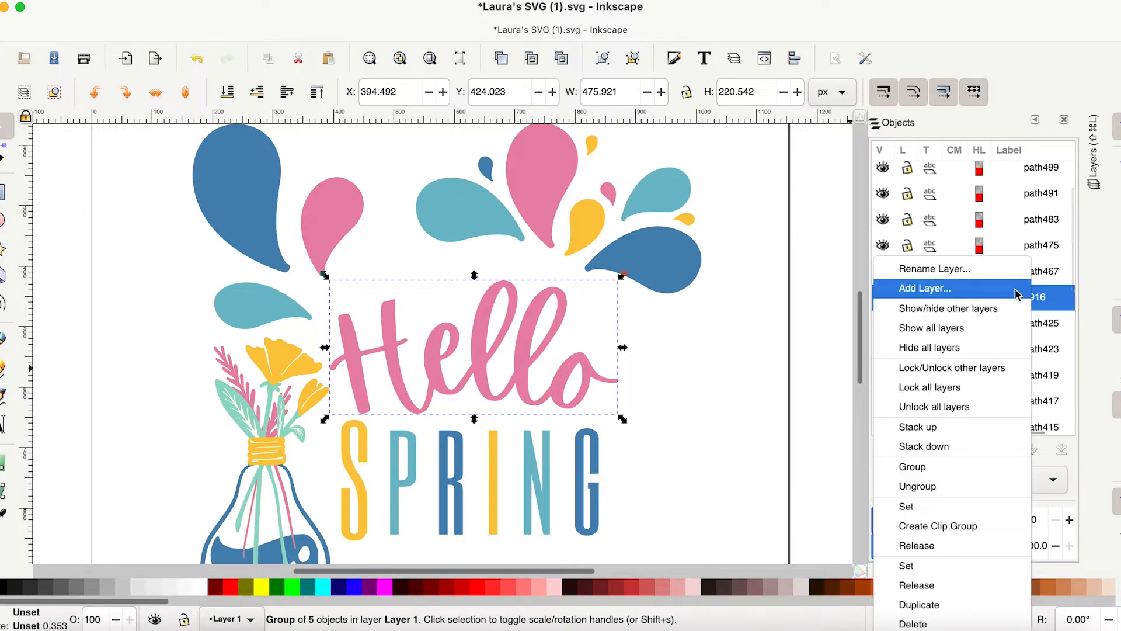
{"action": "left_click", "coordinate": [934, 268]}
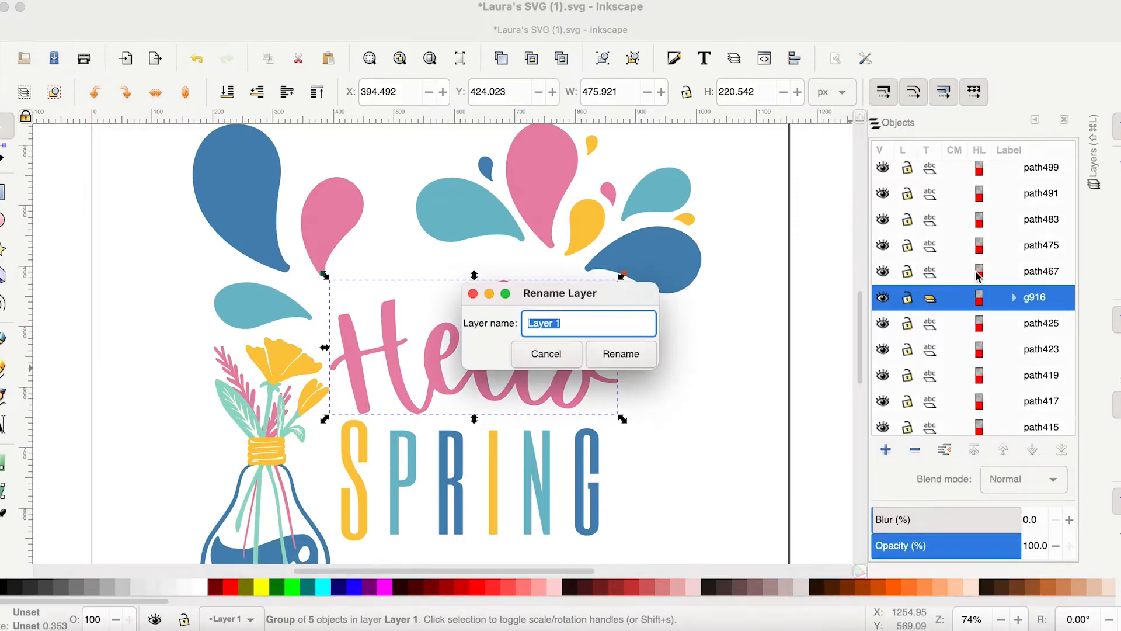
{"action": "left_click", "coordinate": [620, 354]}
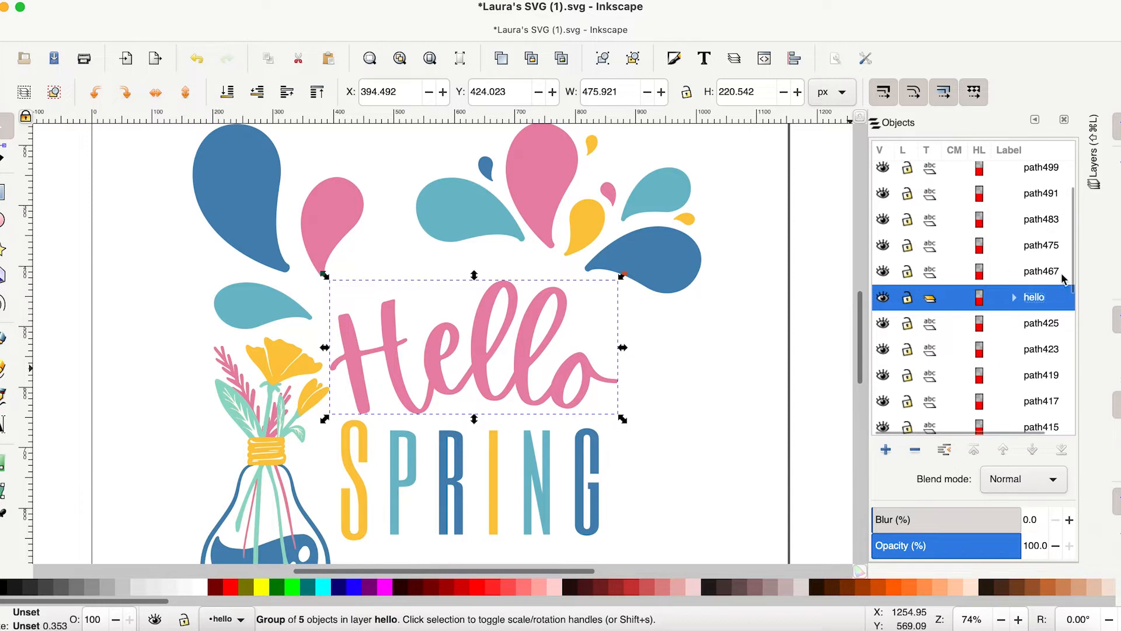
{"action": "left_click", "coordinate": [1041, 322]}
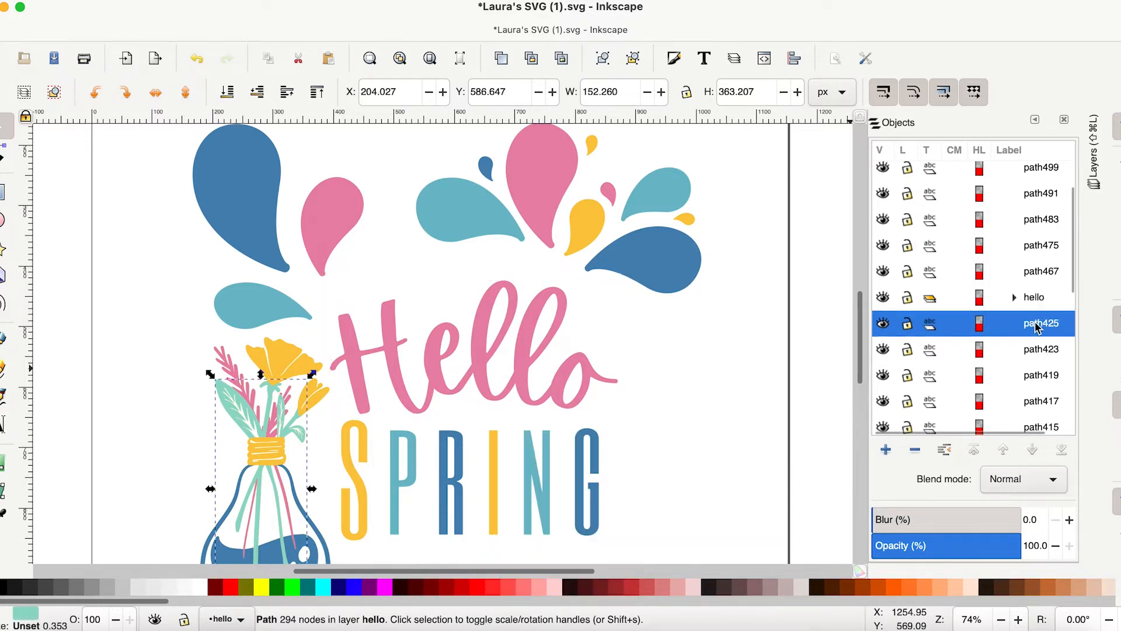
- Group the yellow S and I letters together
{"action": "left_click", "coordinate": [1040, 271]}
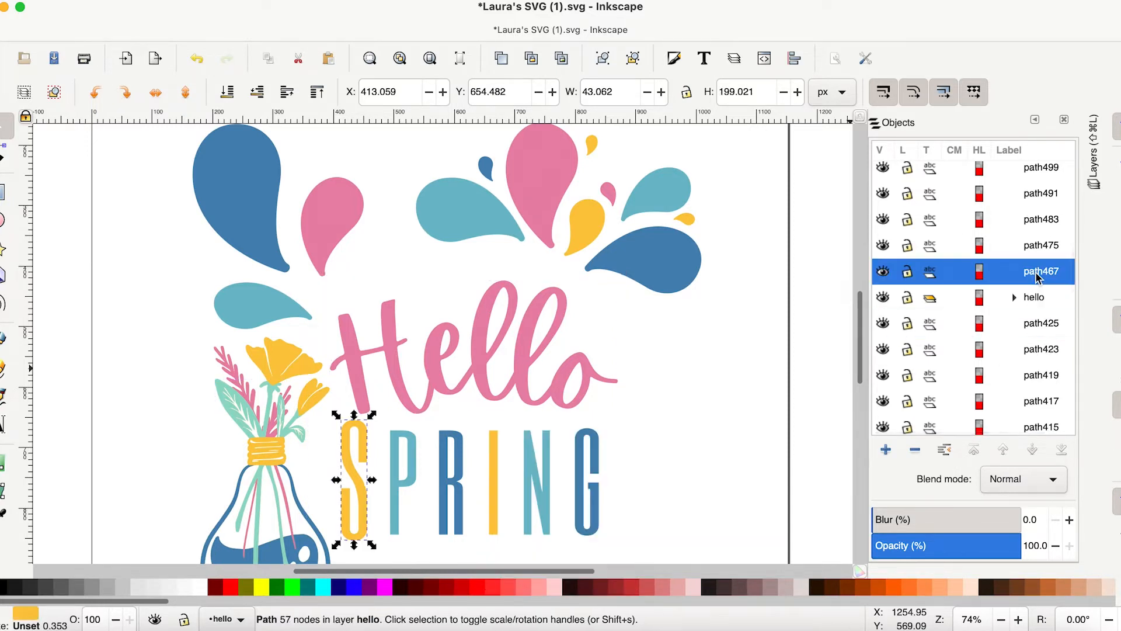
{"action": "mouse_move", "coordinate": [649, 514]}
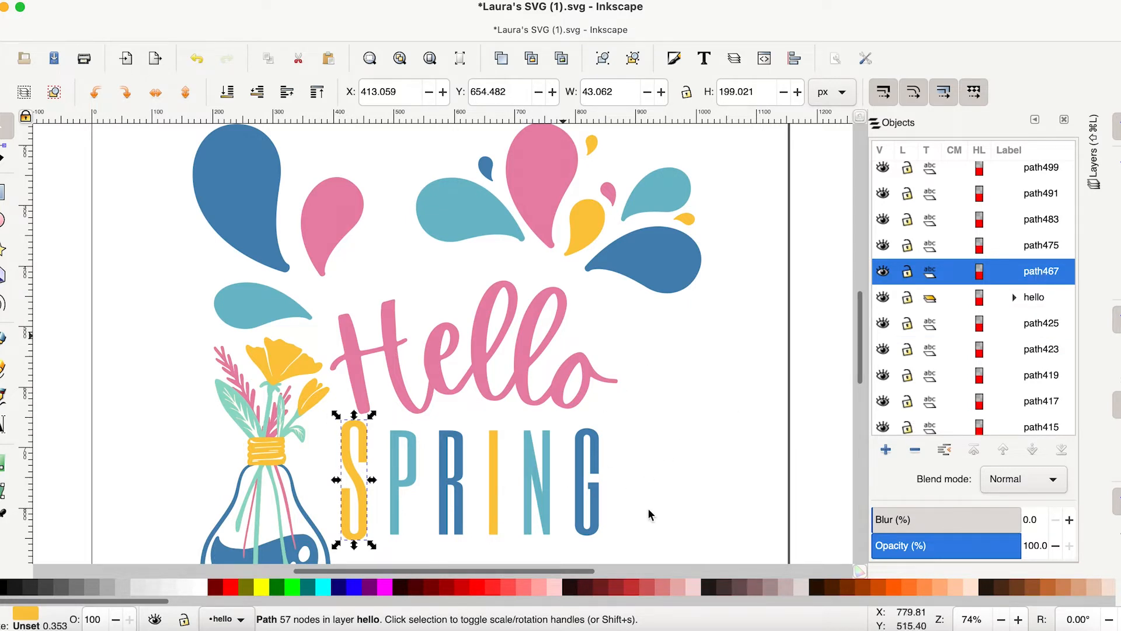
{"action": "mouse_move", "coordinate": [494, 483]}
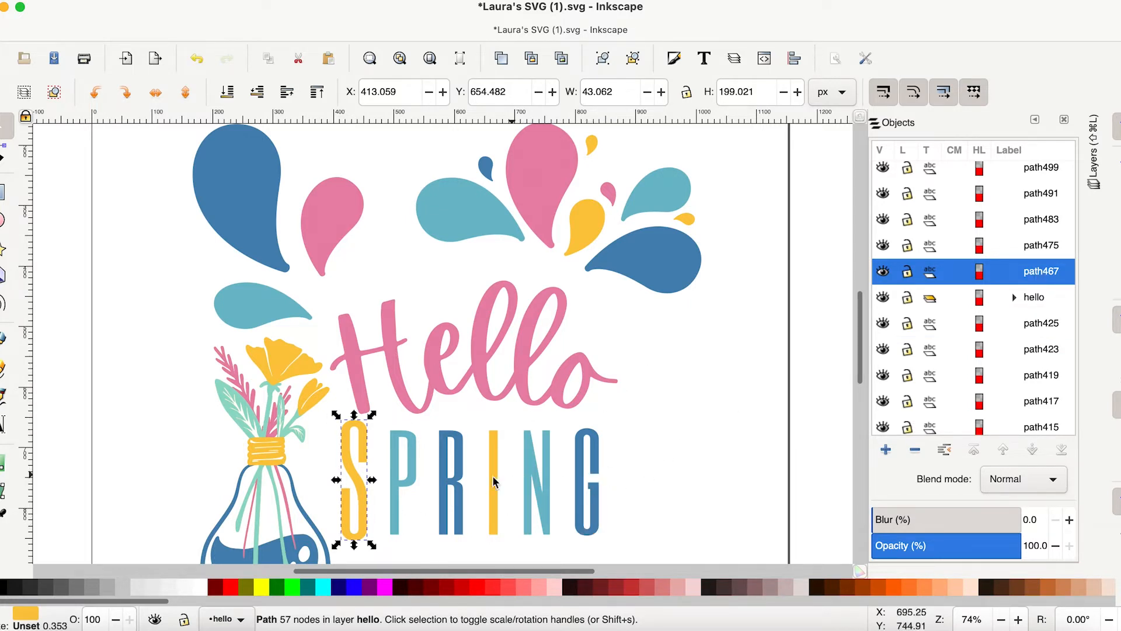
{"action": "left_click", "coordinate": [1040, 193]}
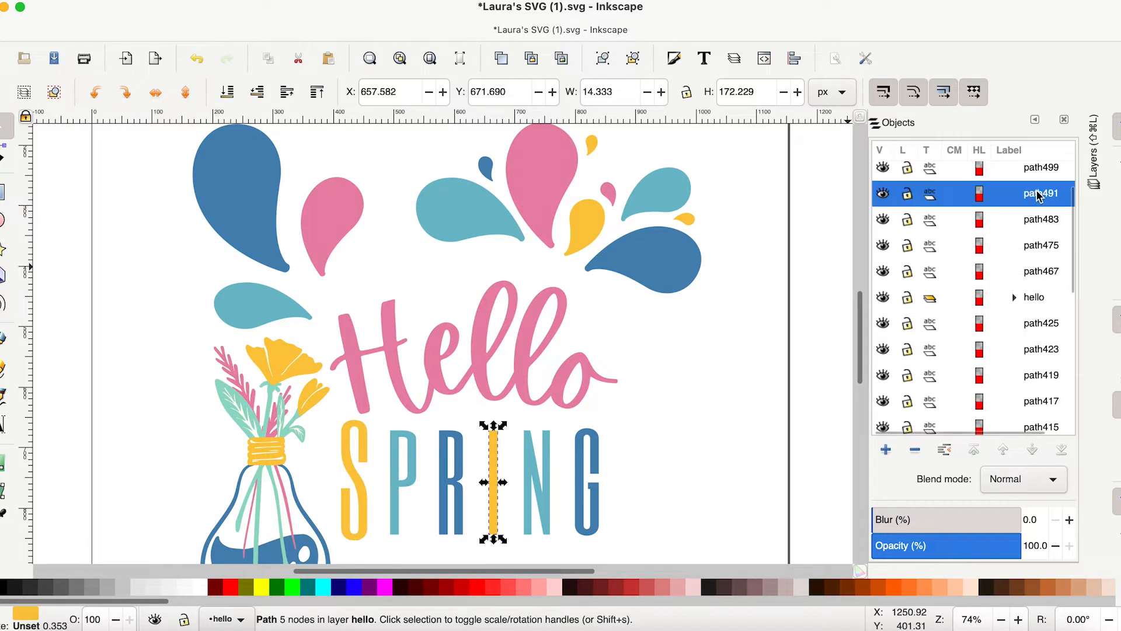
{"action": "mouse_move", "coordinate": [1042, 271]}
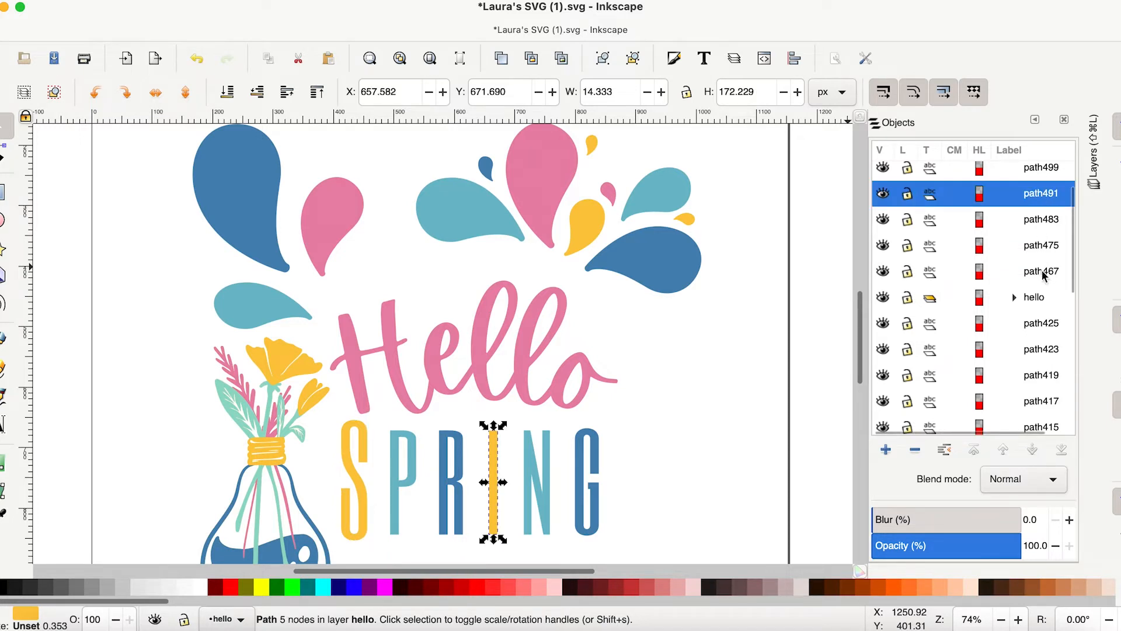
{"action": "left_click", "coordinate": [1041, 271]}
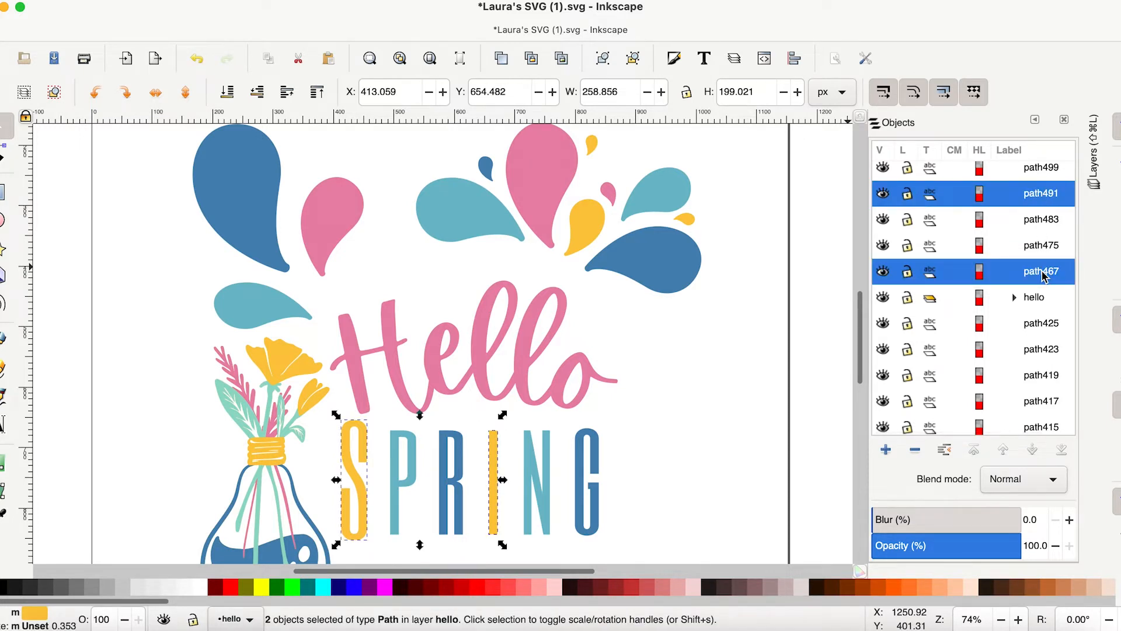
{"action": "right_click", "coordinate": [1041, 271]}
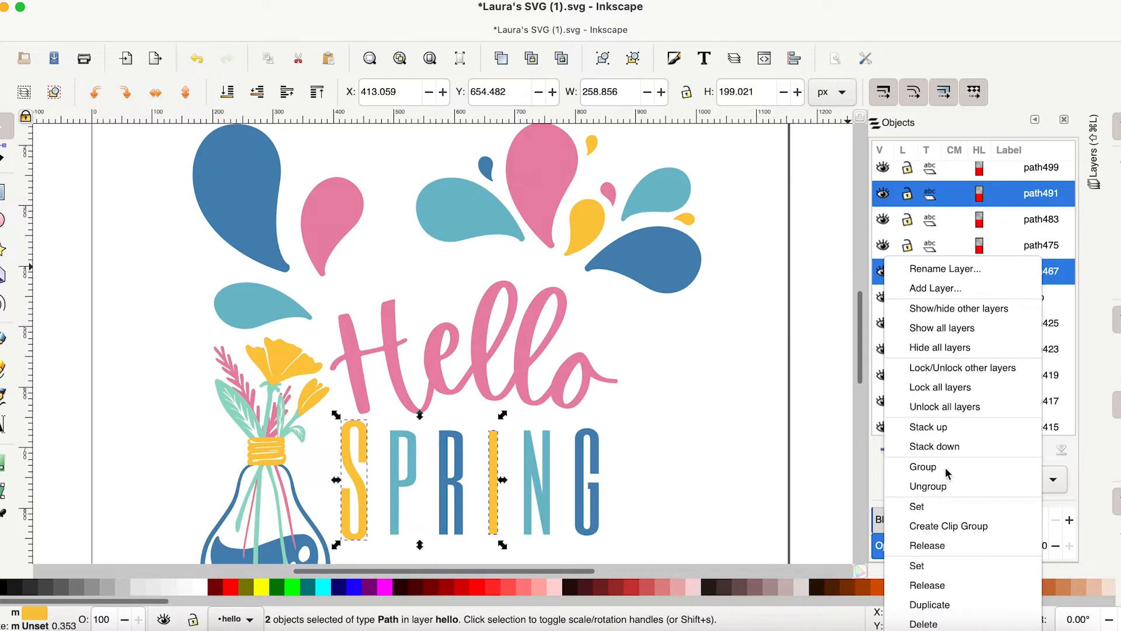
{"action": "left_click", "coordinate": [922, 466]}
{"action": "type", "text": "yellow"}
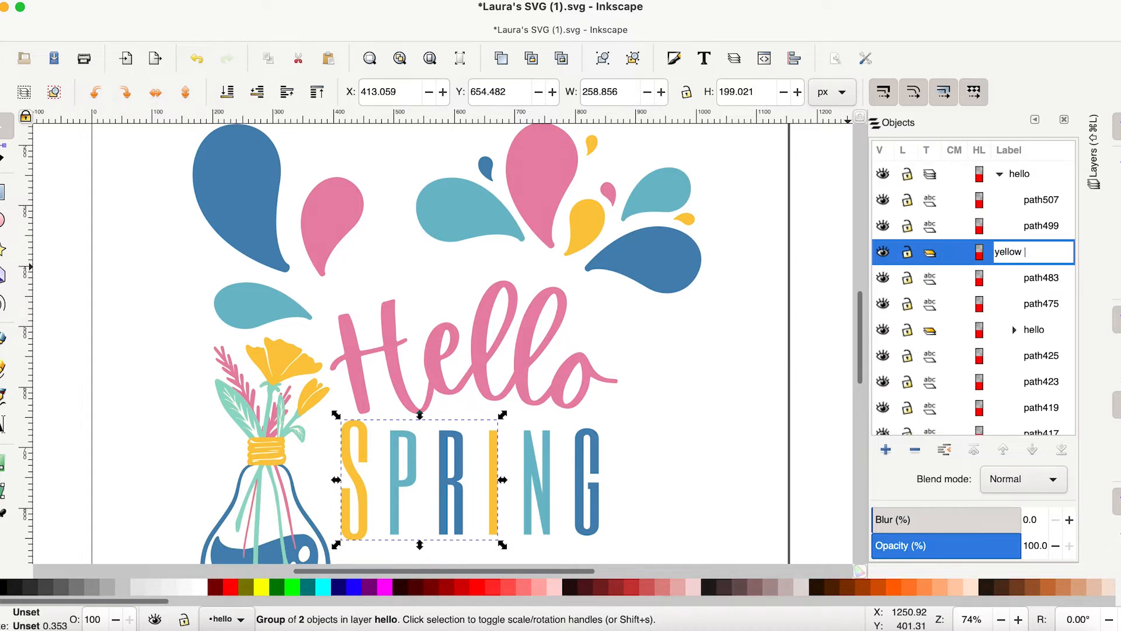
- Group the blue R and G letters together
{"action": "left_click", "coordinate": [1041, 278]}
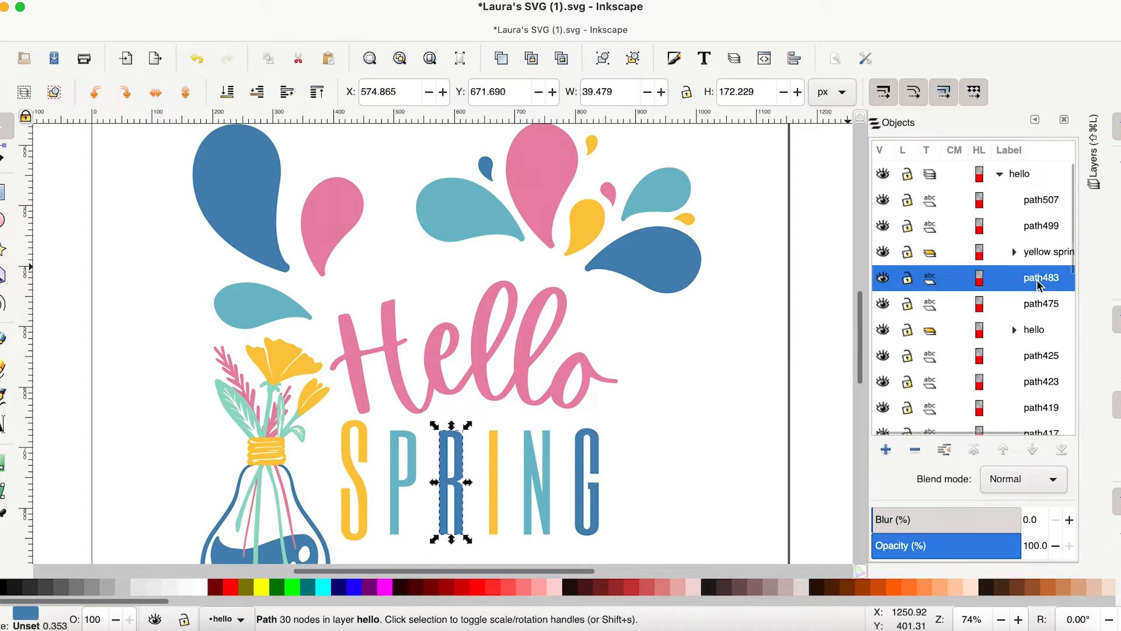
{"action": "left_click", "coordinate": [1041, 226]}
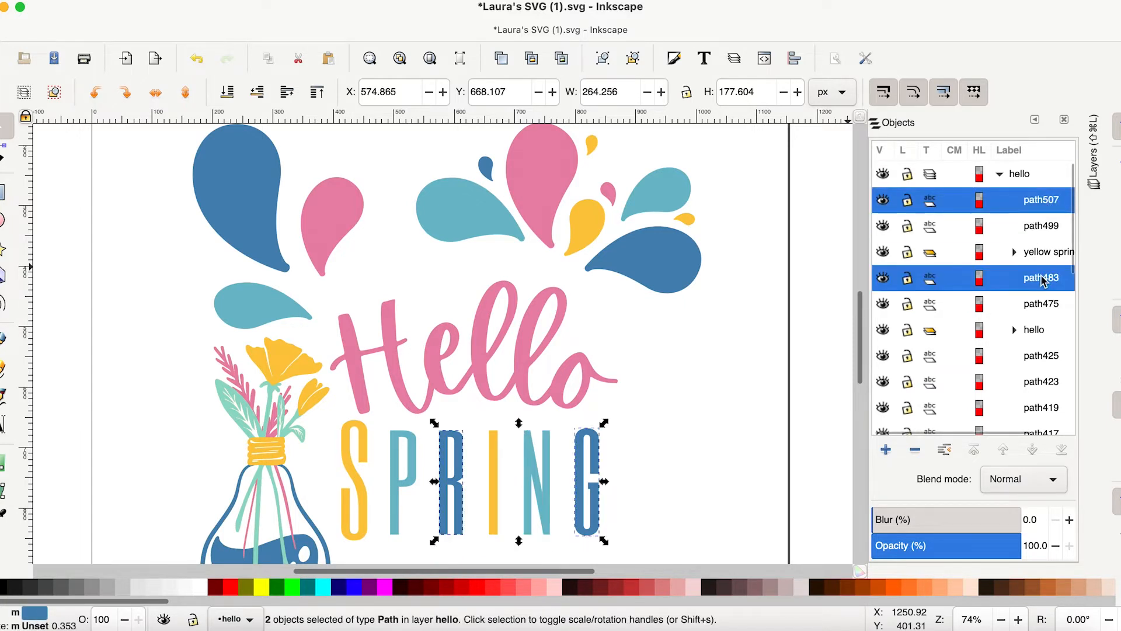
{"action": "right_click", "coordinate": [1041, 278]}
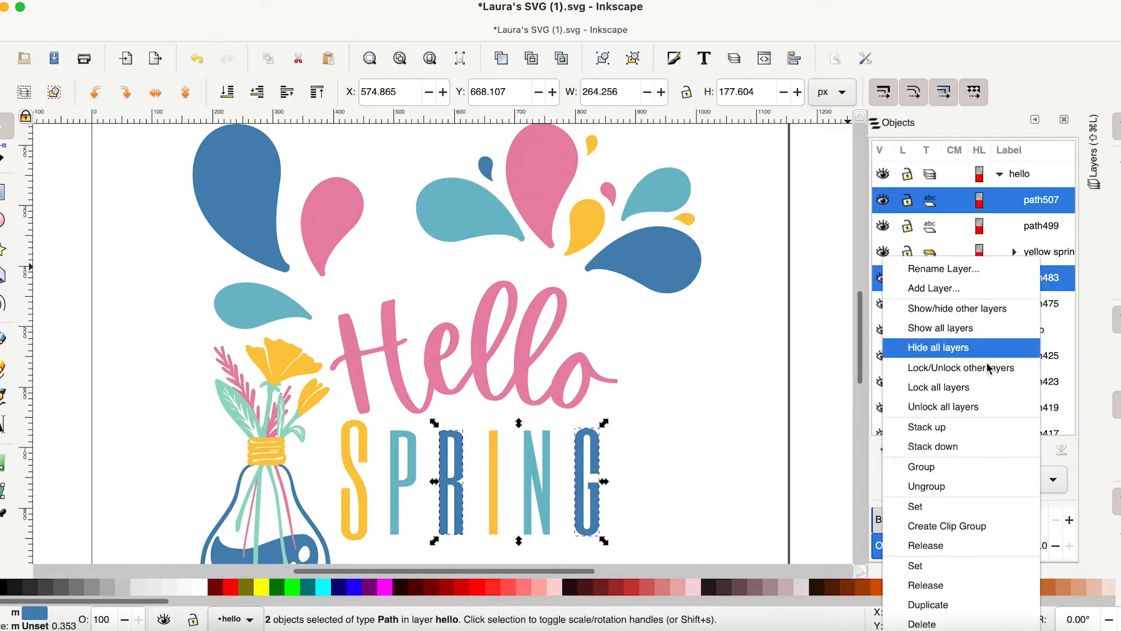
{"action": "left_click", "coordinate": [920, 466]}
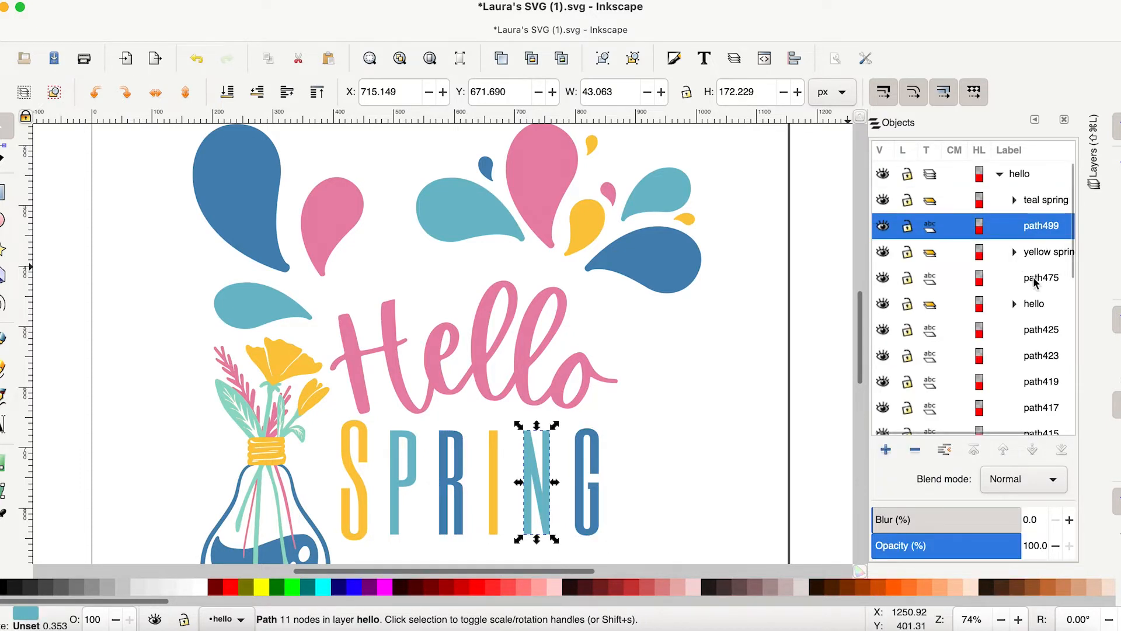
- Group the P and N letters and rename the group 'blue s'
{"action": "right_click", "coordinate": [1041, 277]}
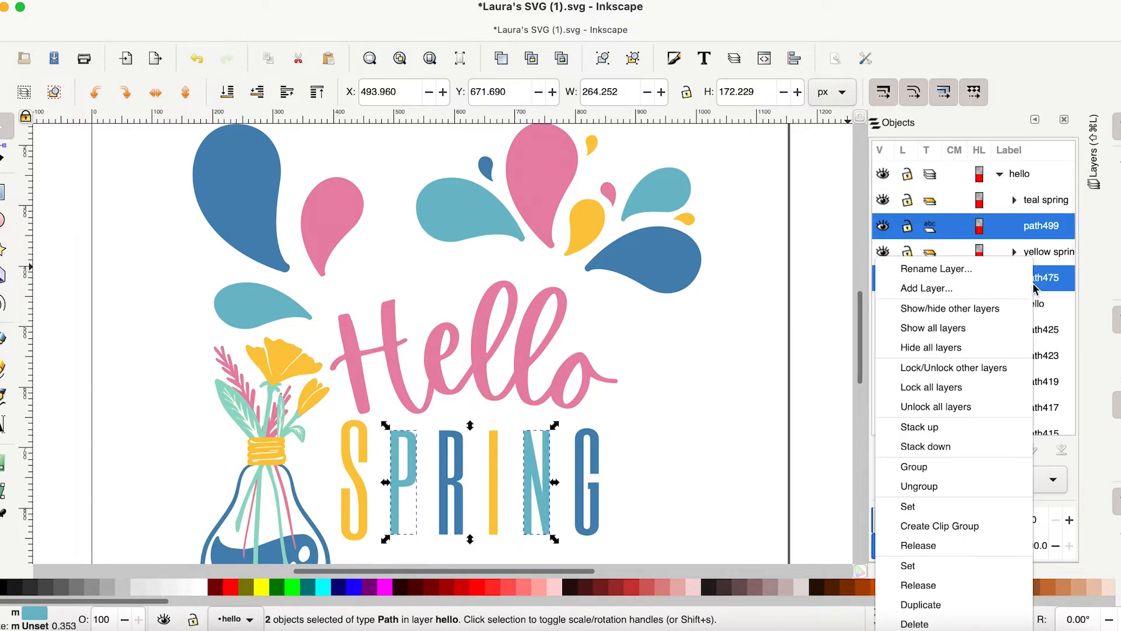
{"action": "left_click", "coordinate": [914, 466]}
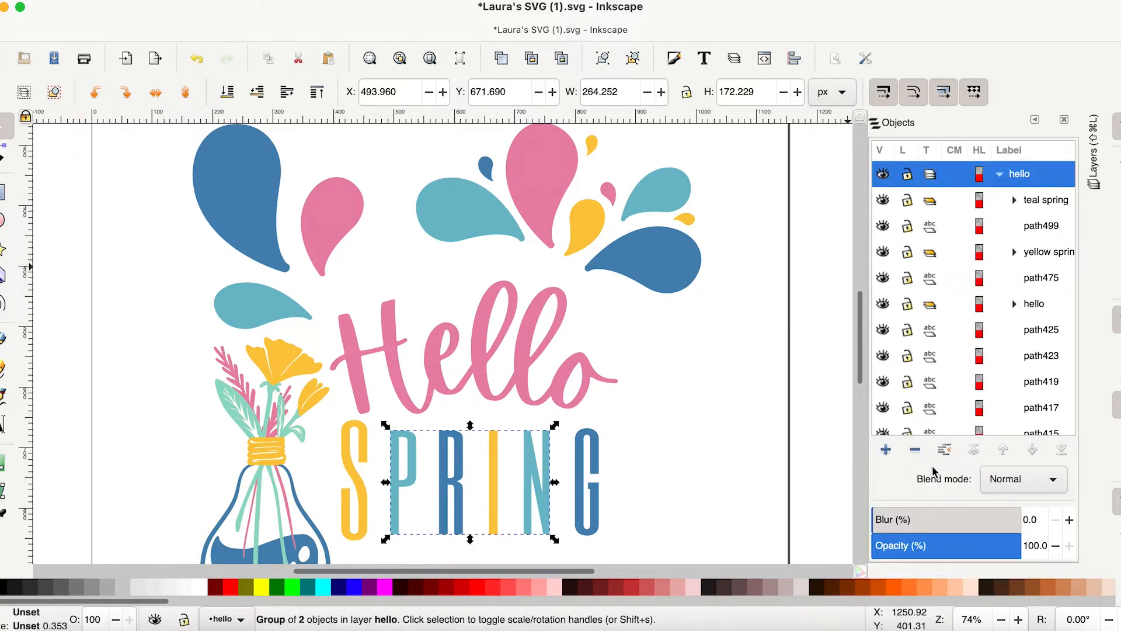
{"action": "double_click", "coordinate": [1042, 226]}
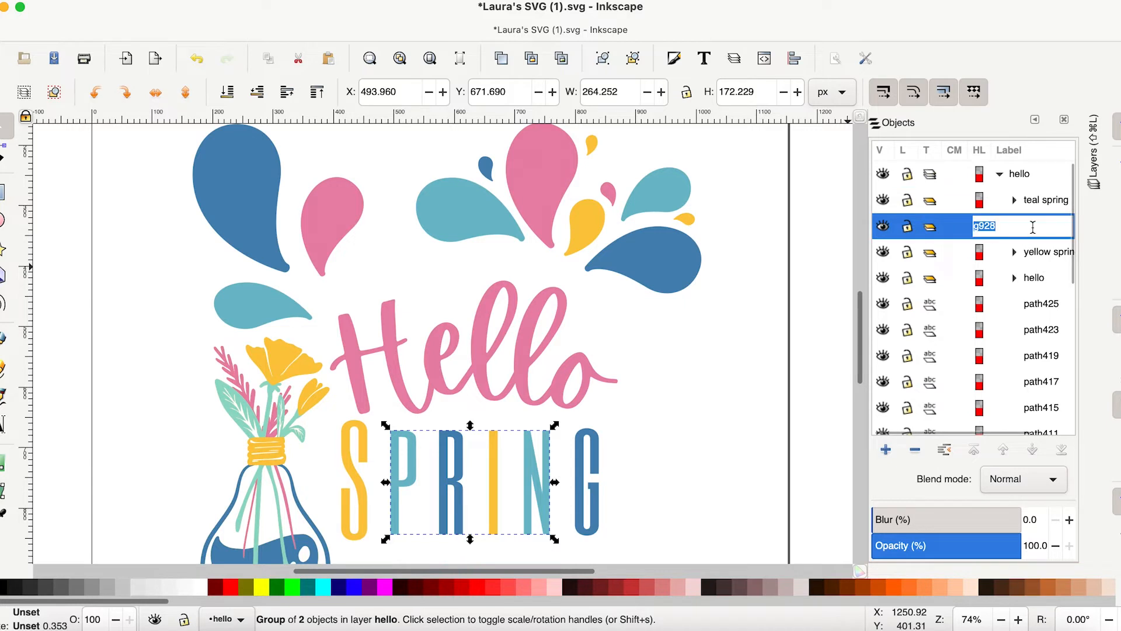
{"action": "type", "text": "blue s"}
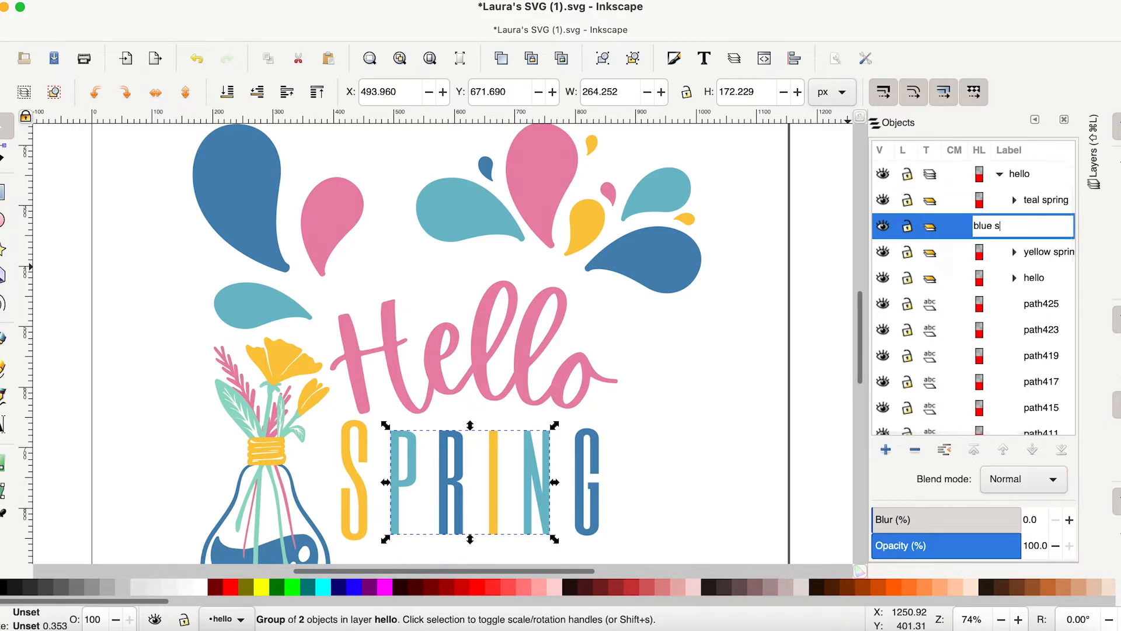
{"action": "key", "text": "Return"}
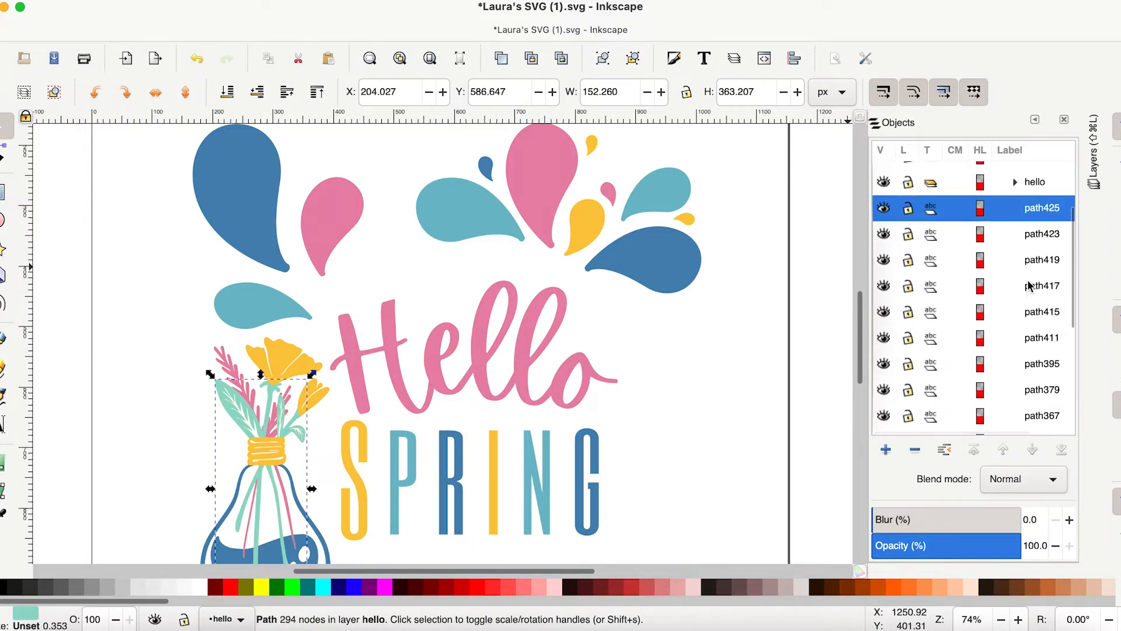
{"action": "mouse_move", "coordinate": [1037, 227]}
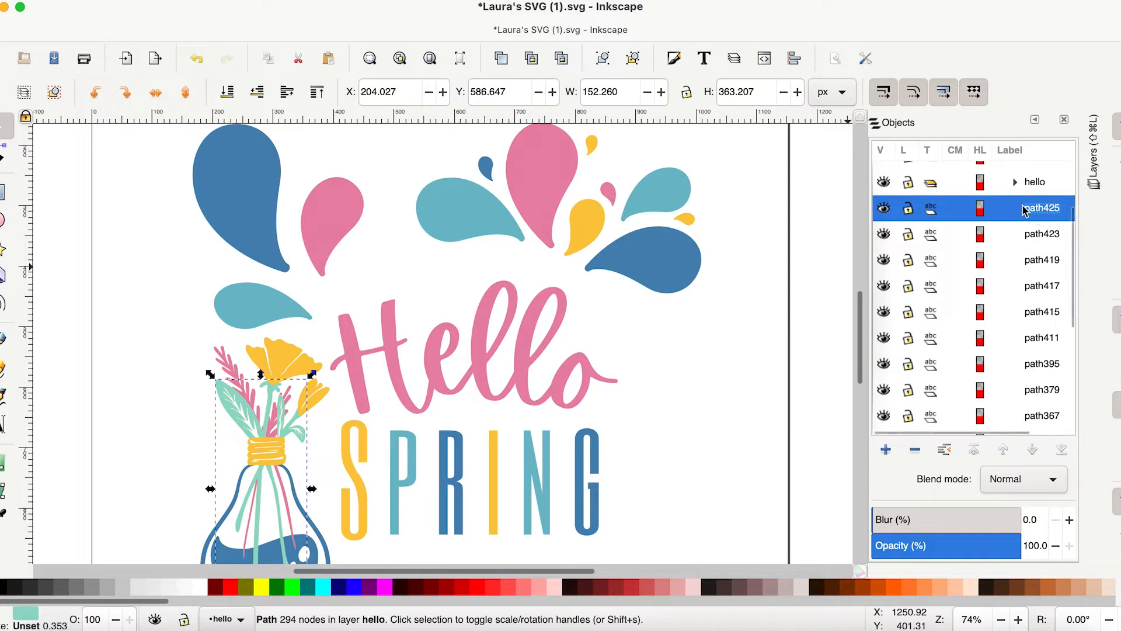
- Hide and re-show the bouquet stems path425 to check what lies beneath
{"action": "left_click", "coordinate": [883, 208]}
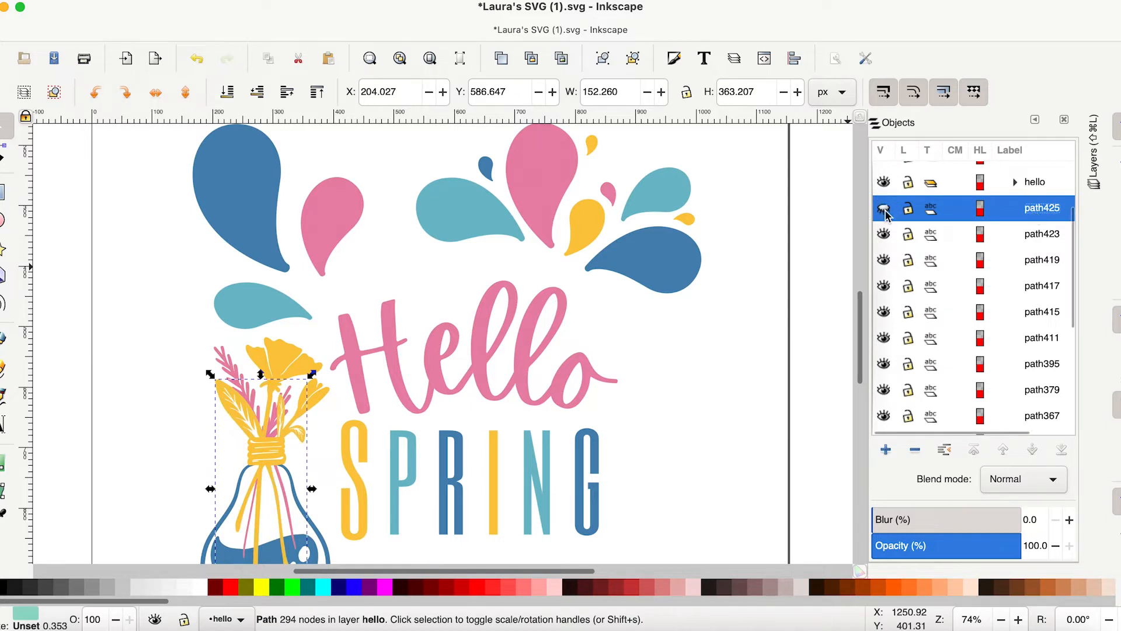
{"action": "left_click", "coordinate": [883, 207]}
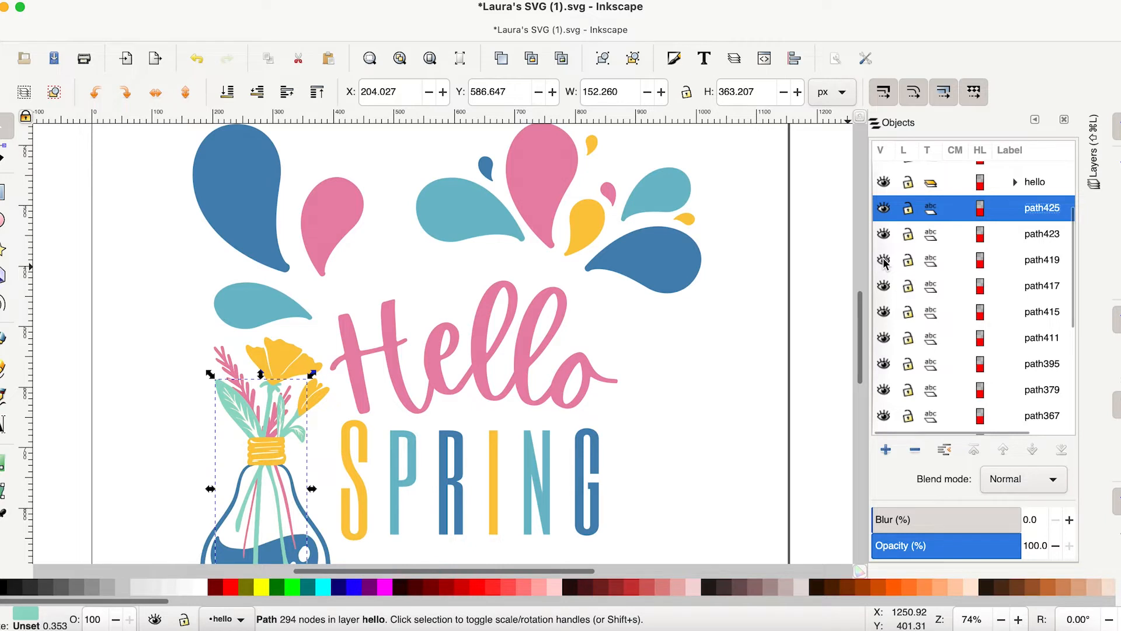
{"action": "mouse_move", "coordinate": [293, 479]}
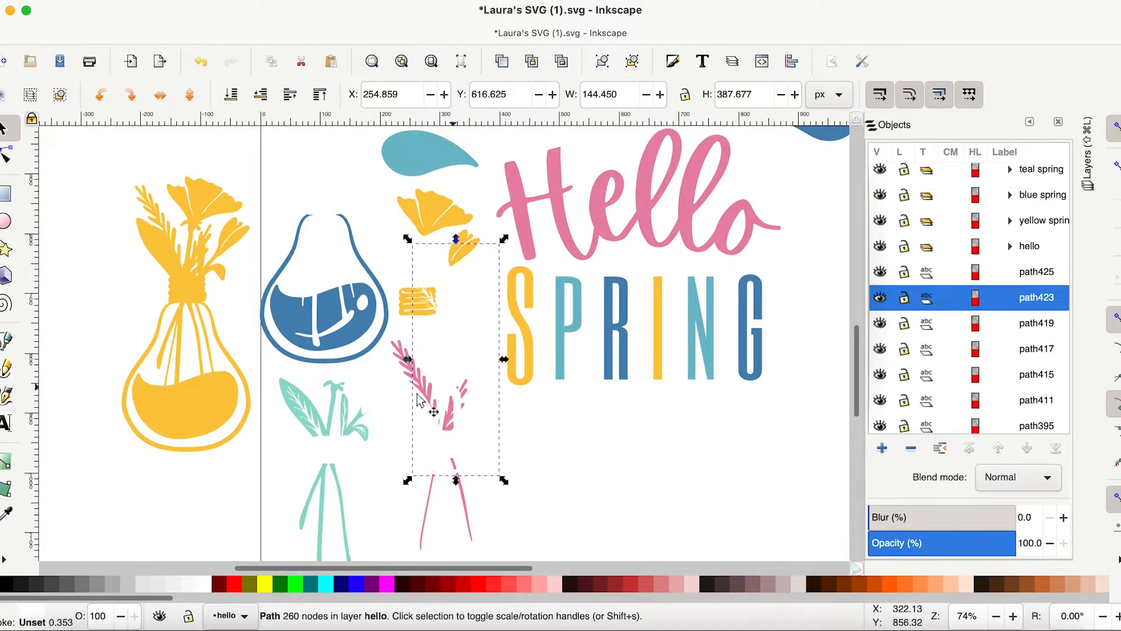
{"action": "mouse_move", "coordinate": [418, 342]}
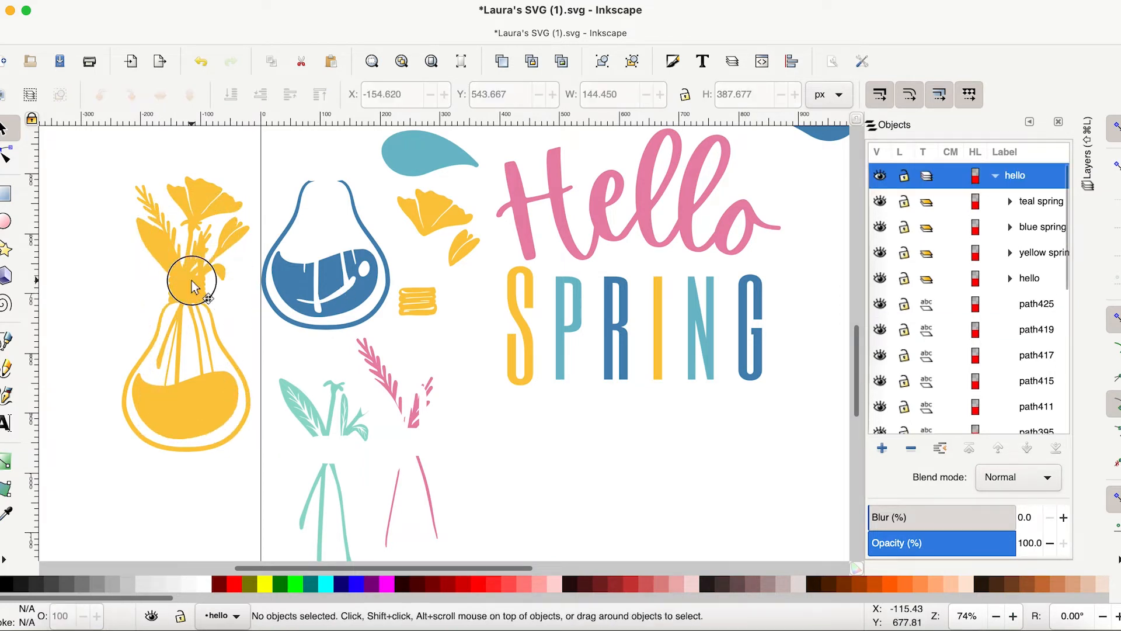
- Select the yellow vase silhouette on the canvas
{"action": "left_click", "coordinate": [189, 272]}
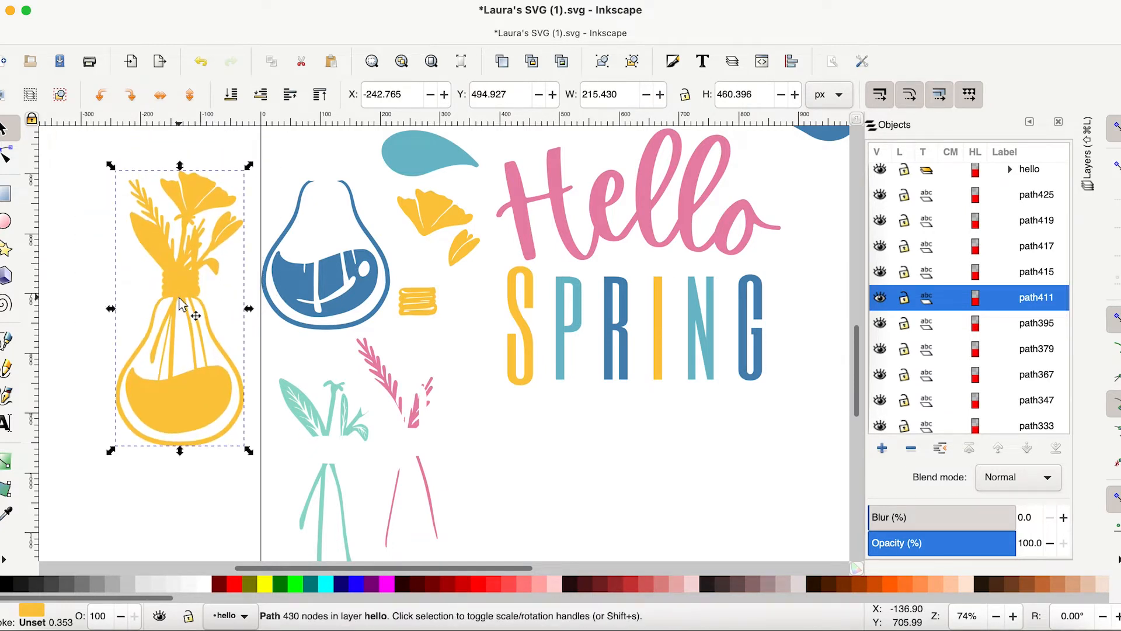
{"action": "mouse_move", "coordinate": [417, 311]}
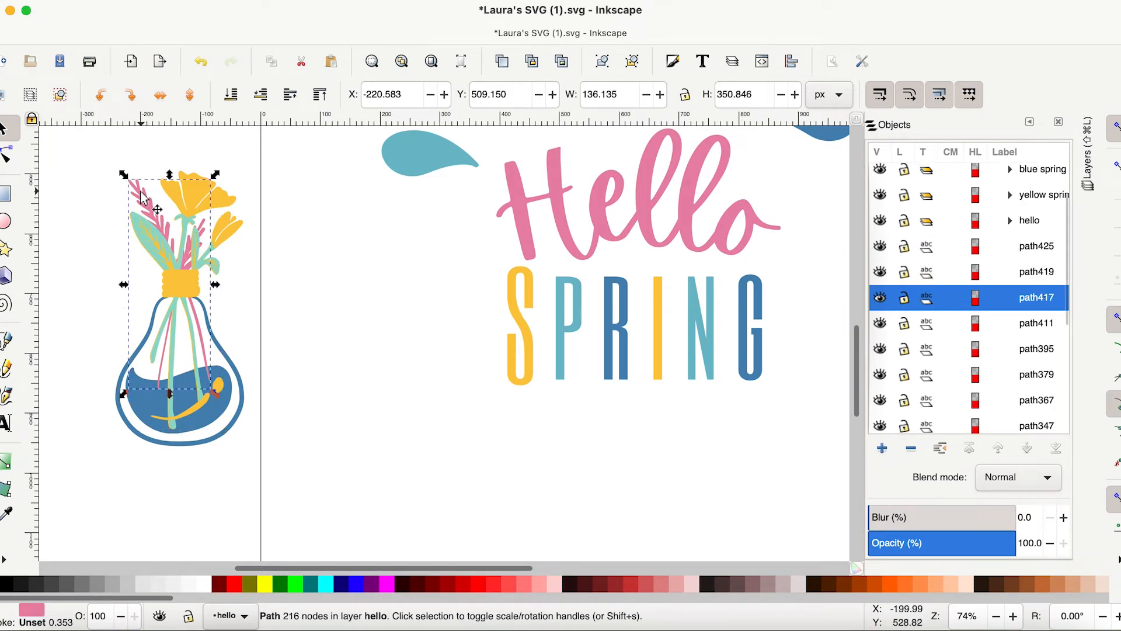
{"action": "mouse_move", "coordinate": [211, 200]}
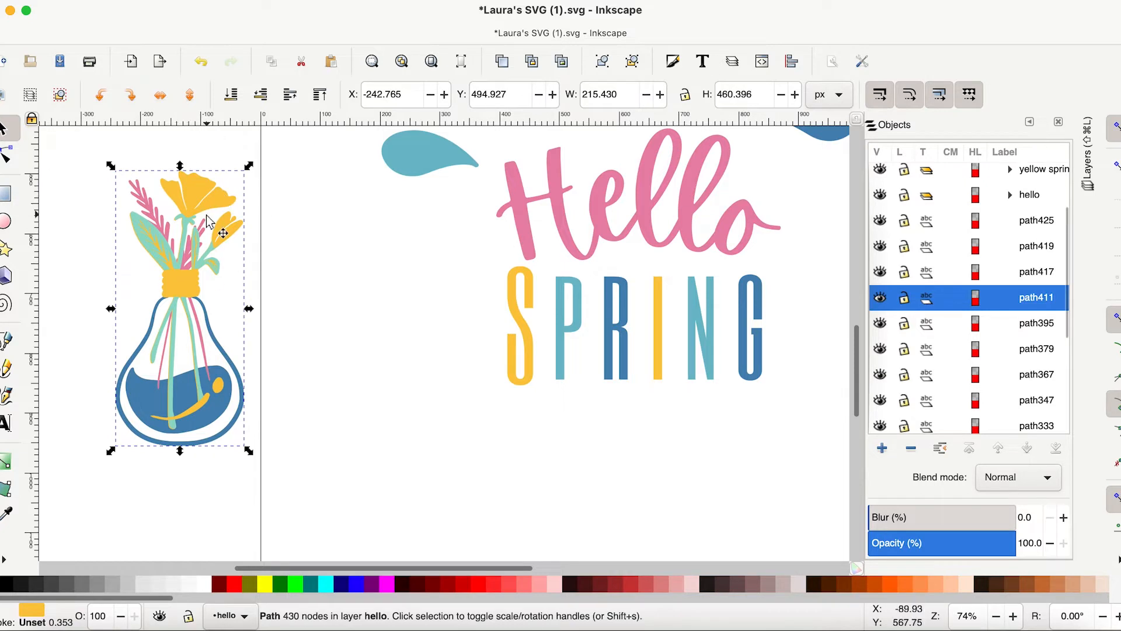
{"action": "mouse_move", "coordinate": [178, 179]}
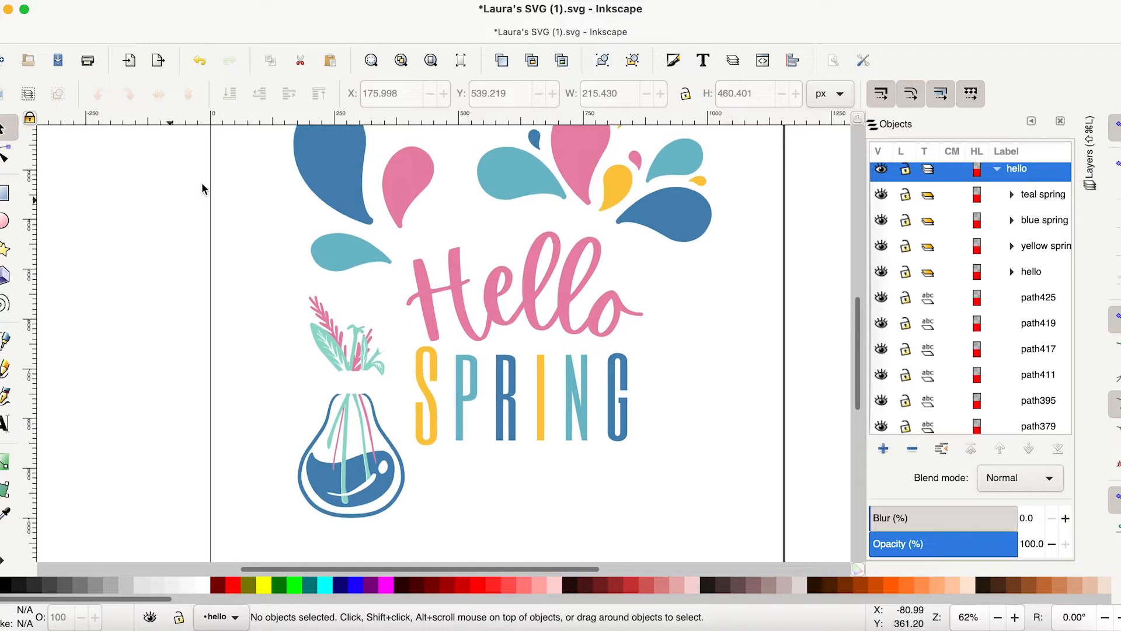
- Apply a dark blue fill to the backdrop rectangle, then deselect the vase artwork
{"action": "scroll", "scroll_direction": "down", "scroll_amount": 3}
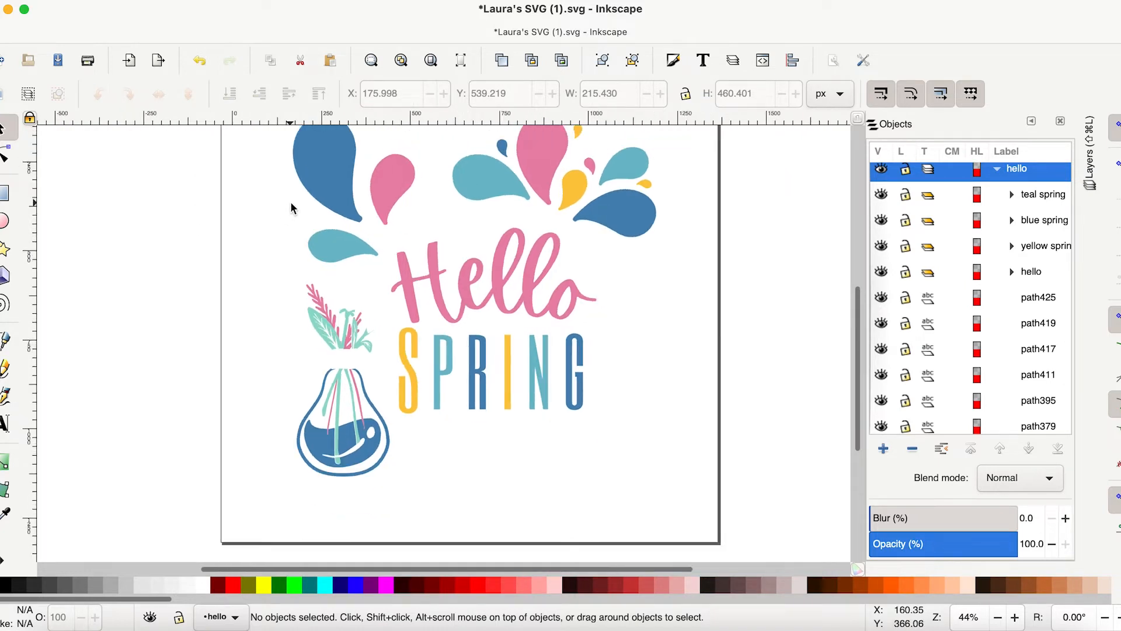
{"action": "scroll", "scroll_direction": "down", "scroll_amount": 3}
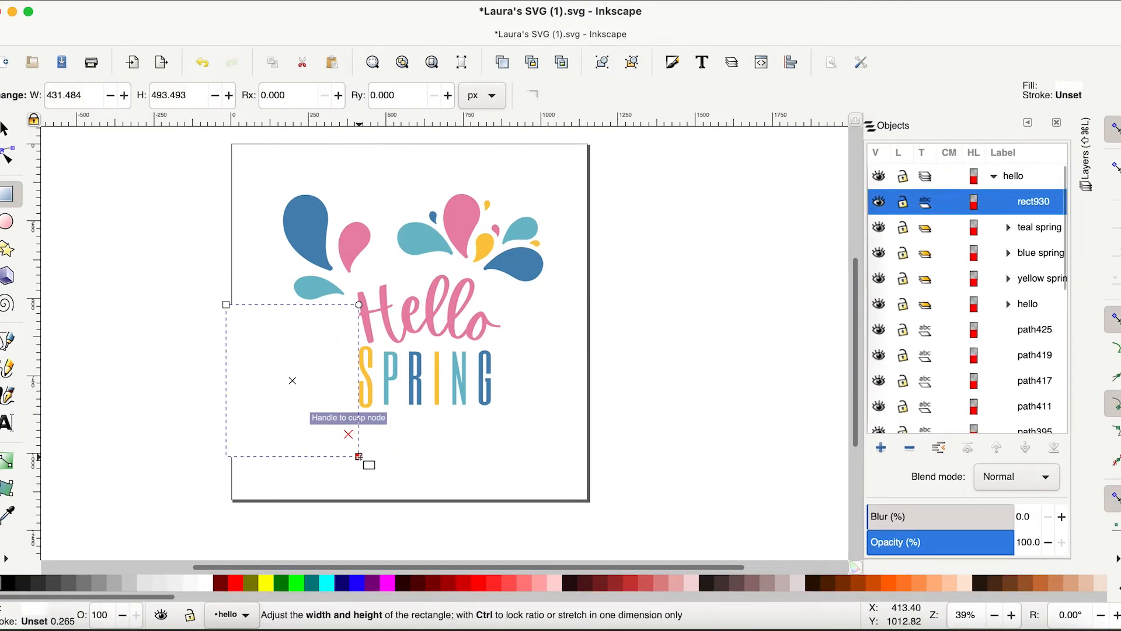
{"action": "left_click", "coordinate": [5, 127]}
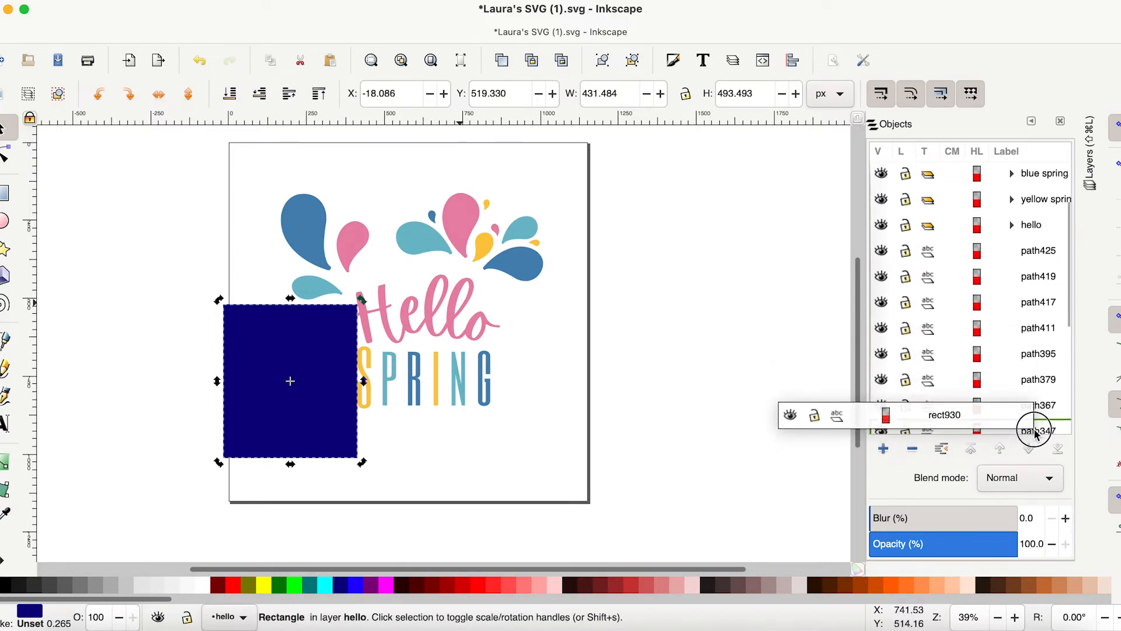
{"action": "scroll", "scroll_direction": "down", "scroll_amount": 3}
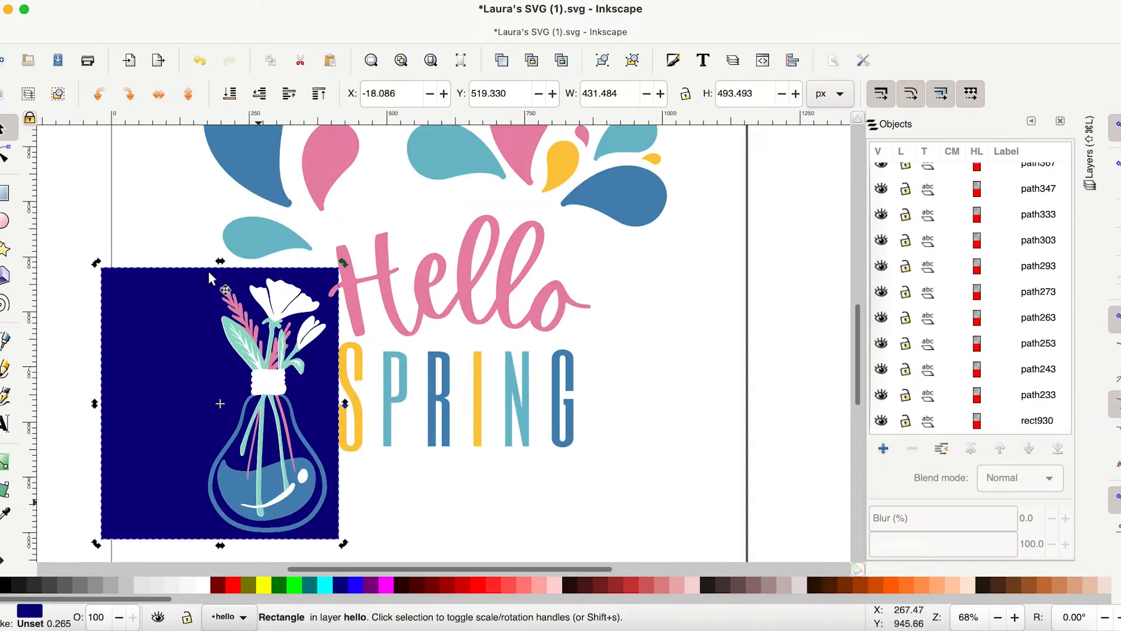
{"action": "mouse_move", "coordinate": [287, 315]}
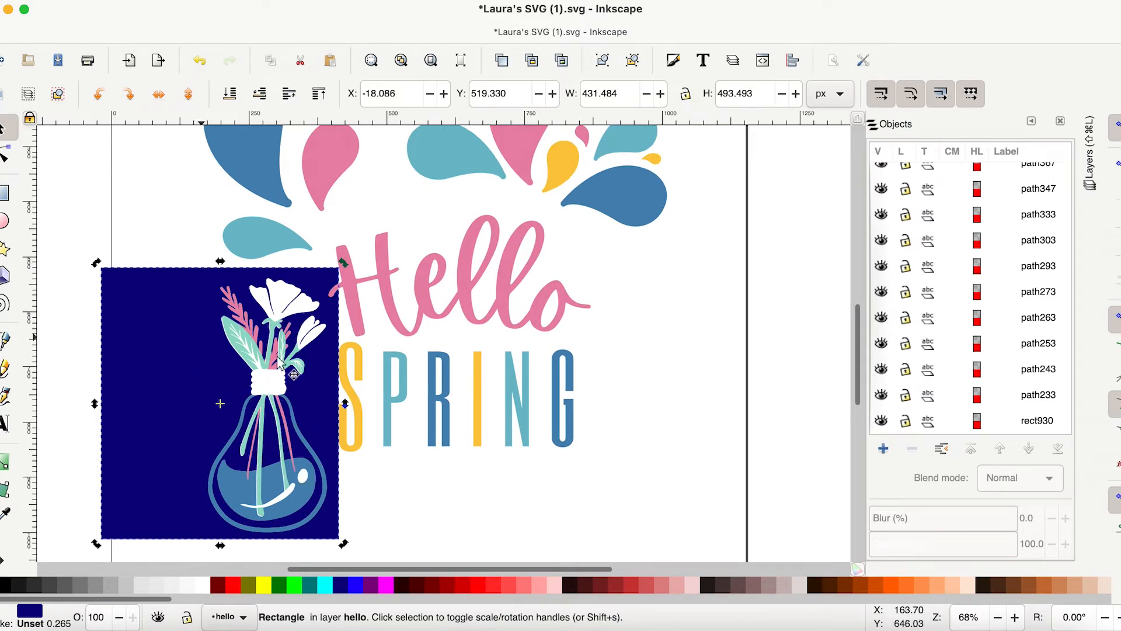
{"action": "mouse_move", "coordinate": [293, 429]}
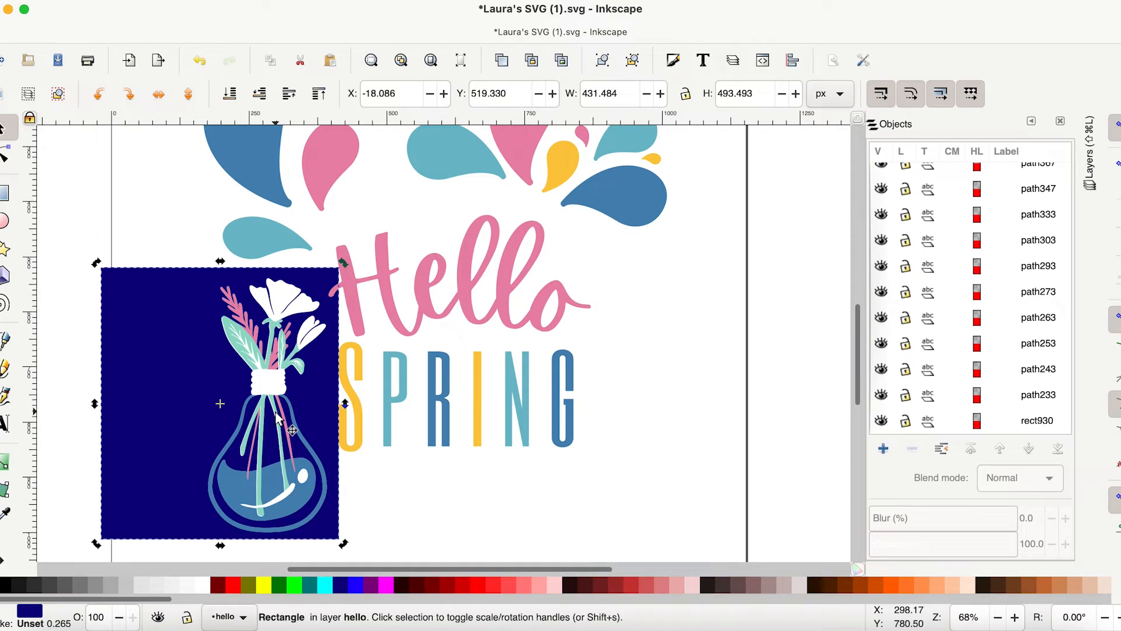
{"action": "mouse_move", "coordinate": [178, 315]}
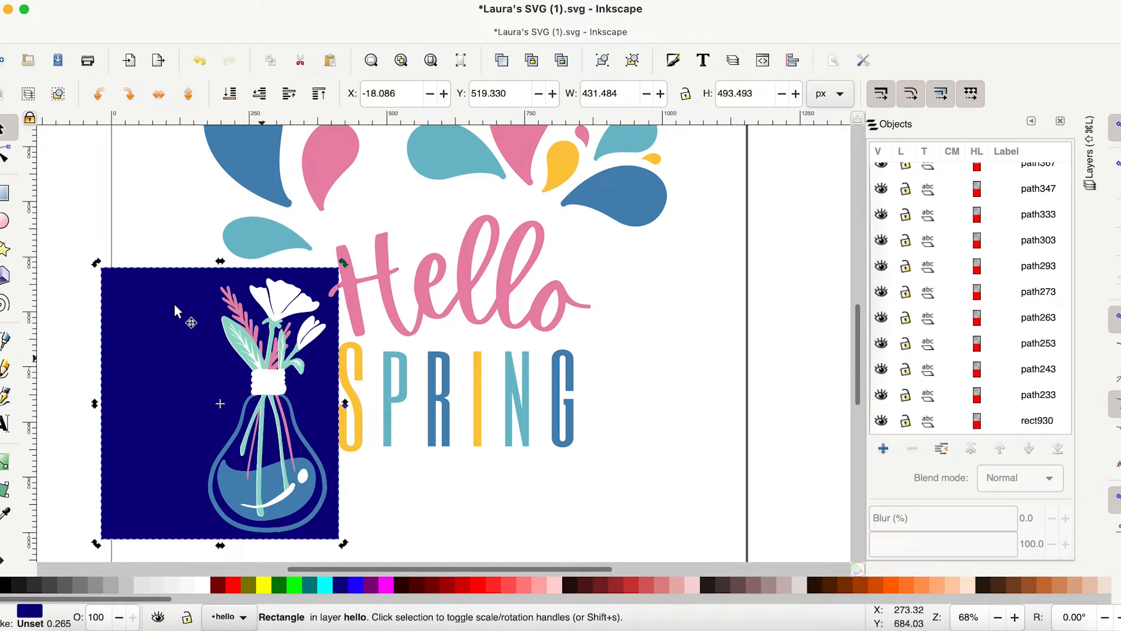
{"action": "mouse_move", "coordinate": [344, 315]}
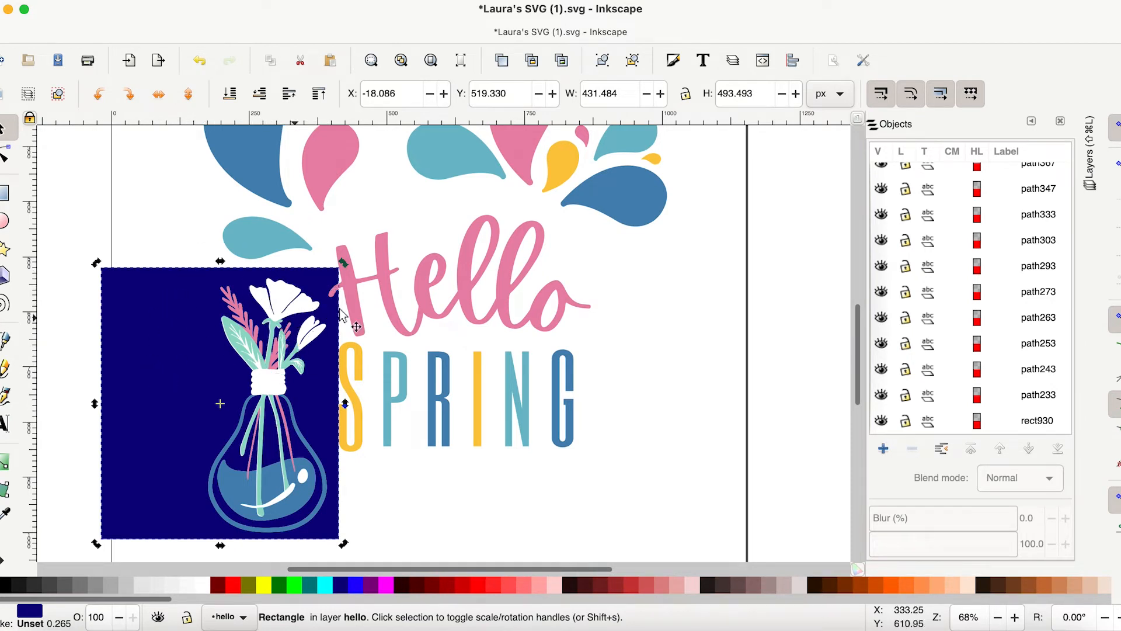
{"action": "mouse_move", "coordinate": [325, 300]}
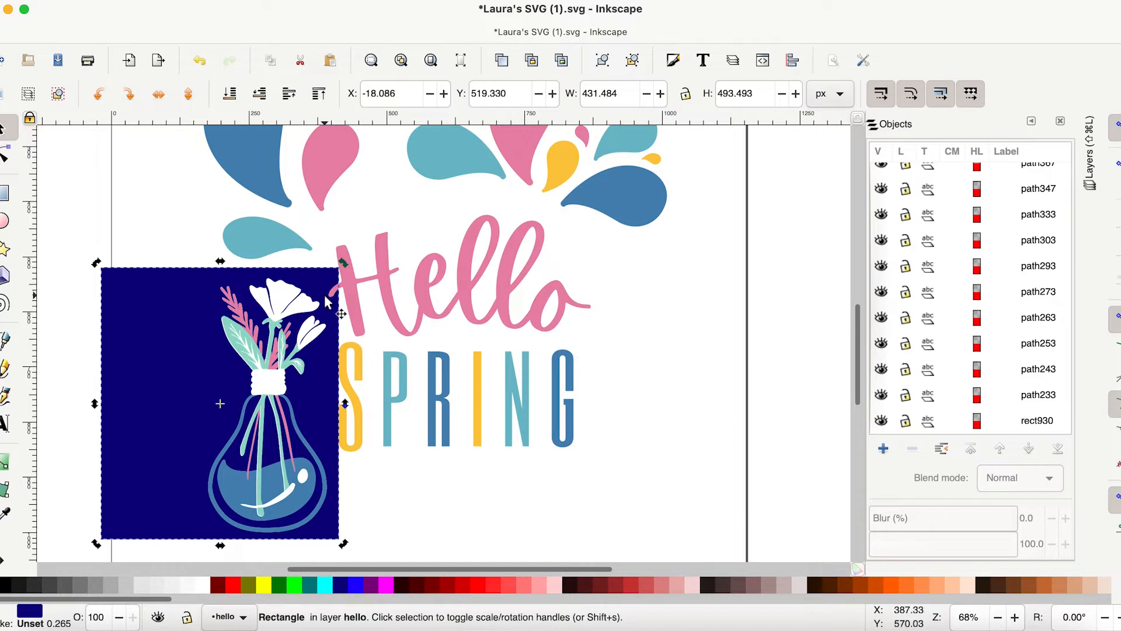
{"action": "mouse_move", "coordinate": [118, 229]}
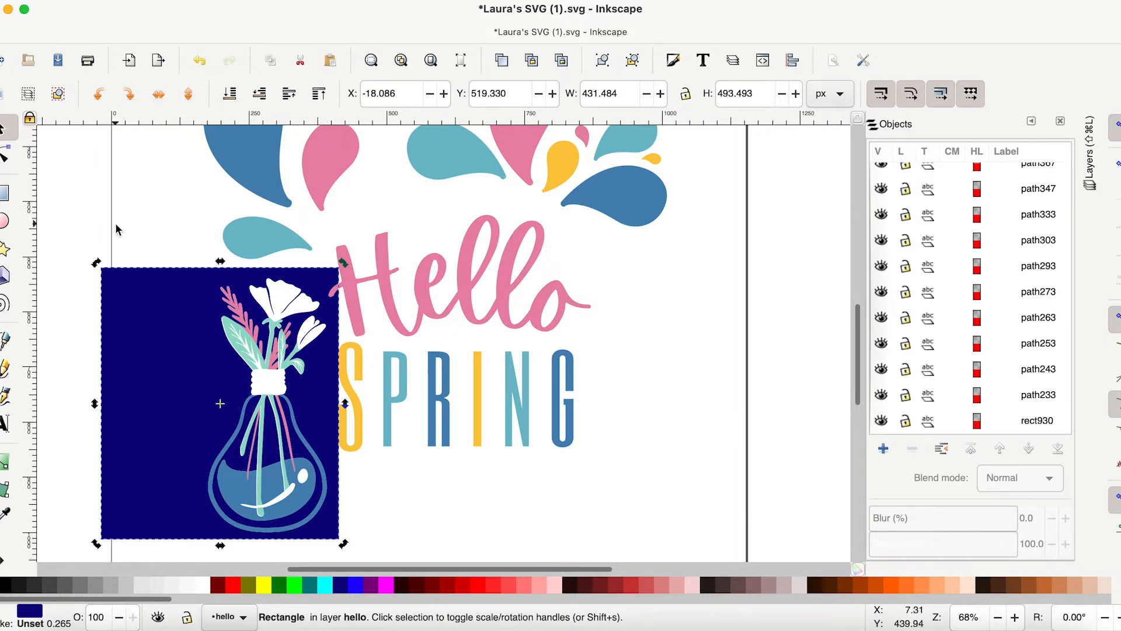
{"action": "mouse_move", "coordinate": [304, 308]}
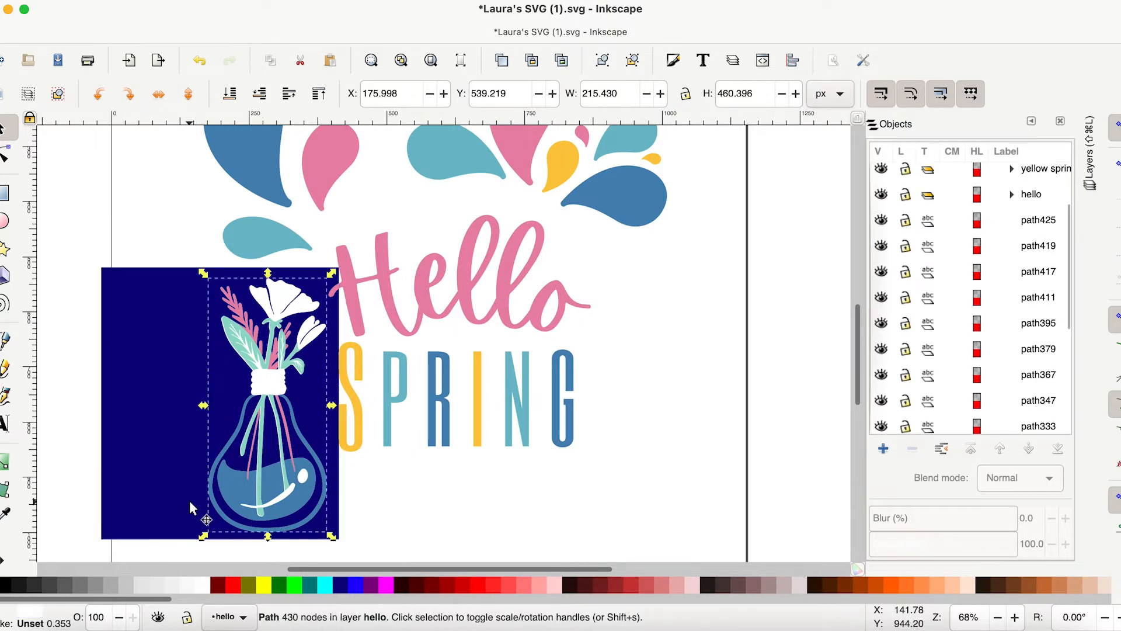
{"action": "mouse_move", "coordinate": [560, 585]}
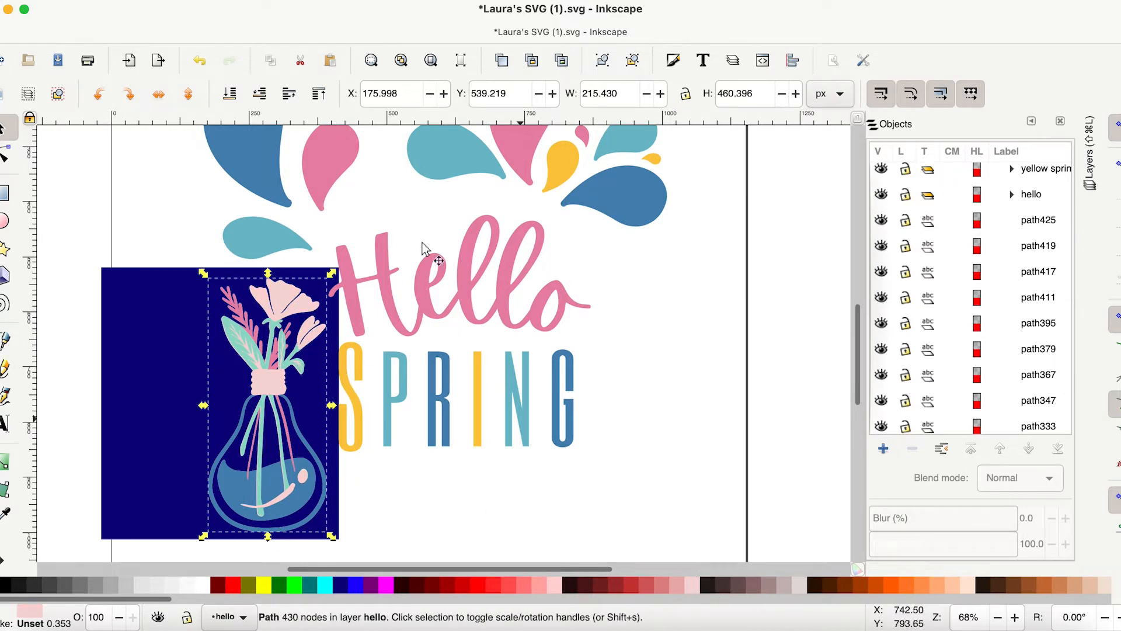
{"action": "left_click", "coordinate": [143, 308]}
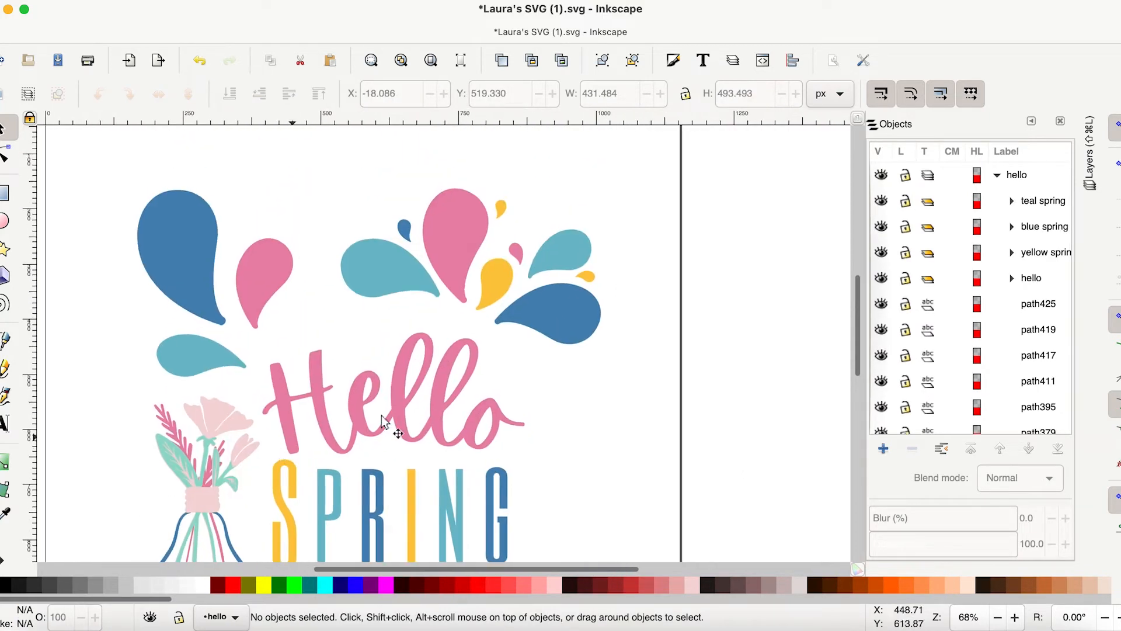
- Group the three dark blue drops with Ctrl+G and rename the group 'blue drops'
{"action": "scroll", "scroll_direction": "down", "scroll_amount": 3}
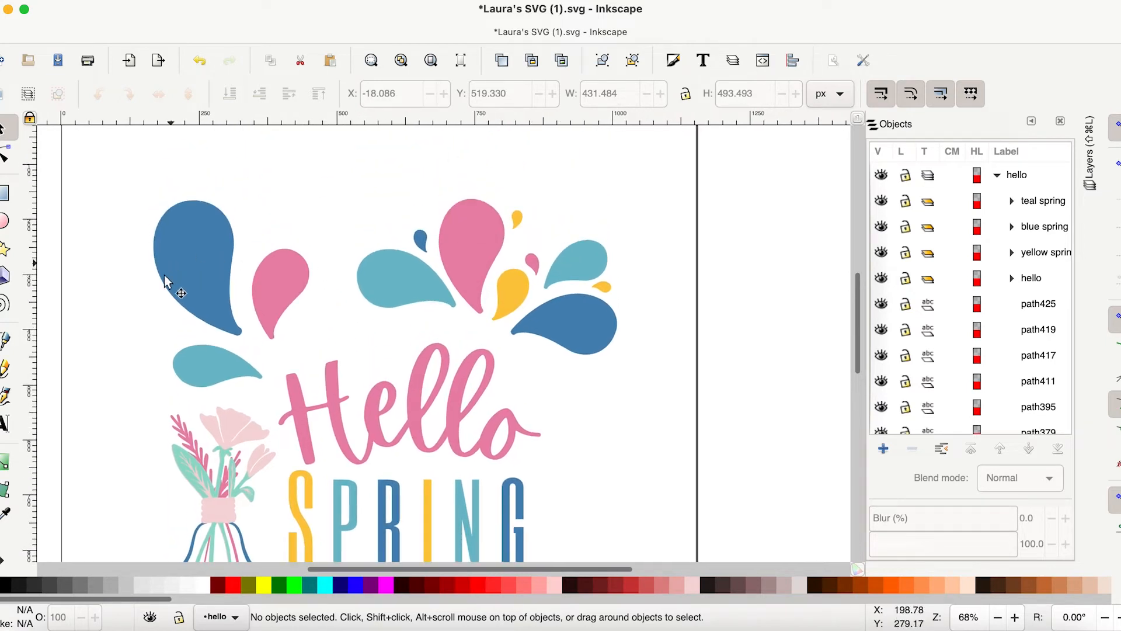
{"action": "left_click", "coordinate": [565, 322]}
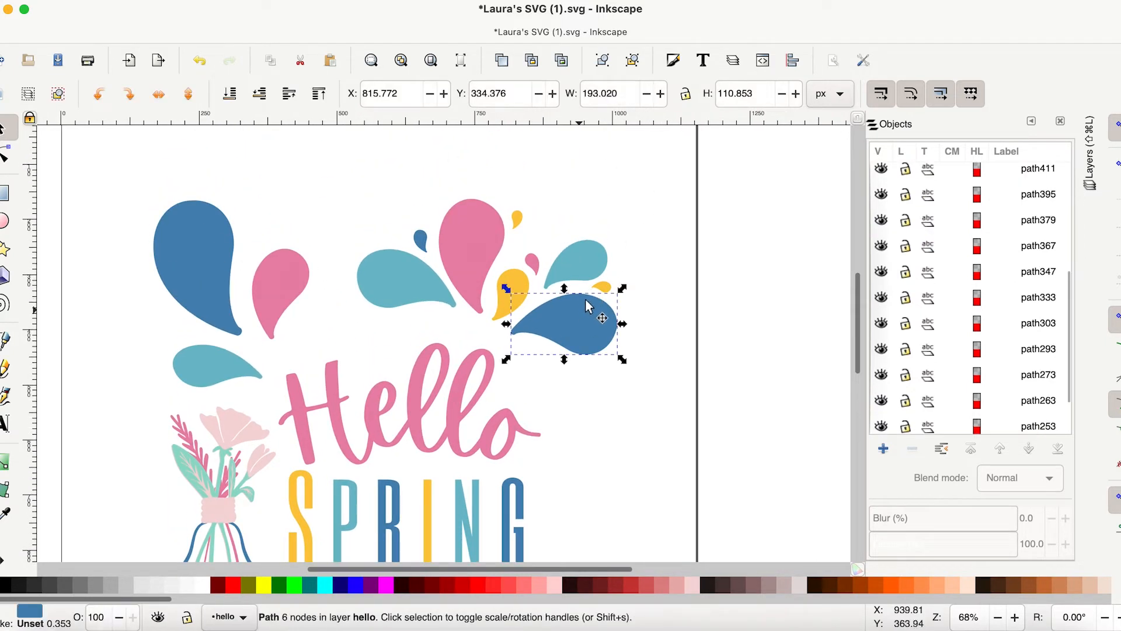
{"action": "scroll", "scroll_direction": "down", "scroll_amount": 3}
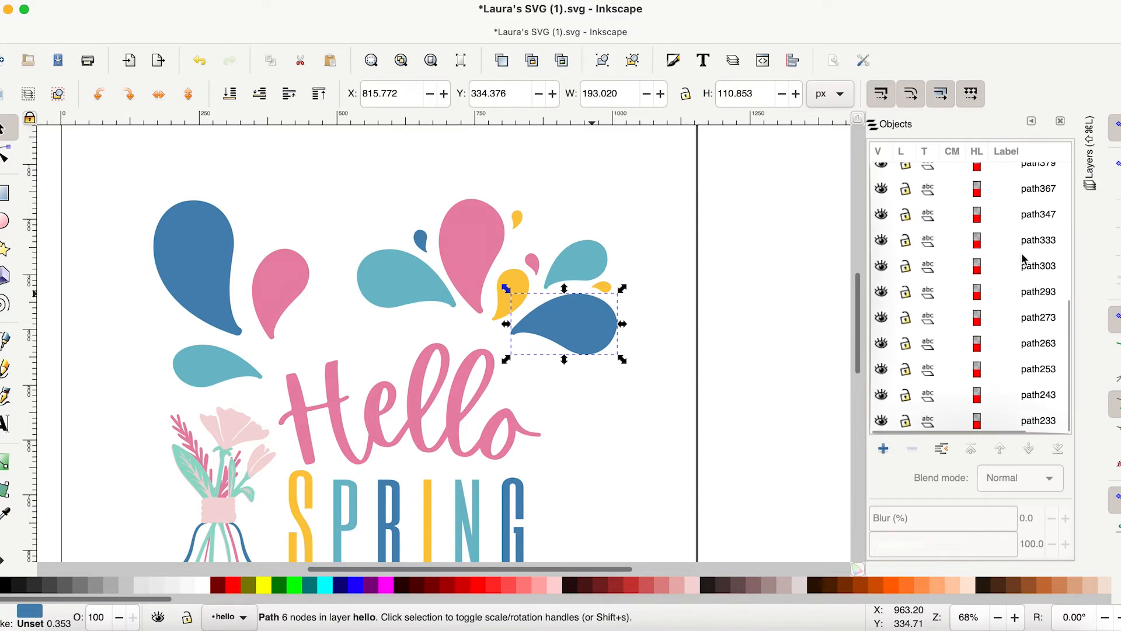
{"action": "mouse_move", "coordinate": [601, 289]}
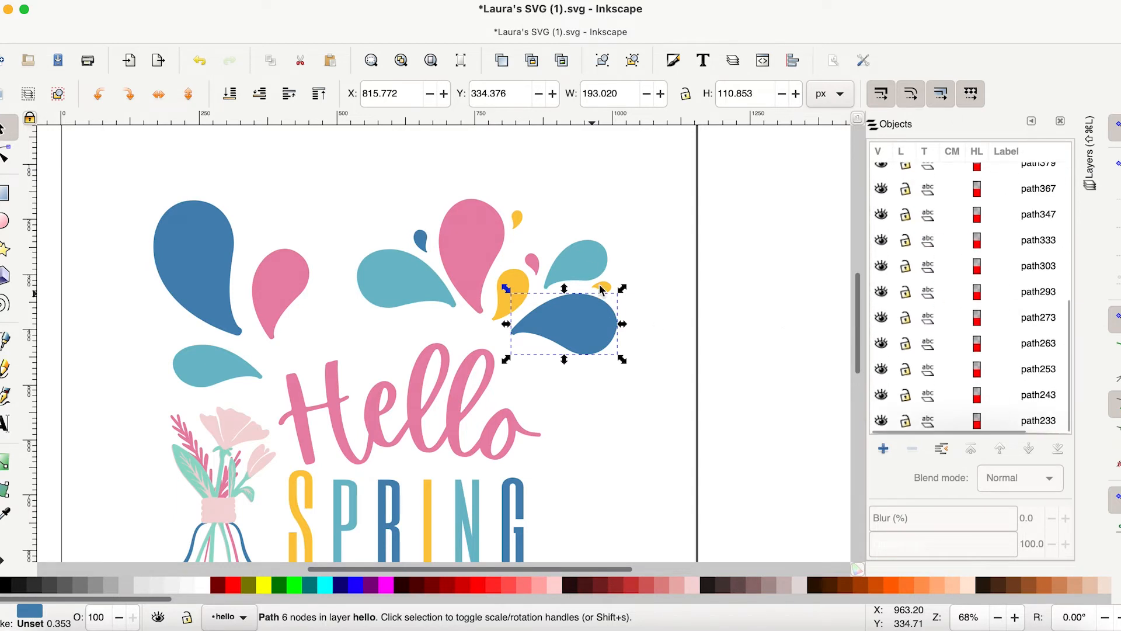
{"action": "left_click", "coordinate": [421, 240]}
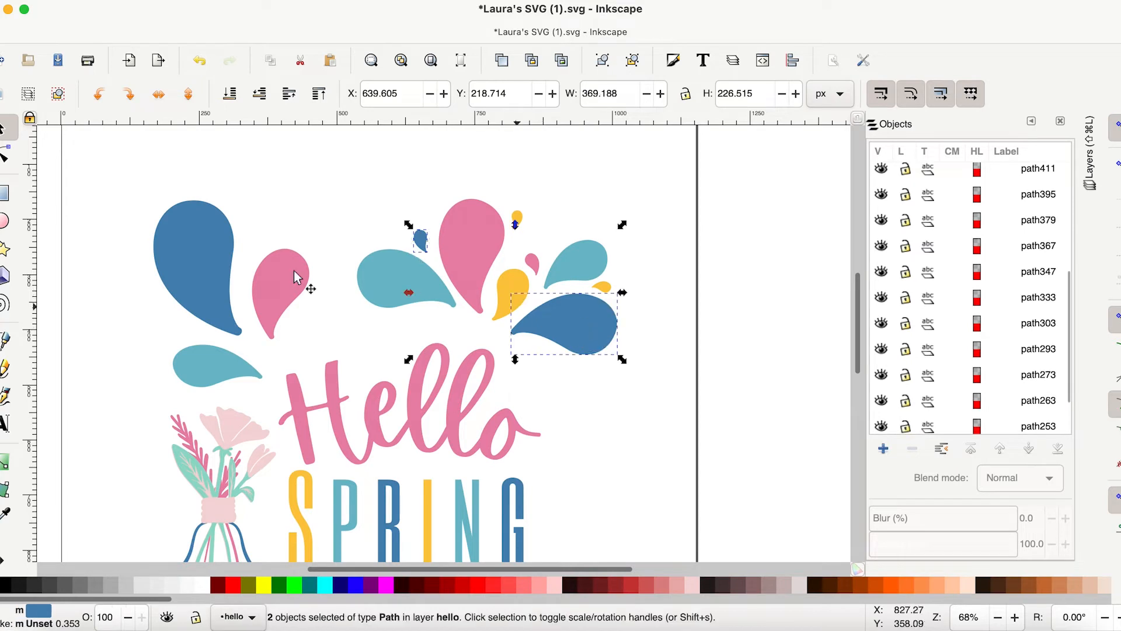
{"action": "left_click", "coordinate": [196, 257]}
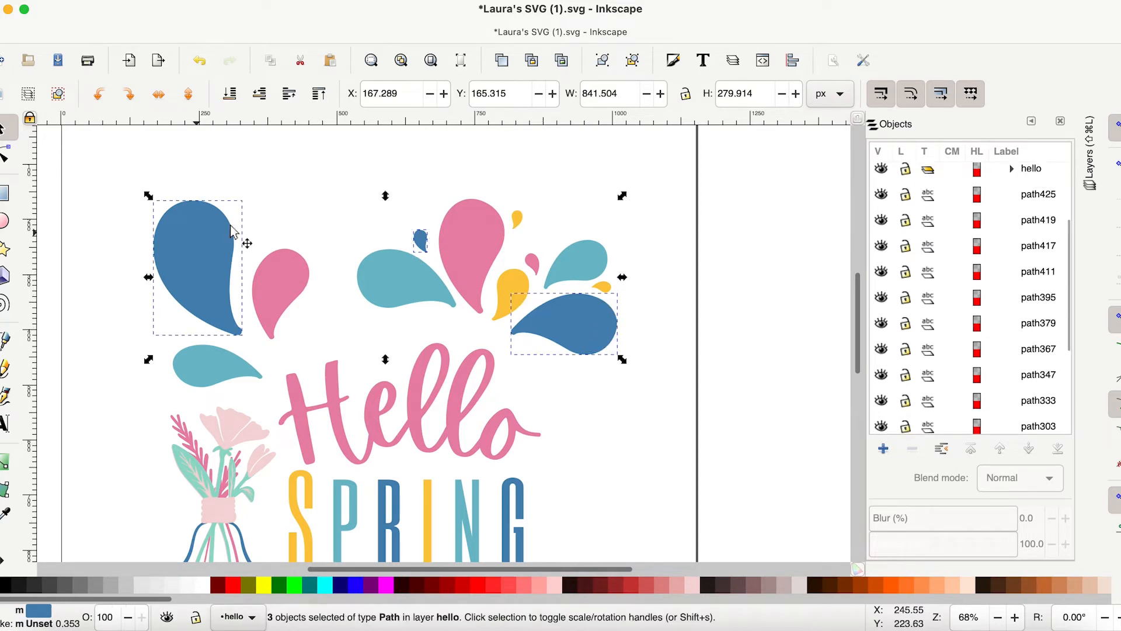
{"action": "left_click", "coordinate": [991, 175]}
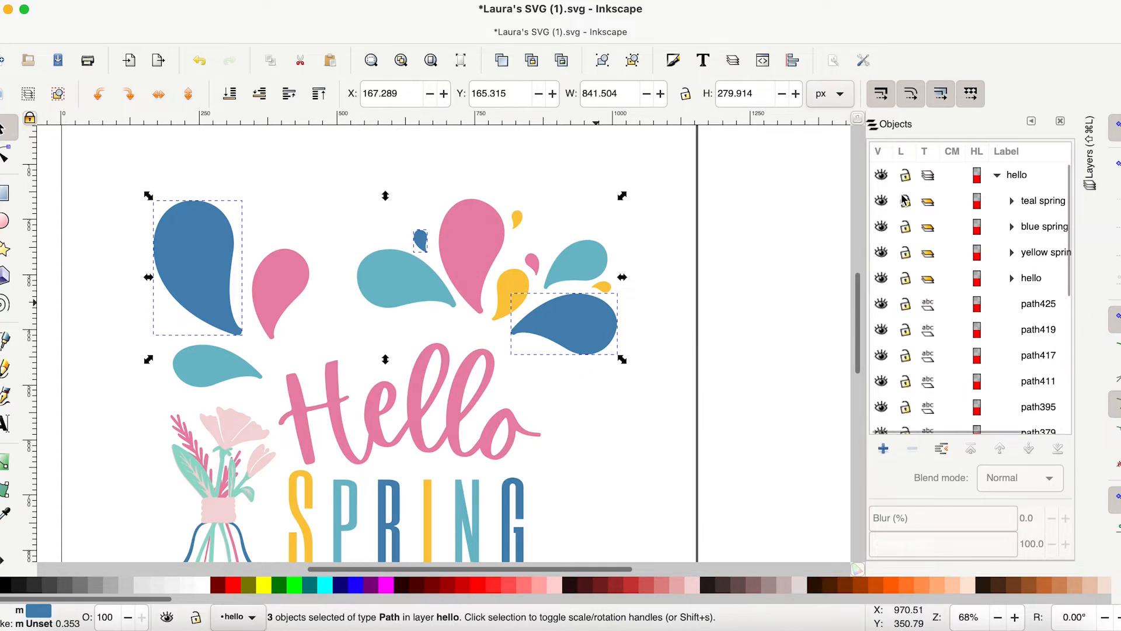
{"action": "right_click", "coordinate": [565, 321]}
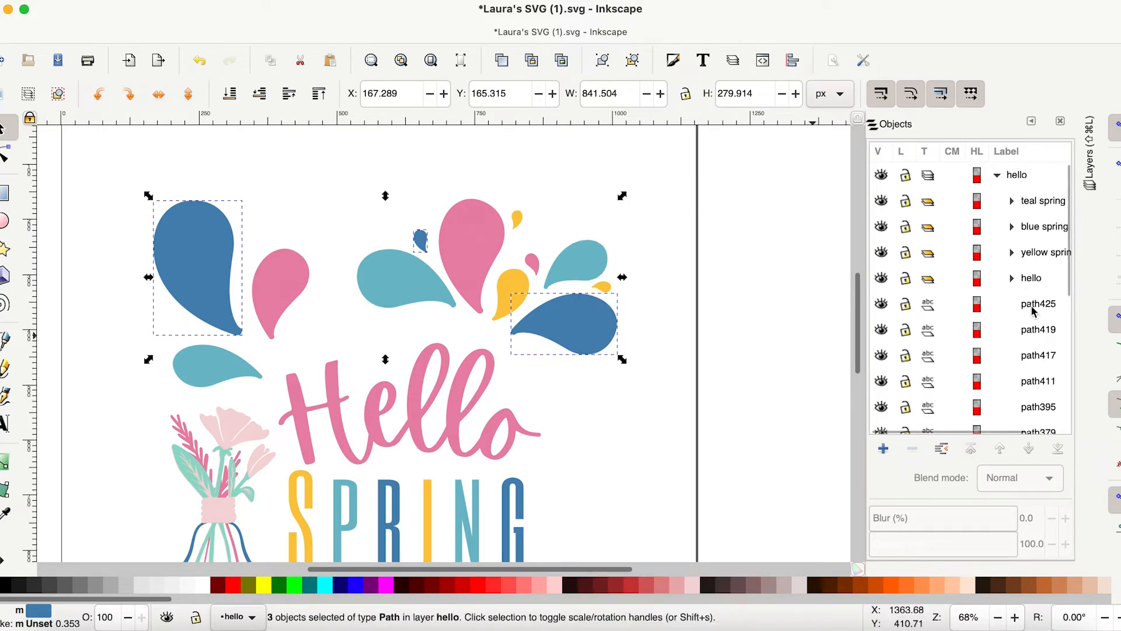
{"action": "right_click", "coordinate": [556, 331]}
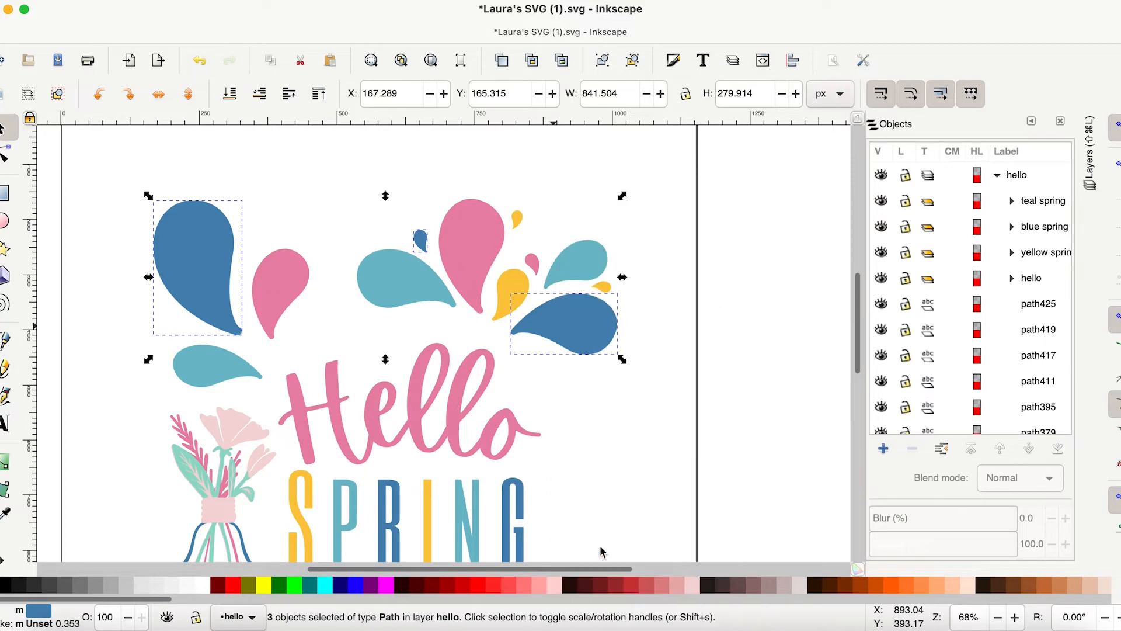
{"action": "key", "text": "ctrl+g"}
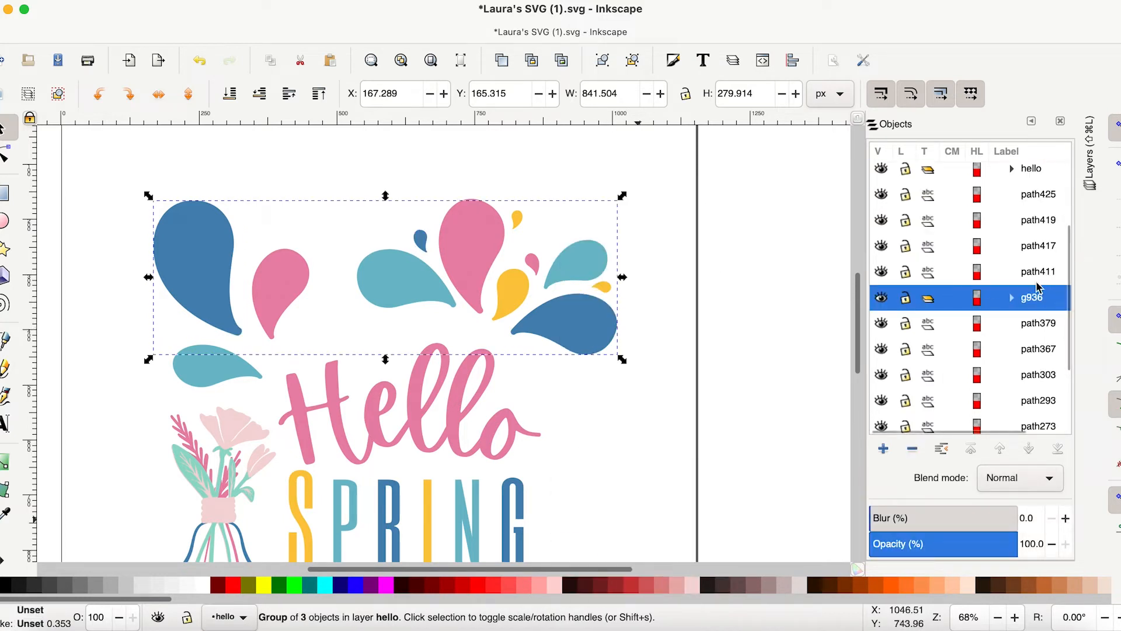
{"action": "double_click", "coordinate": [1027, 298]}
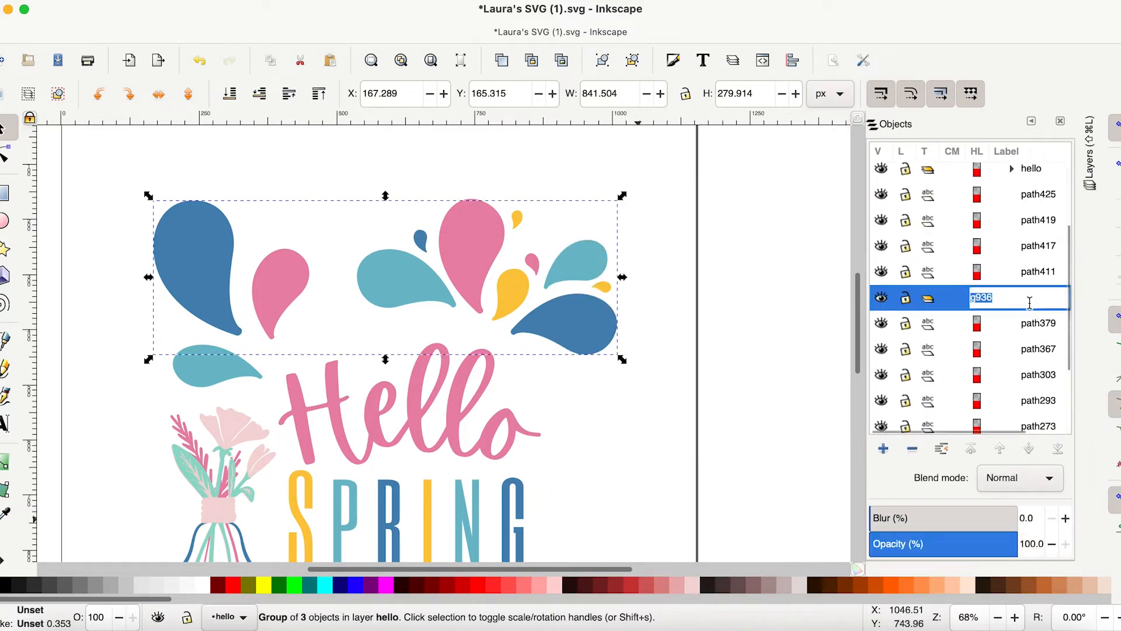
{"action": "type", "text": "blue drops"}
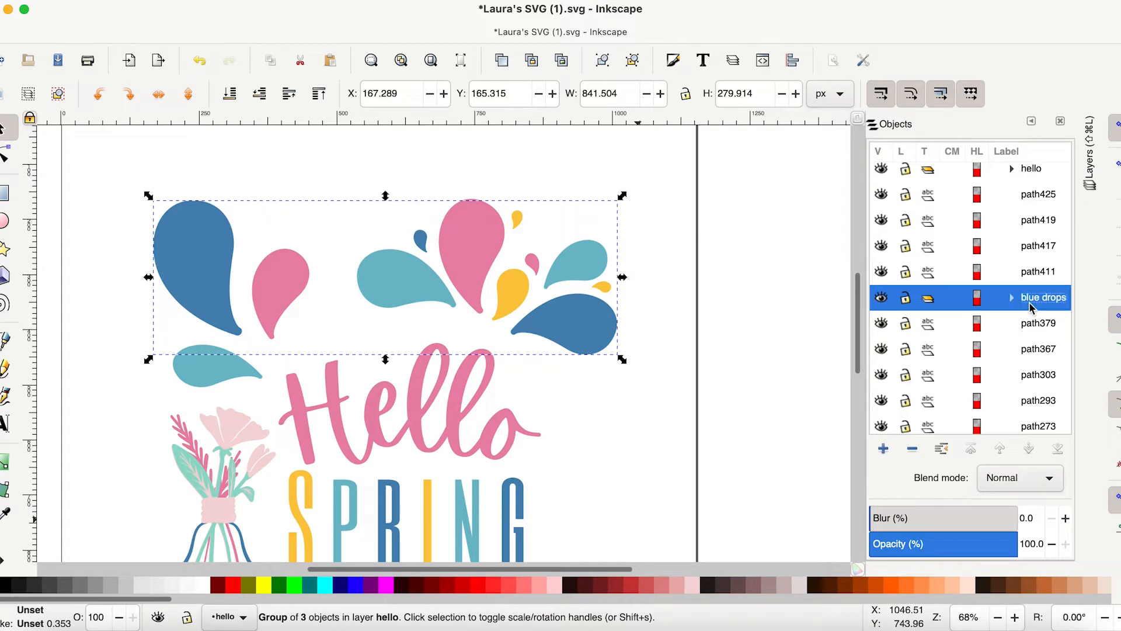
- Group the teal drops as 'aqua dots', then group the selected yellow drops
{"action": "left_click", "coordinate": [572, 264]}
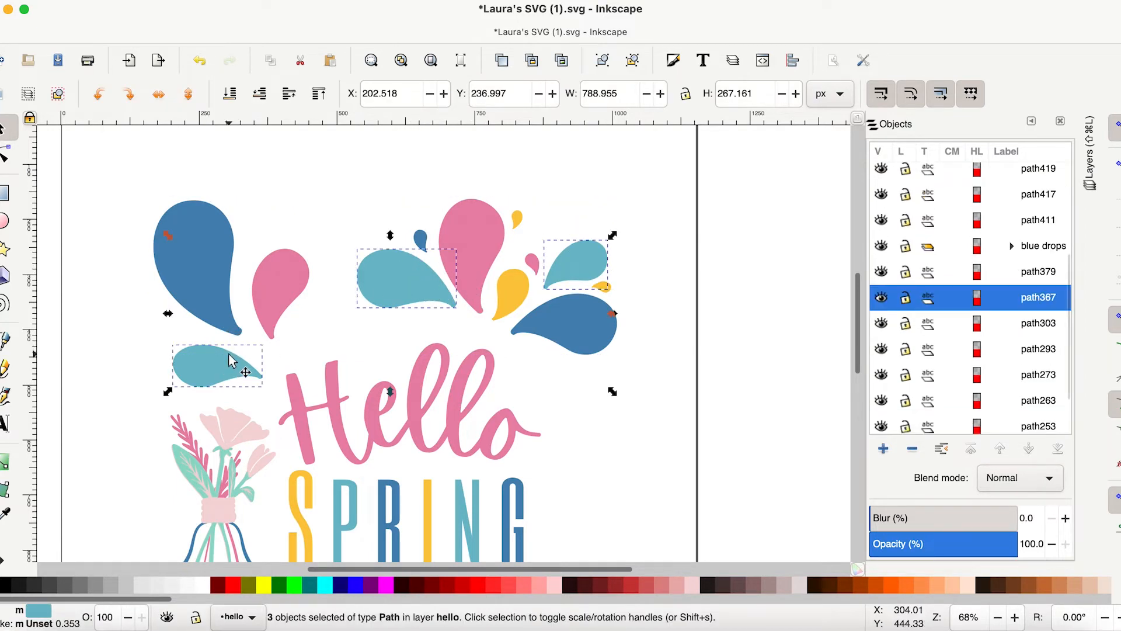
{"action": "right_click", "coordinate": [229, 361]}
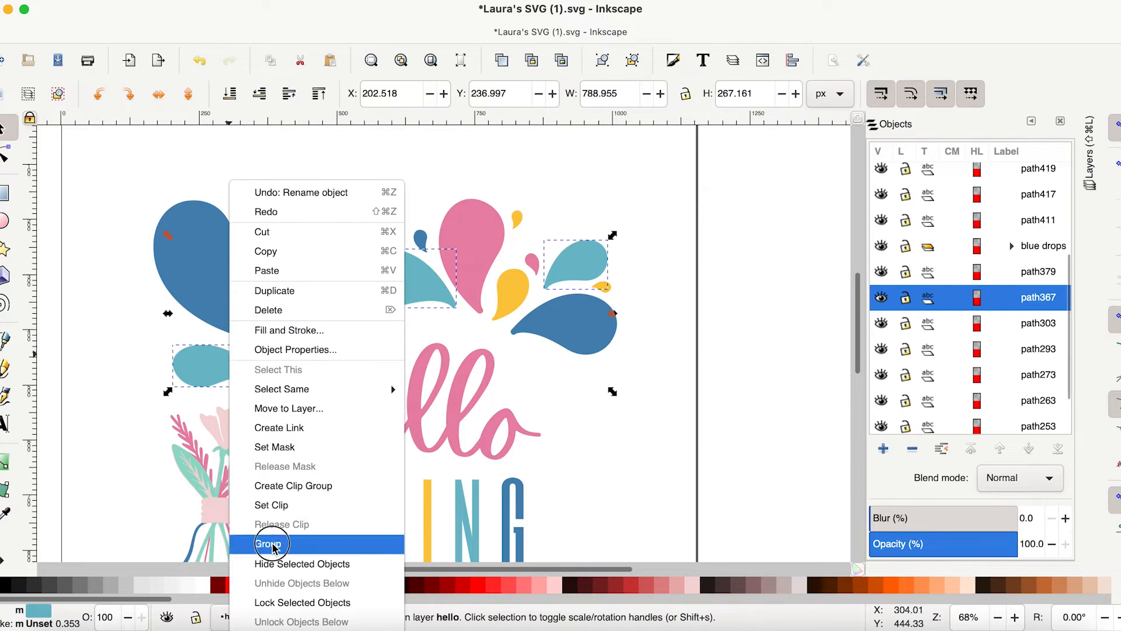
{"action": "left_click", "coordinate": [271, 544]}
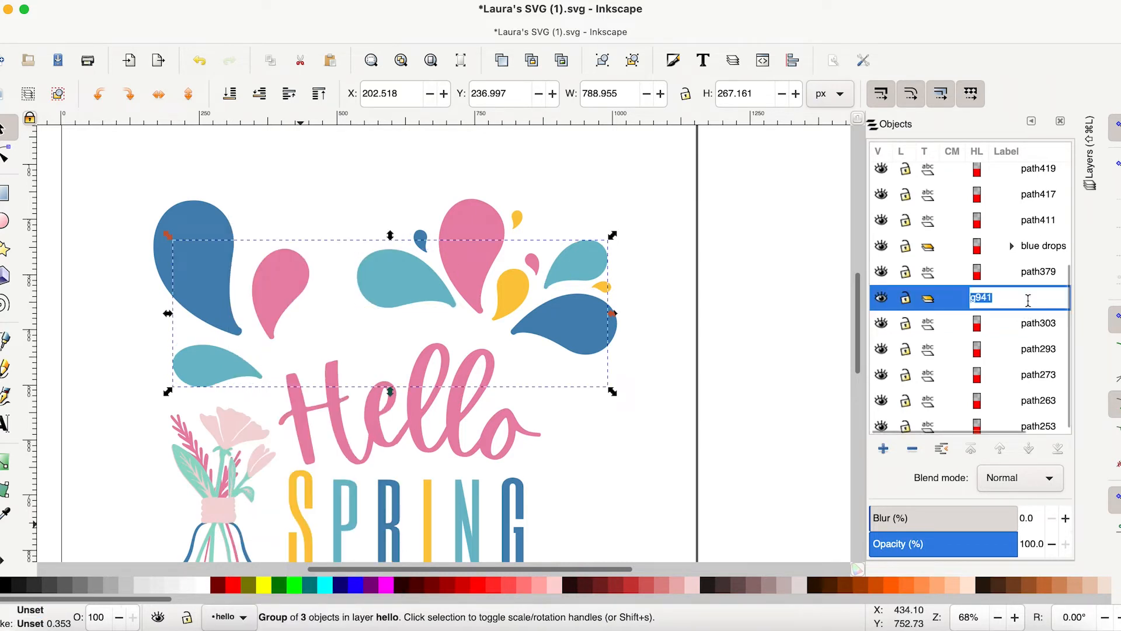
{"action": "type", "text": "aqua dots"}
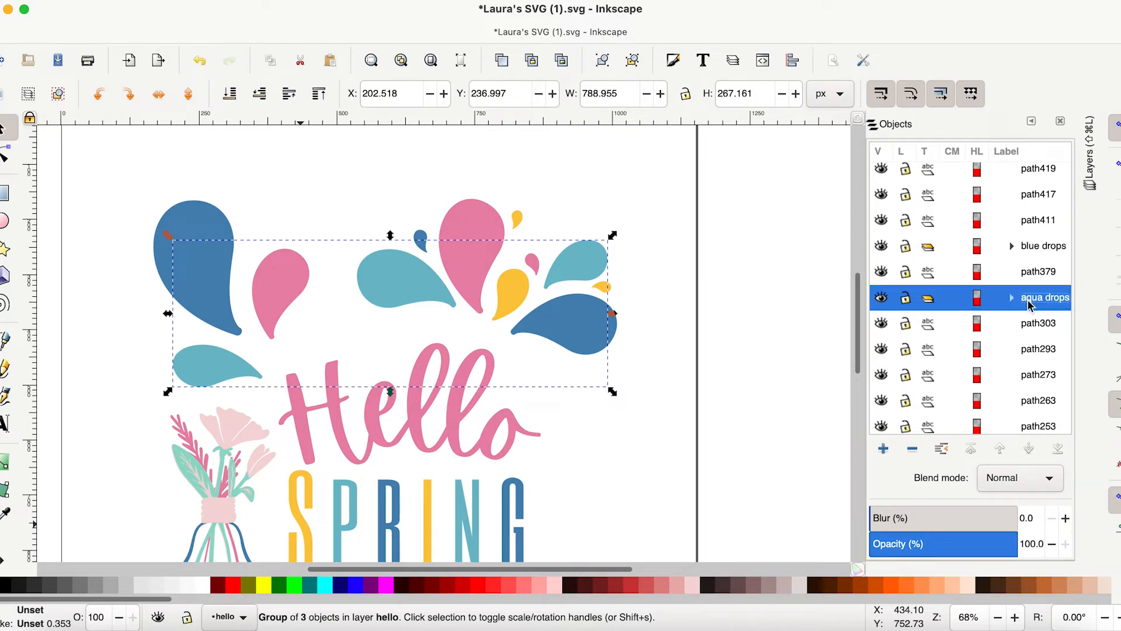
{"action": "left_click", "coordinate": [1037, 420]}
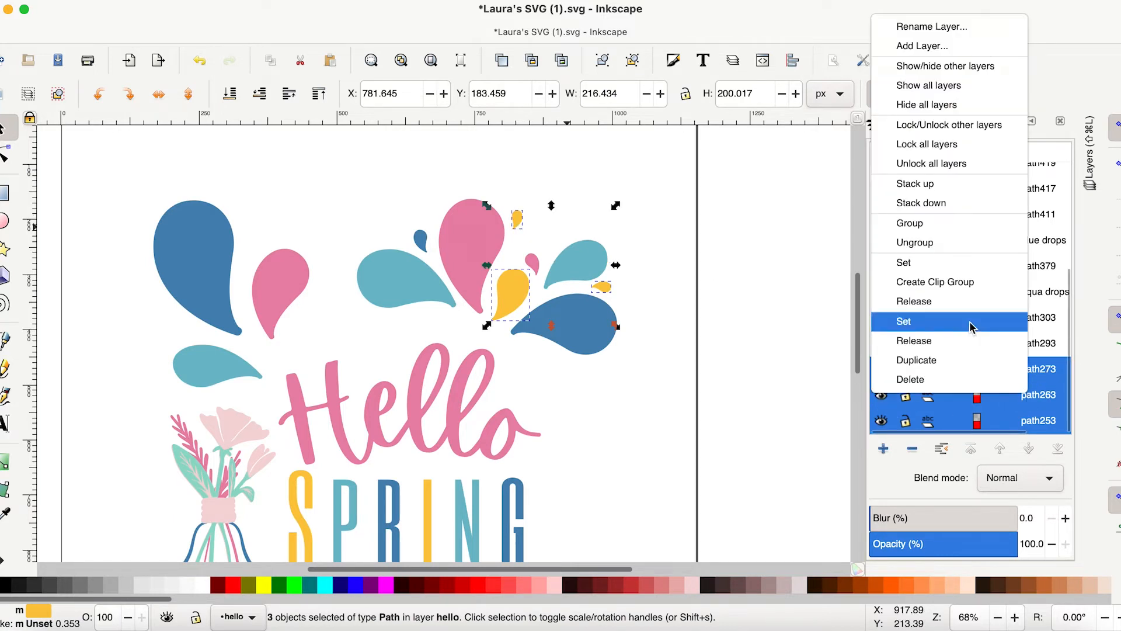
{"action": "left_click", "coordinate": [910, 222]}
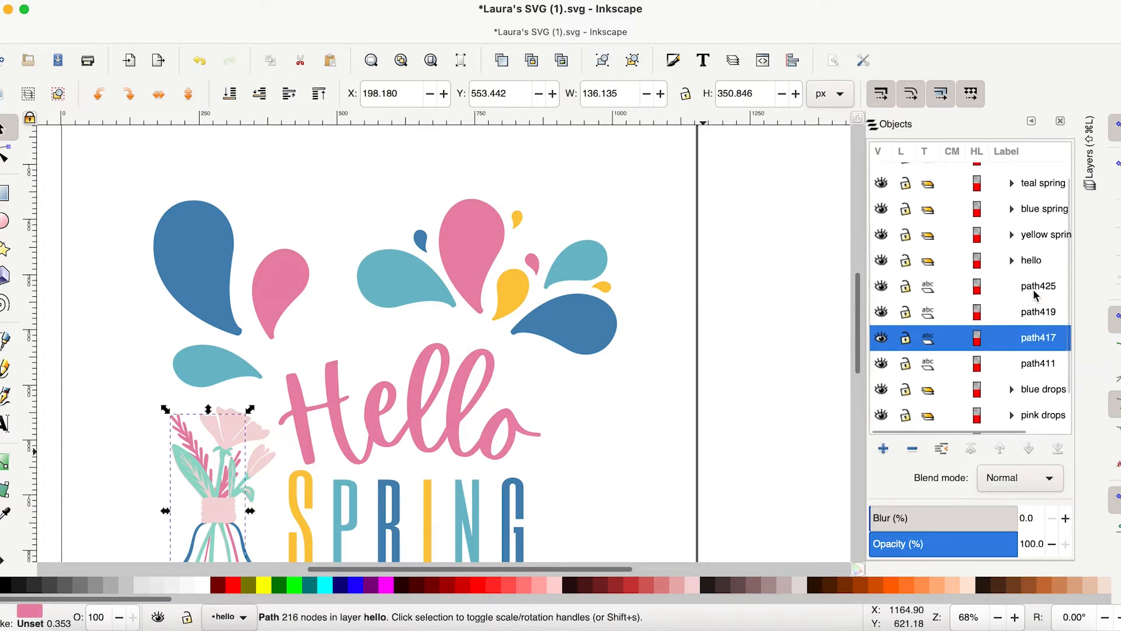
- Label the vase paths mint flower, blue vase, pink flower and light pink band
{"action": "scroll", "scroll_direction": "down", "scroll_amount": 3}
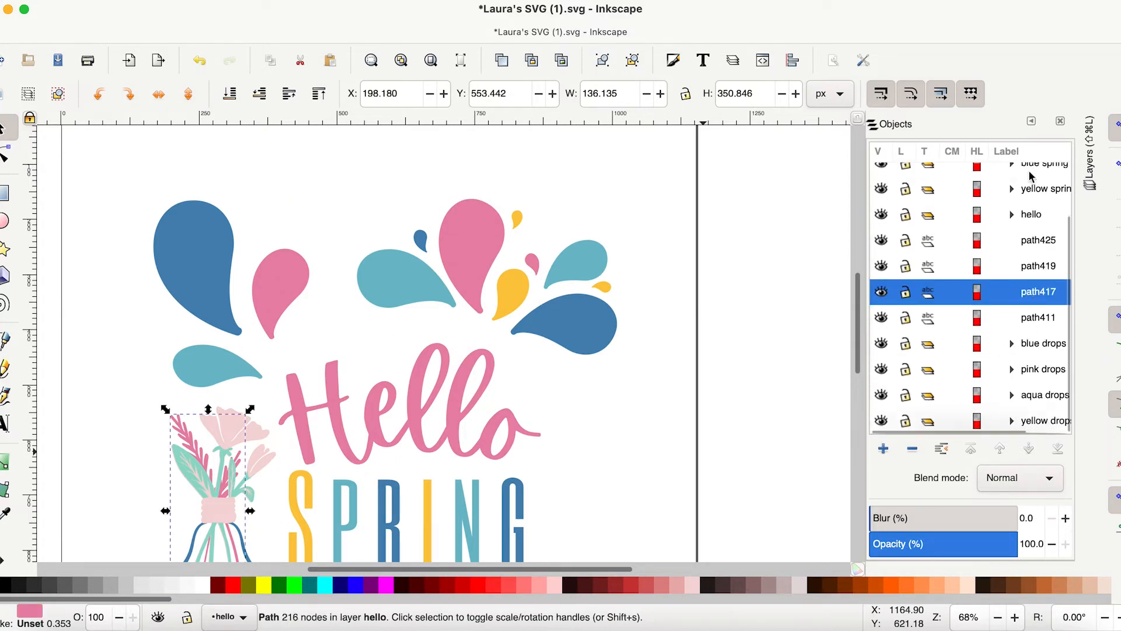
{"action": "left_click", "coordinate": [1038, 318]}
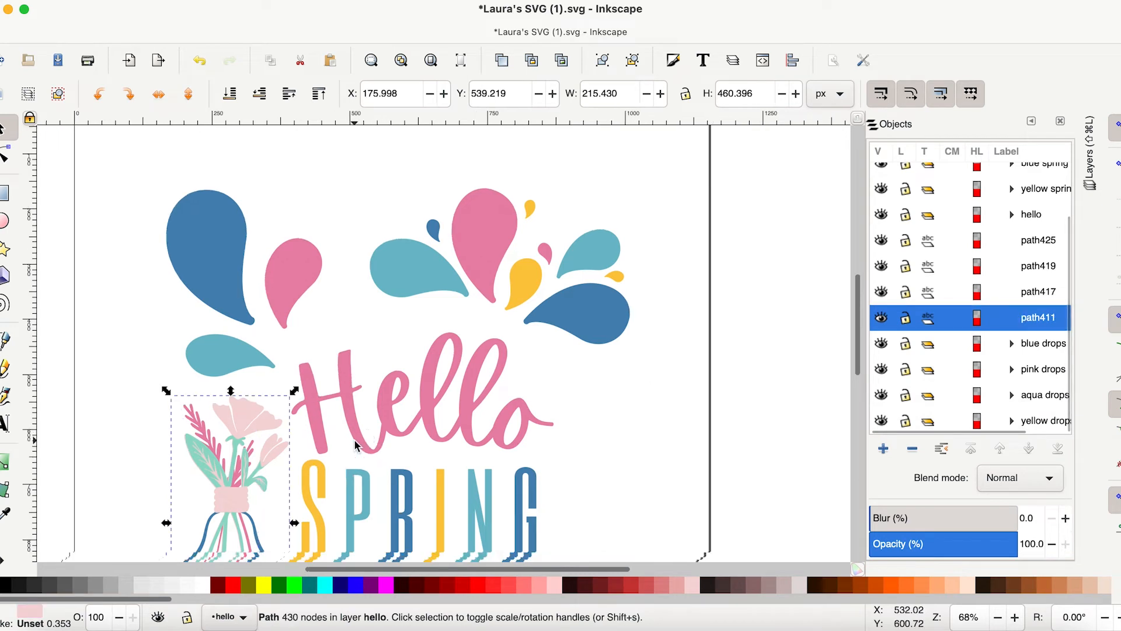
{"action": "scroll", "scroll_direction": "down", "scroll_amount": 3}
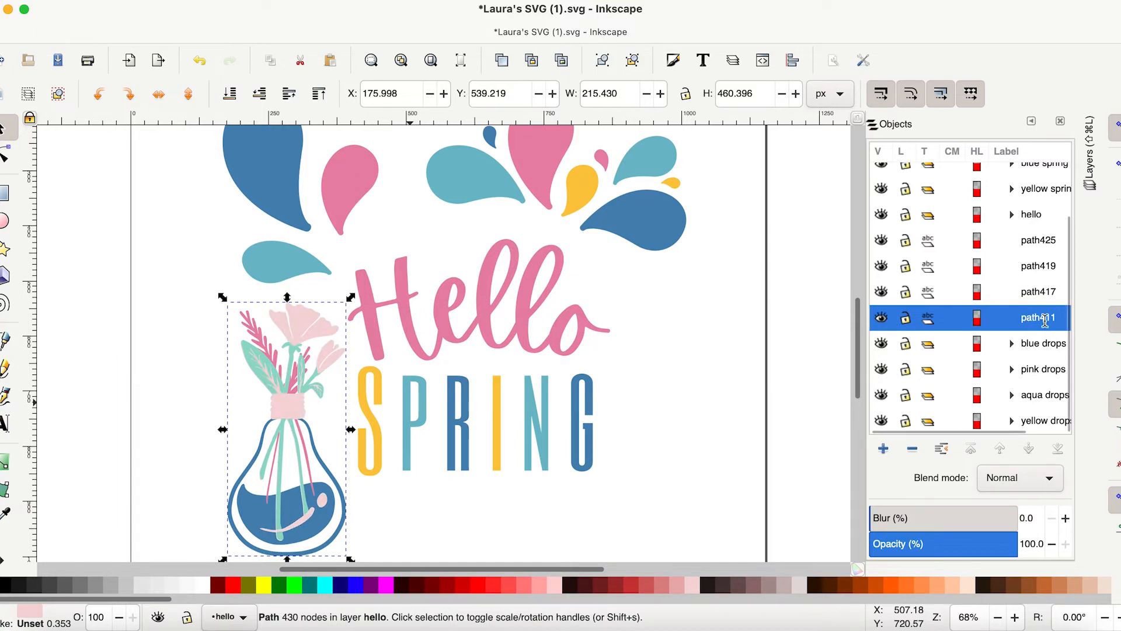
{"action": "left_click", "coordinate": [1038, 292]}
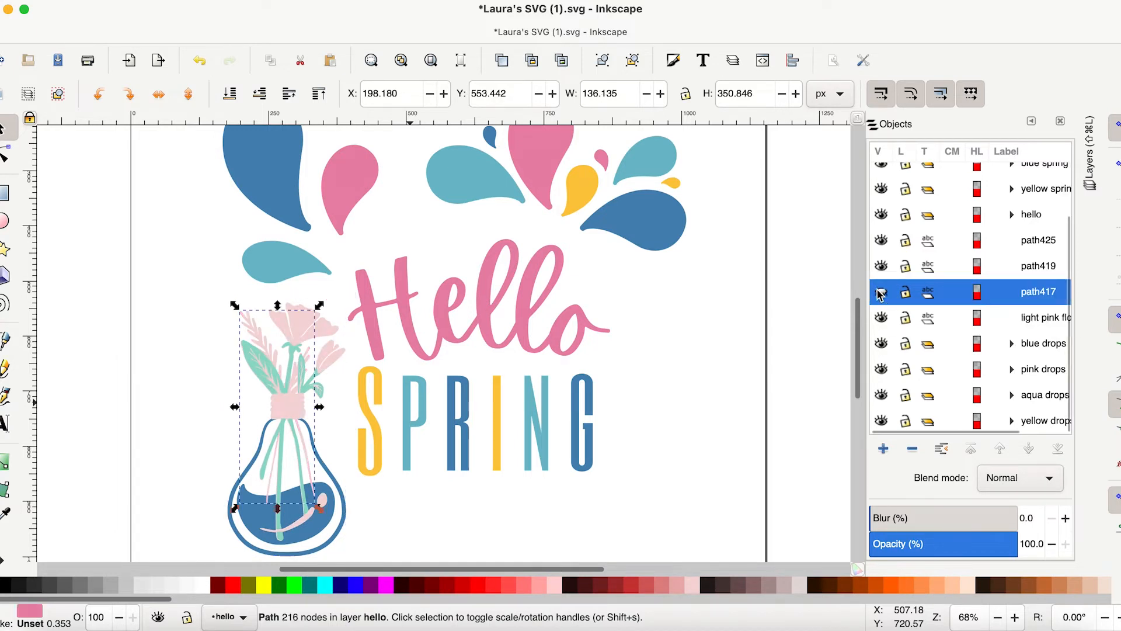
{"action": "left_click", "coordinate": [881, 267]}
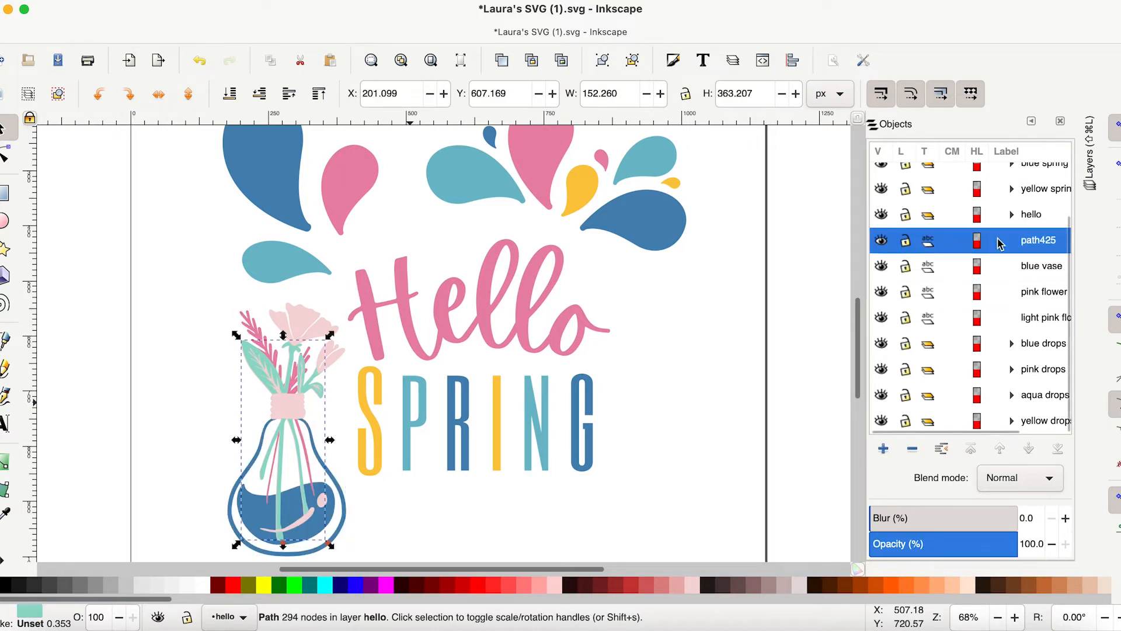
{"action": "double_click", "coordinate": [1038, 240]}
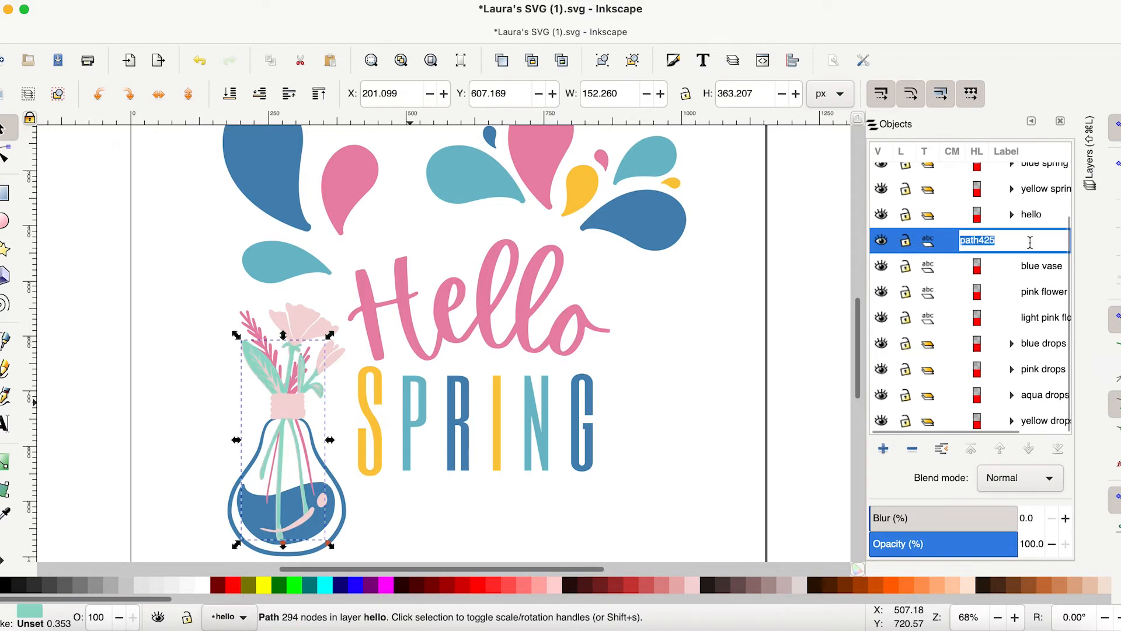
{"action": "left_click", "coordinate": [1041, 317]}
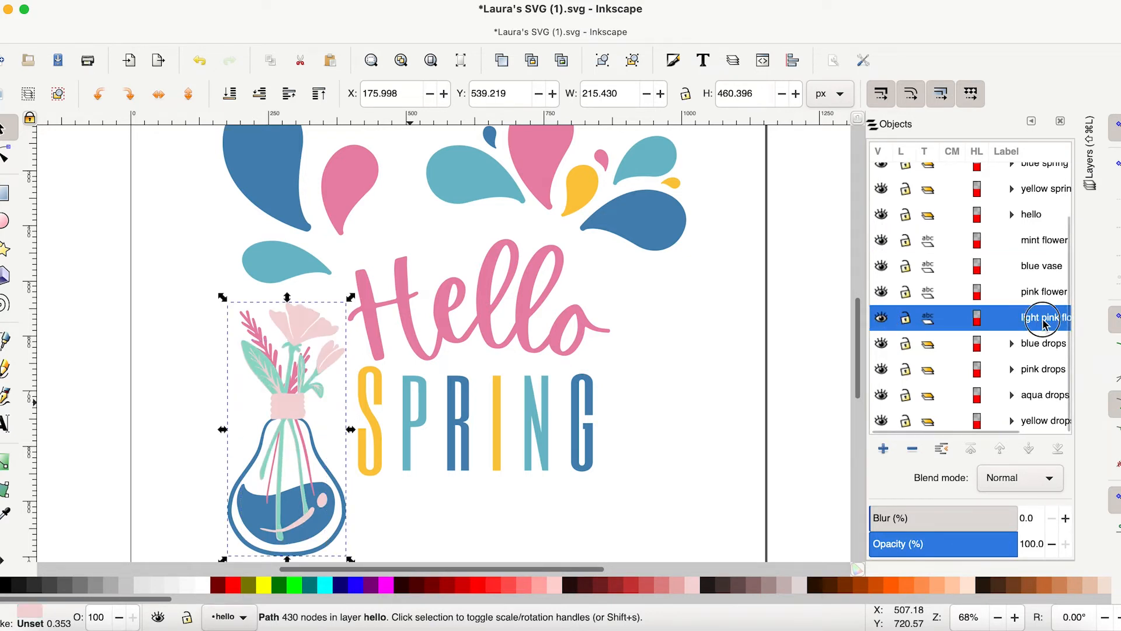
{"action": "double_click", "coordinate": [1042, 318]}
{"action": "type", "text": "ba"}
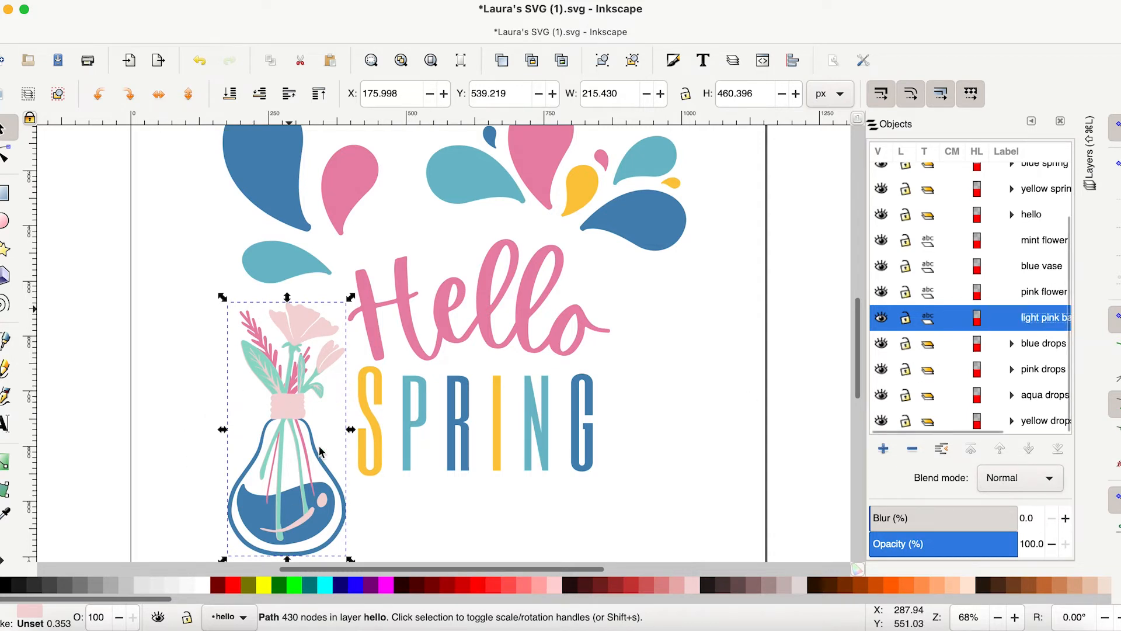
{"action": "mouse_move", "coordinate": [977, 362]}
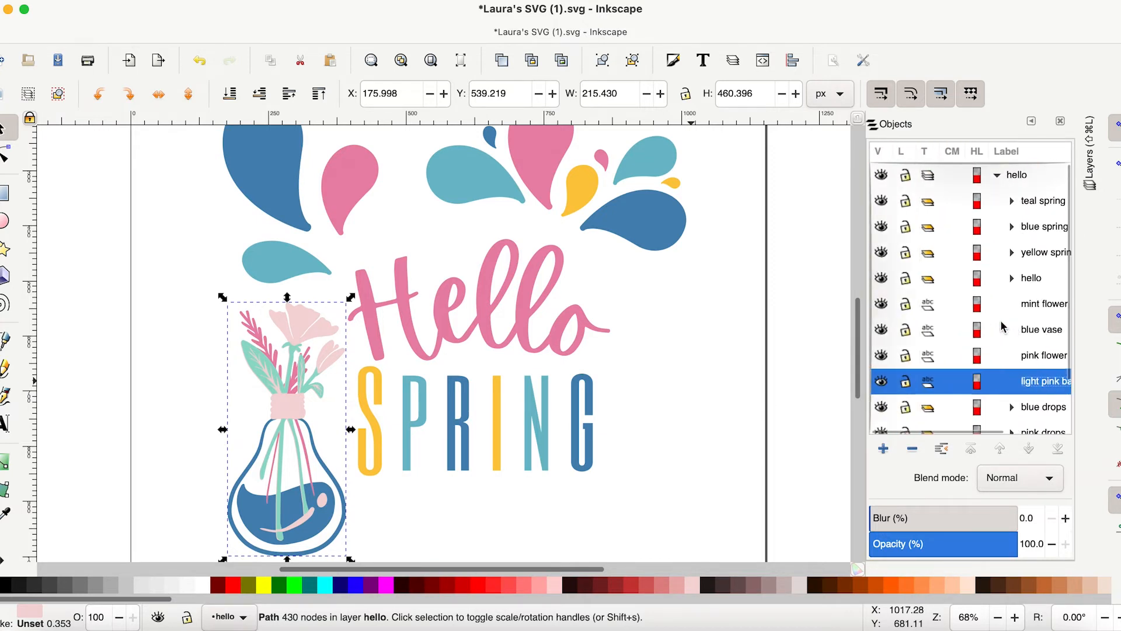
{"action": "scroll", "scroll_direction": "down", "scroll_amount": 3}
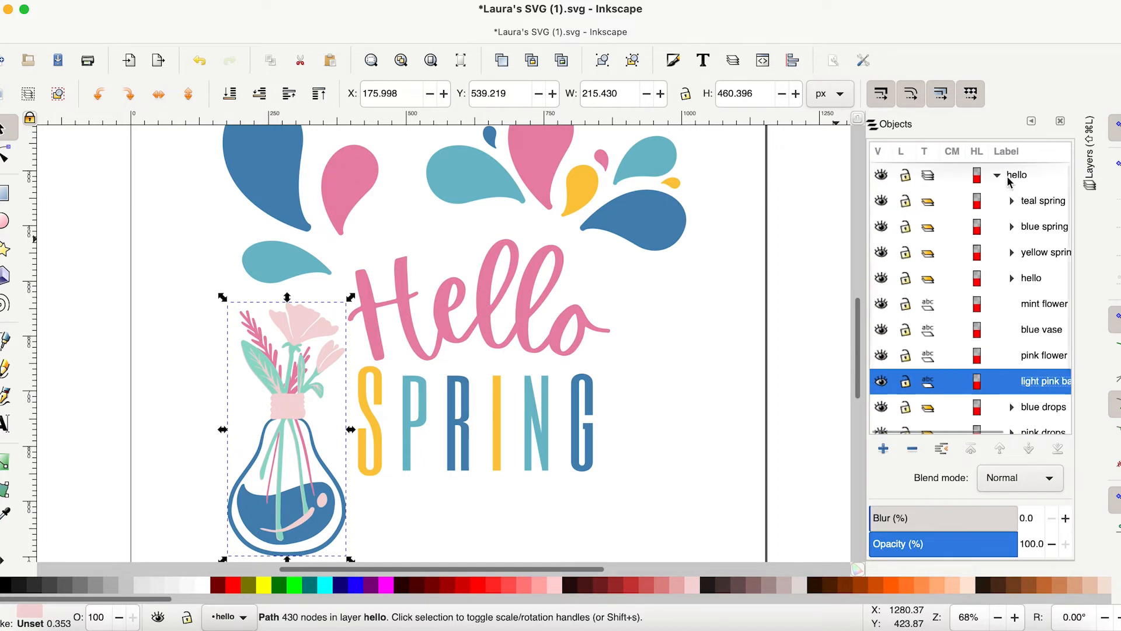
- In the hello layer, select the teal, blue and yellow spring groups together
{"action": "left_click", "coordinate": [1015, 175]}
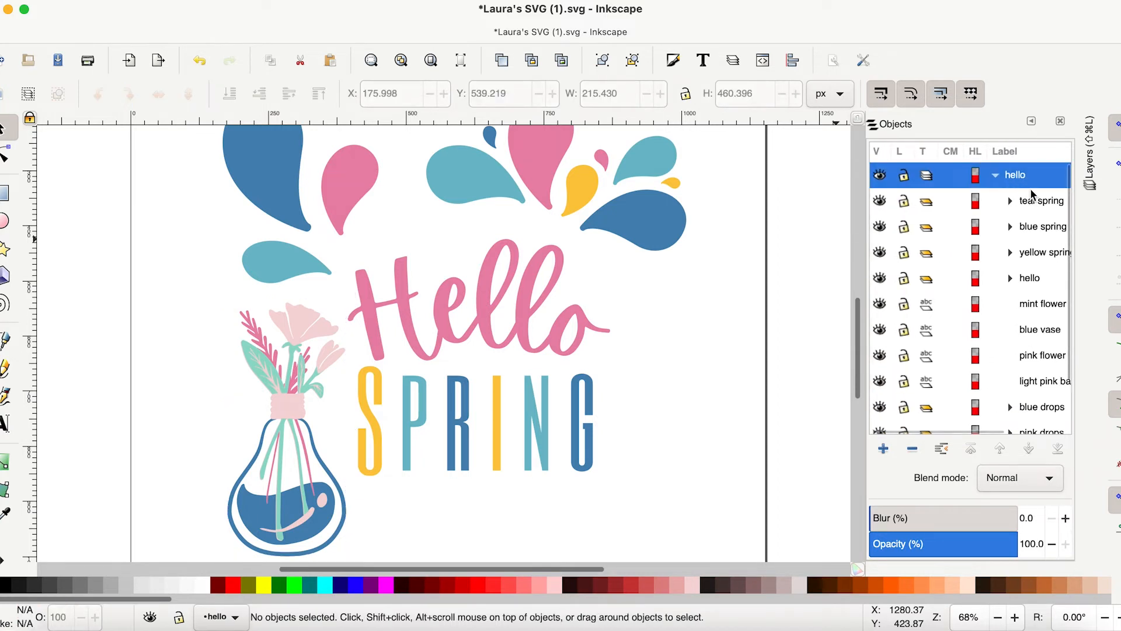
{"action": "left_click", "coordinate": [1041, 201]}
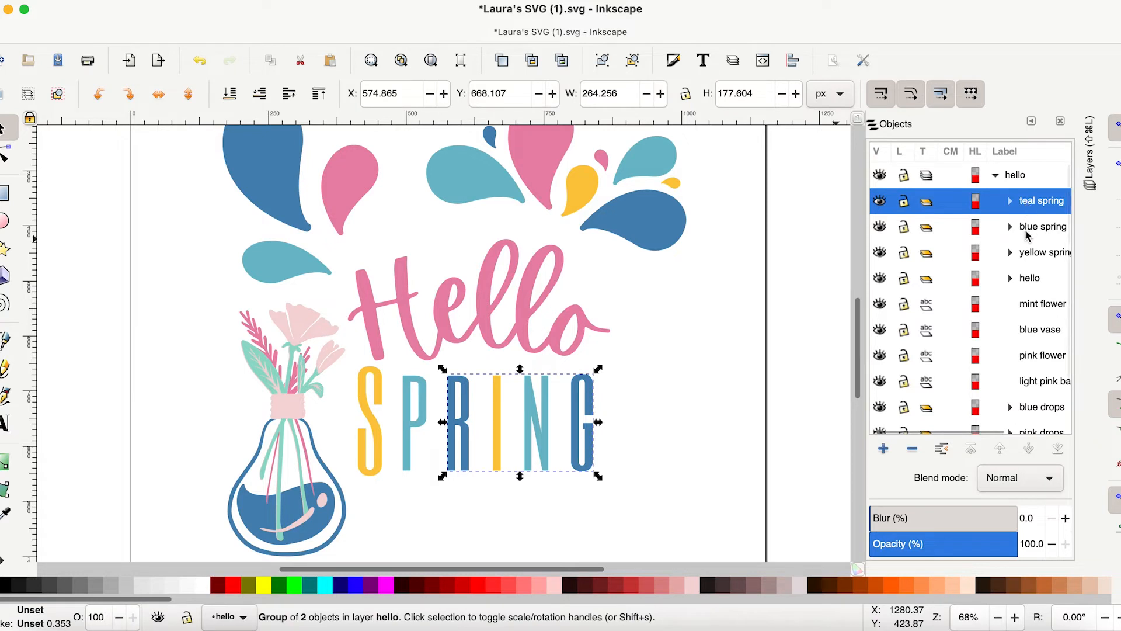
{"action": "left_click", "coordinate": [1041, 226]}
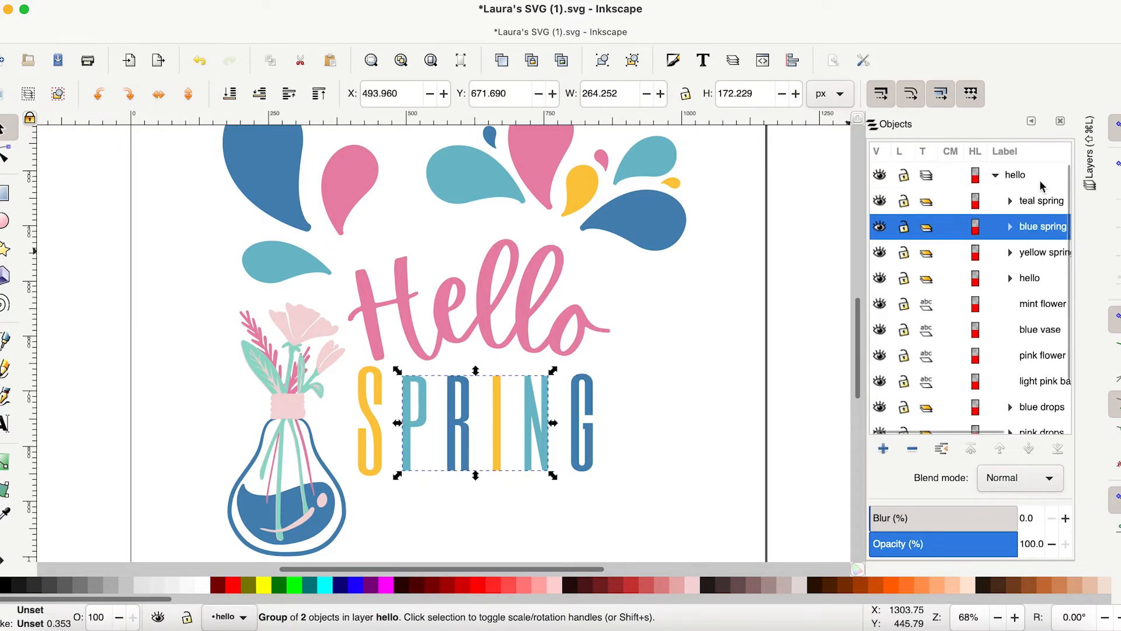
{"action": "left_click", "coordinate": [1041, 303]}
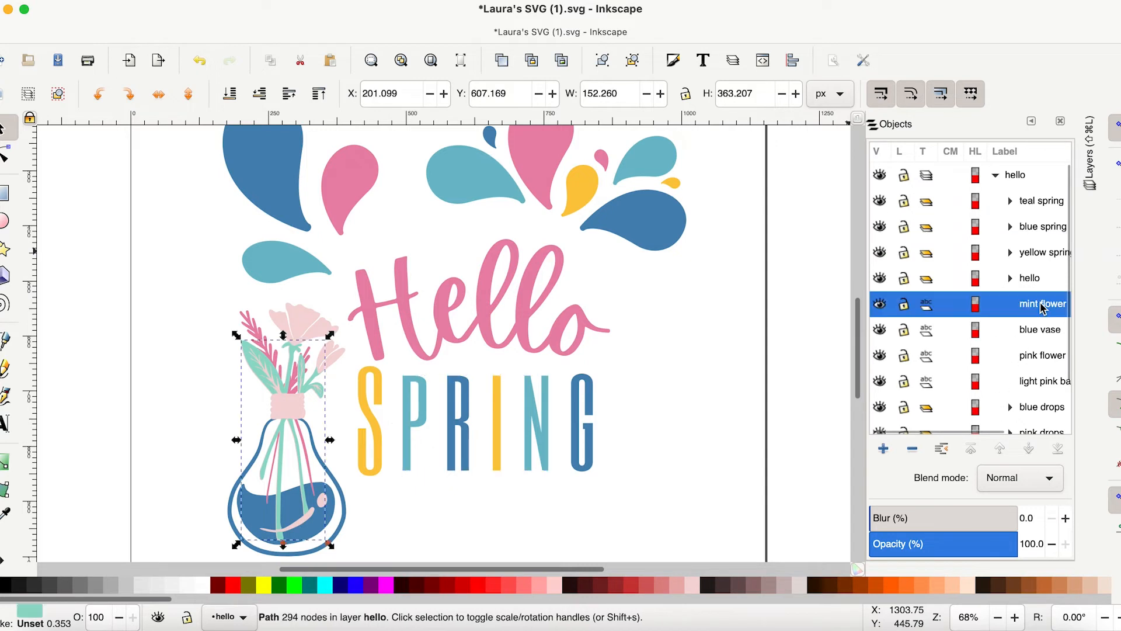
{"action": "mouse_move", "coordinate": [1033, 305]}
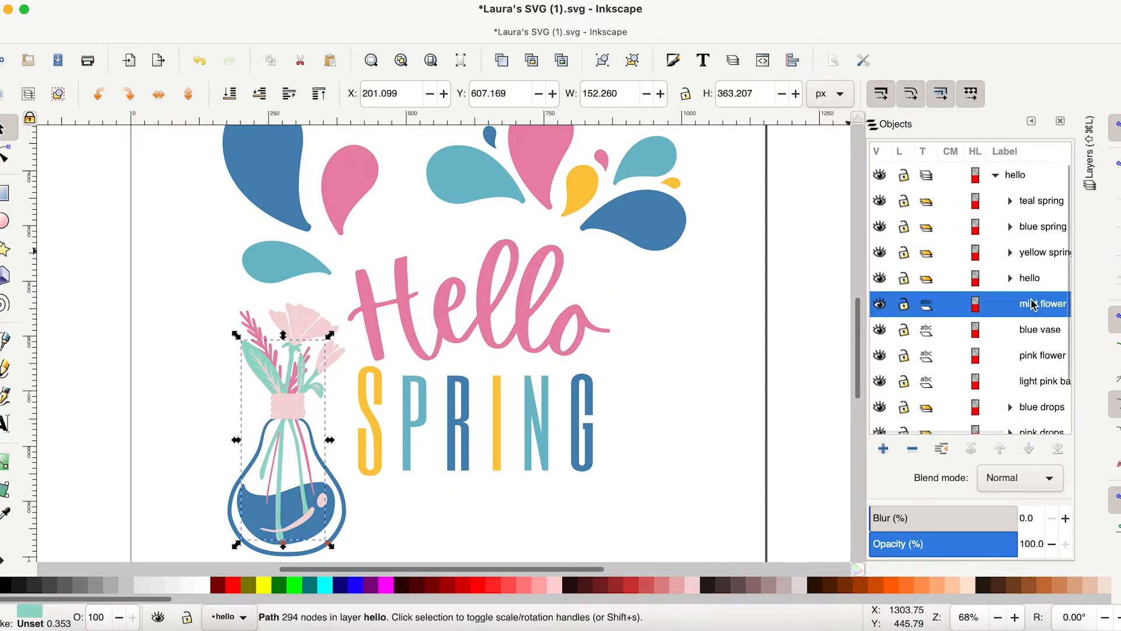
{"action": "left_click", "coordinate": [1013, 174]}
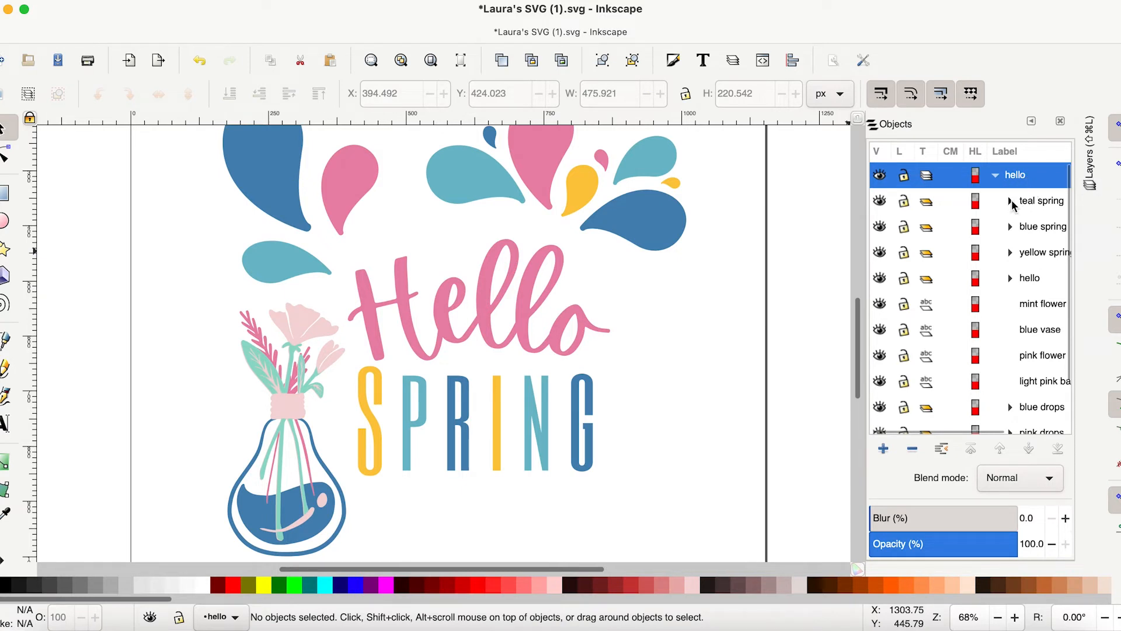
{"action": "mouse_move", "coordinate": [1028, 242]}
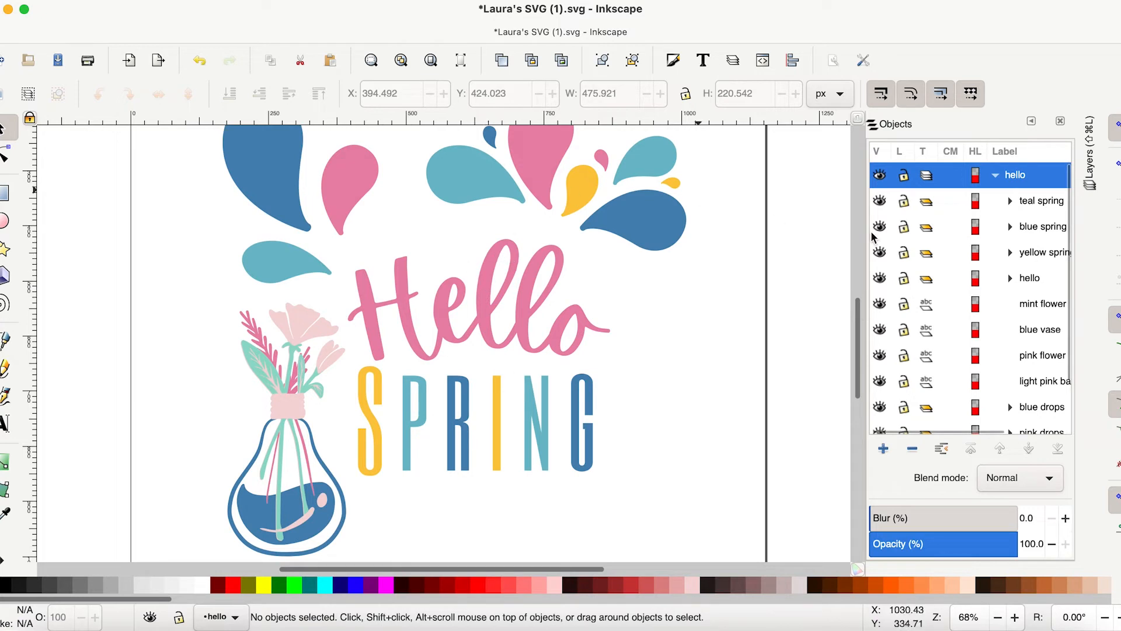
{"action": "left_click", "coordinate": [1041, 201]}
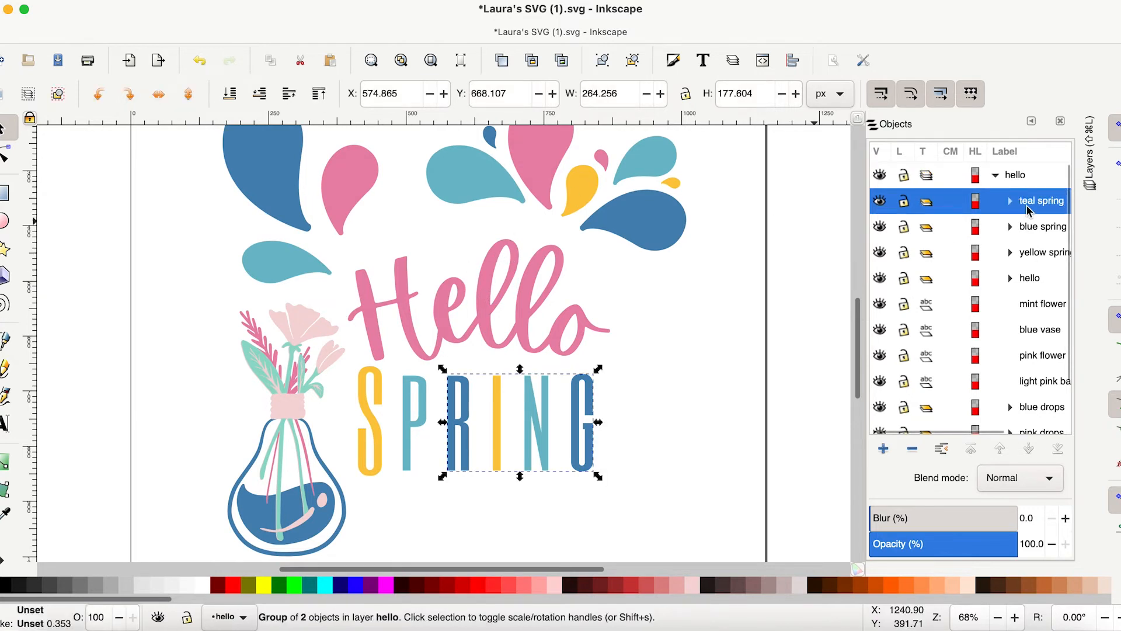
{"action": "left_click", "coordinate": [1040, 227]}
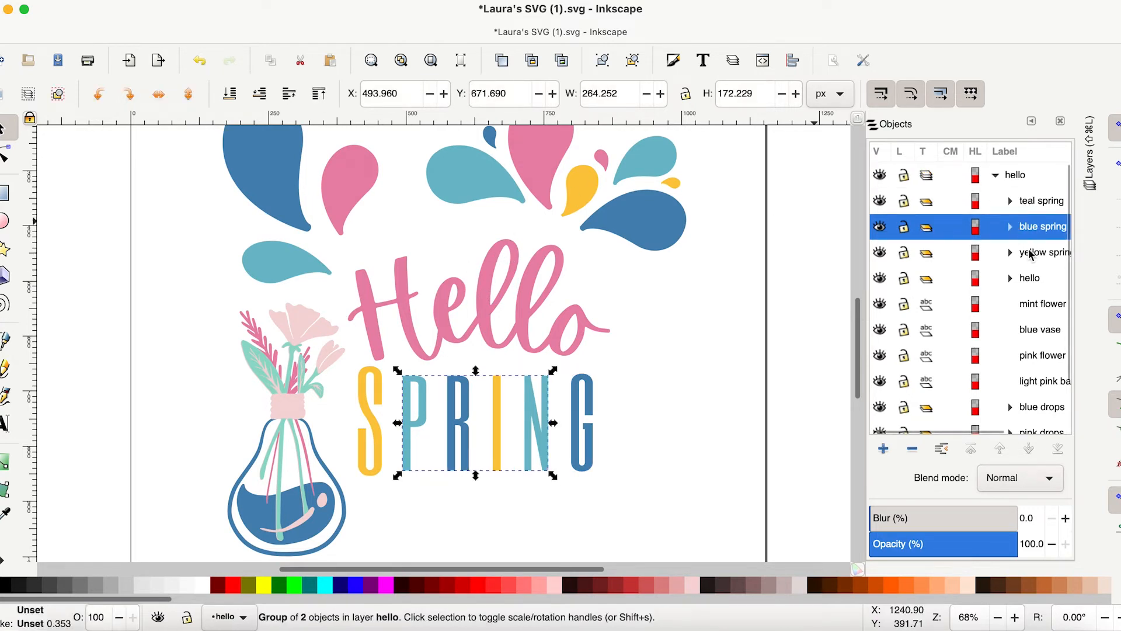
{"action": "left_click", "coordinate": [1041, 201]}
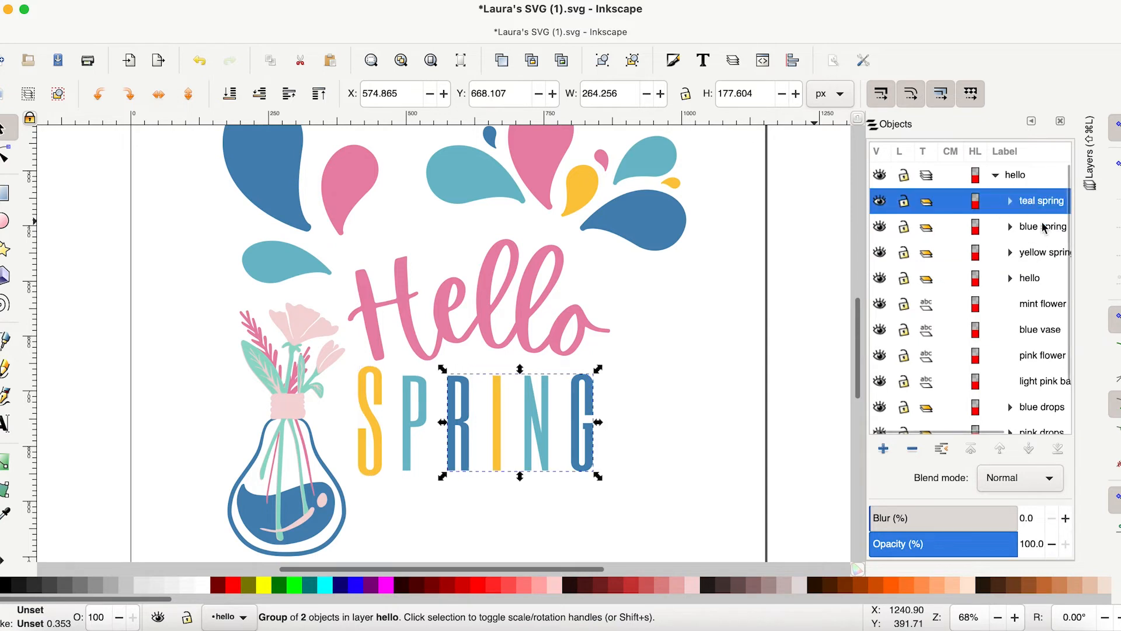
{"action": "mouse_move", "coordinate": [1030, 227]}
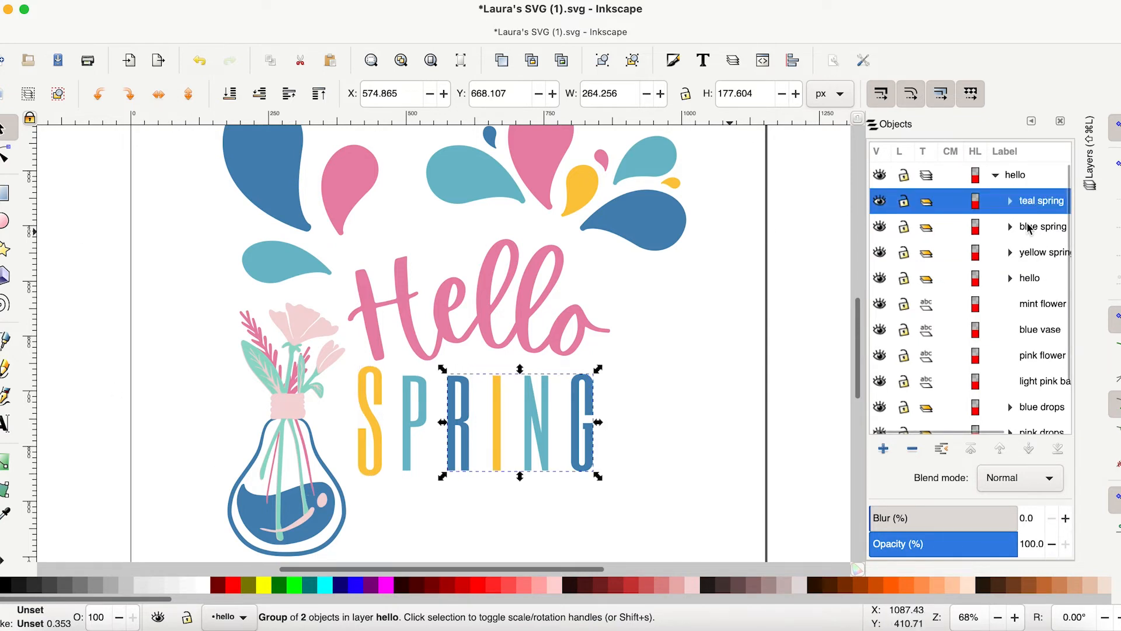
{"action": "left_click", "coordinate": [1043, 252]}
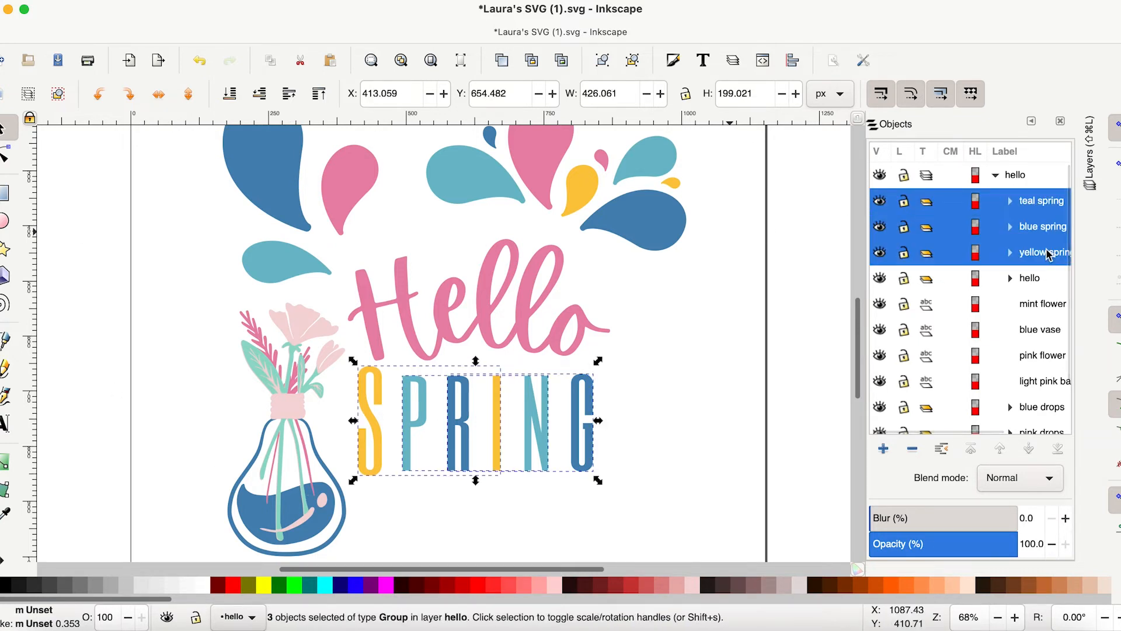
- Create a 'spring' layer, move the three spring letter groups into it, and collapse it
{"action": "right_click", "coordinate": [1047, 252]}
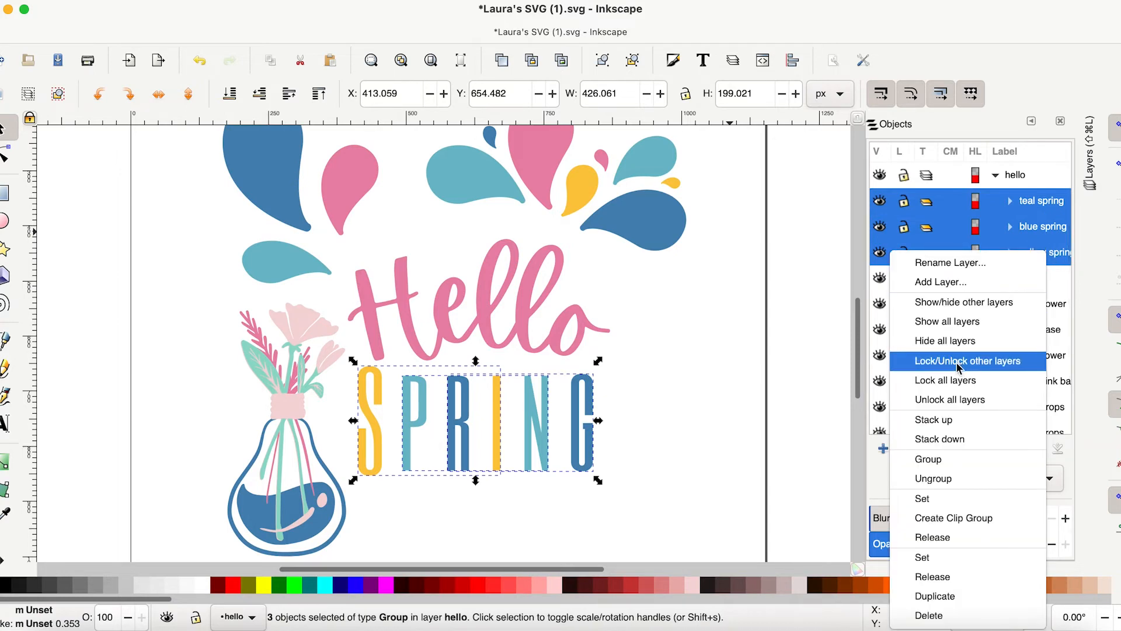
{"action": "left_click", "coordinate": [941, 281]}
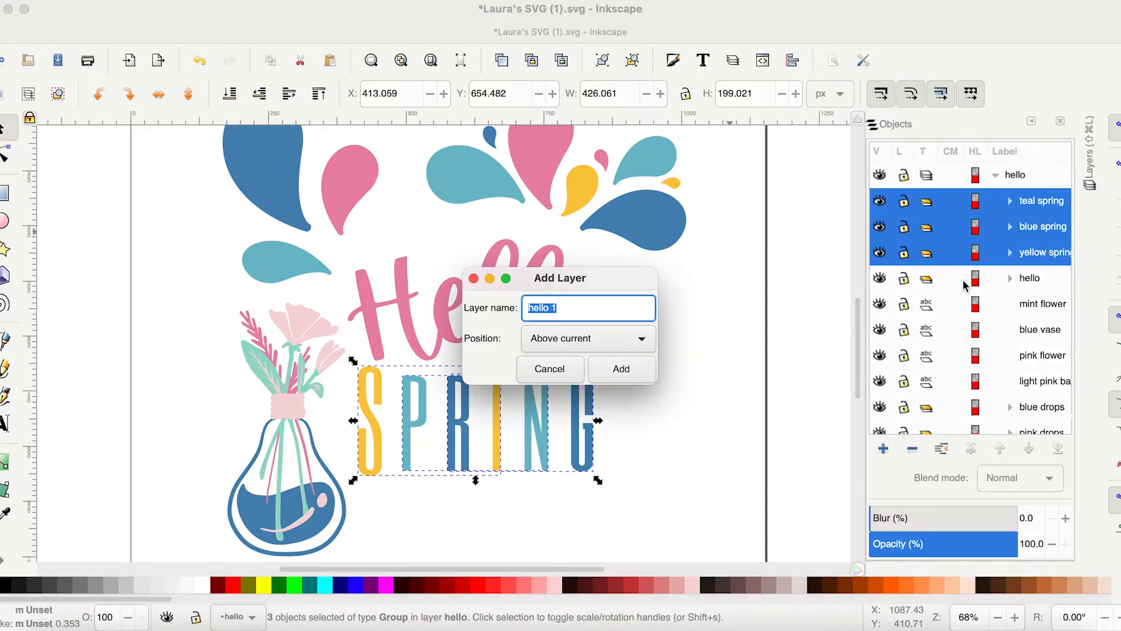
{"action": "type", "text": "spring"}
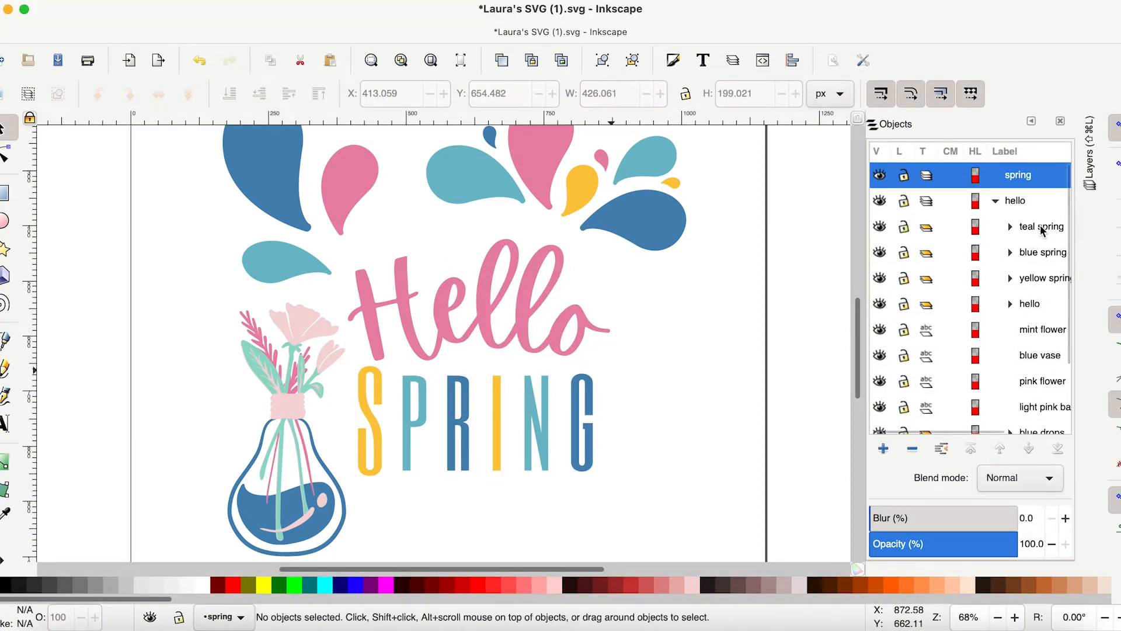
{"action": "left_click", "coordinate": [1044, 225]}
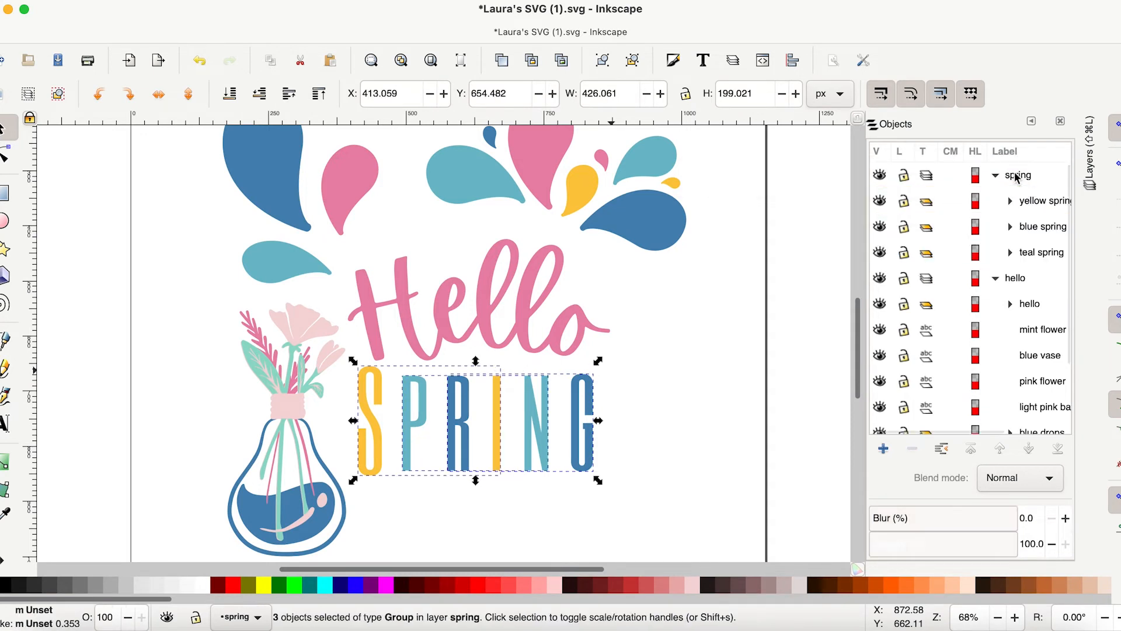
{"action": "left_click", "coordinate": [995, 175]}
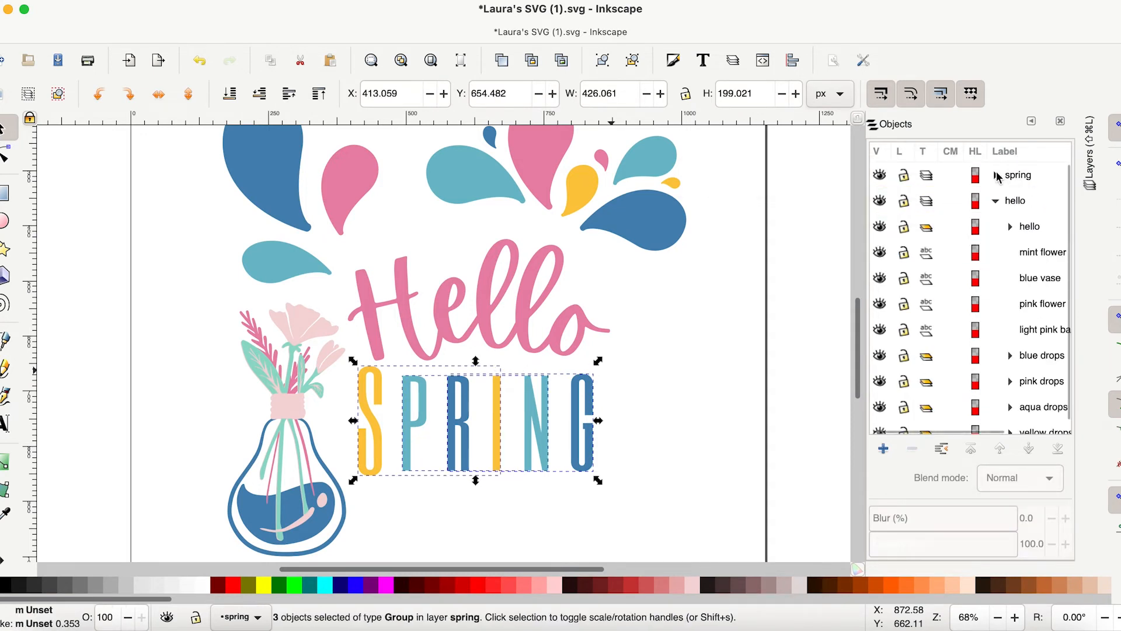
{"action": "left_click", "coordinate": [995, 176]}
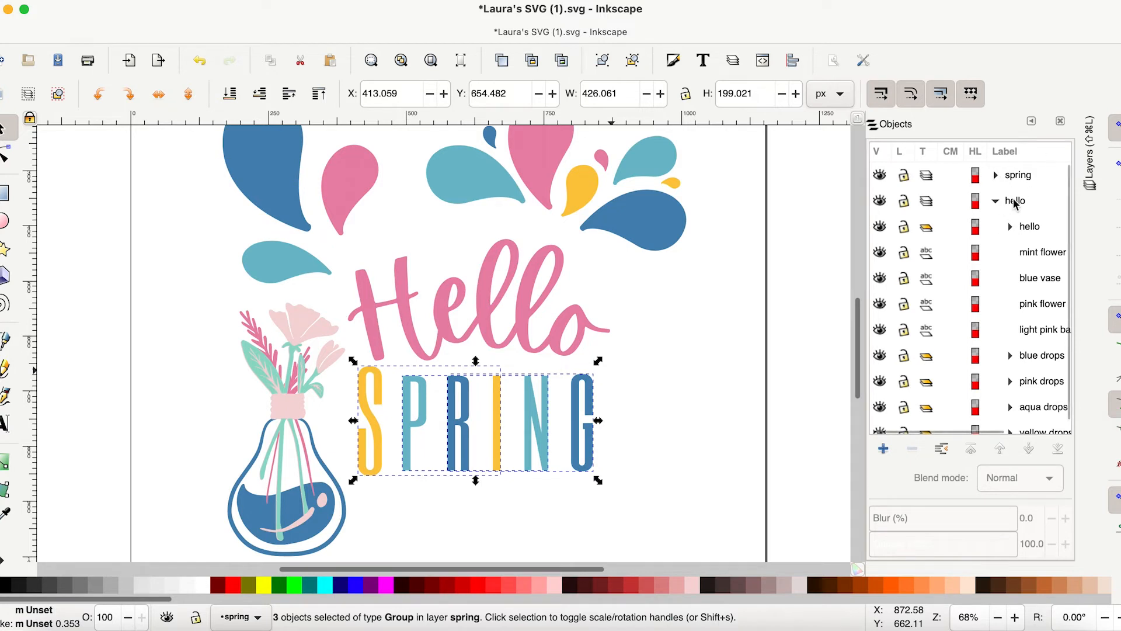
- Create a new layer named 'flower and vase' from the hello layer
{"action": "left_click", "coordinate": [1030, 227]}
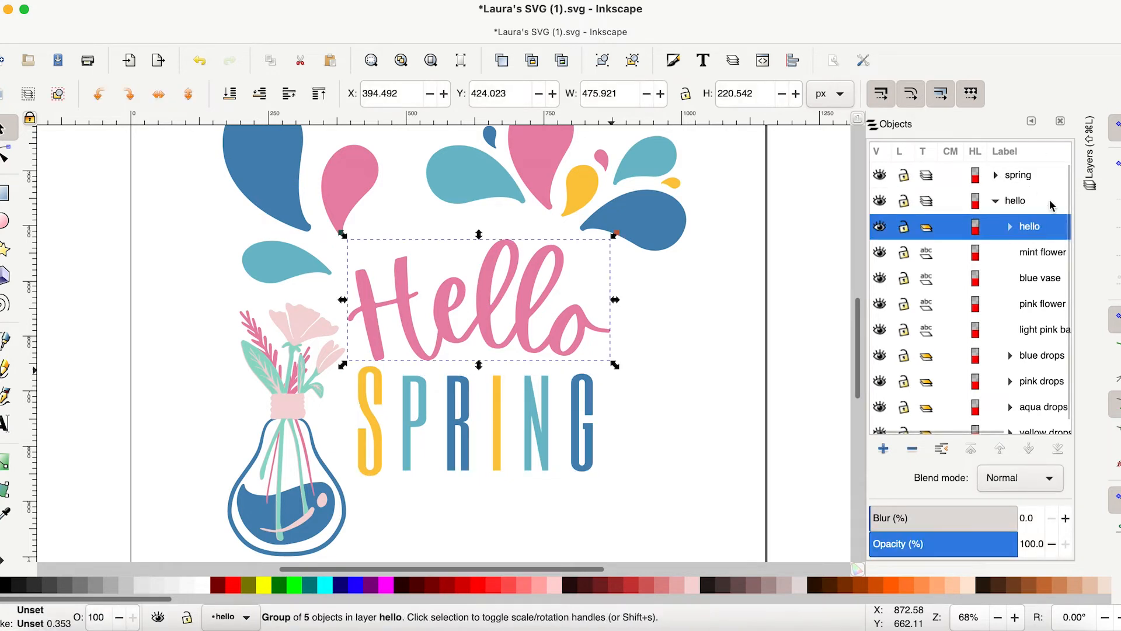
{"action": "left_click", "coordinate": [1014, 201]}
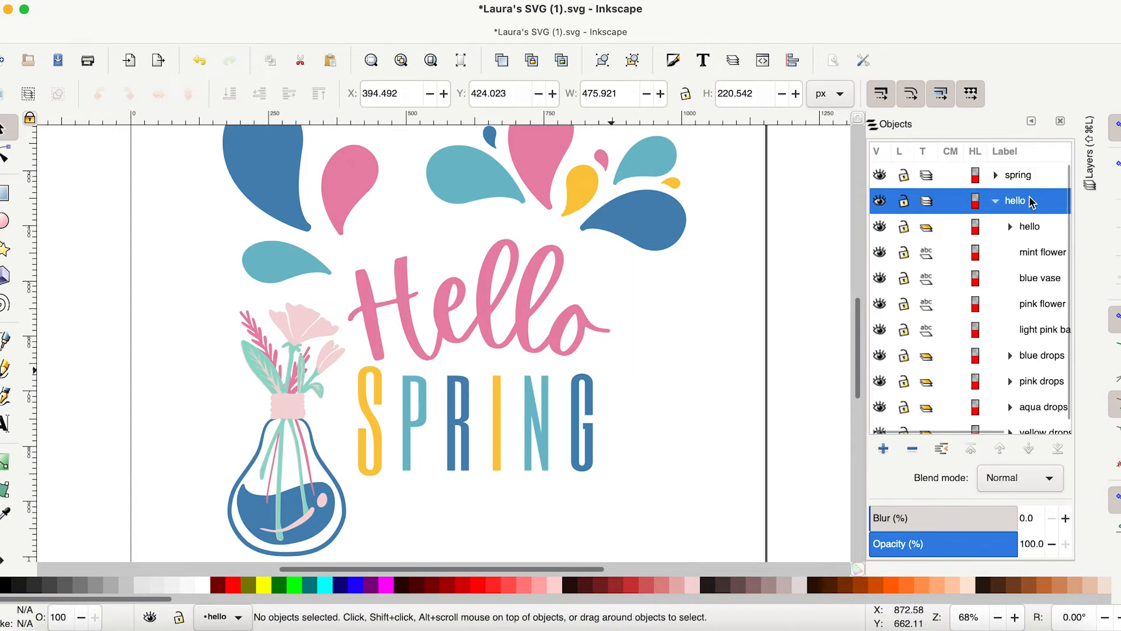
{"action": "left_click", "coordinate": [1041, 252]}
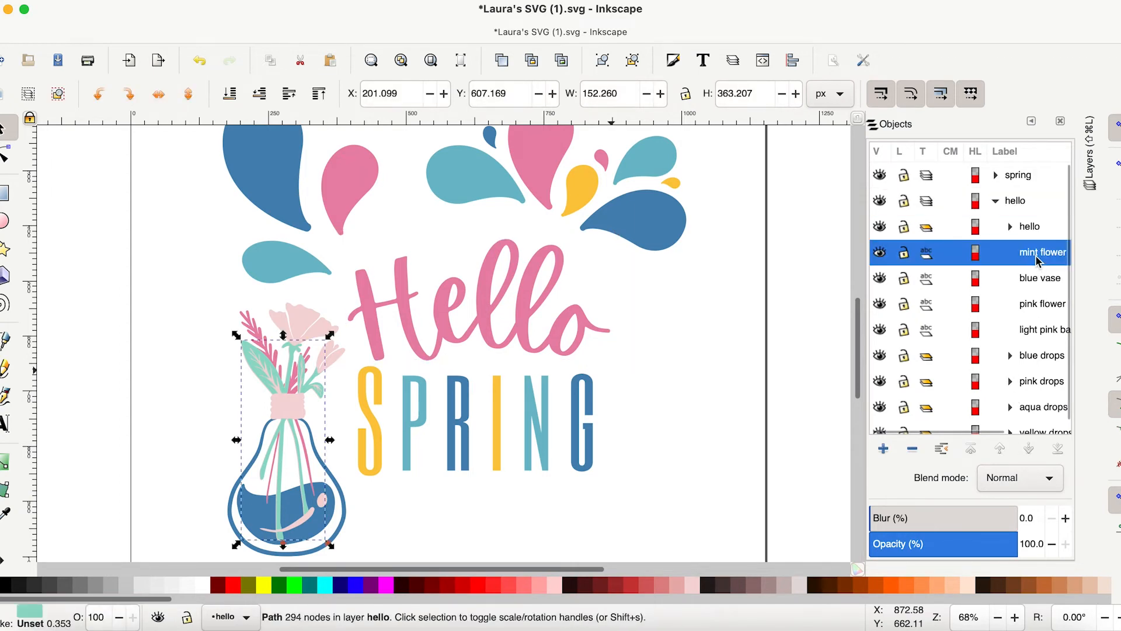
{"action": "left_click", "coordinate": [882, 448]}
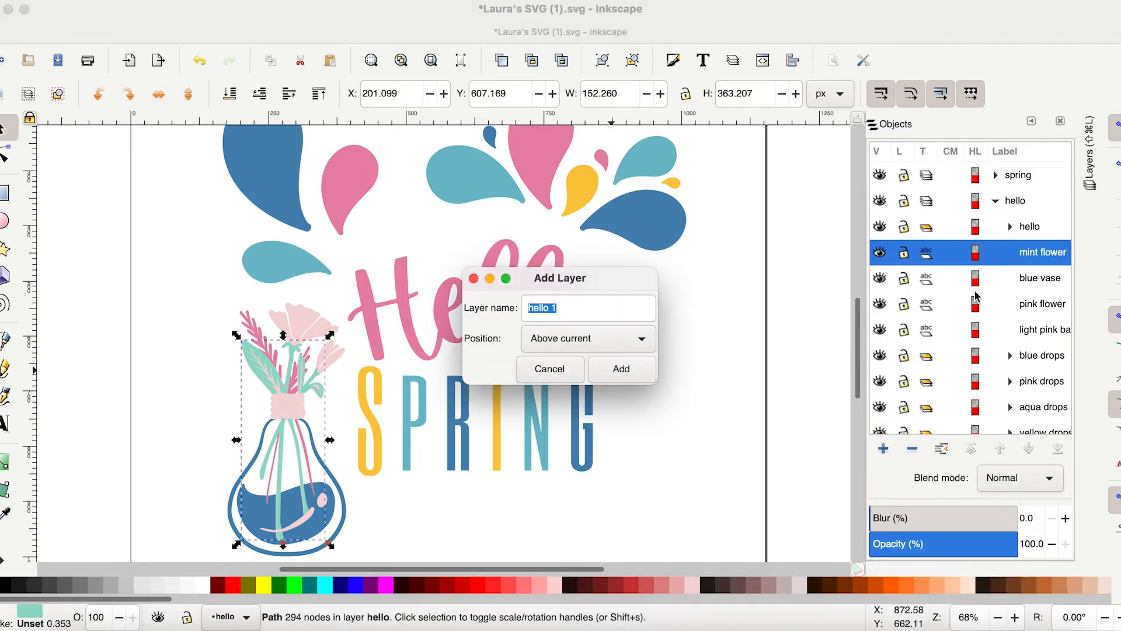
{"action": "type", "text": "flower a"}
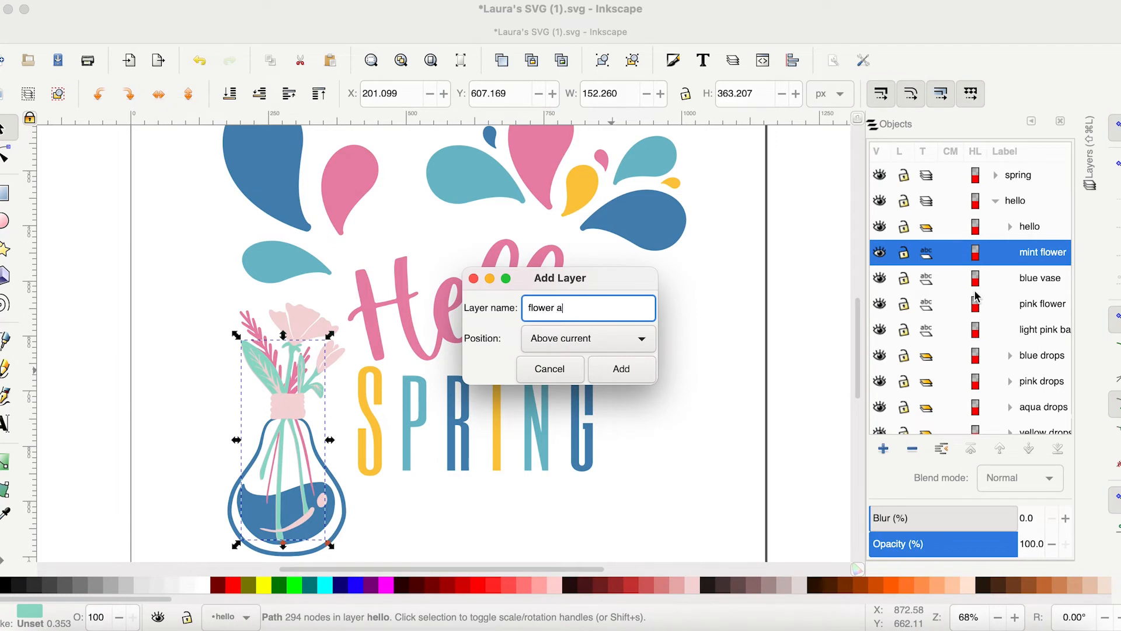
{"action": "type", "text": "nd vase"}
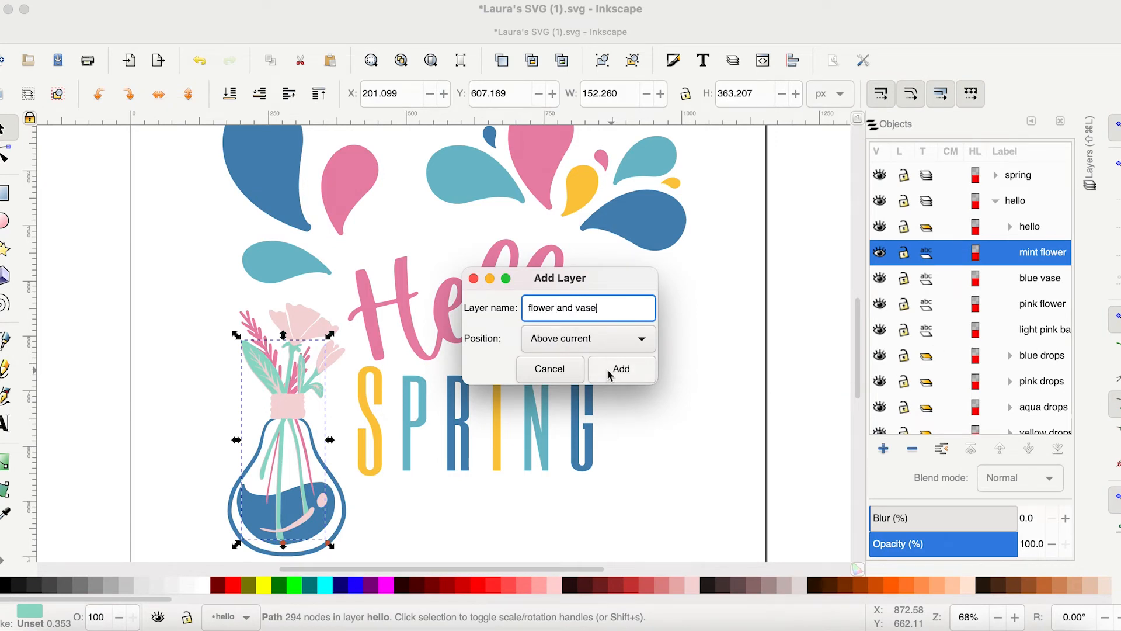
{"action": "left_click", "coordinate": [619, 369]}
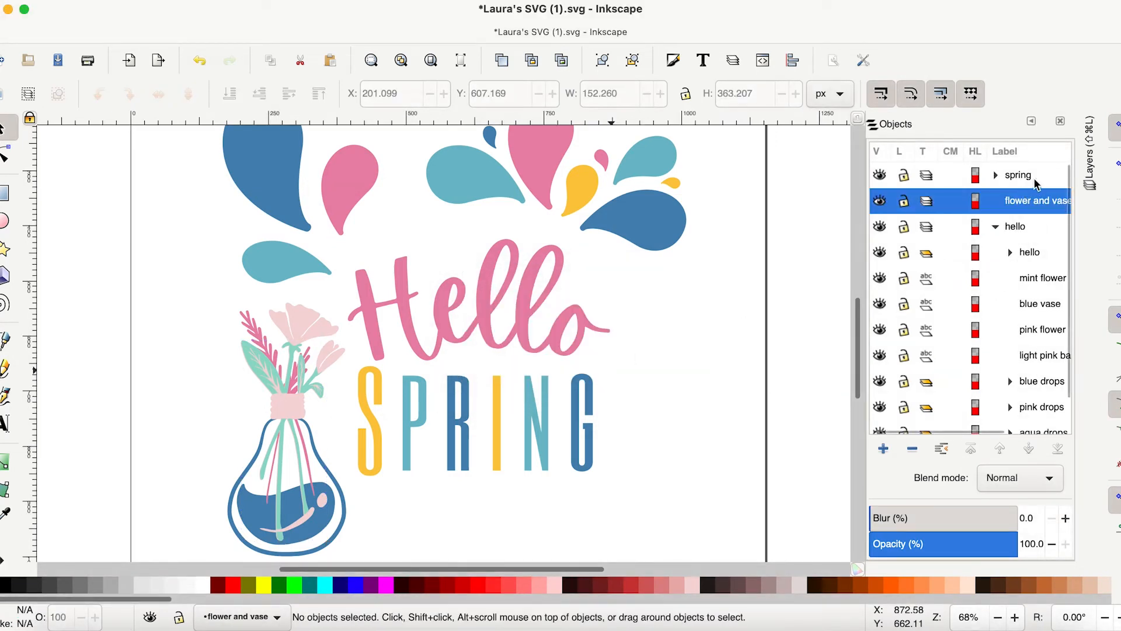
- Move the flower and vase pieces into the new layer and collapse it
{"action": "left_click", "coordinate": [1041, 278]}
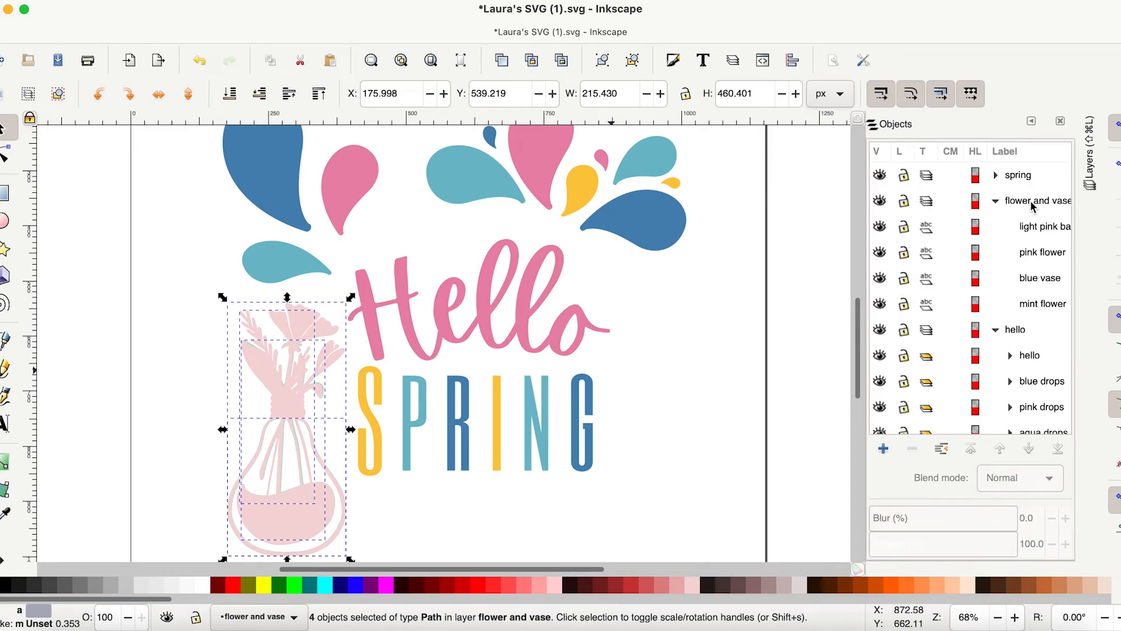
{"action": "left_click", "coordinate": [995, 201]}
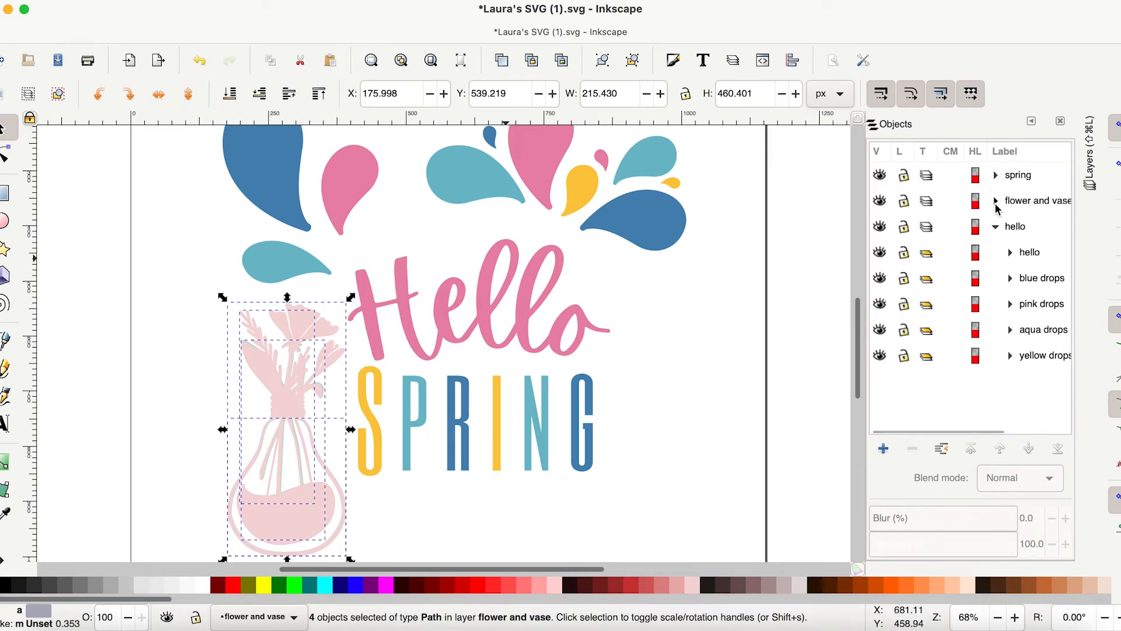
{"action": "left_click", "coordinate": [995, 200]}
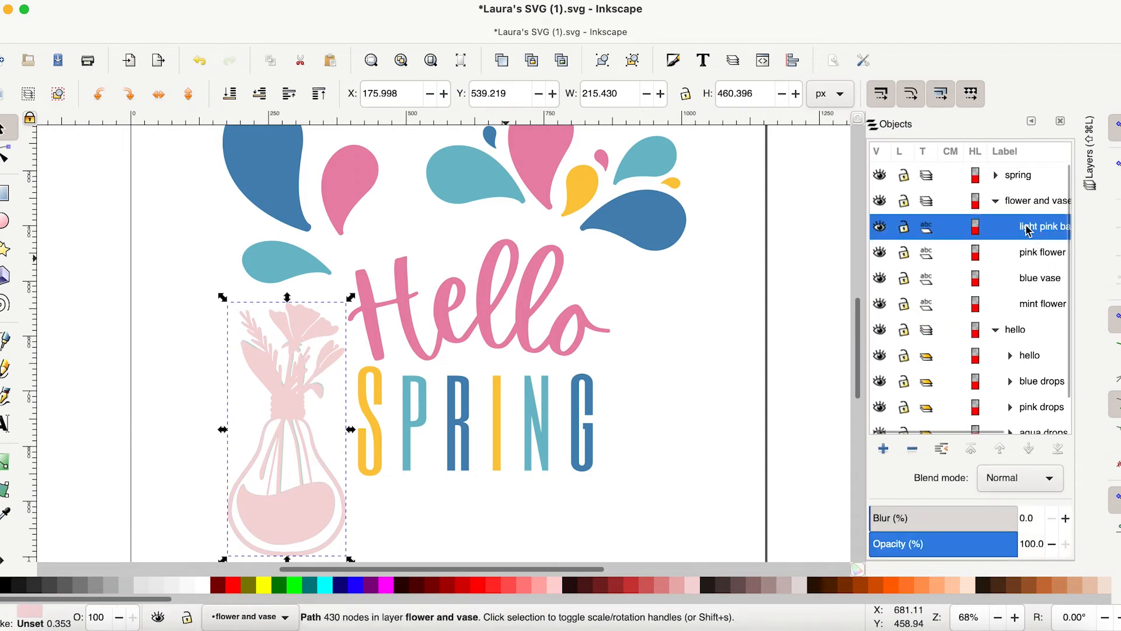
{"action": "mouse_move", "coordinate": [1022, 303]}
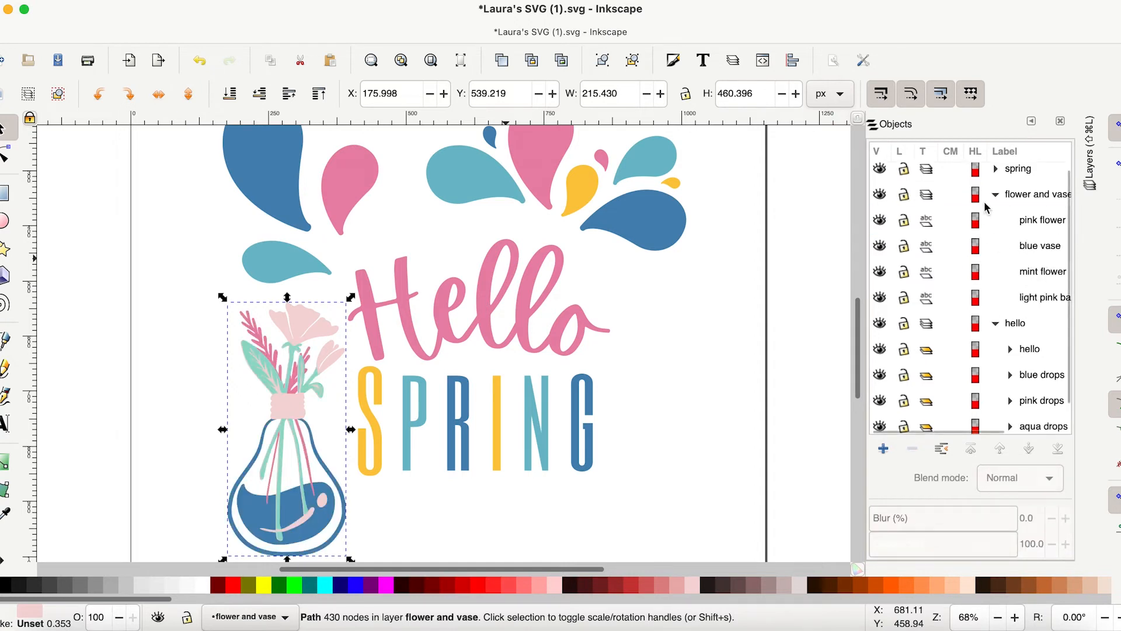
{"action": "left_click", "coordinate": [994, 194]}
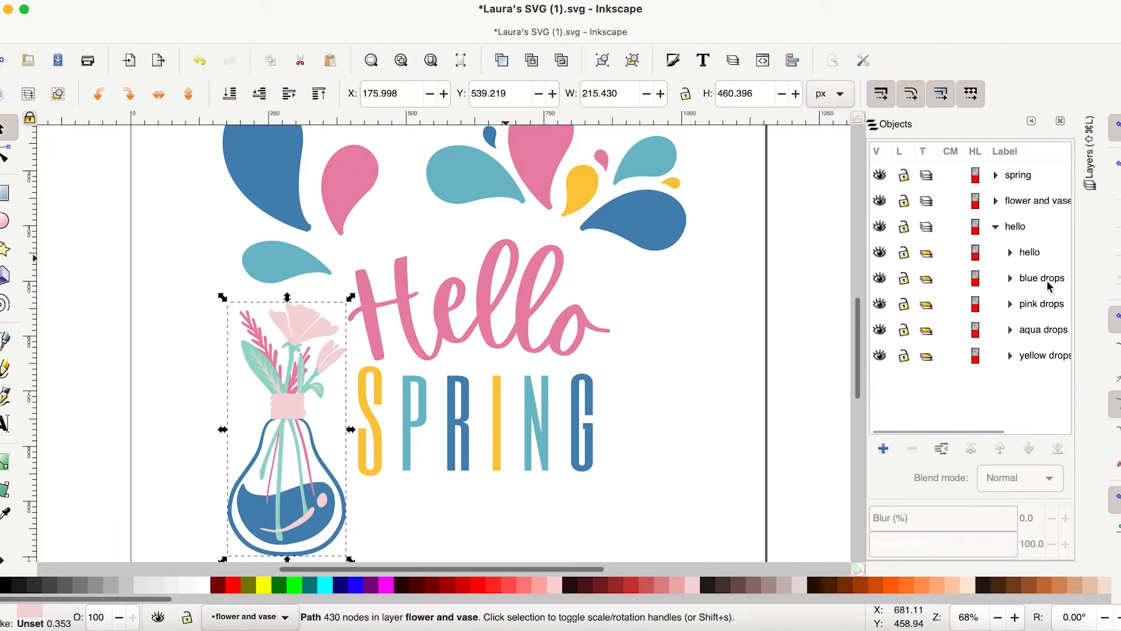
- Add a new layer named drops
{"action": "right_click", "coordinate": [1040, 277]}
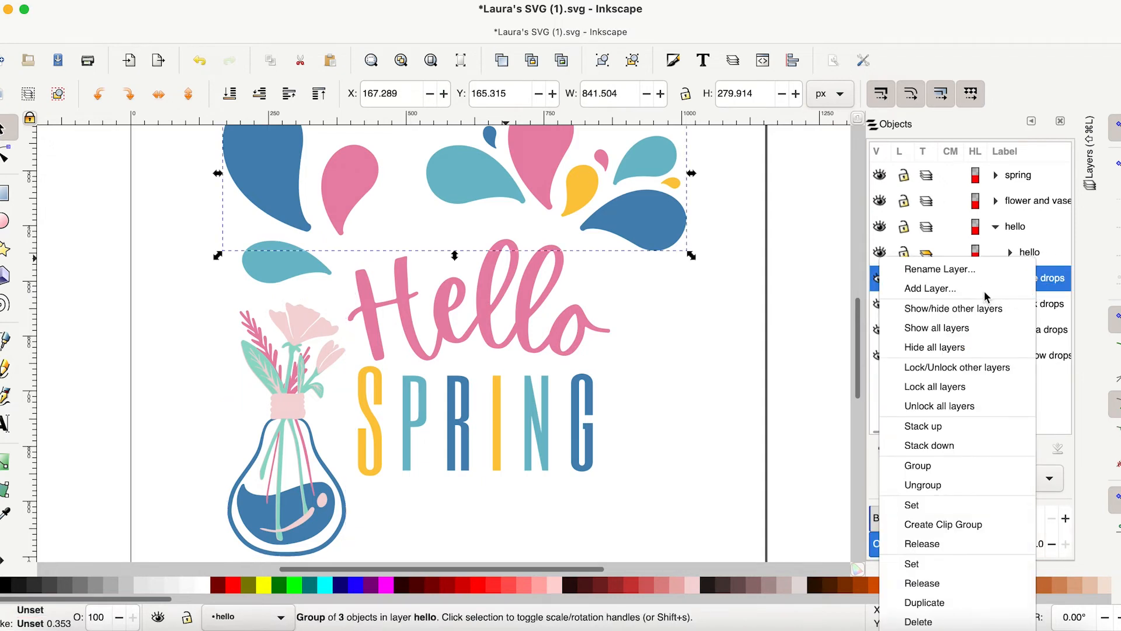
{"action": "left_click", "coordinate": [930, 288]}
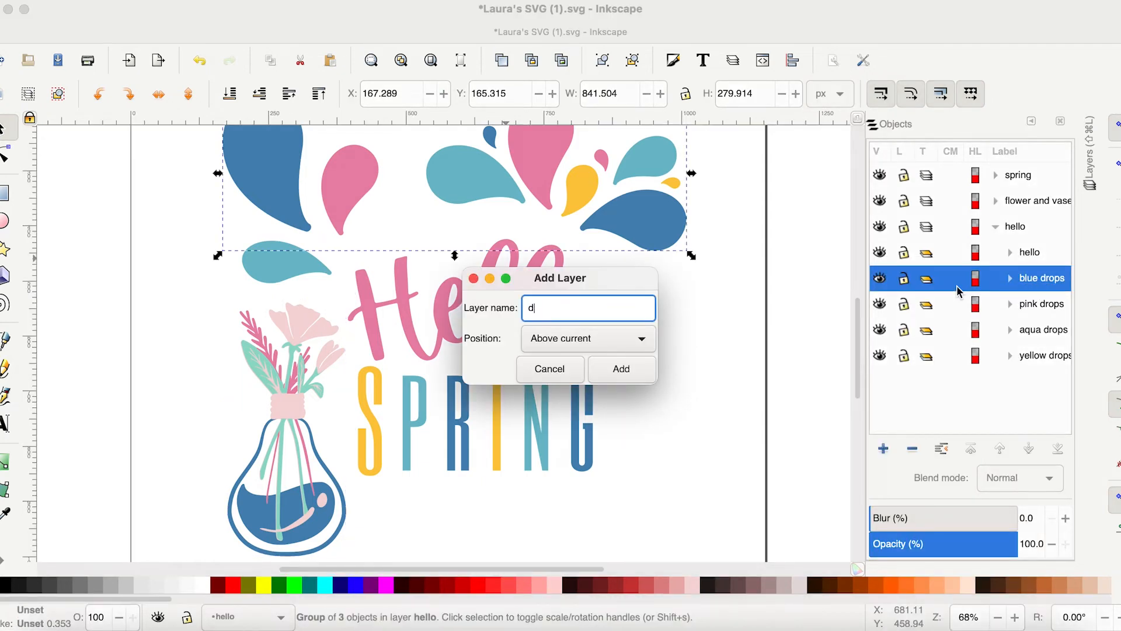
{"action": "left_click", "coordinate": [620, 368]}
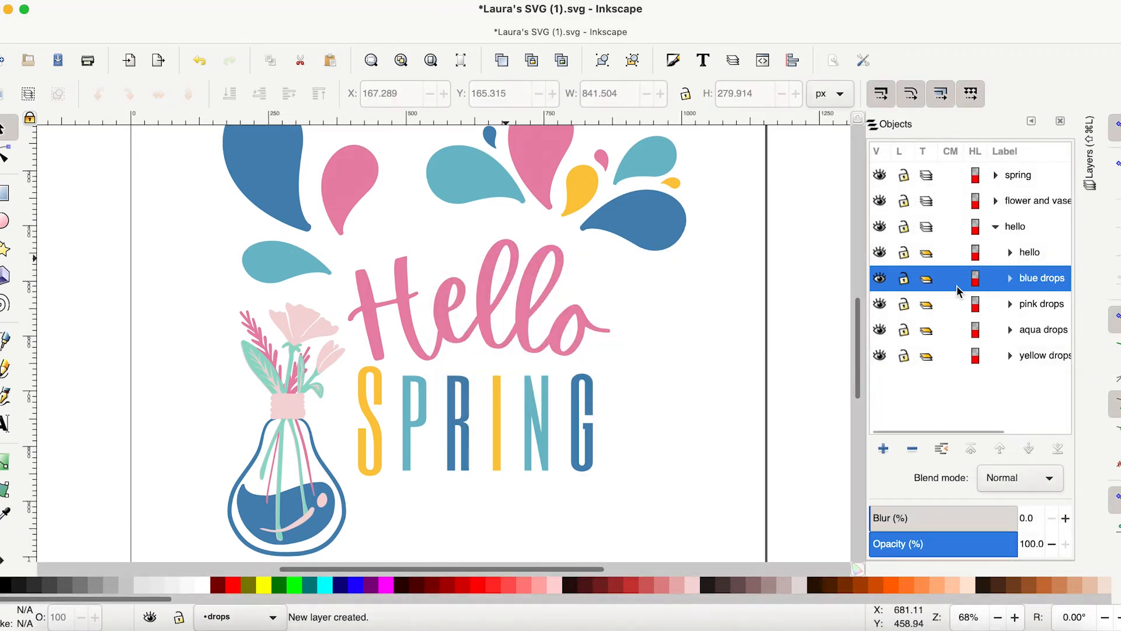
- Move the blue, pink, aqua and yellow drop groups into the drops layer
{"action": "left_click", "coordinate": [1041, 277]}
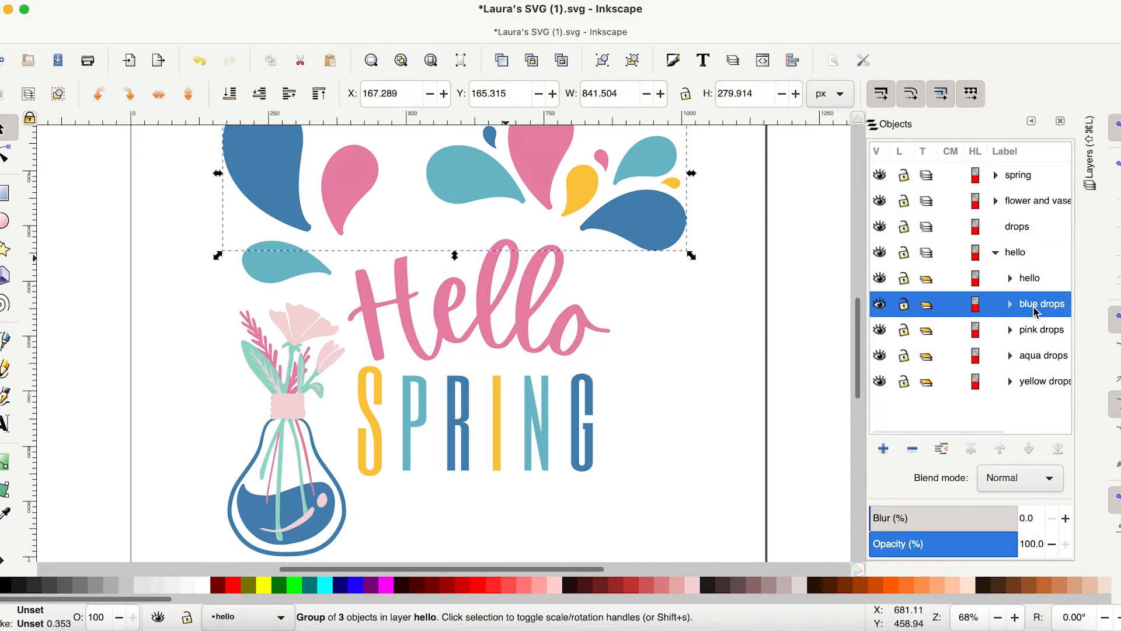
{"action": "left_click", "coordinate": [1042, 381]}
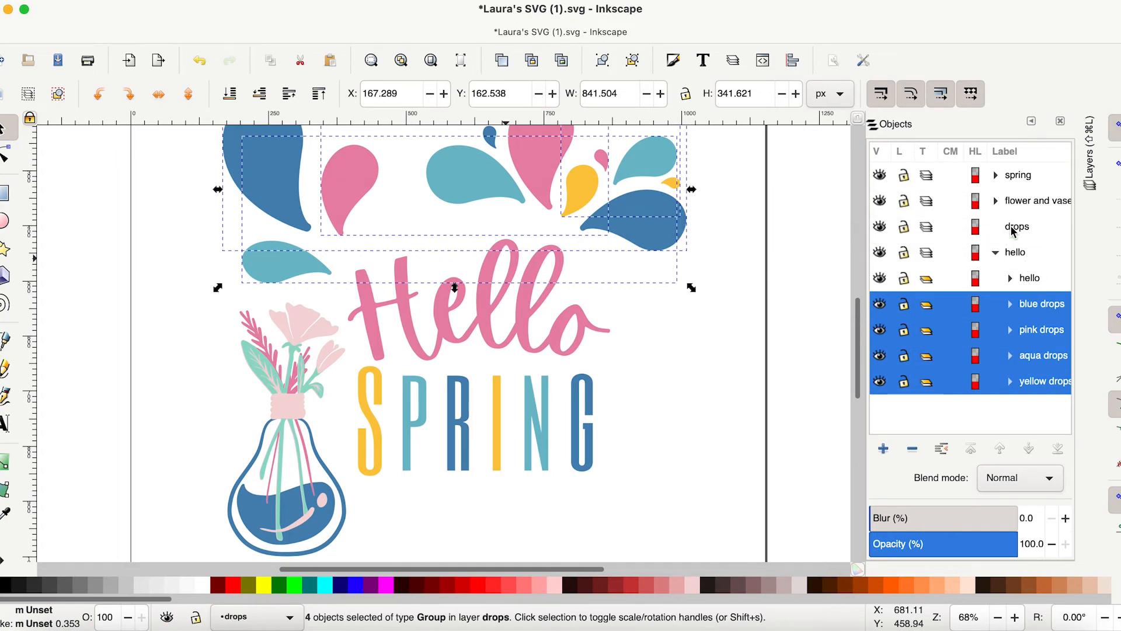
{"action": "left_click", "coordinate": [1014, 252]}
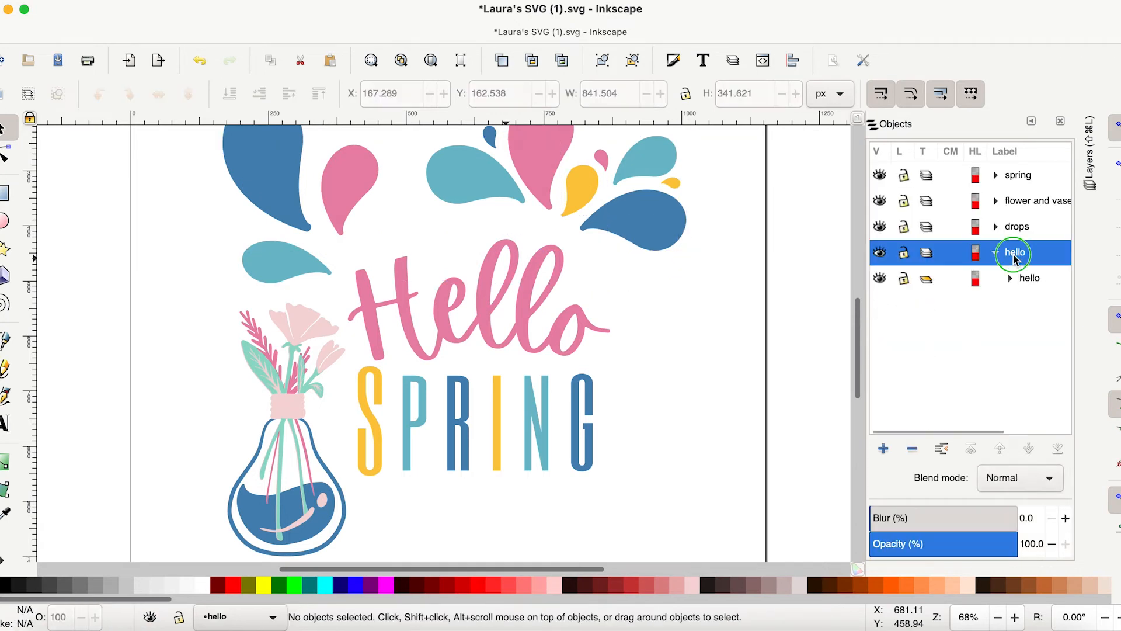
- Select the five-piece hello lettering group and bring up its context options
{"action": "left_click", "coordinate": [996, 252]}
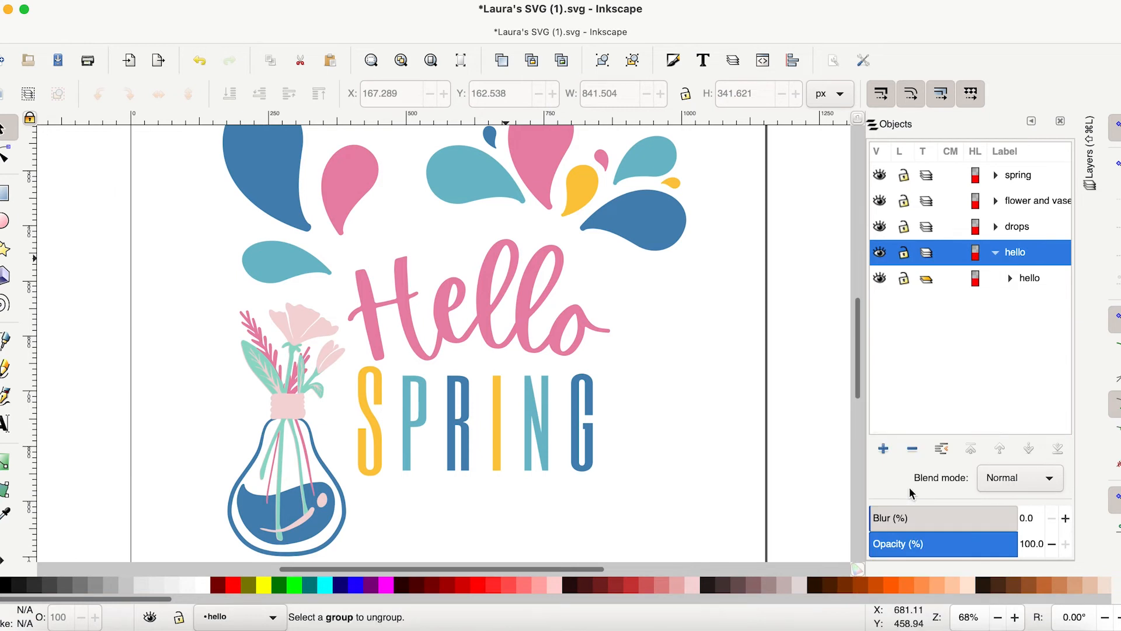
{"action": "left_click", "coordinate": [1028, 278]}
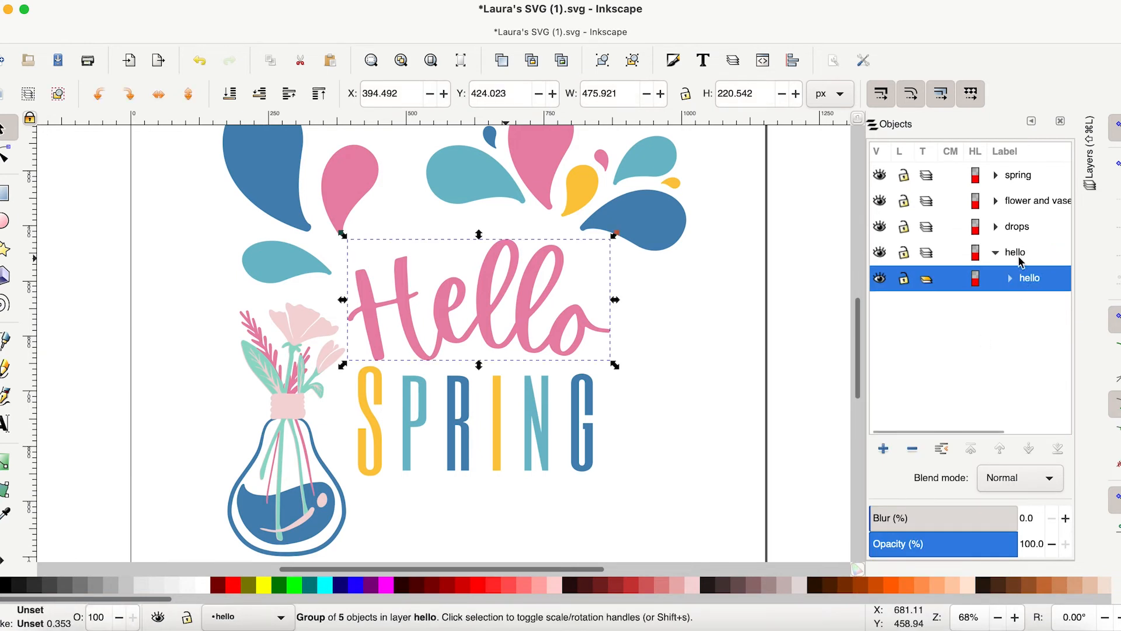
{"action": "left_click", "coordinate": [1010, 278]}
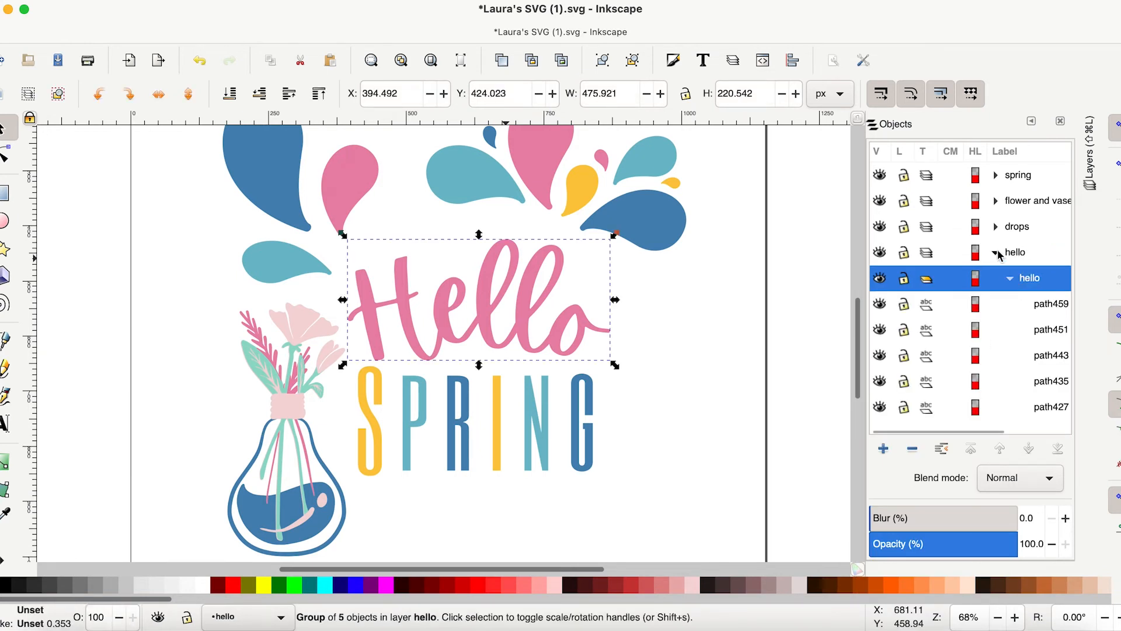
{"action": "left_click", "coordinate": [1014, 252]}
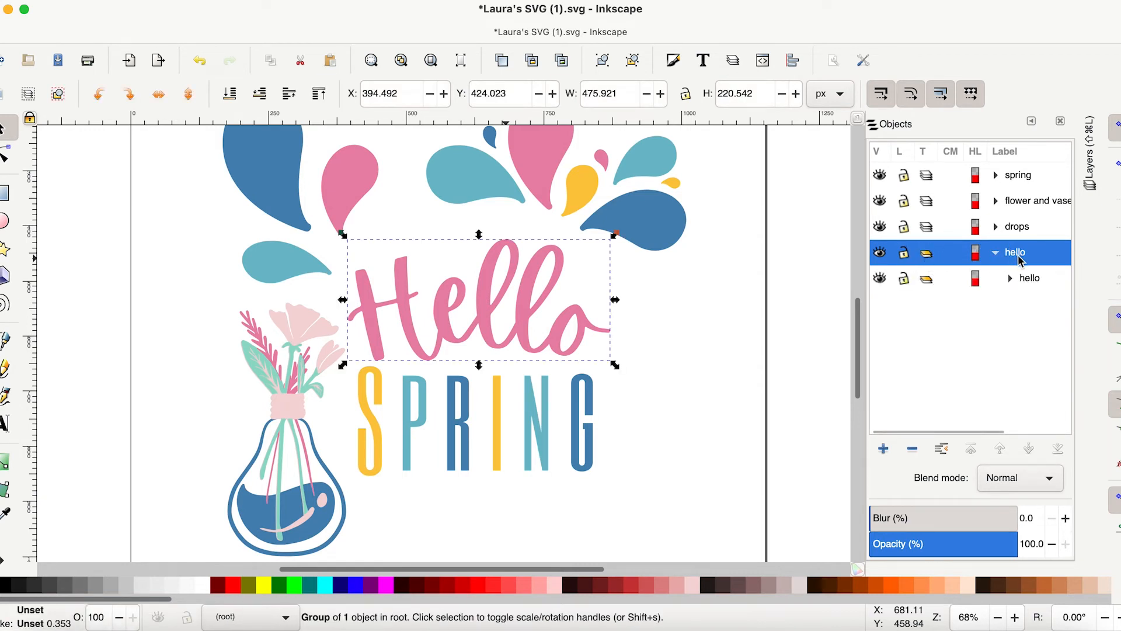
{"action": "left_click", "coordinate": [912, 448]}
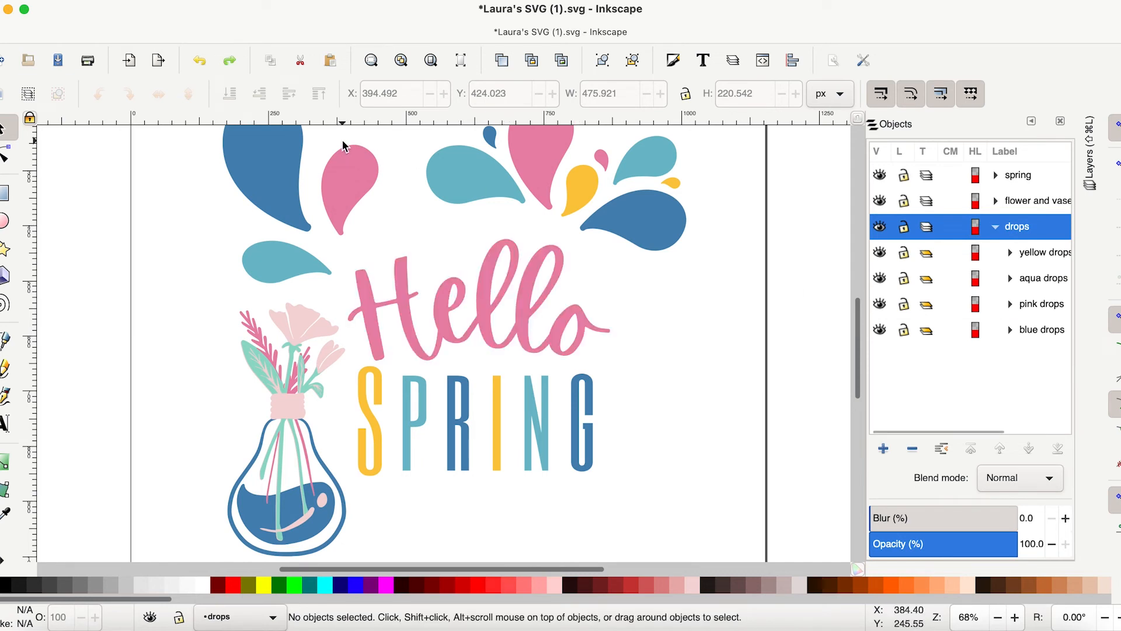
{"action": "left_click", "coordinate": [1017, 380]}
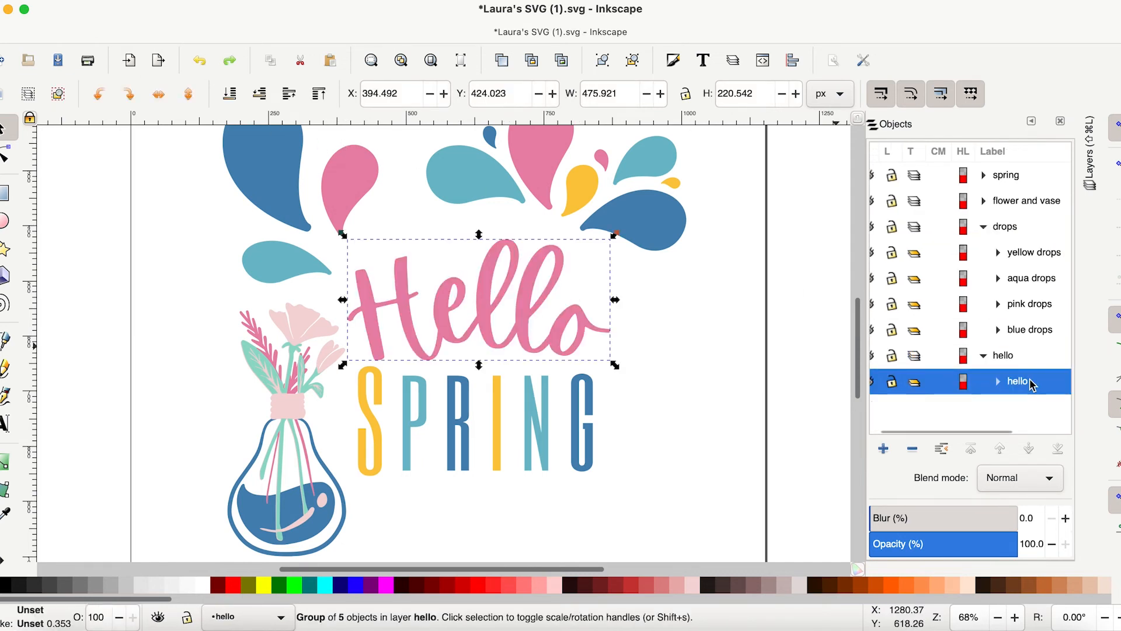
{"action": "right_click", "coordinate": [1016, 382]}
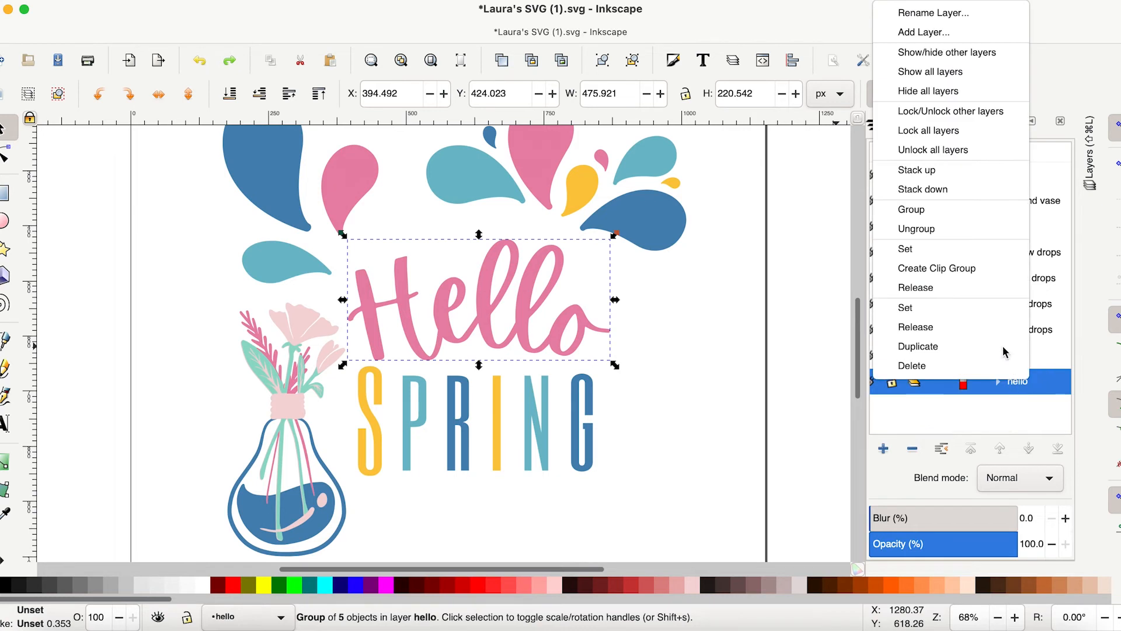
{"action": "mouse_move", "coordinate": [910, 209]}
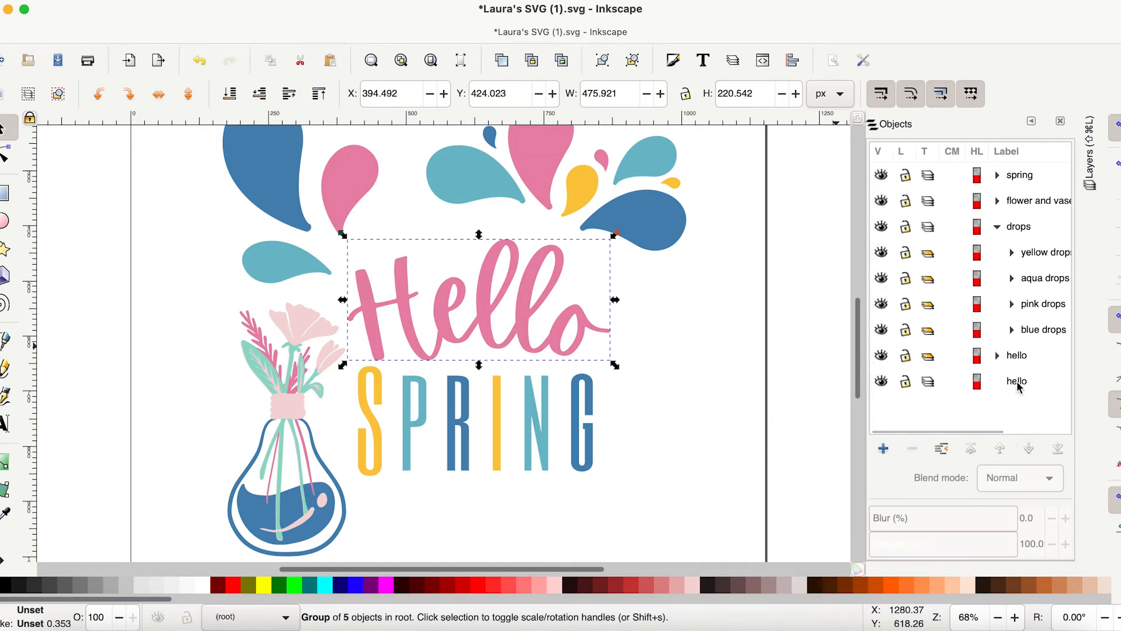
- Delete the empty hello layer, then expand and collapse the remaining layers to verify them
{"action": "left_click", "coordinate": [912, 449]}
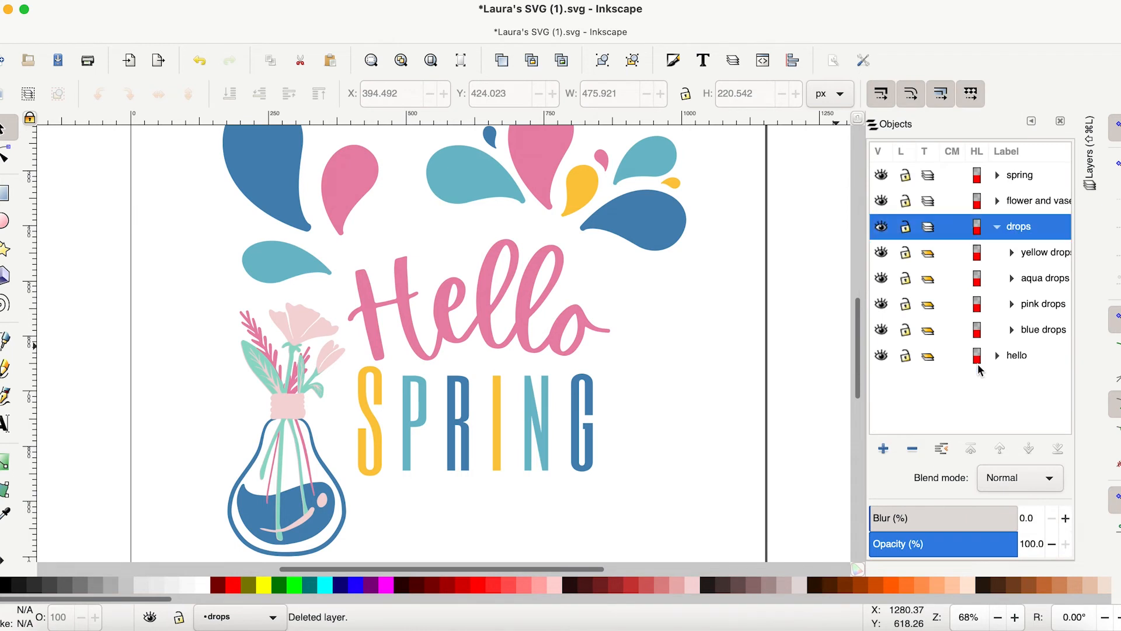
{"action": "left_click", "coordinate": [996, 226]}
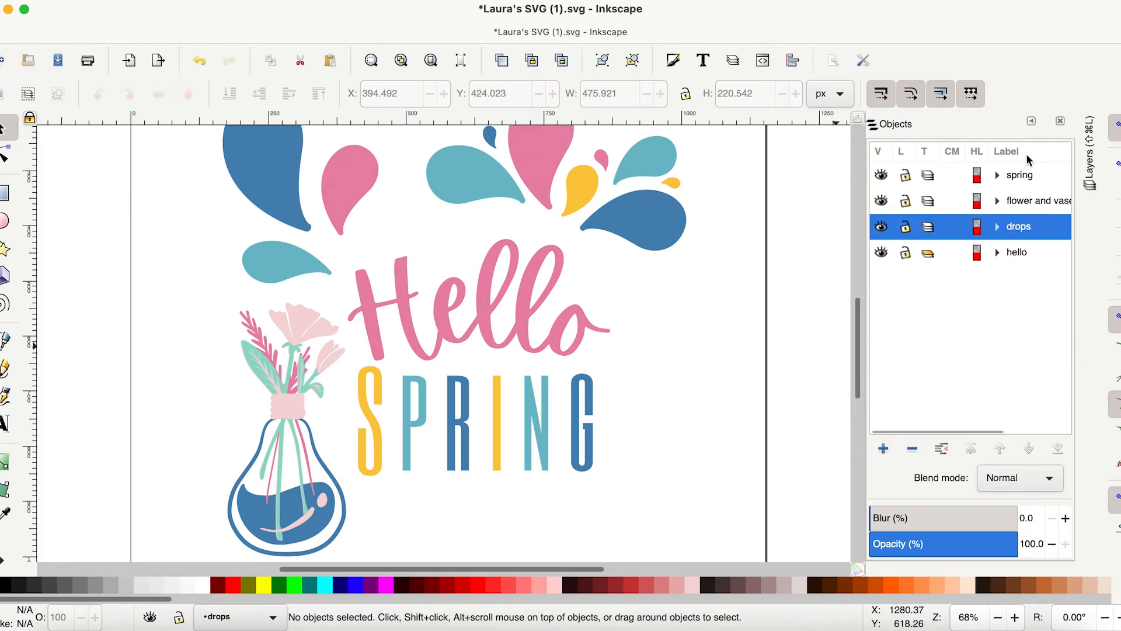
{"action": "mouse_move", "coordinate": [1021, 179]}
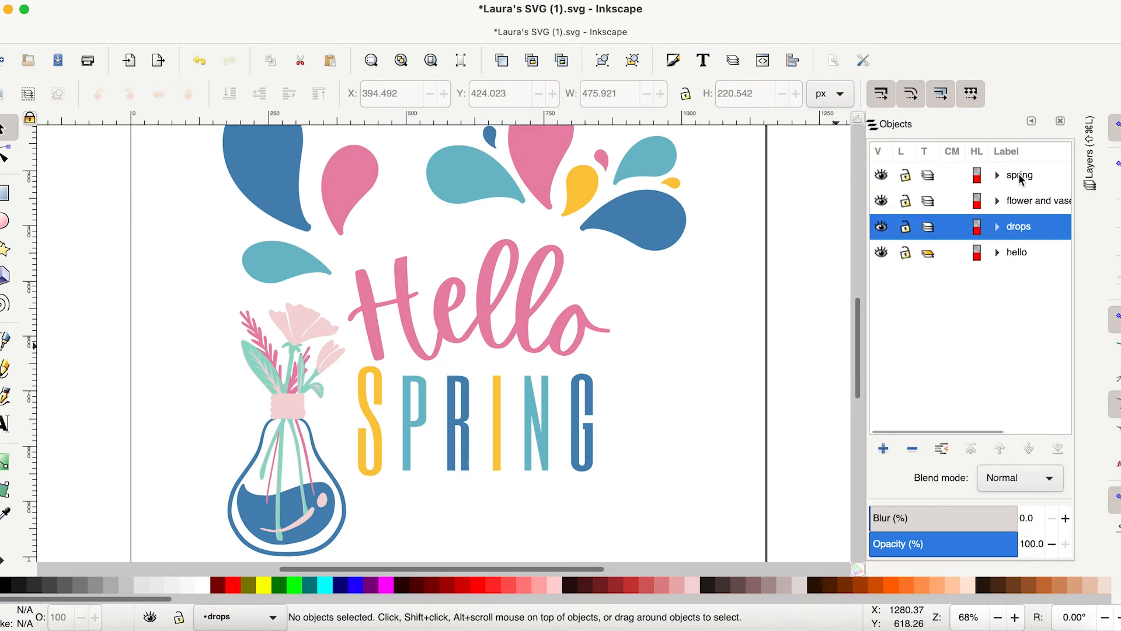
{"action": "left_click", "coordinate": [1030, 201]}
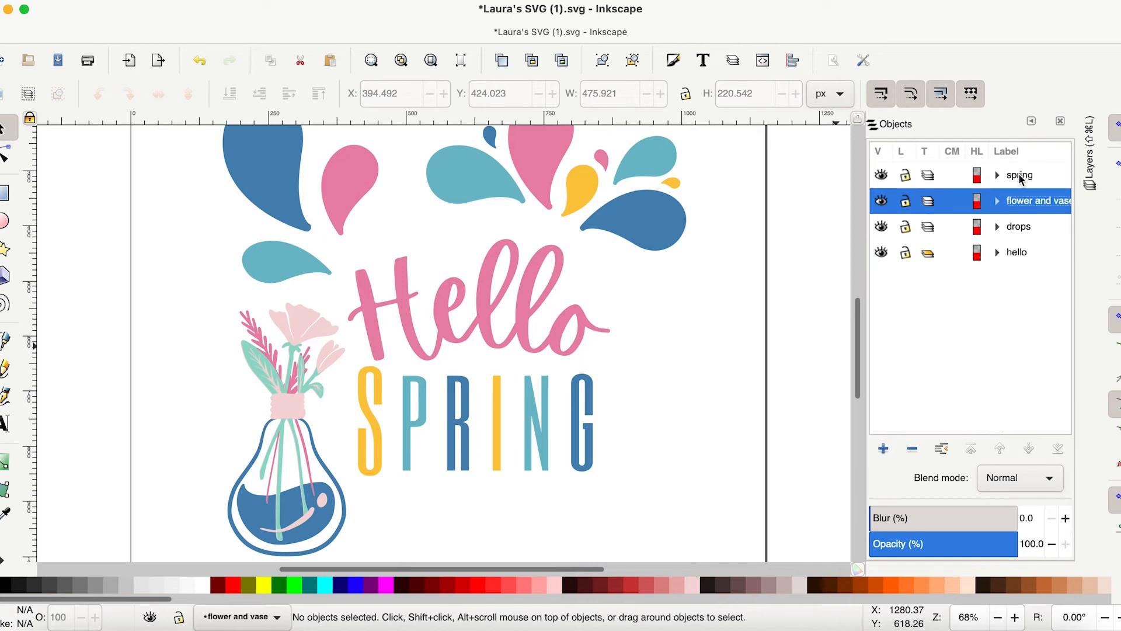
{"action": "left_click", "coordinate": [1015, 252]}
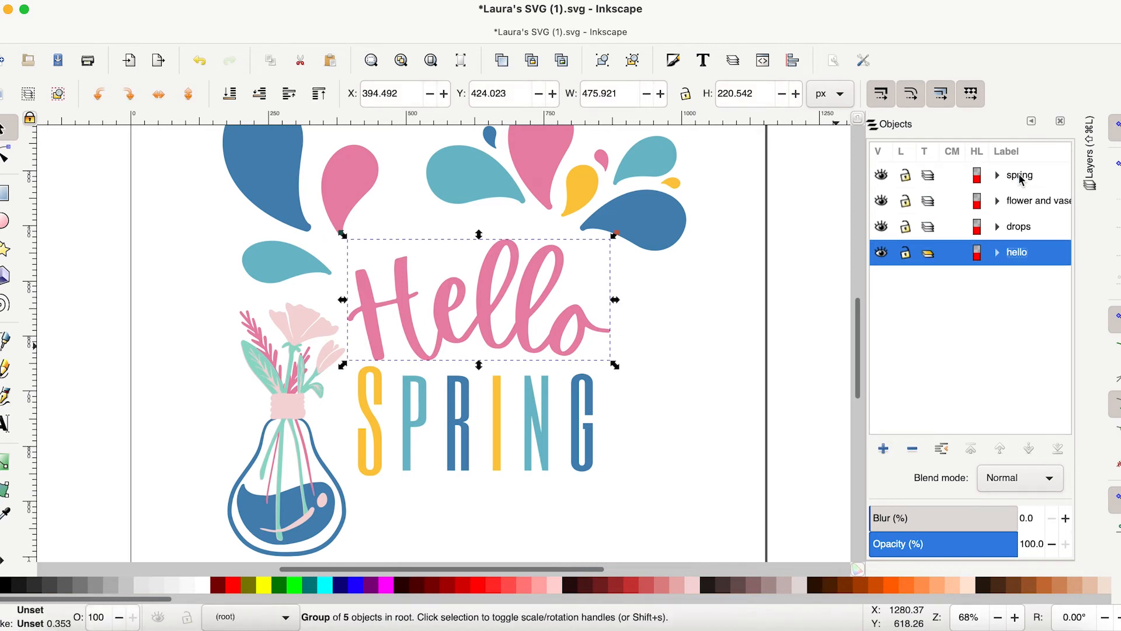
{"action": "left_click", "coordinate": [997, 176]}
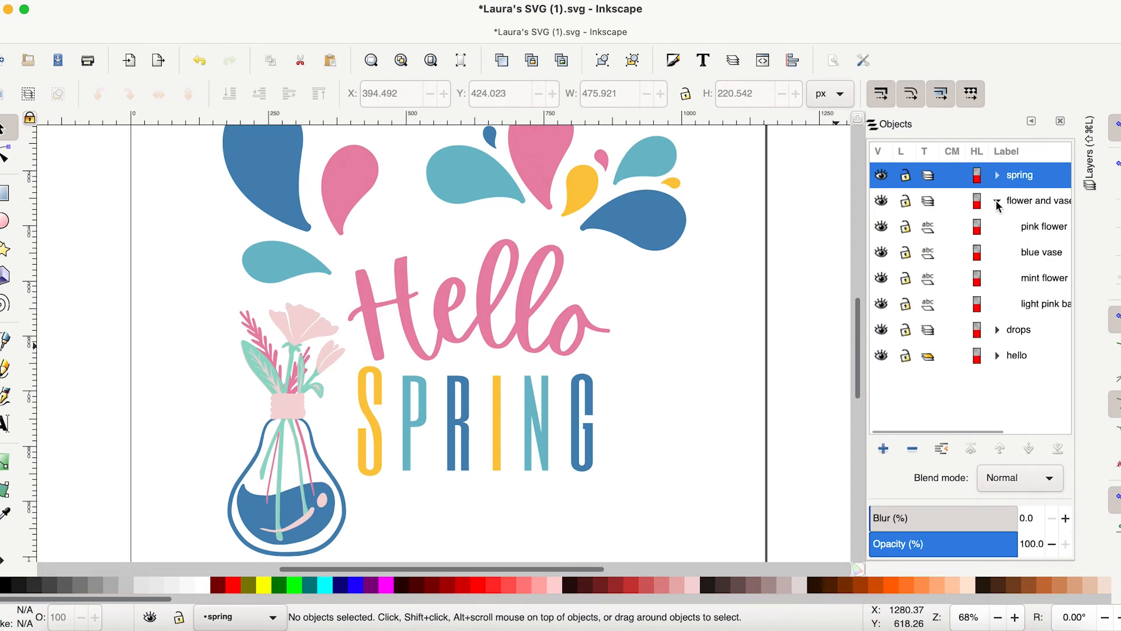
{"action": "left_click", "coordinate": [997, 201]}
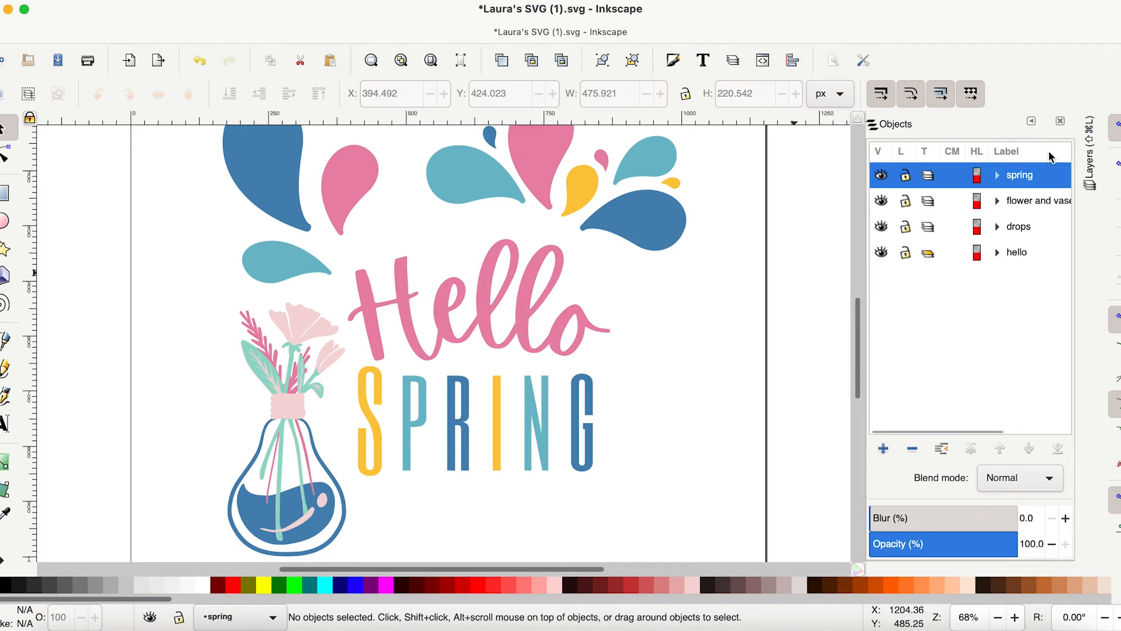
{"action": "left_click", "coordinate": [28, 7]}
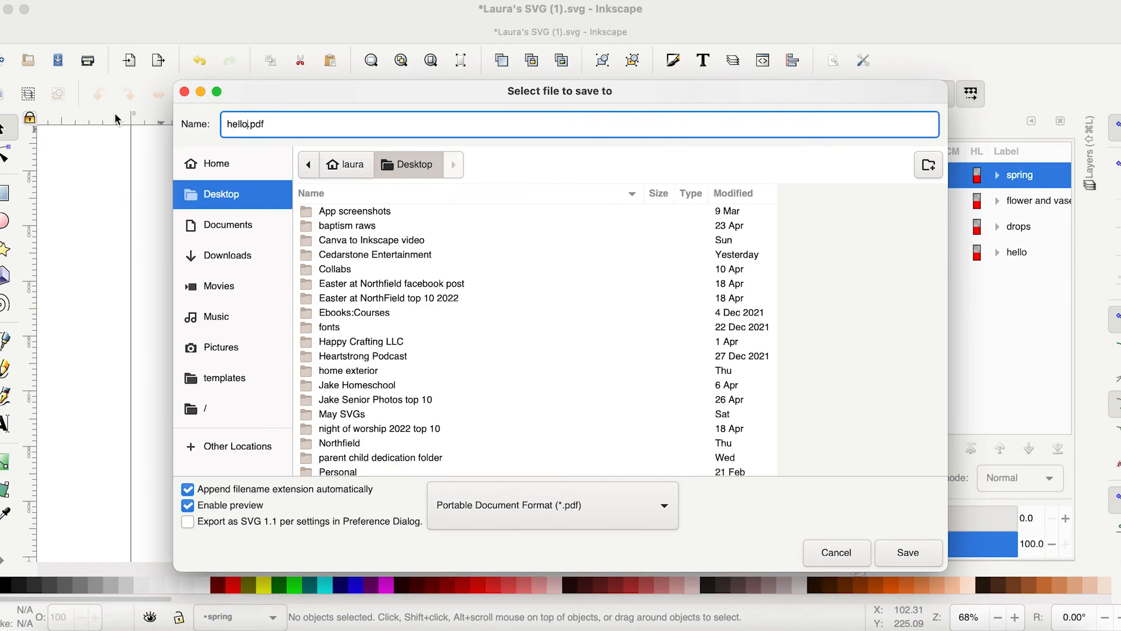
- Save the design as hellospring.svg in Inkscape SVG format
{"action": "type", "text": "spring"}
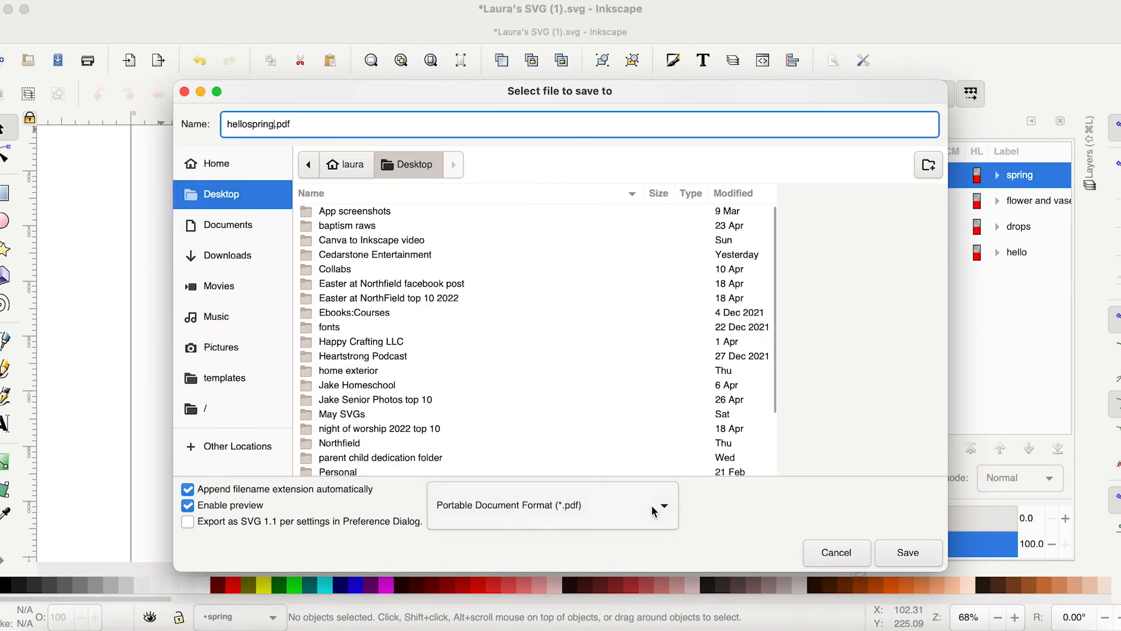
{"action": "left_click", "coordinate": [654, 505]}
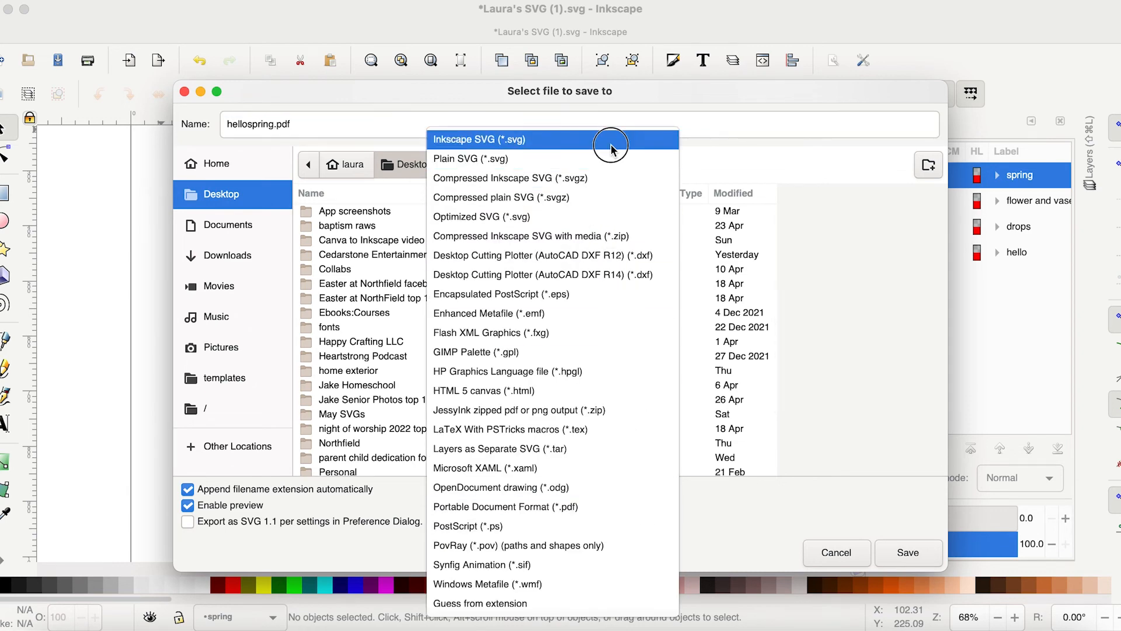
{"action": "left_click", "coordinate": [500, 139]}
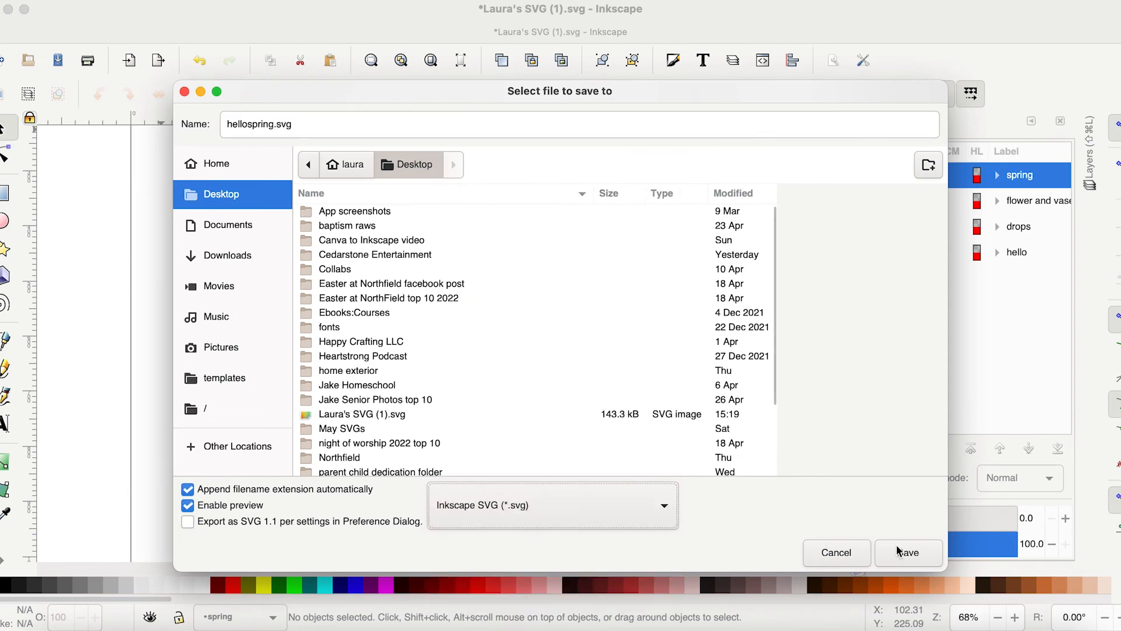
{"action": "left_click", "coordinate": [906, 552]}
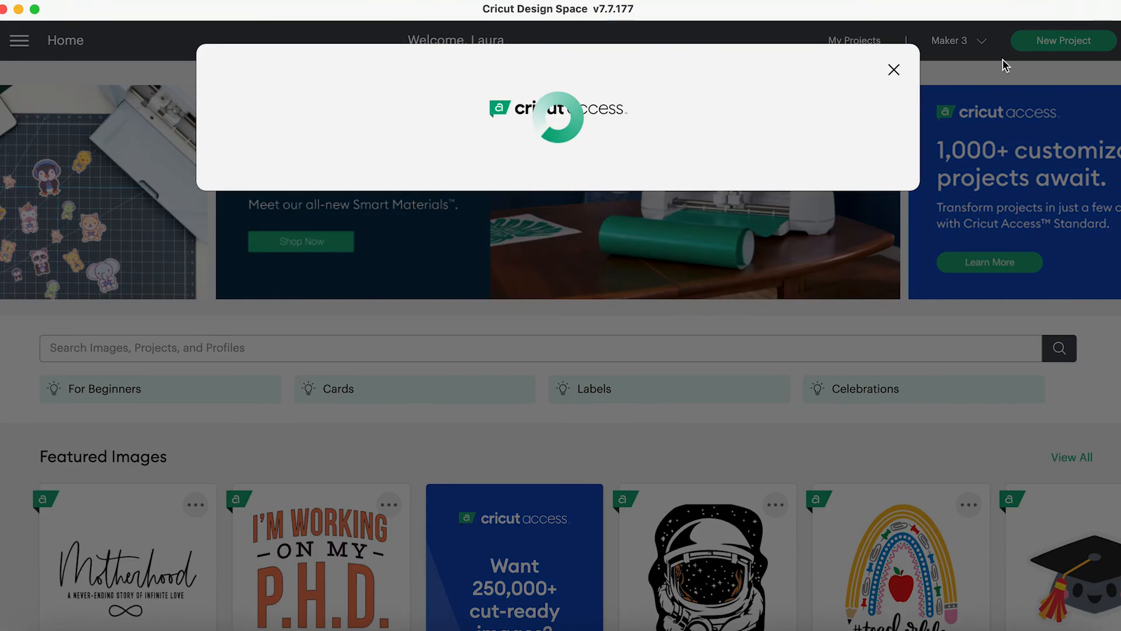
- Start a new Cricut project and choose hellospring.svg from the Desktop to upload
{"action": "left_click", "coordinate": [892, 70]}
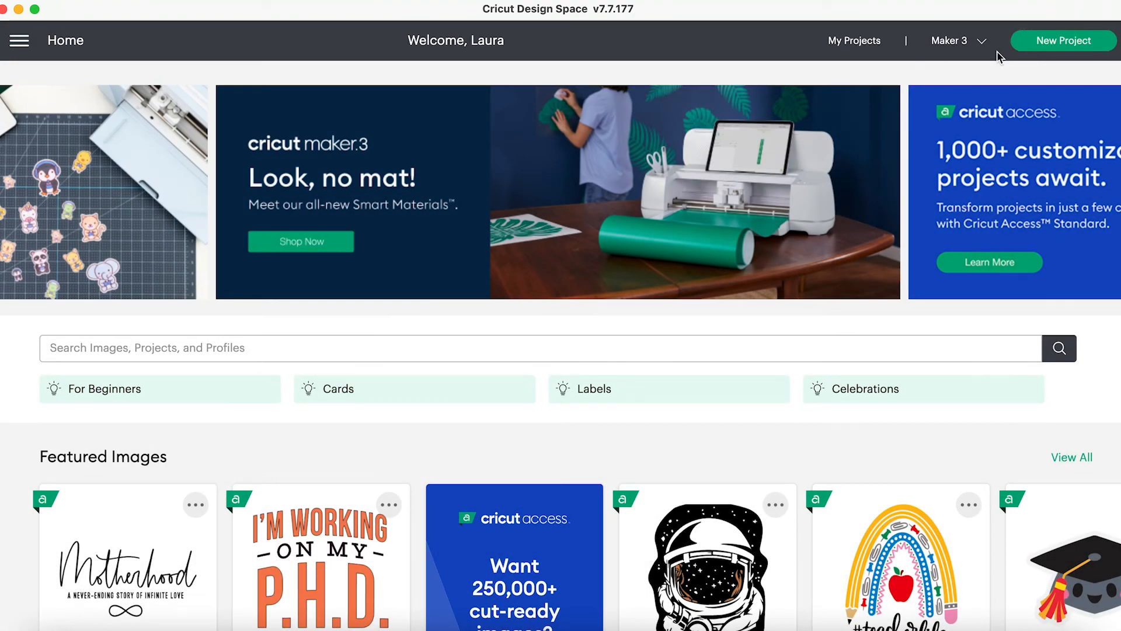
{"action": "left_click", "coordinate": [1064, 40]}
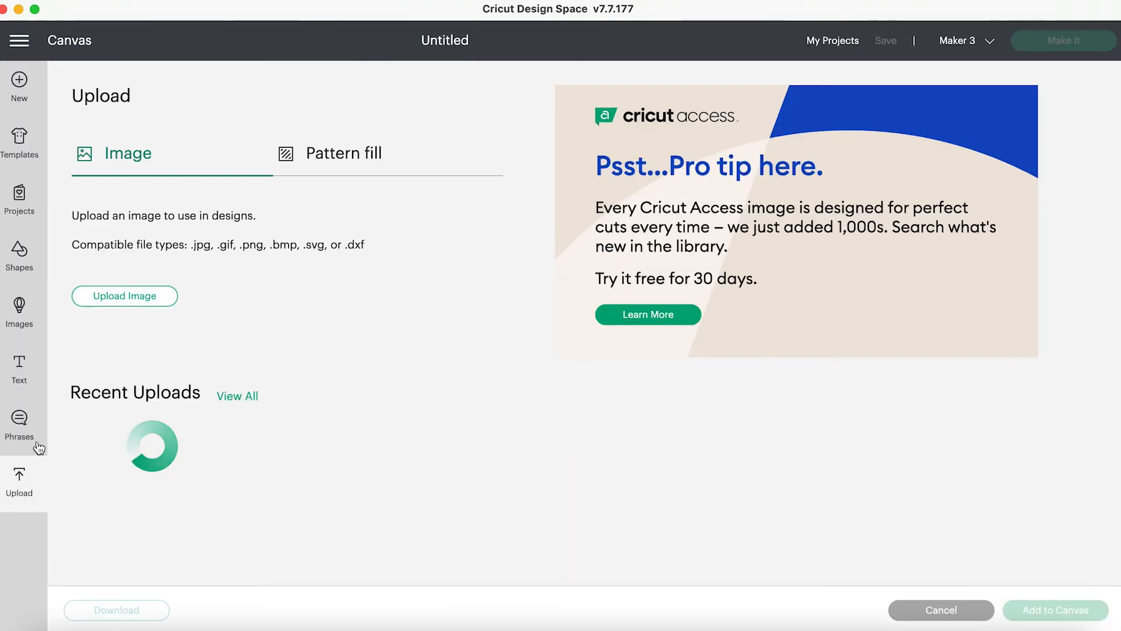
{"action": "left_click", "coordinate": [124, 296]}
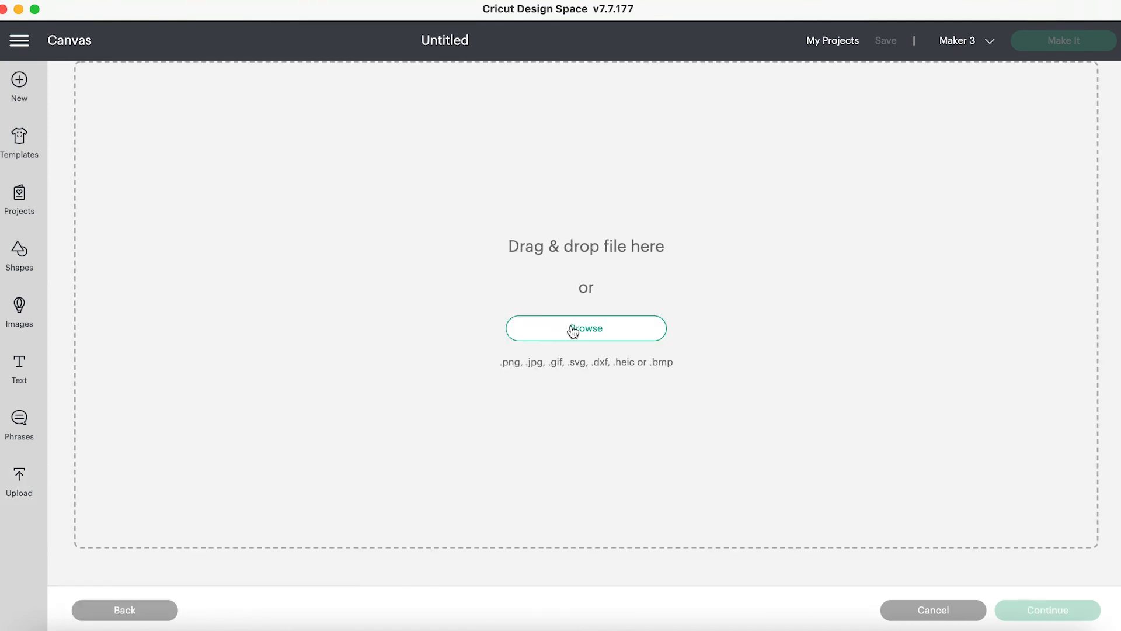
{"action": "left_click", "coordinate": [585, 328]}
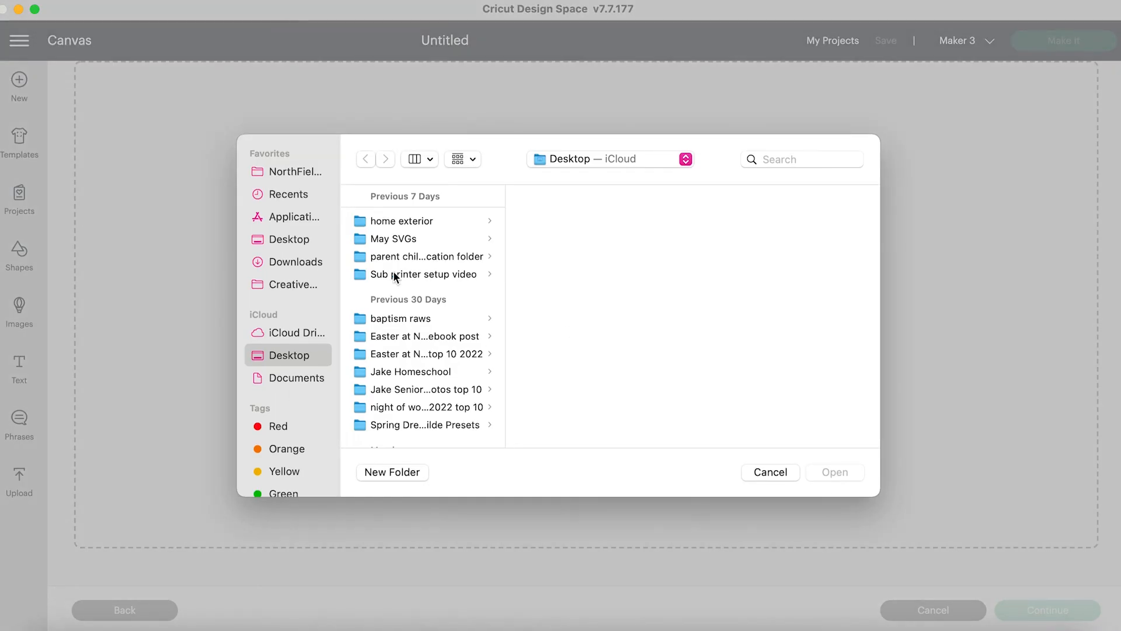
{"action": "scroll", "scroll_direction": "down", "scroll_amount": 3}
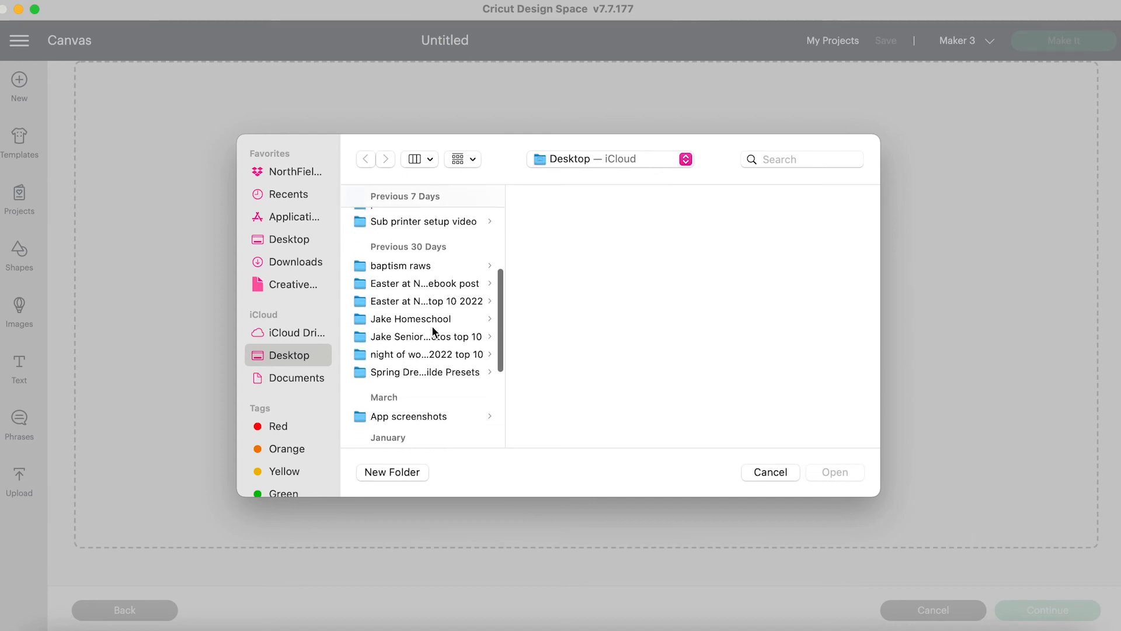
{"action": "scroll", "scroll_direction": "down", "scroll_amount": 3}
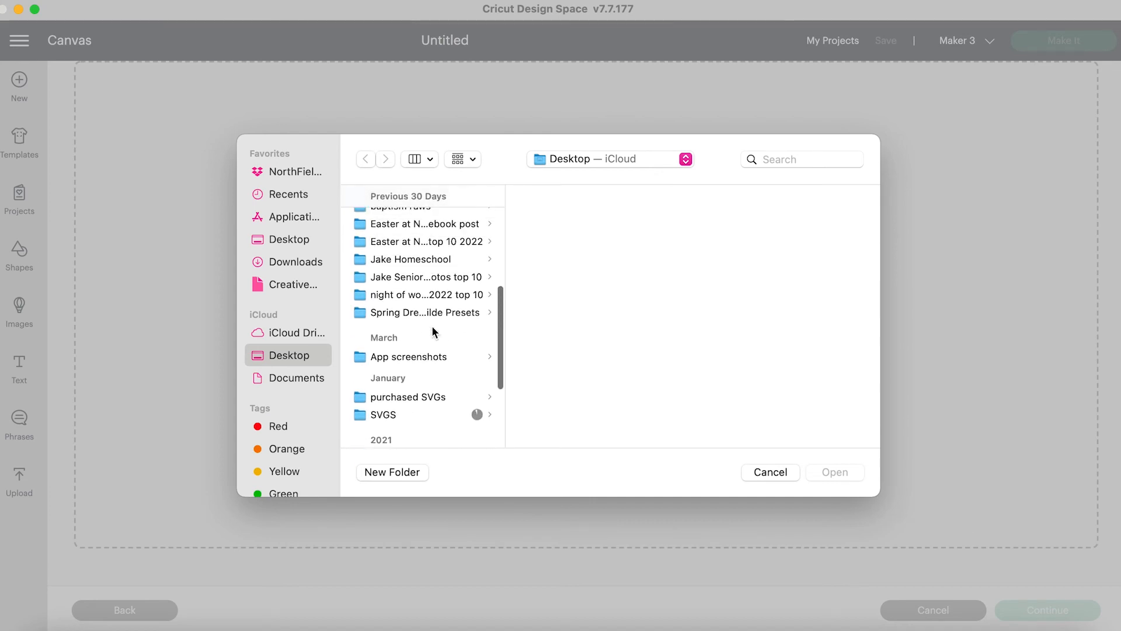
{"action": "scroll", "scroll_direction": "up", "scroll_amount": 3}
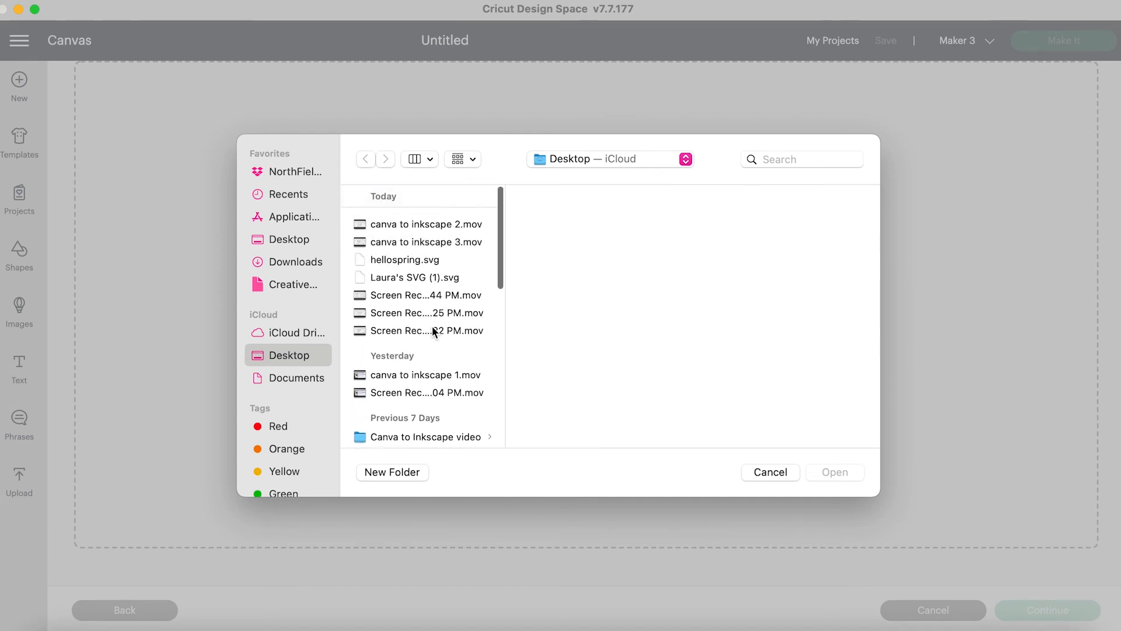
{"action": "left_click", "coordinate": [769, 472]}
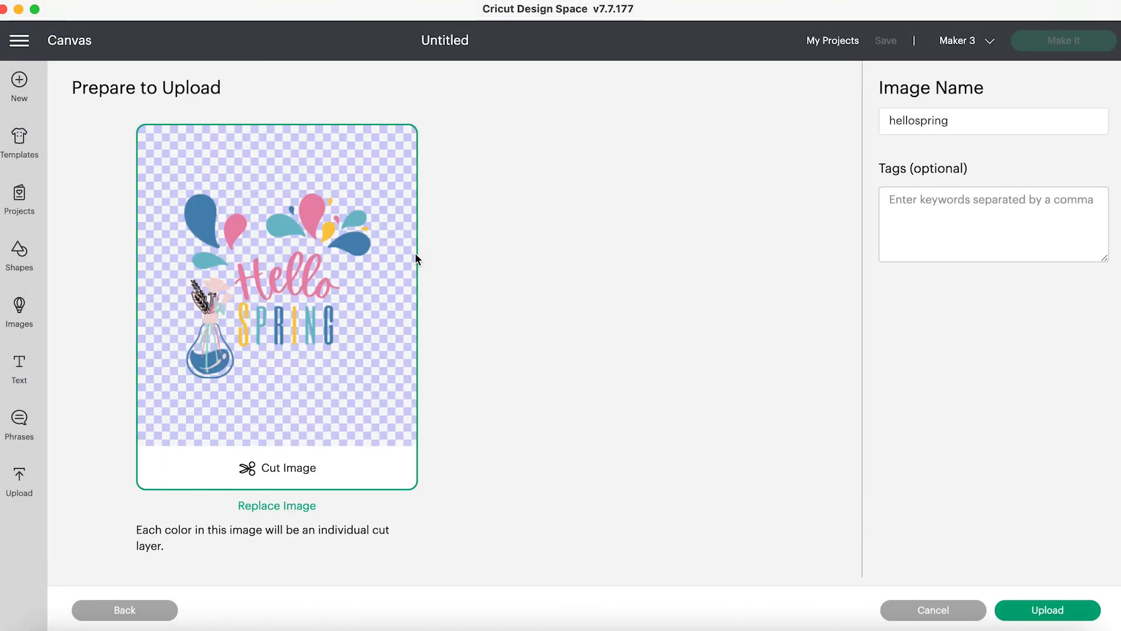
{"action": "mouse_move", "coordinate": [416, 259]}
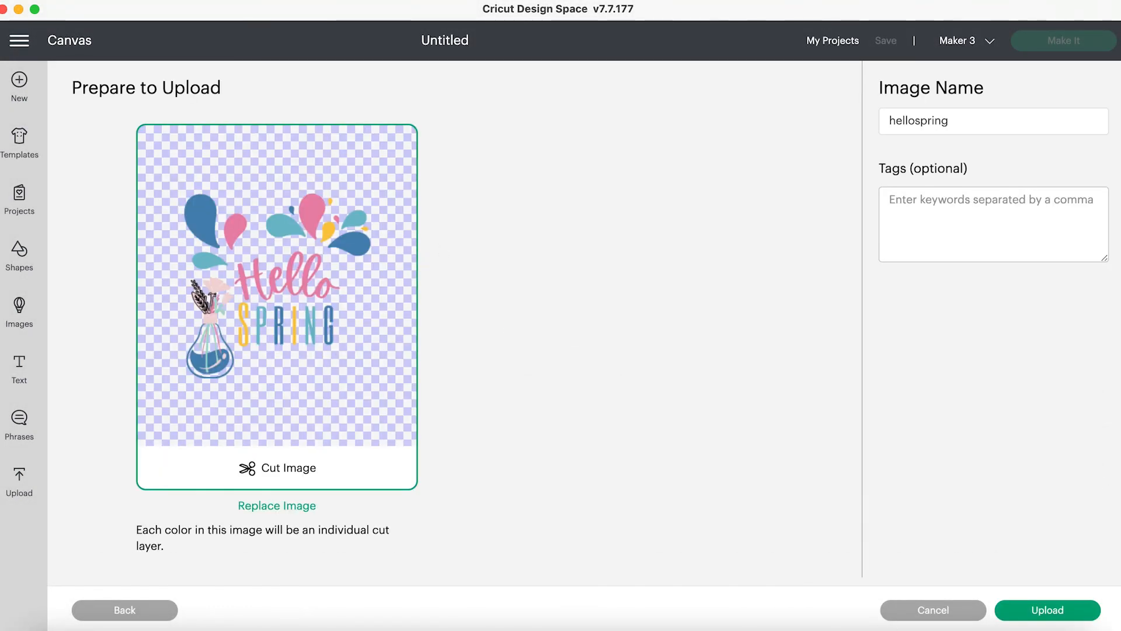
- Upload the hellospring cut image and add it to the canvas
{"action": "left_click", "coordinate": [1047, 610]}
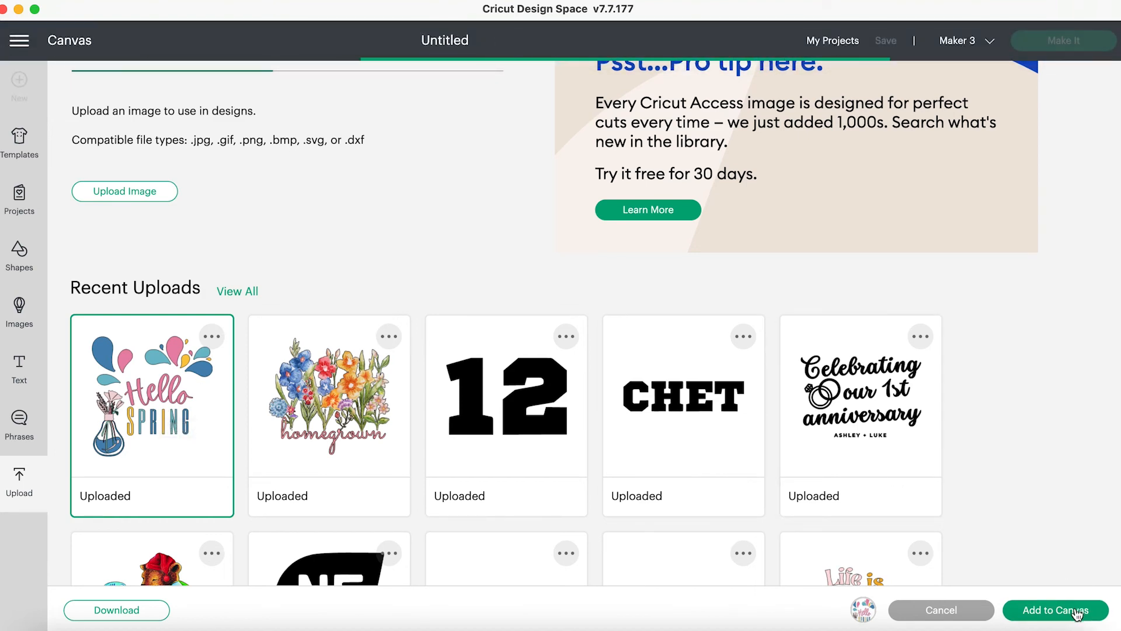
{"action": "left_click", "coordinate": [1055, 610]}
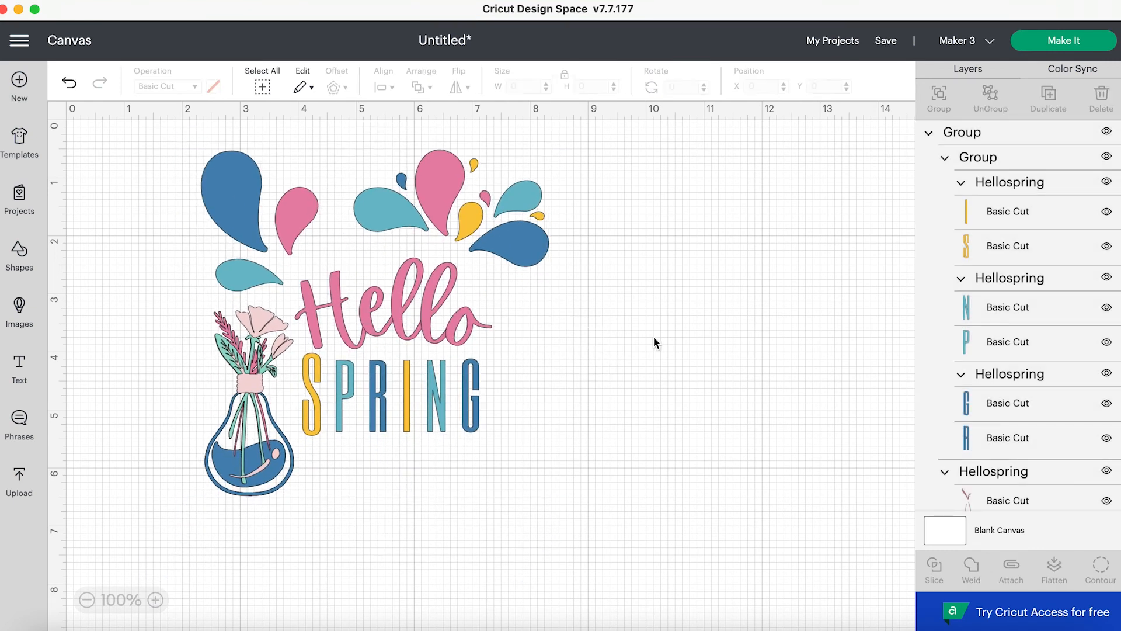
- Inspect the Hellospring layer groups, selecting the Hello group and then the whole design
{"action": "scroll", "scroll_direction": "down", "scroll_amount": 3}
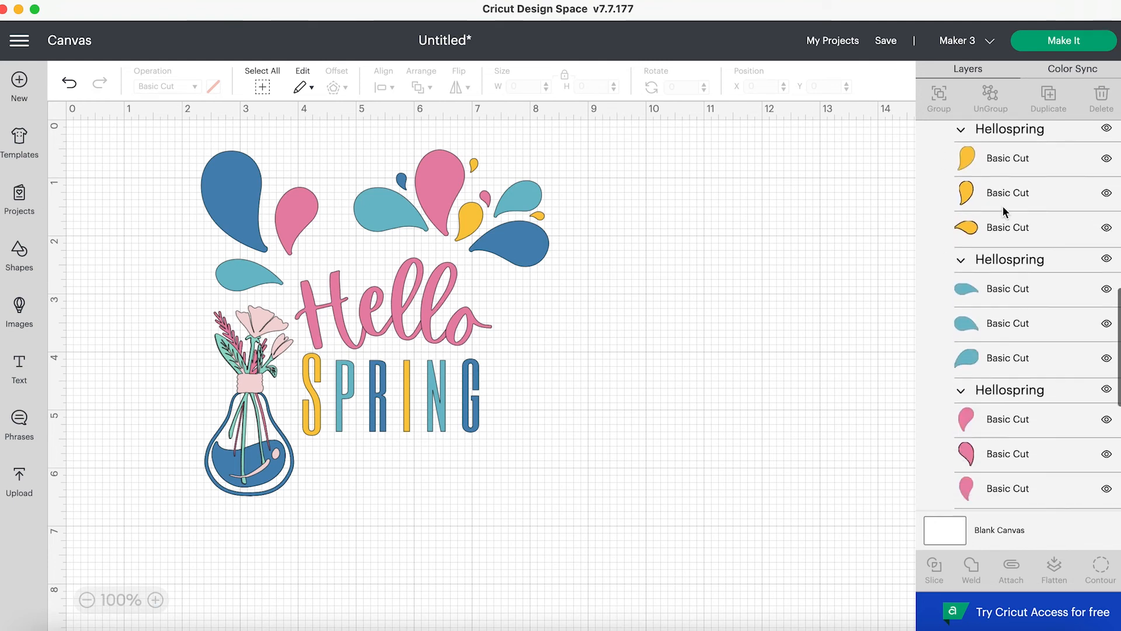
{"action": "scroll", "scroll_direction": "down", "scroll_amount": 3}
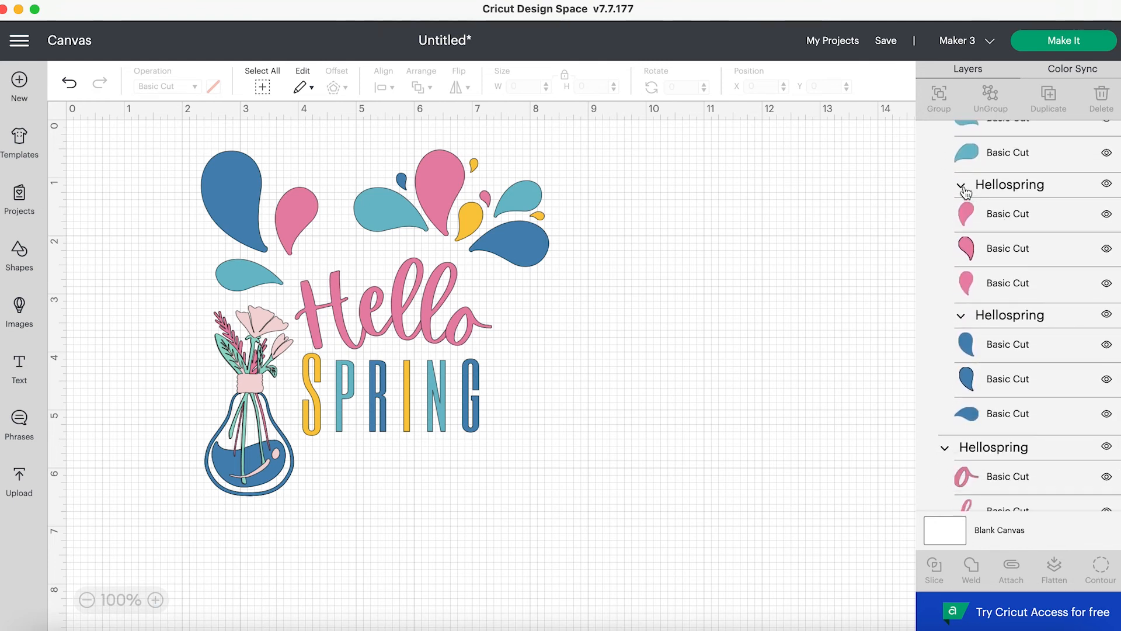
{"action": "scroll", "scroll_direction": "down", "scroll_amount": 3}
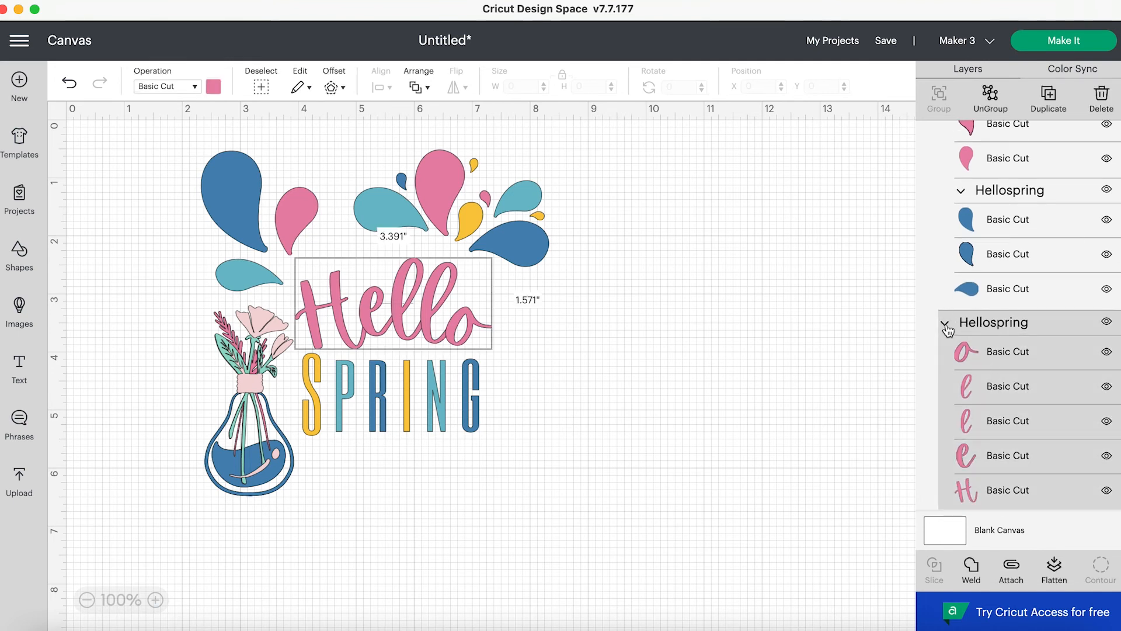
{"action": "left_click", "coordinate": [946, 325]}
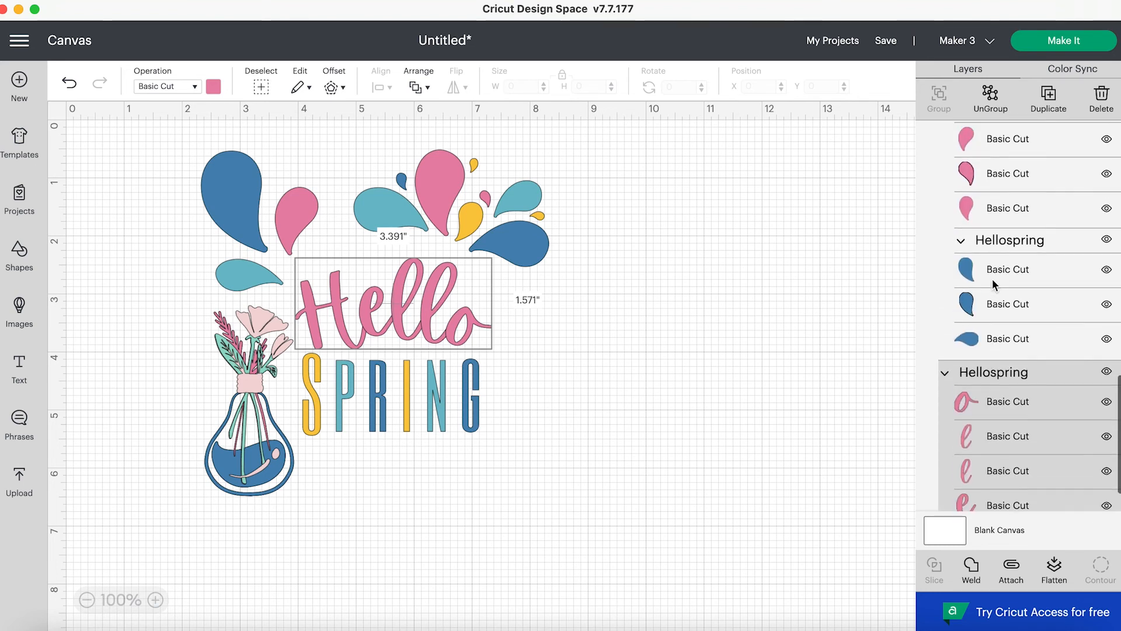
{"action": "scroll", "scroll_direction": "up", "scroll_amount": 3}
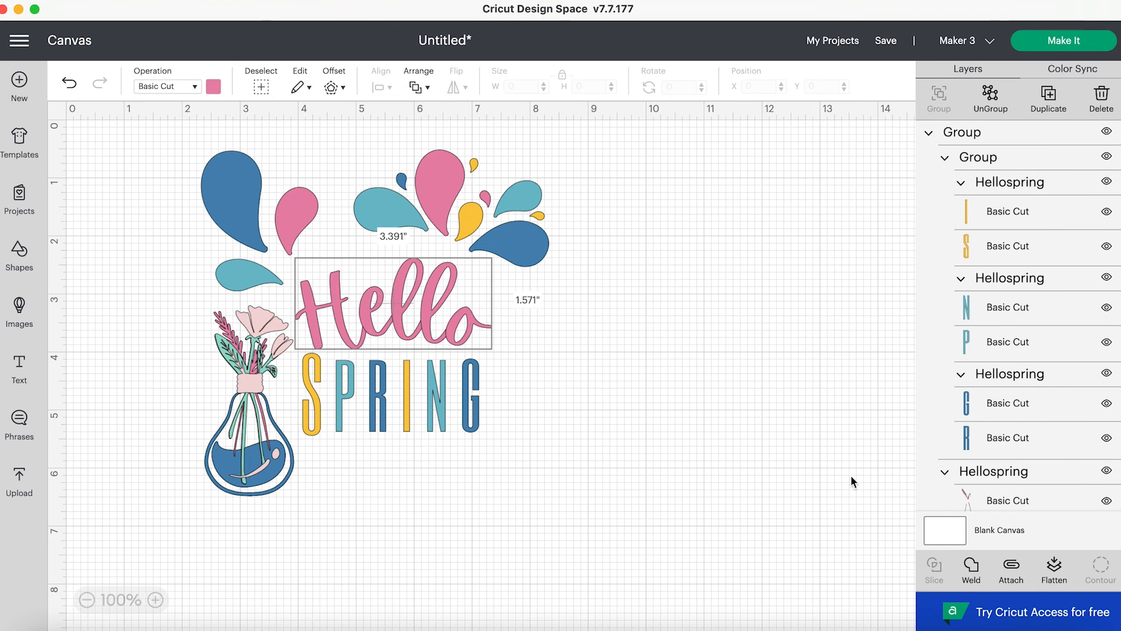
{"action": "left_click", "coordinate": [590, 315]}
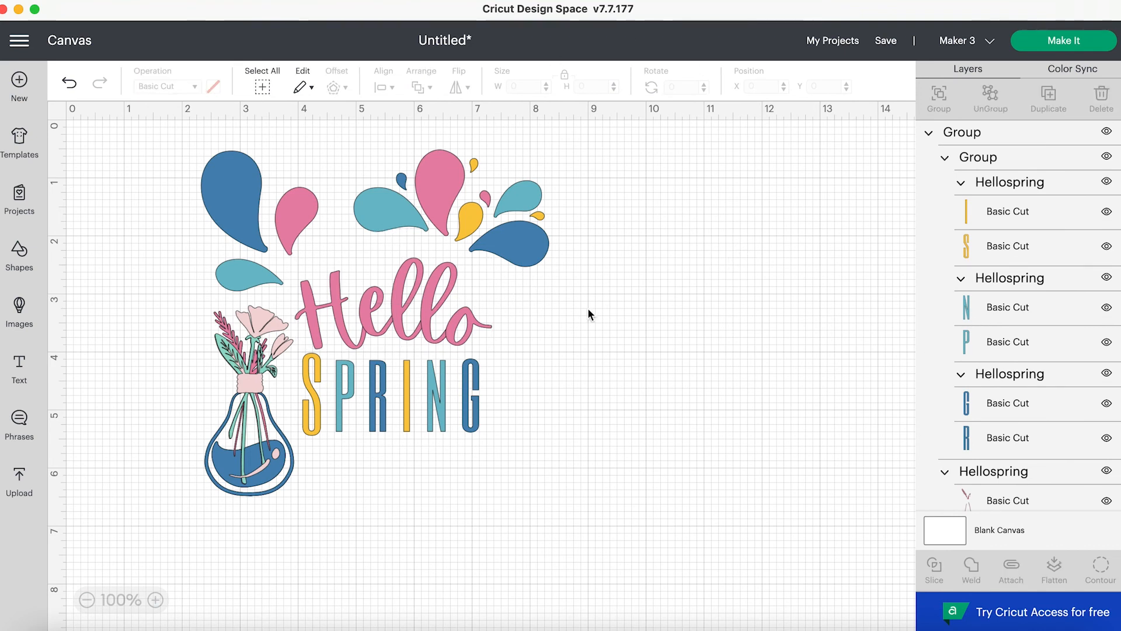
{"action": "left_click", "coordinate": [447, 318]}
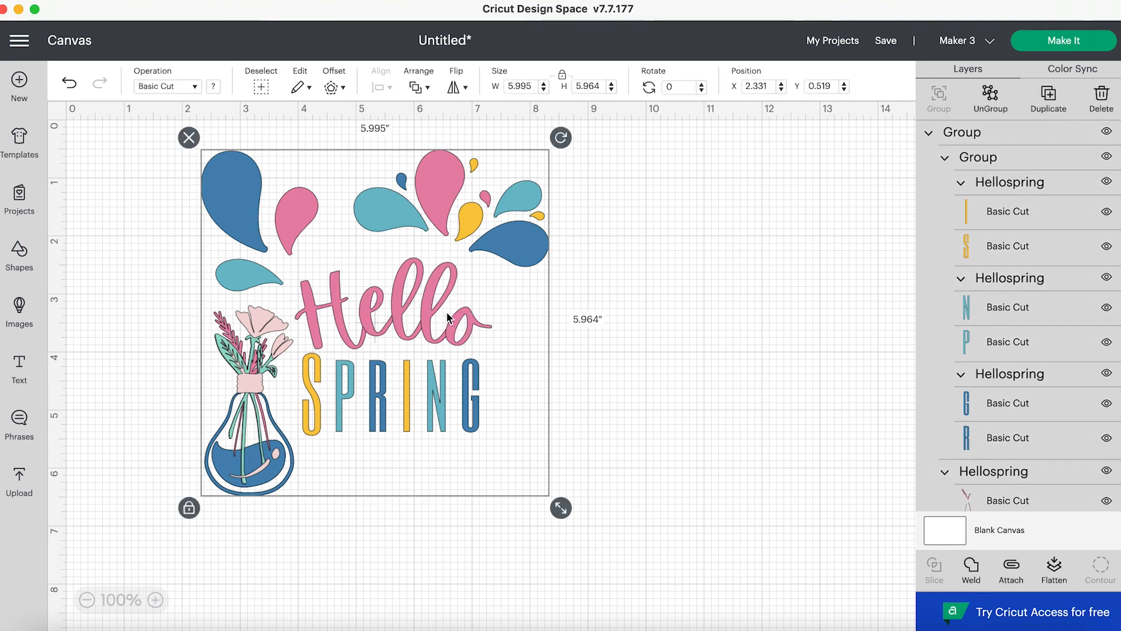
{"action": "left_click", "coordinate": [632, 317]}
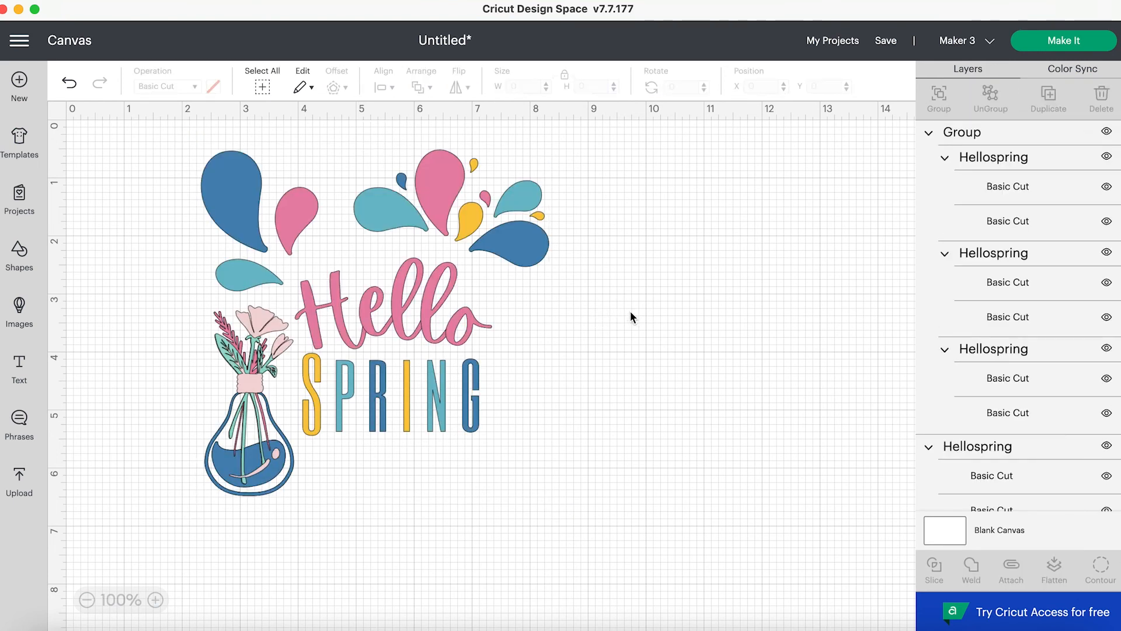
- Weld the Hello letters into a single Weld Result layer
{"action": "left_click", "coordinate": [408, 314]}
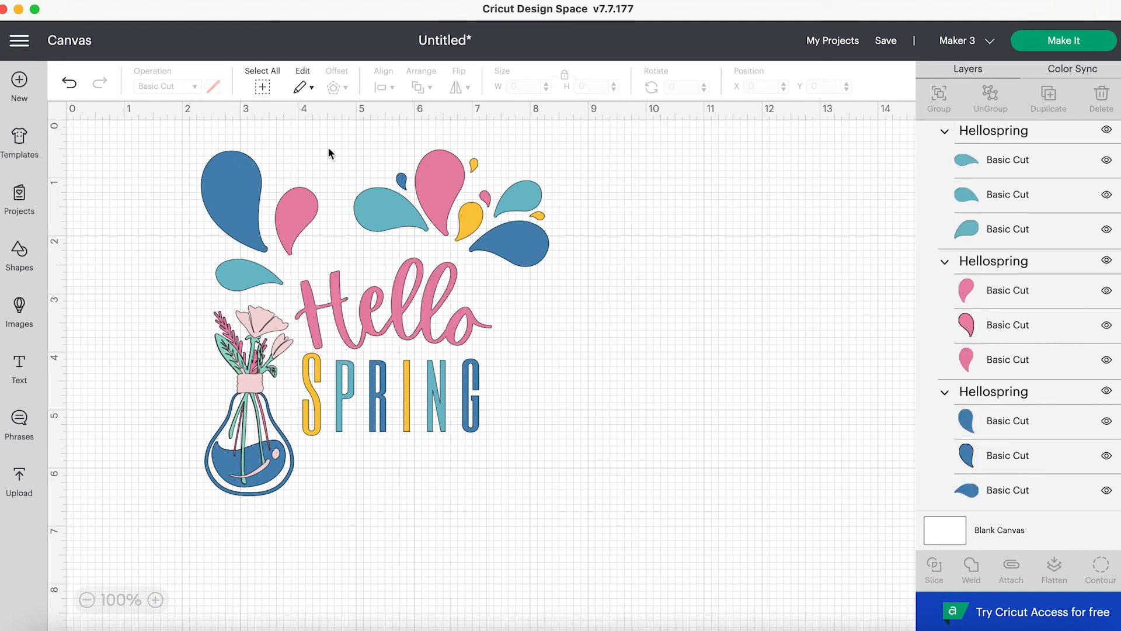
{"action": "mouse_move", "coordinate": [439, 99]}
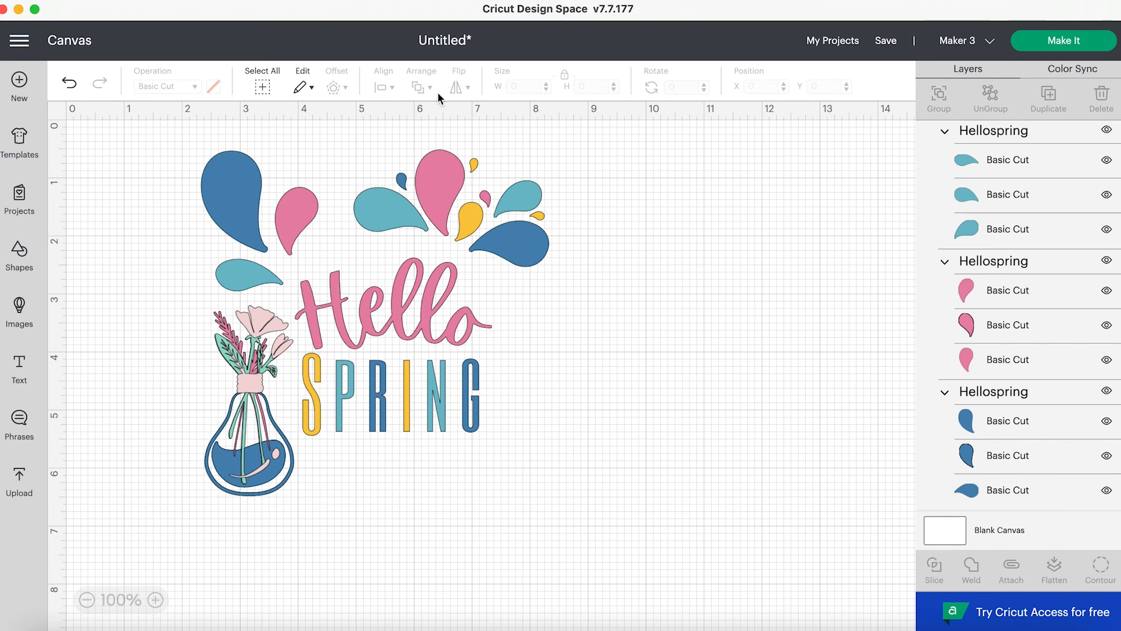
{"action": "mouse_move", "coordinate": [603, 370]}
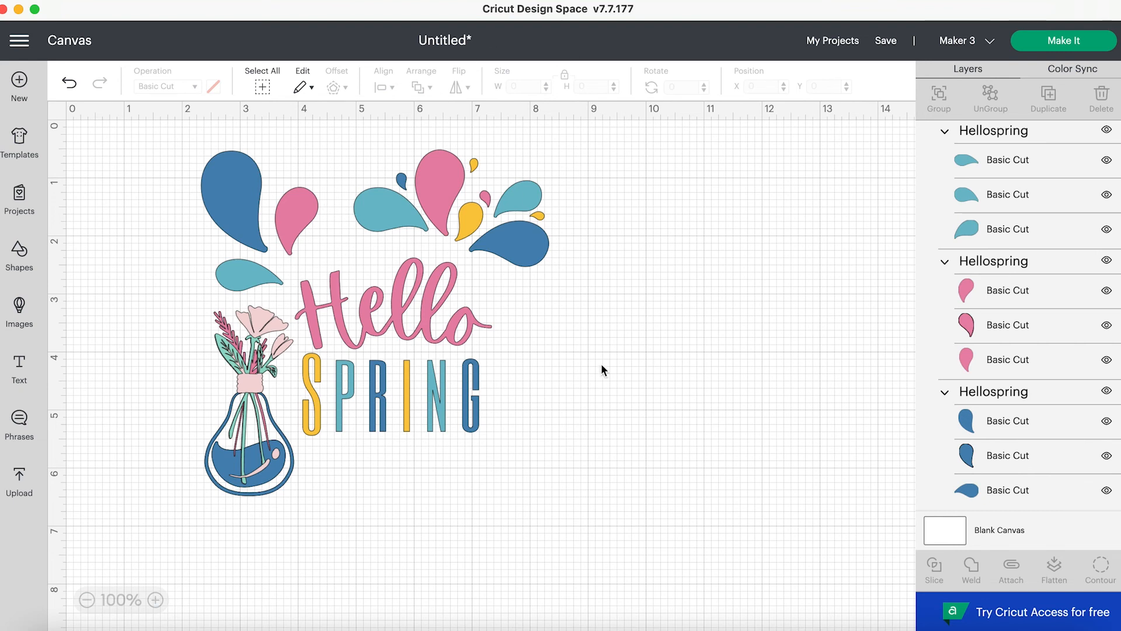
{"action": "left_click", "coordinate": [969, 570]}
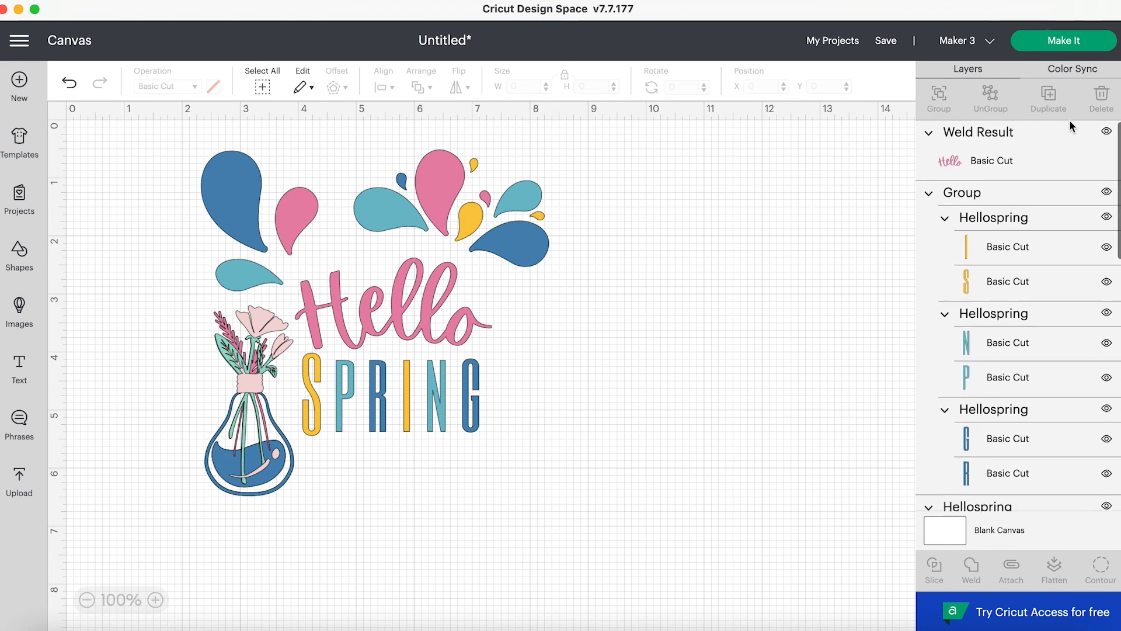
{"action": "scroll", "scroll_direction": "down", "scroll_amount": 3}
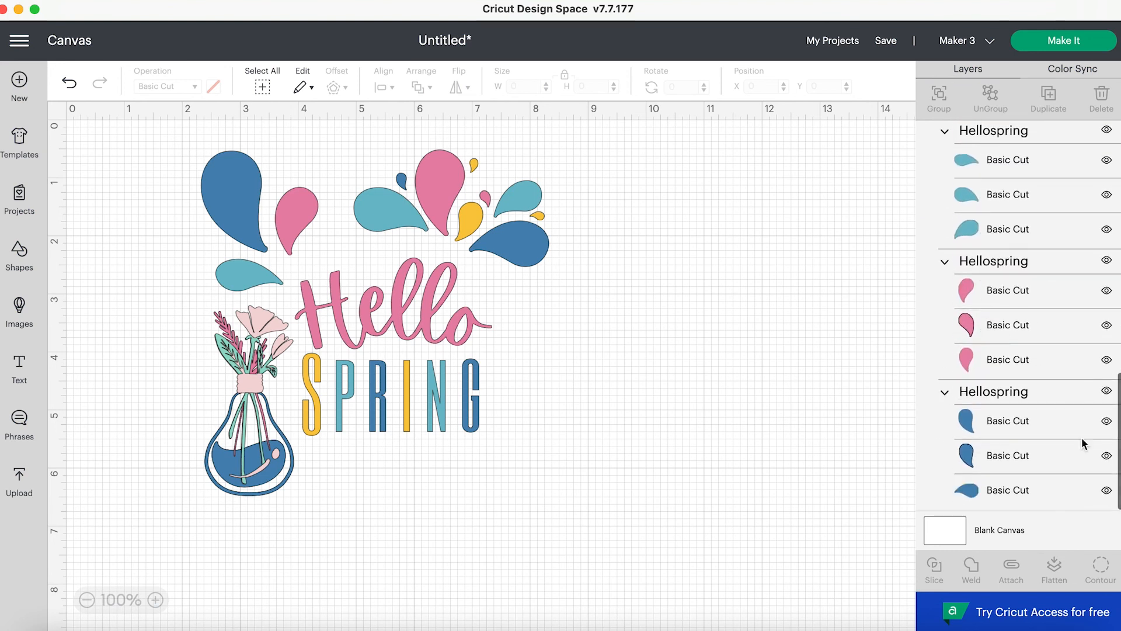
{"action": "scroll", "scroll_direction": "up", "scroll_amount": 3}
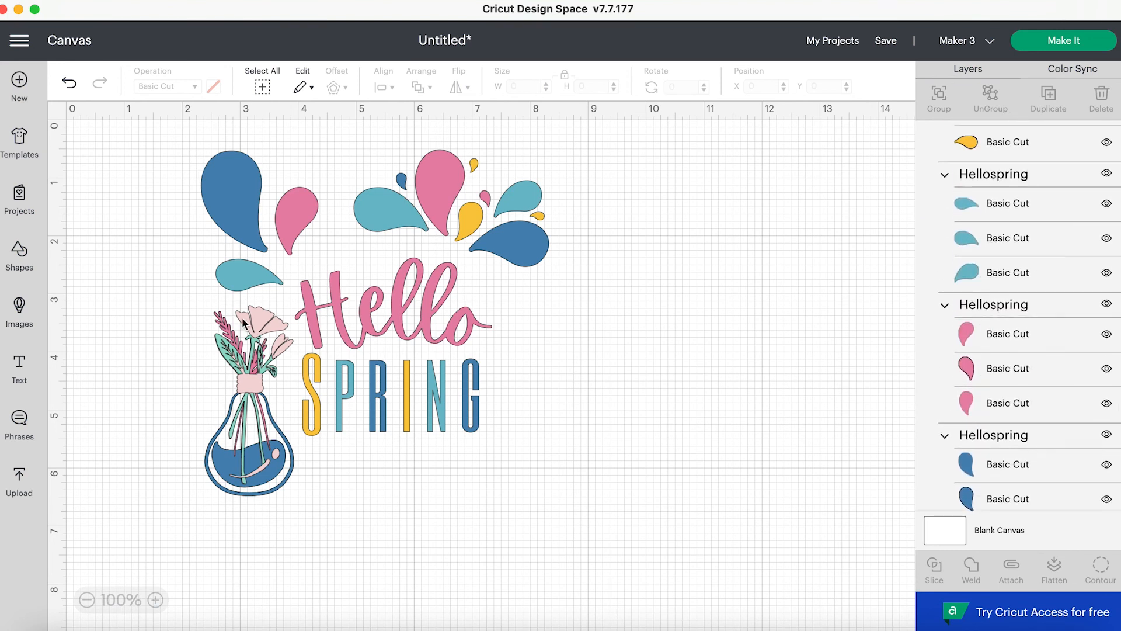
{"action": "mouse_move", "coordinate": [711, 246]}
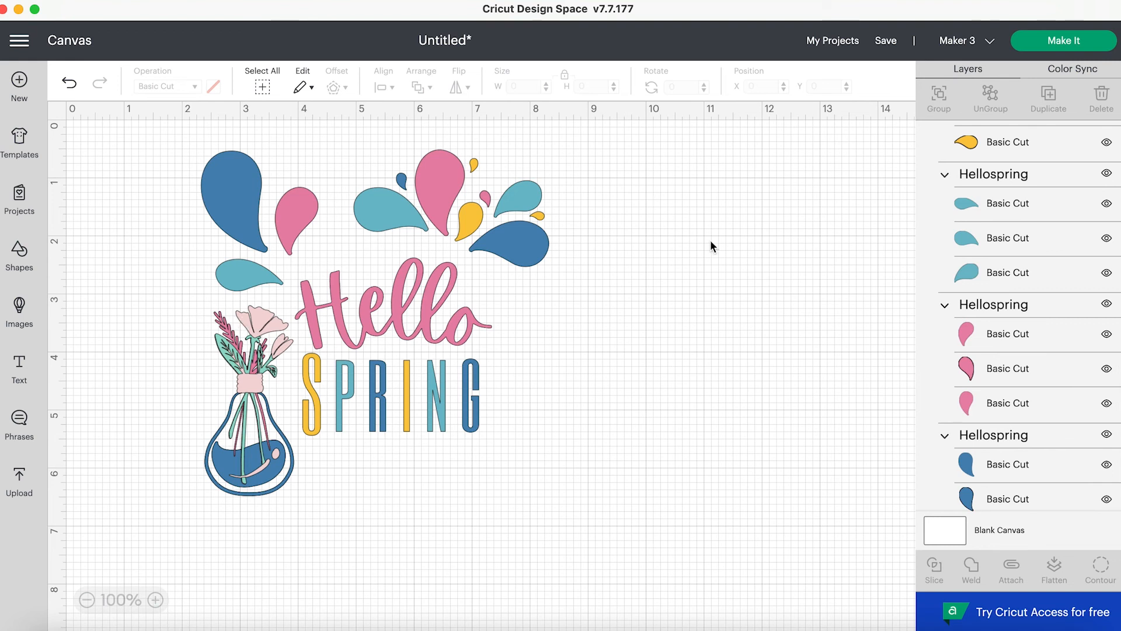